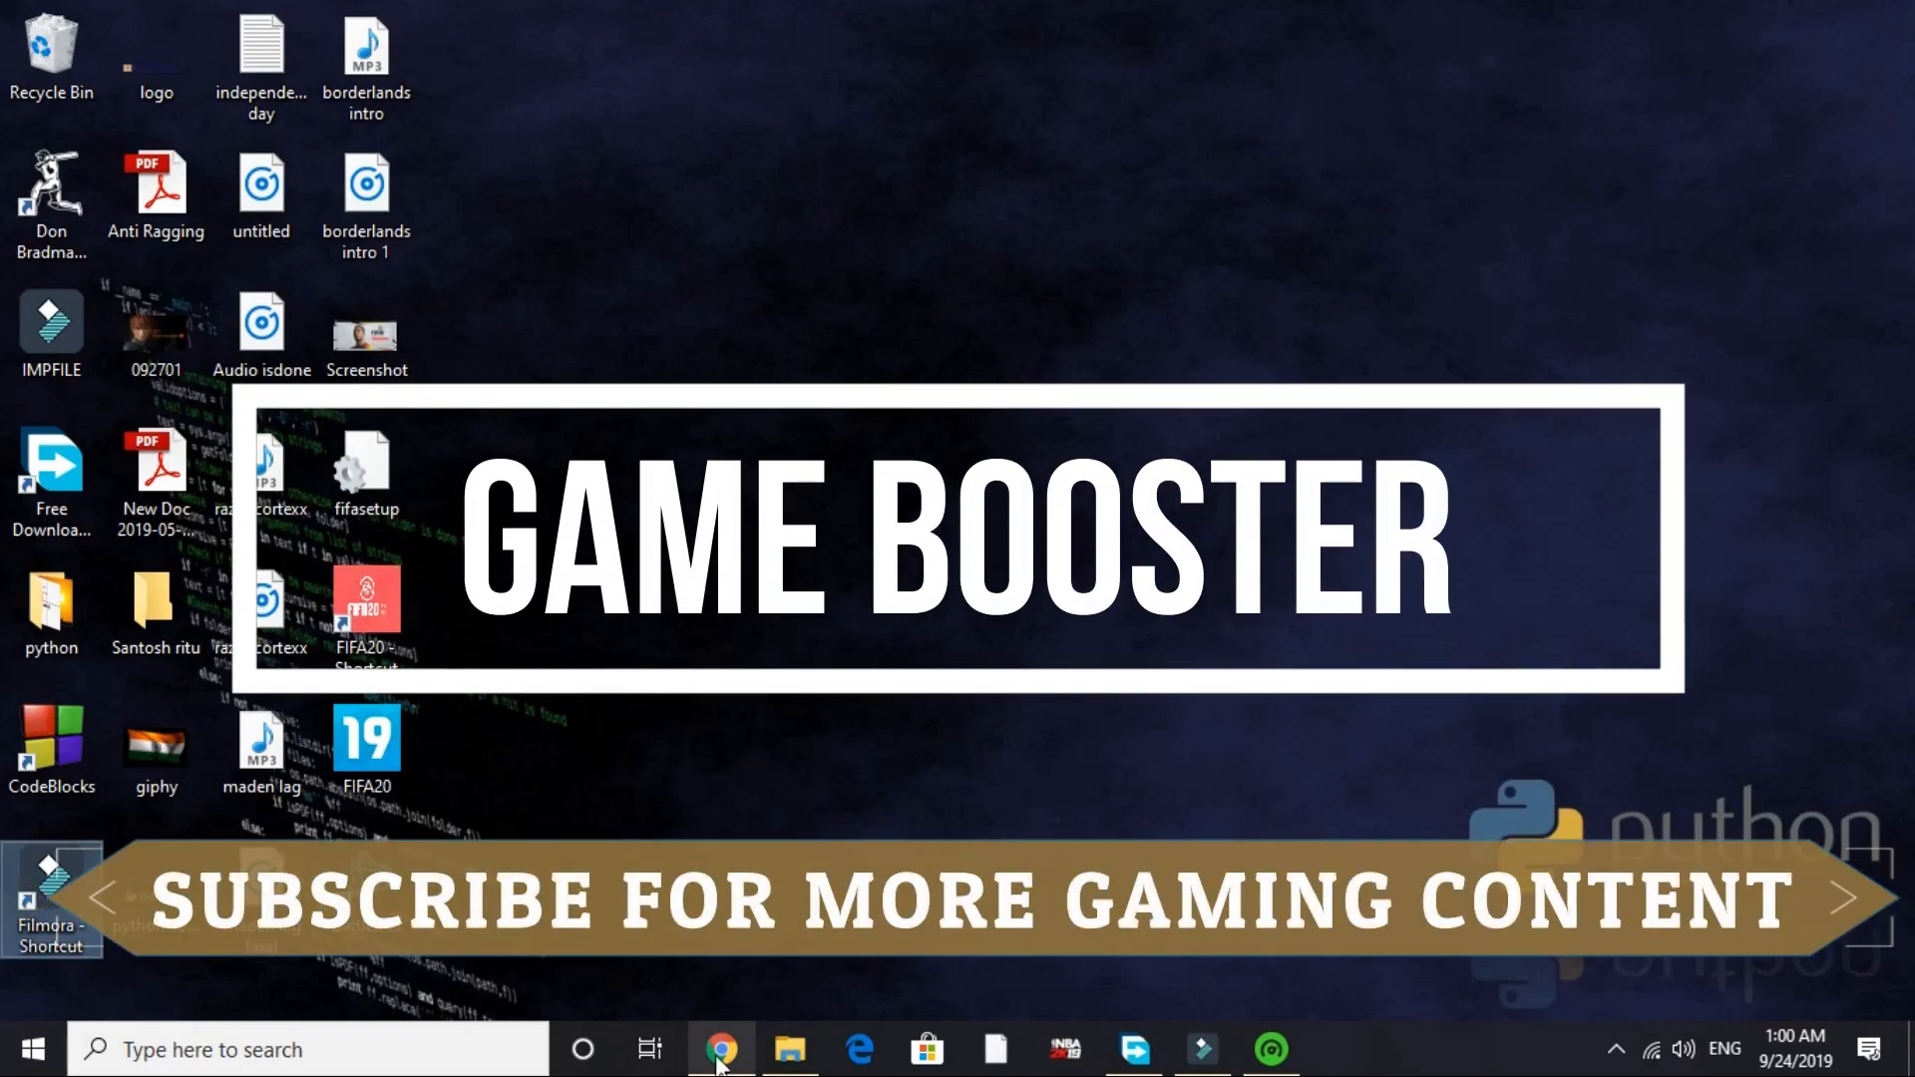
- Find Razer Cortex on razer.com in Chrome, start its download, and minimize the browser
{"action": "left_click", "coordinate": [719, 1049]}
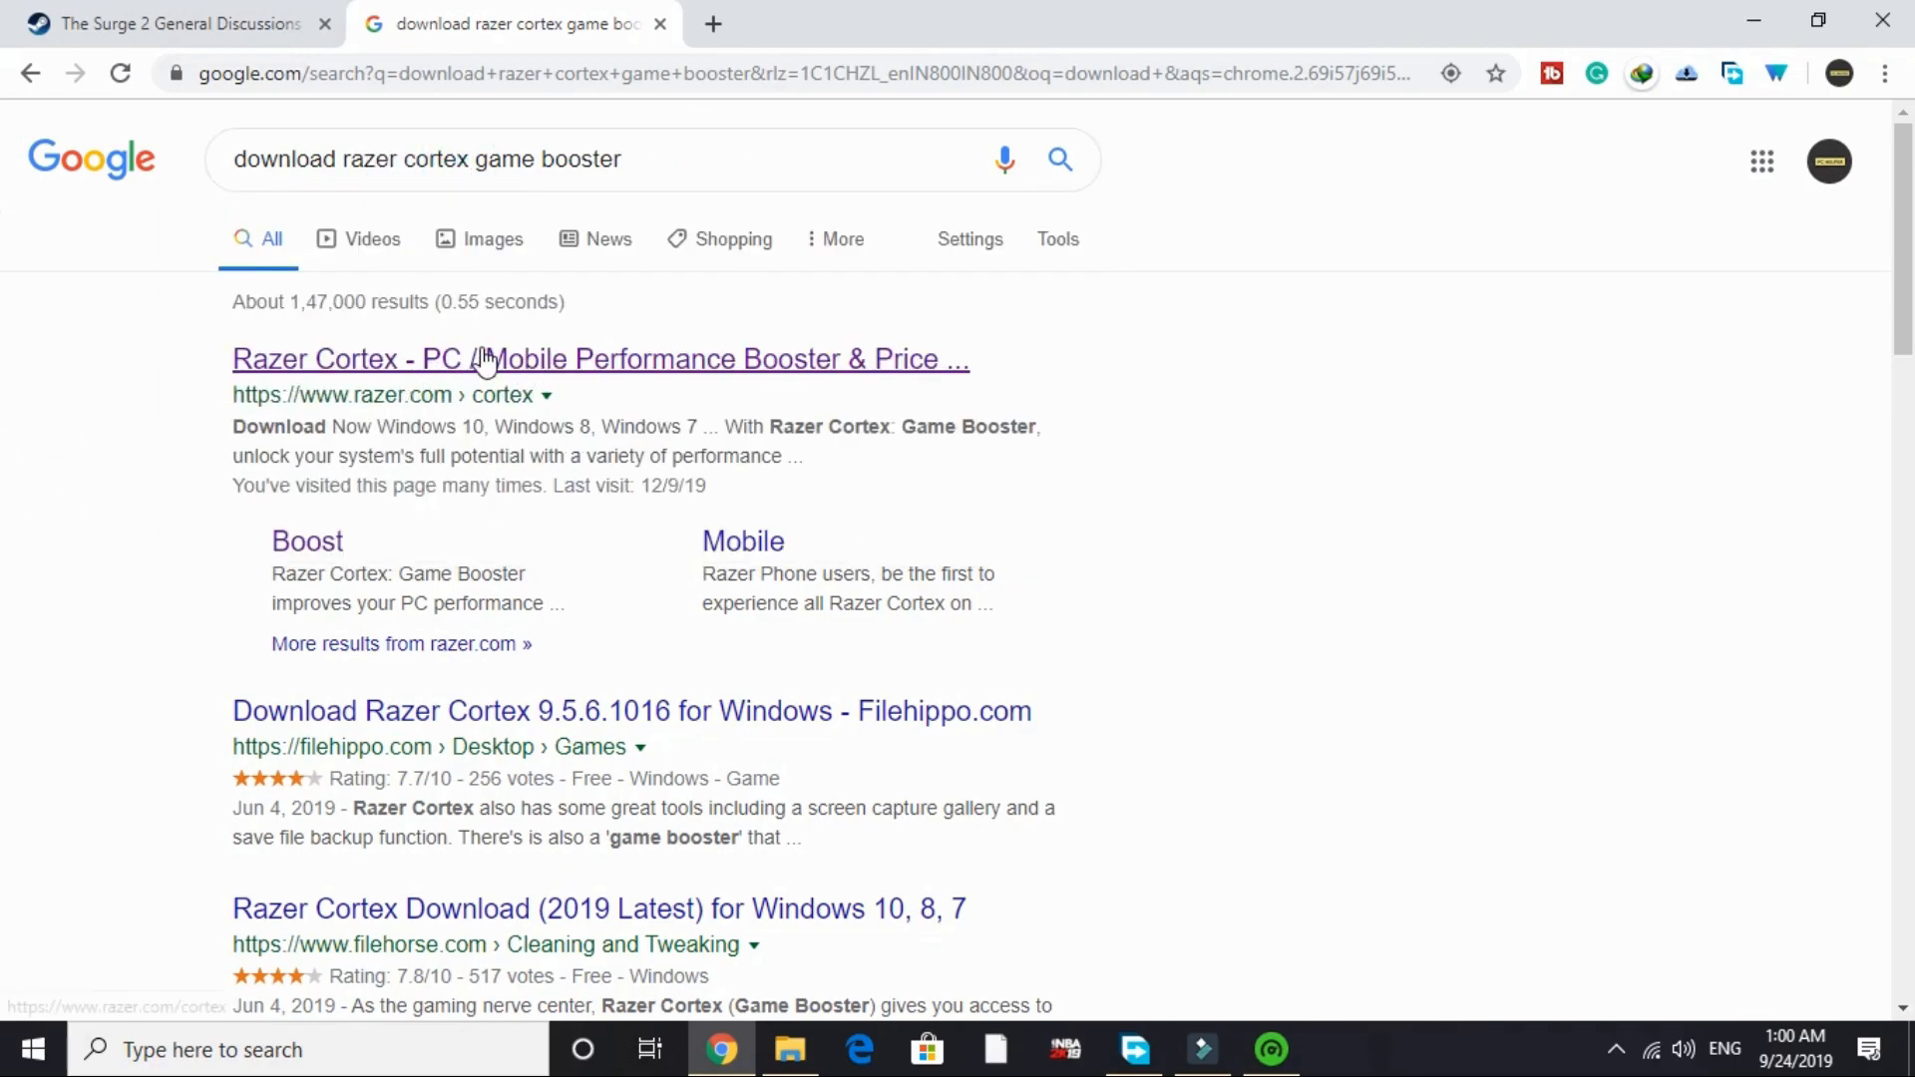
{"action": "left_click", "coordinate": [599, 358]}
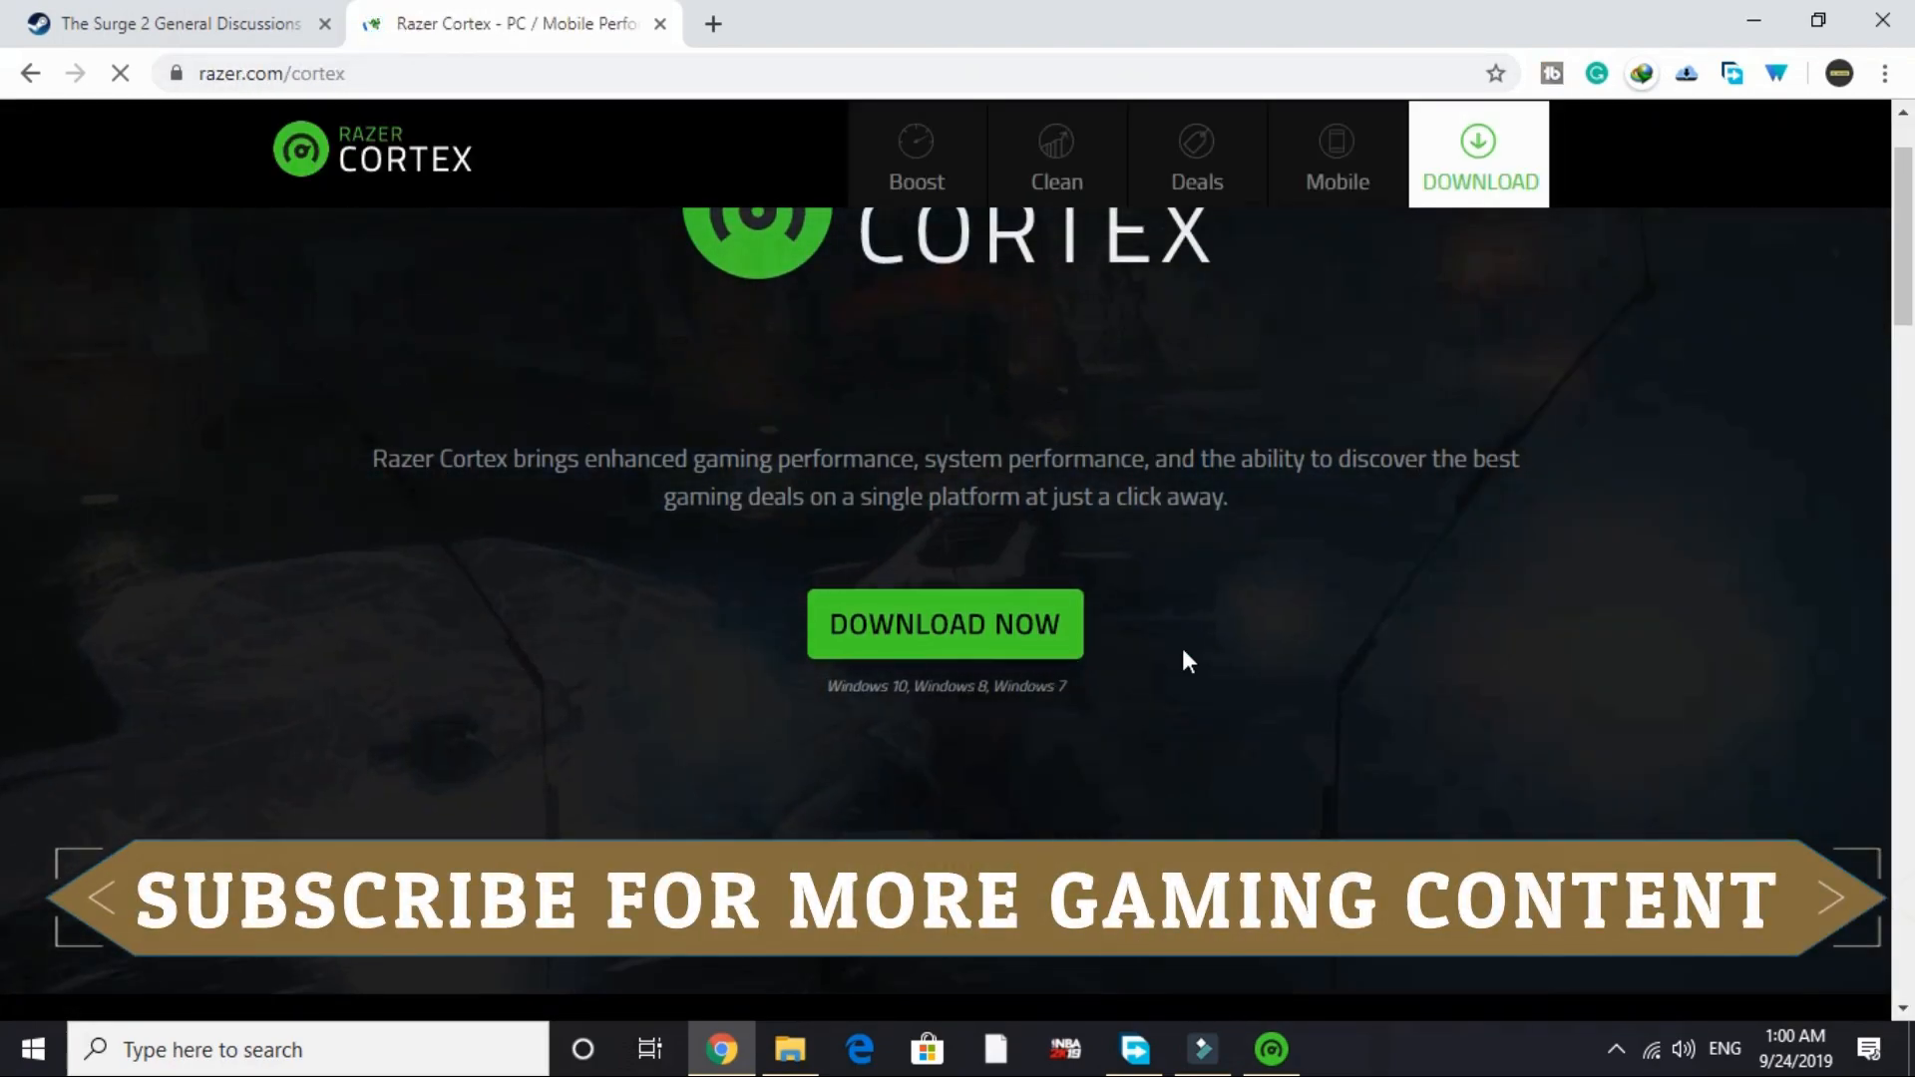
{"action": "left_click", "coordinate": [945, 624]}
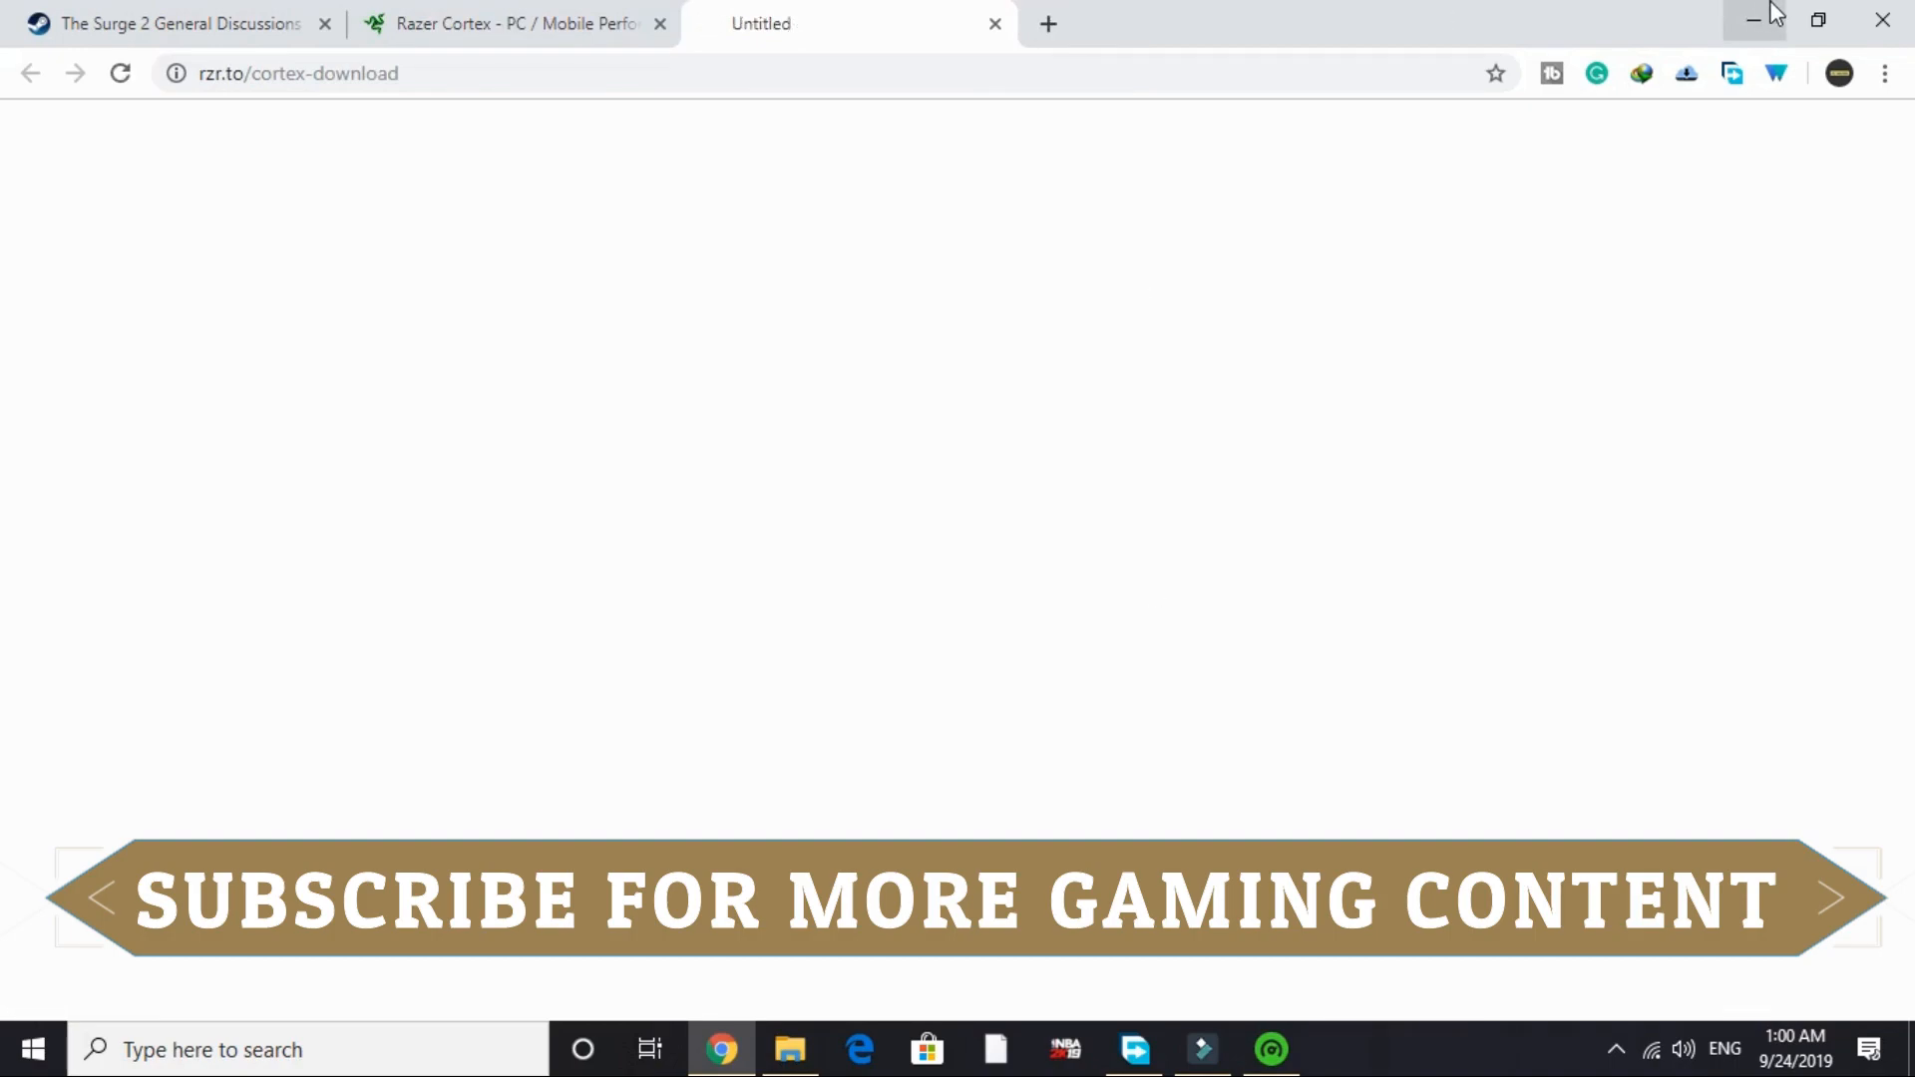
{"action": "left_click", "coordinate": [1270, 1050]}
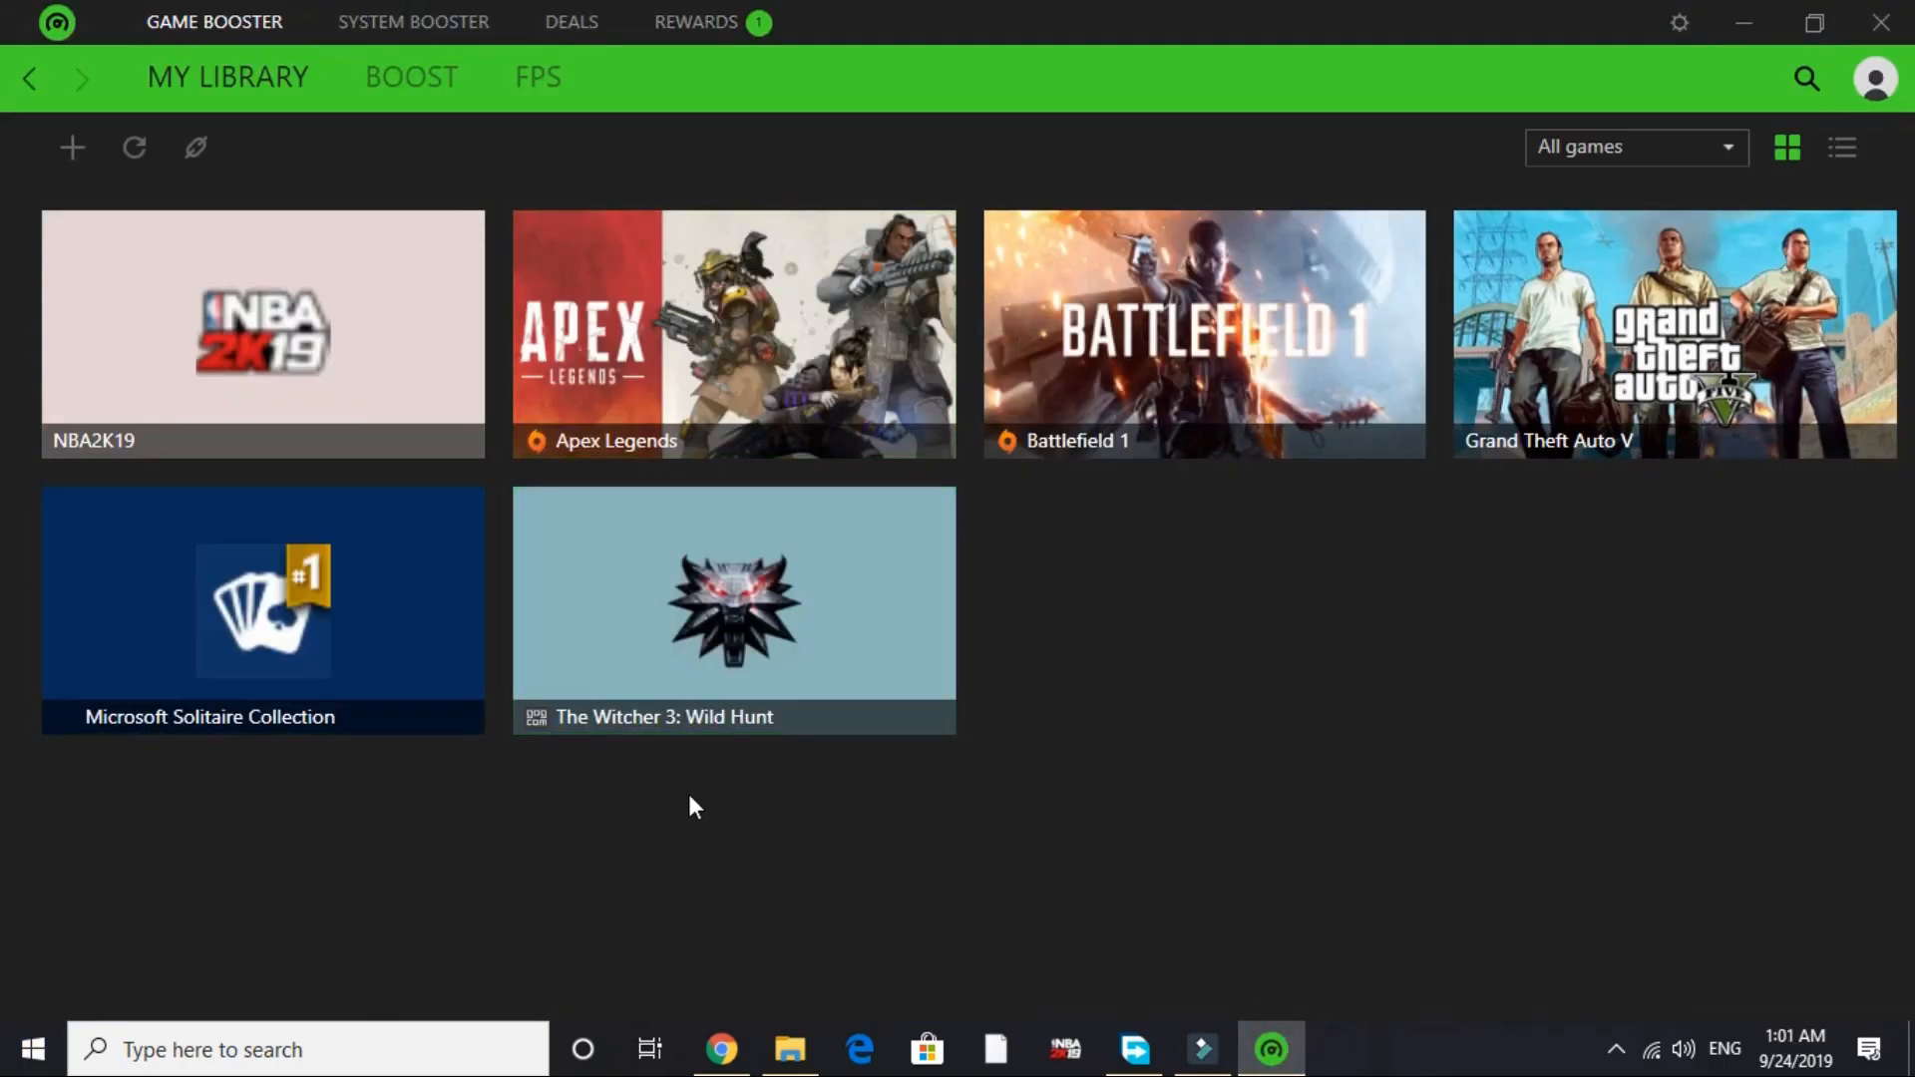
- Review Razer Cortex's boost Specials, Services and Processes lists of 60 queued items
{"action": "left_click", "coordinate": [410, 77]}
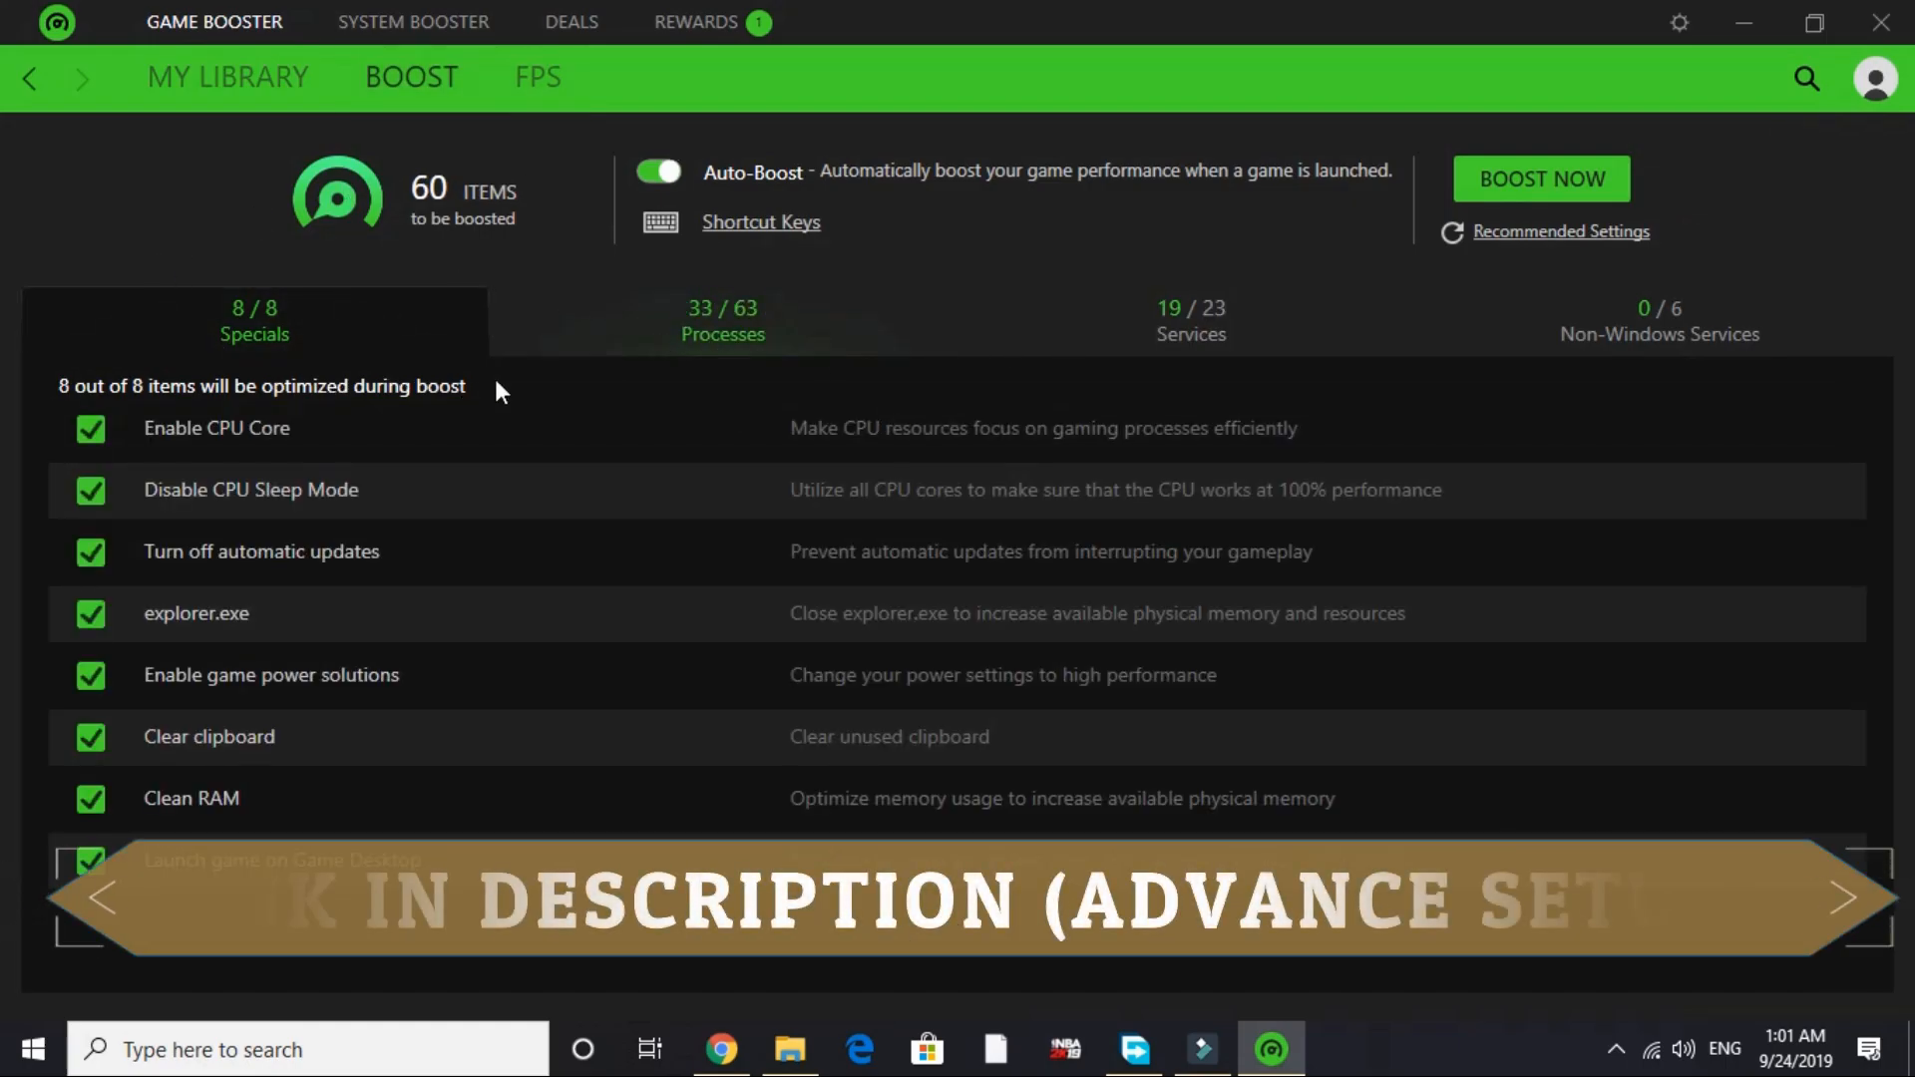
{"action": "left_click", "coordinate": [1188, 320]}
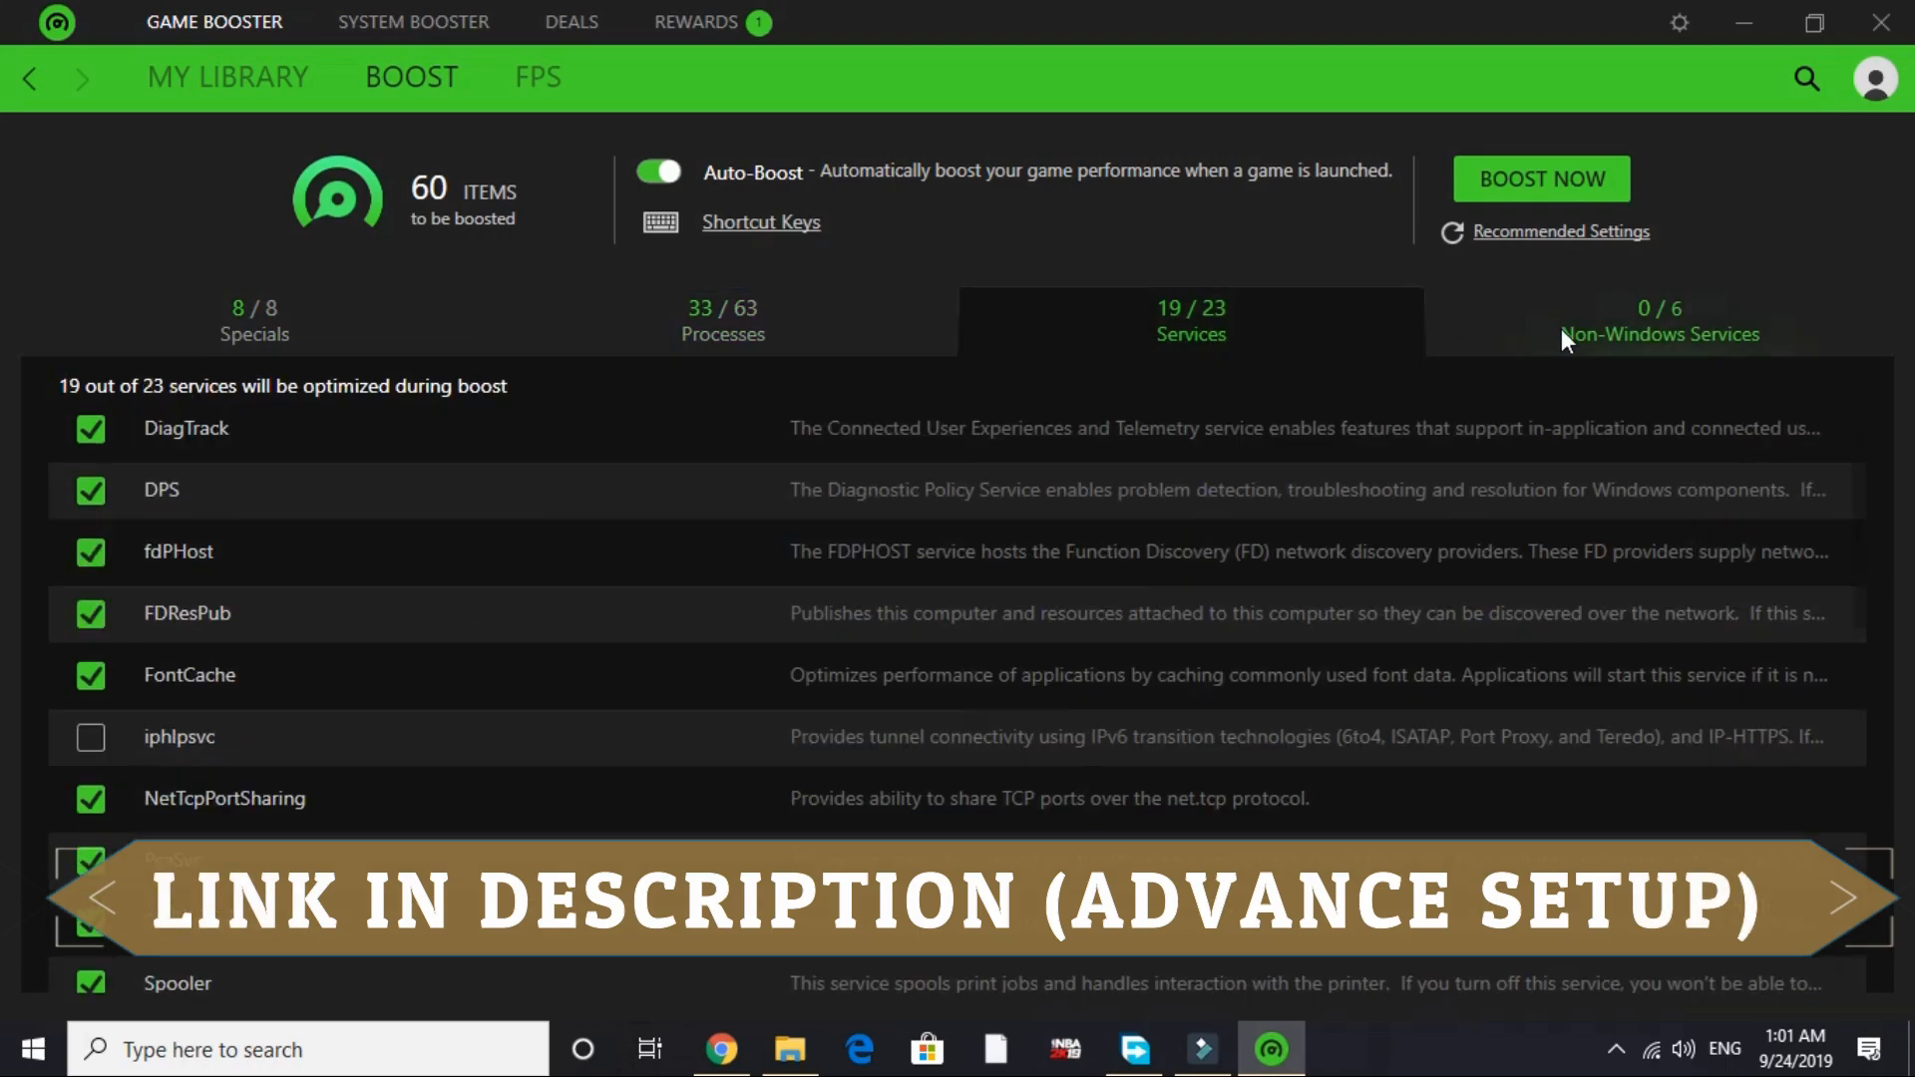
{"action": "left_click", "coordinate": [723, 320]}
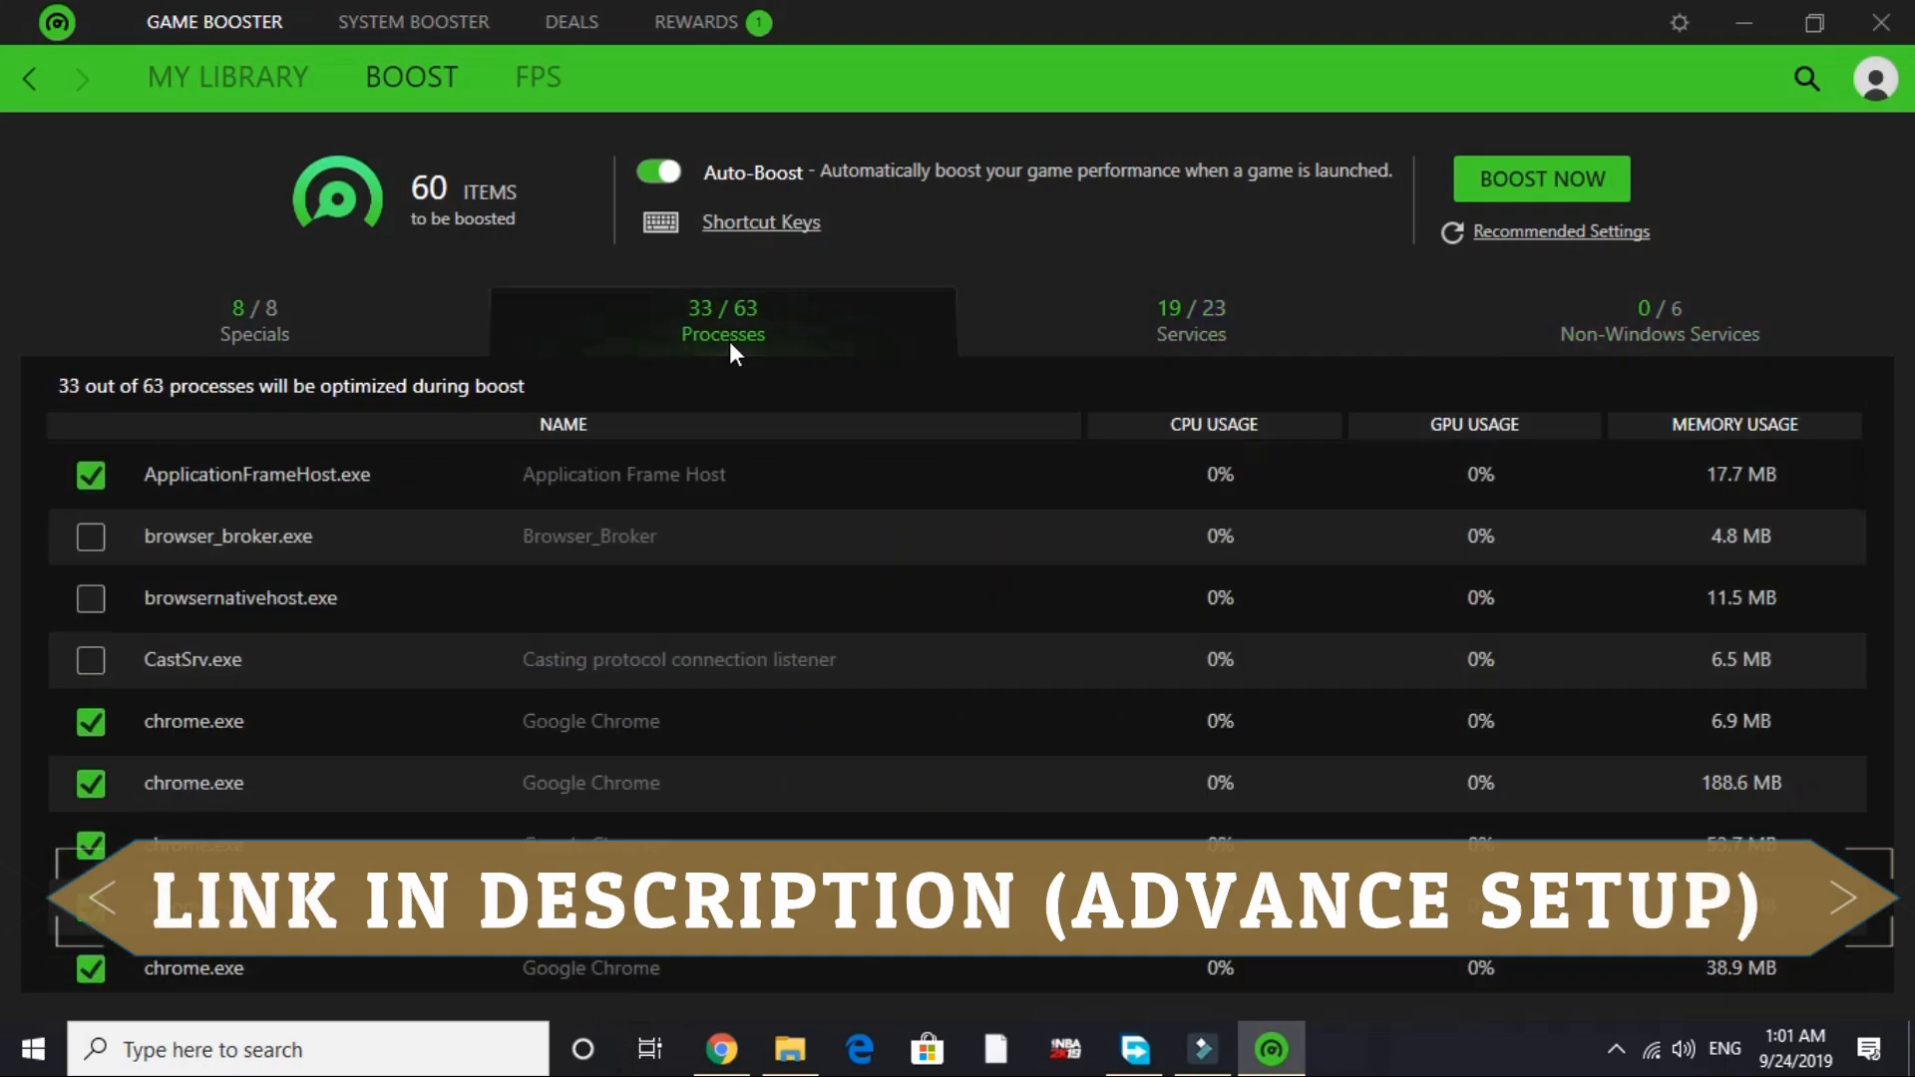
{"action": "left_click", "coordinate": [254, 320]}
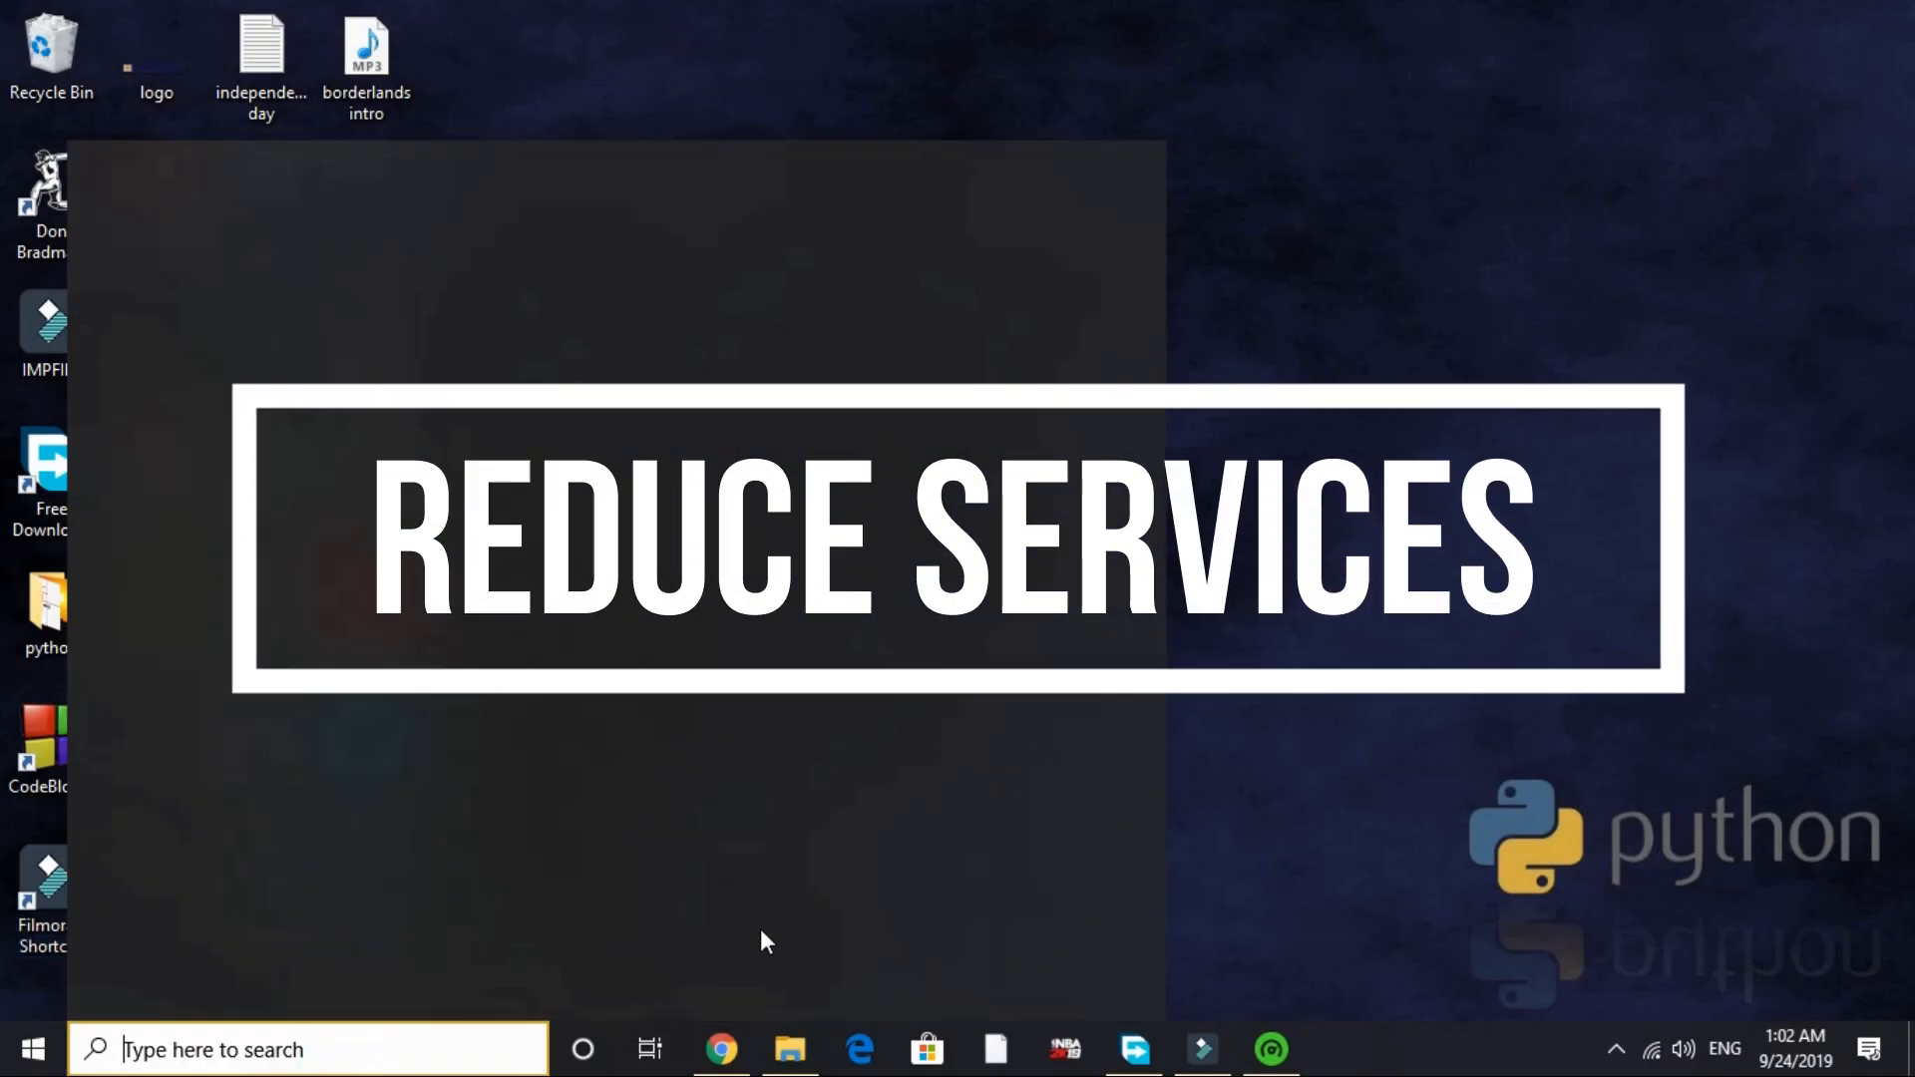
- Open Services and set Xbox Accessory Management Service startup type to Disabled
{"action": "type", "text": "s"}
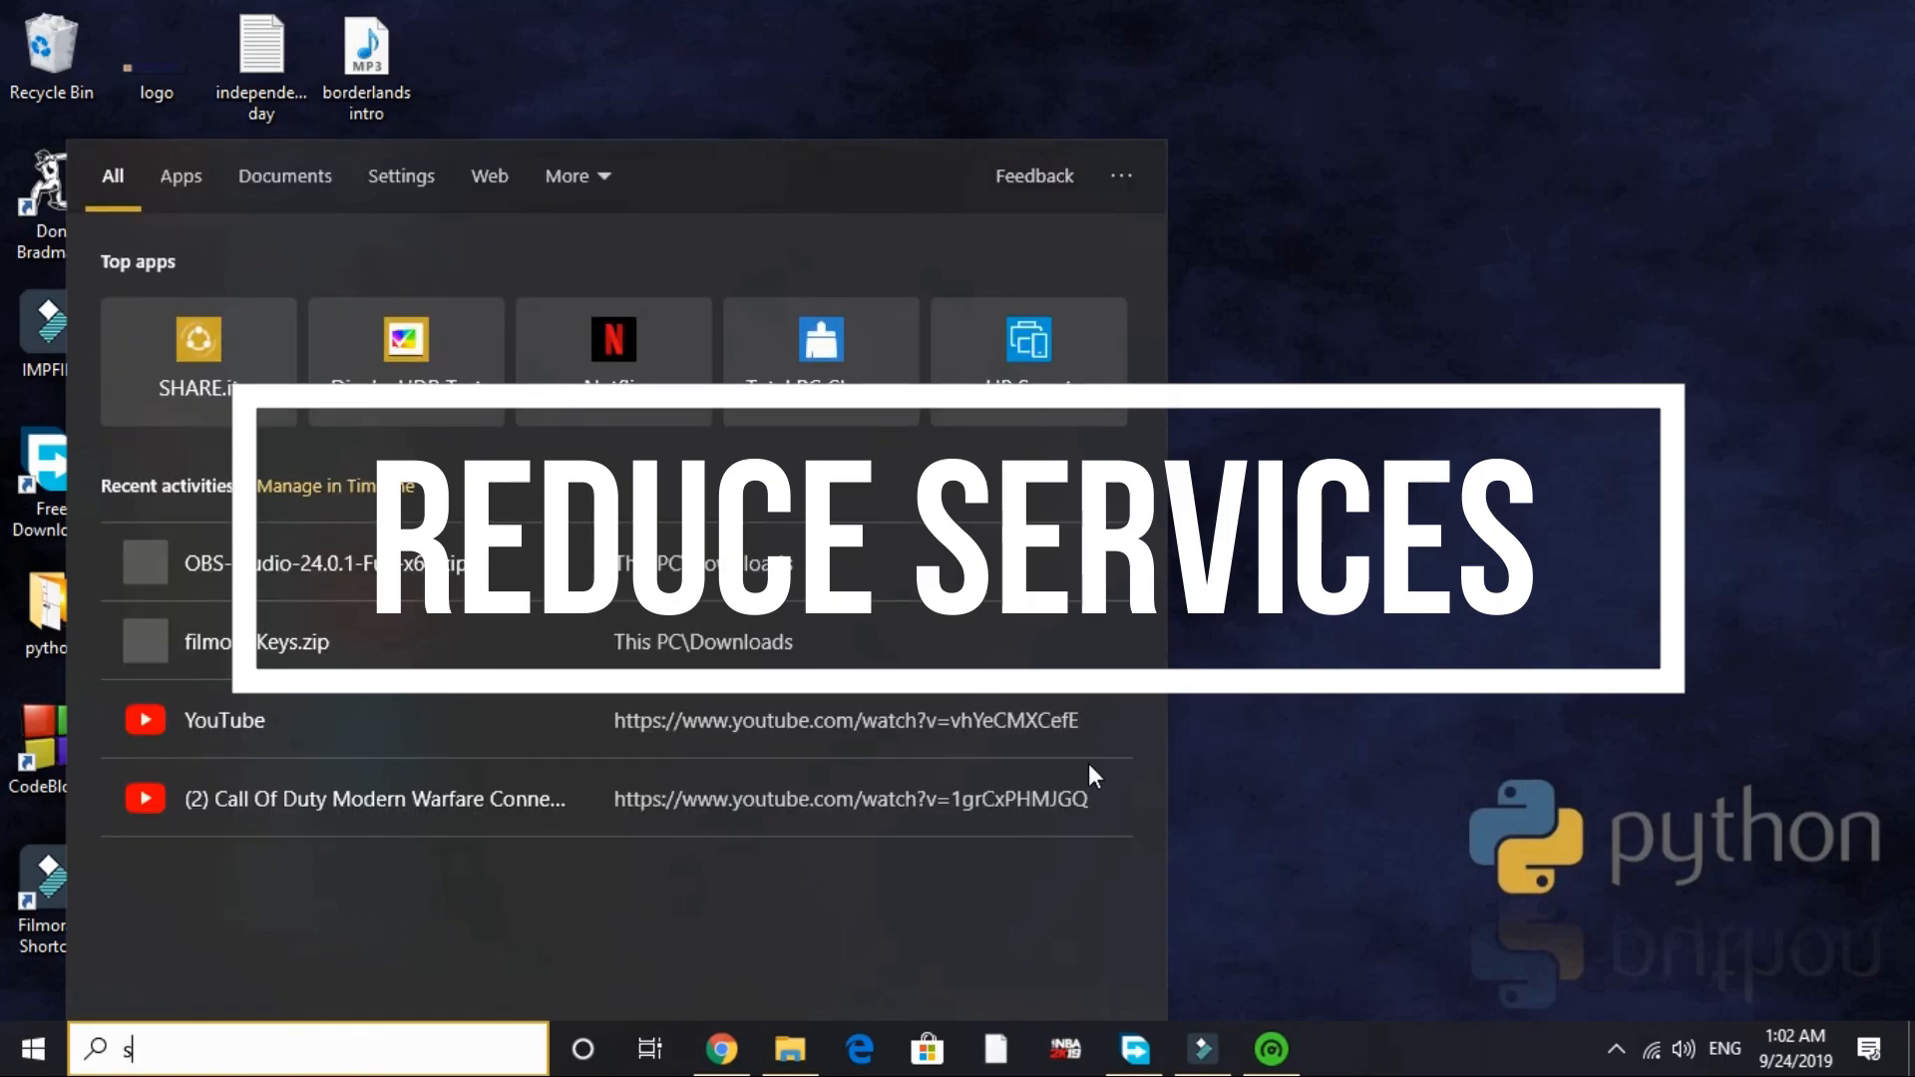
{"action": "type", "text": "ervices"}
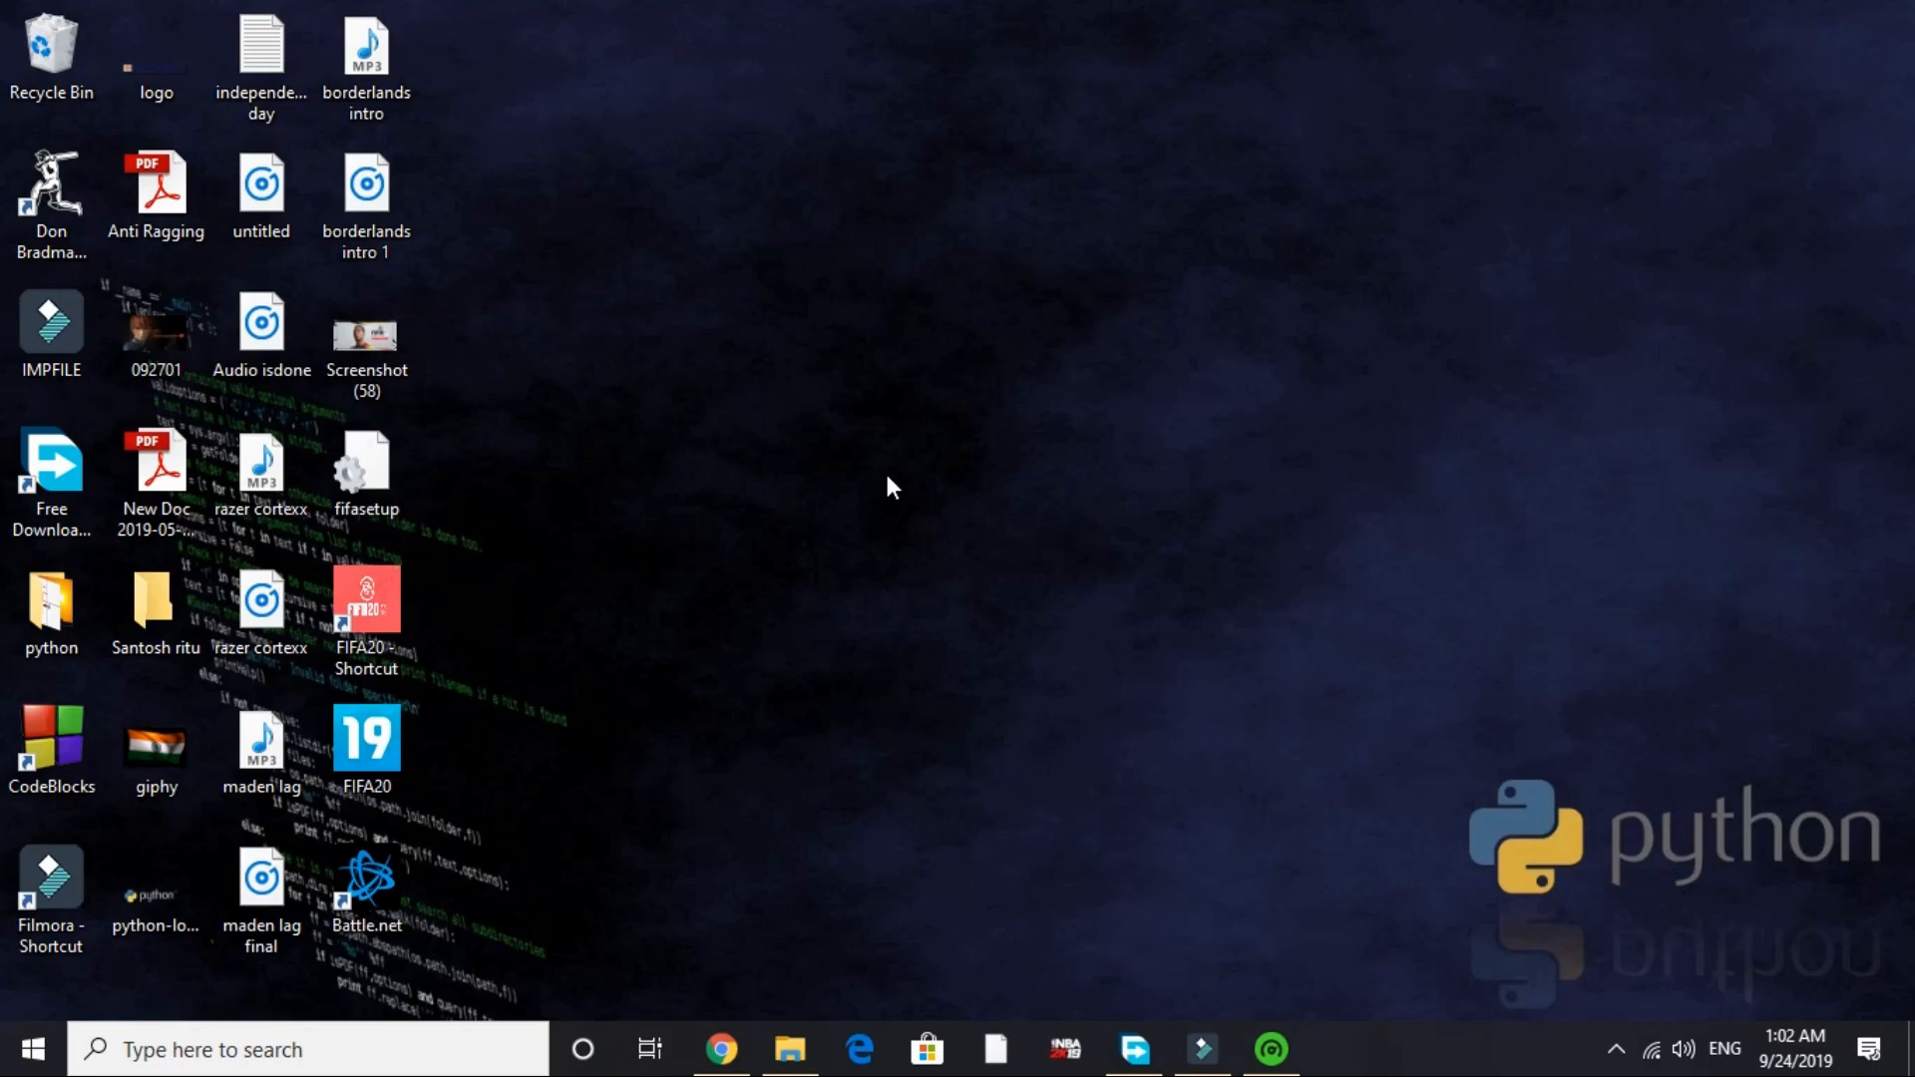
{"action": "mouse_move", "coordinate": [1420, 840]}
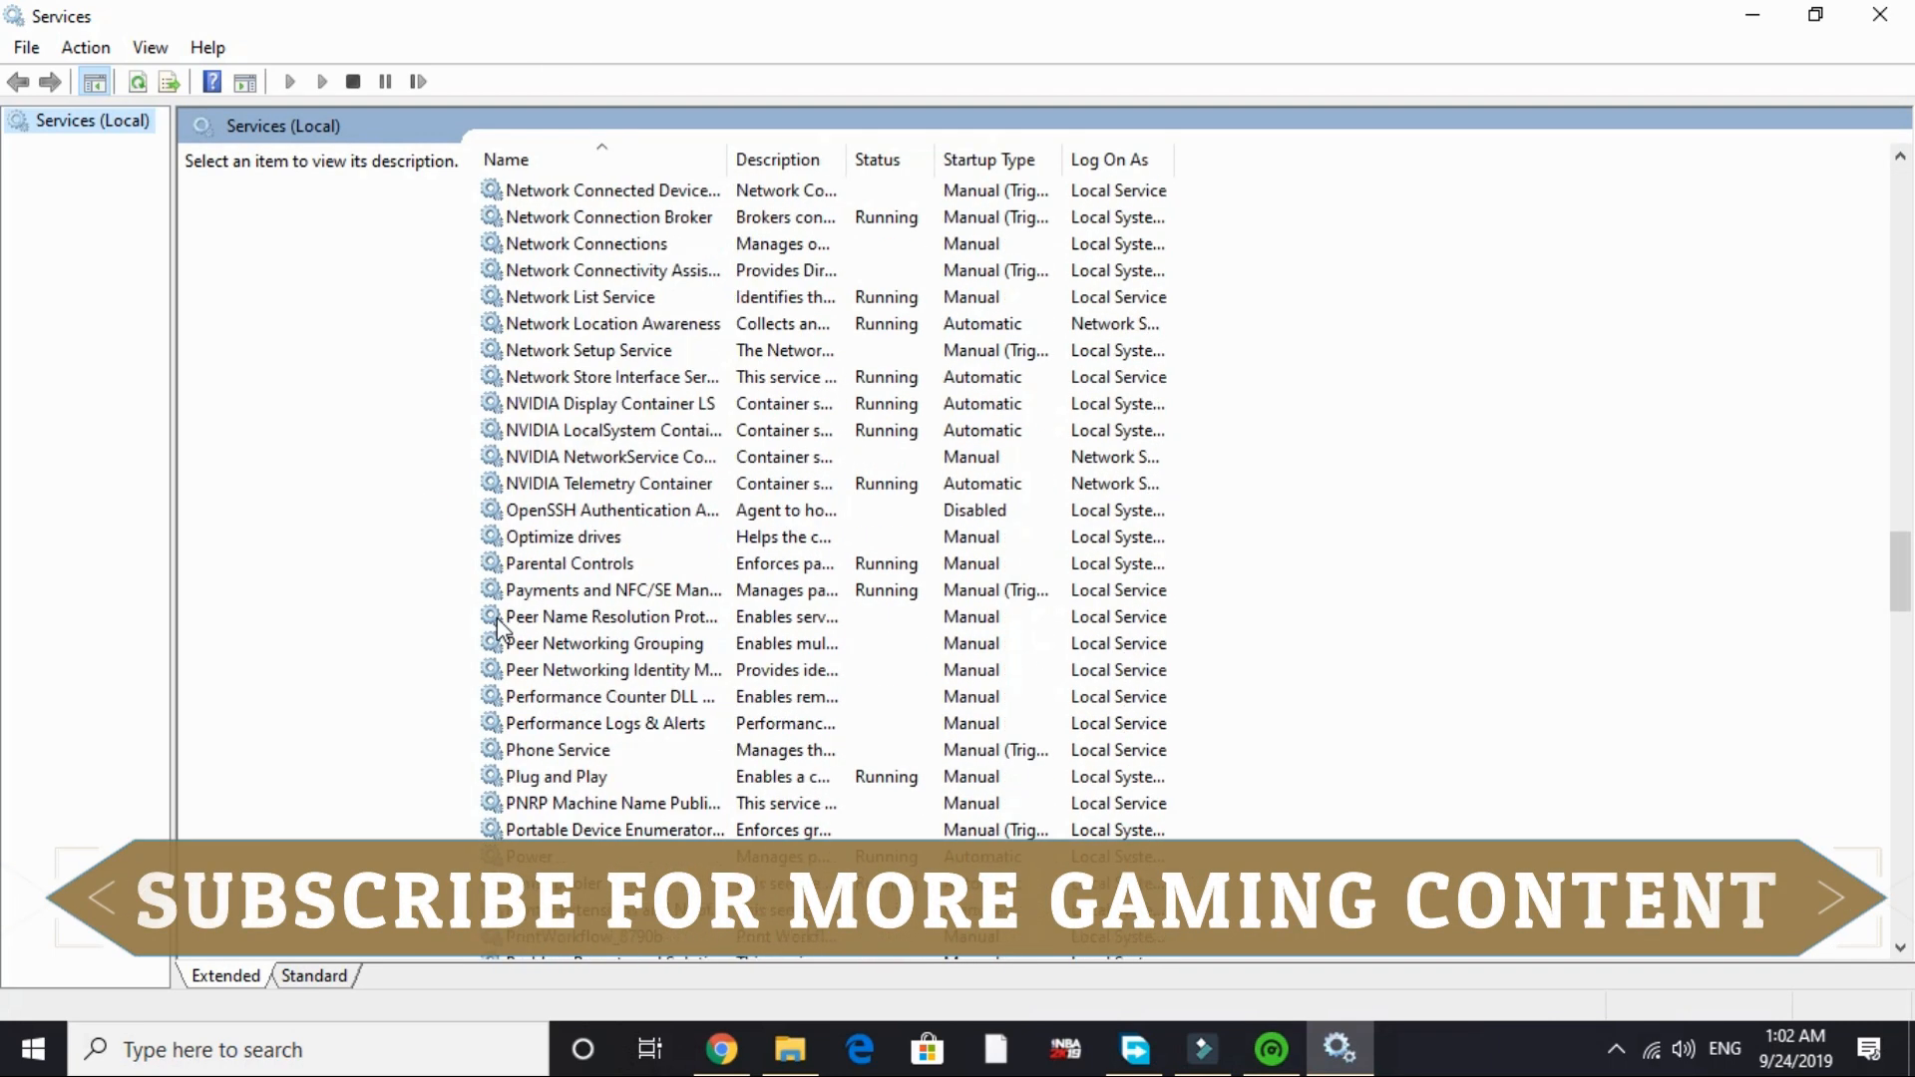
{"action": "scroll", "scroll_direction": "down", "scroll_amount": 3}
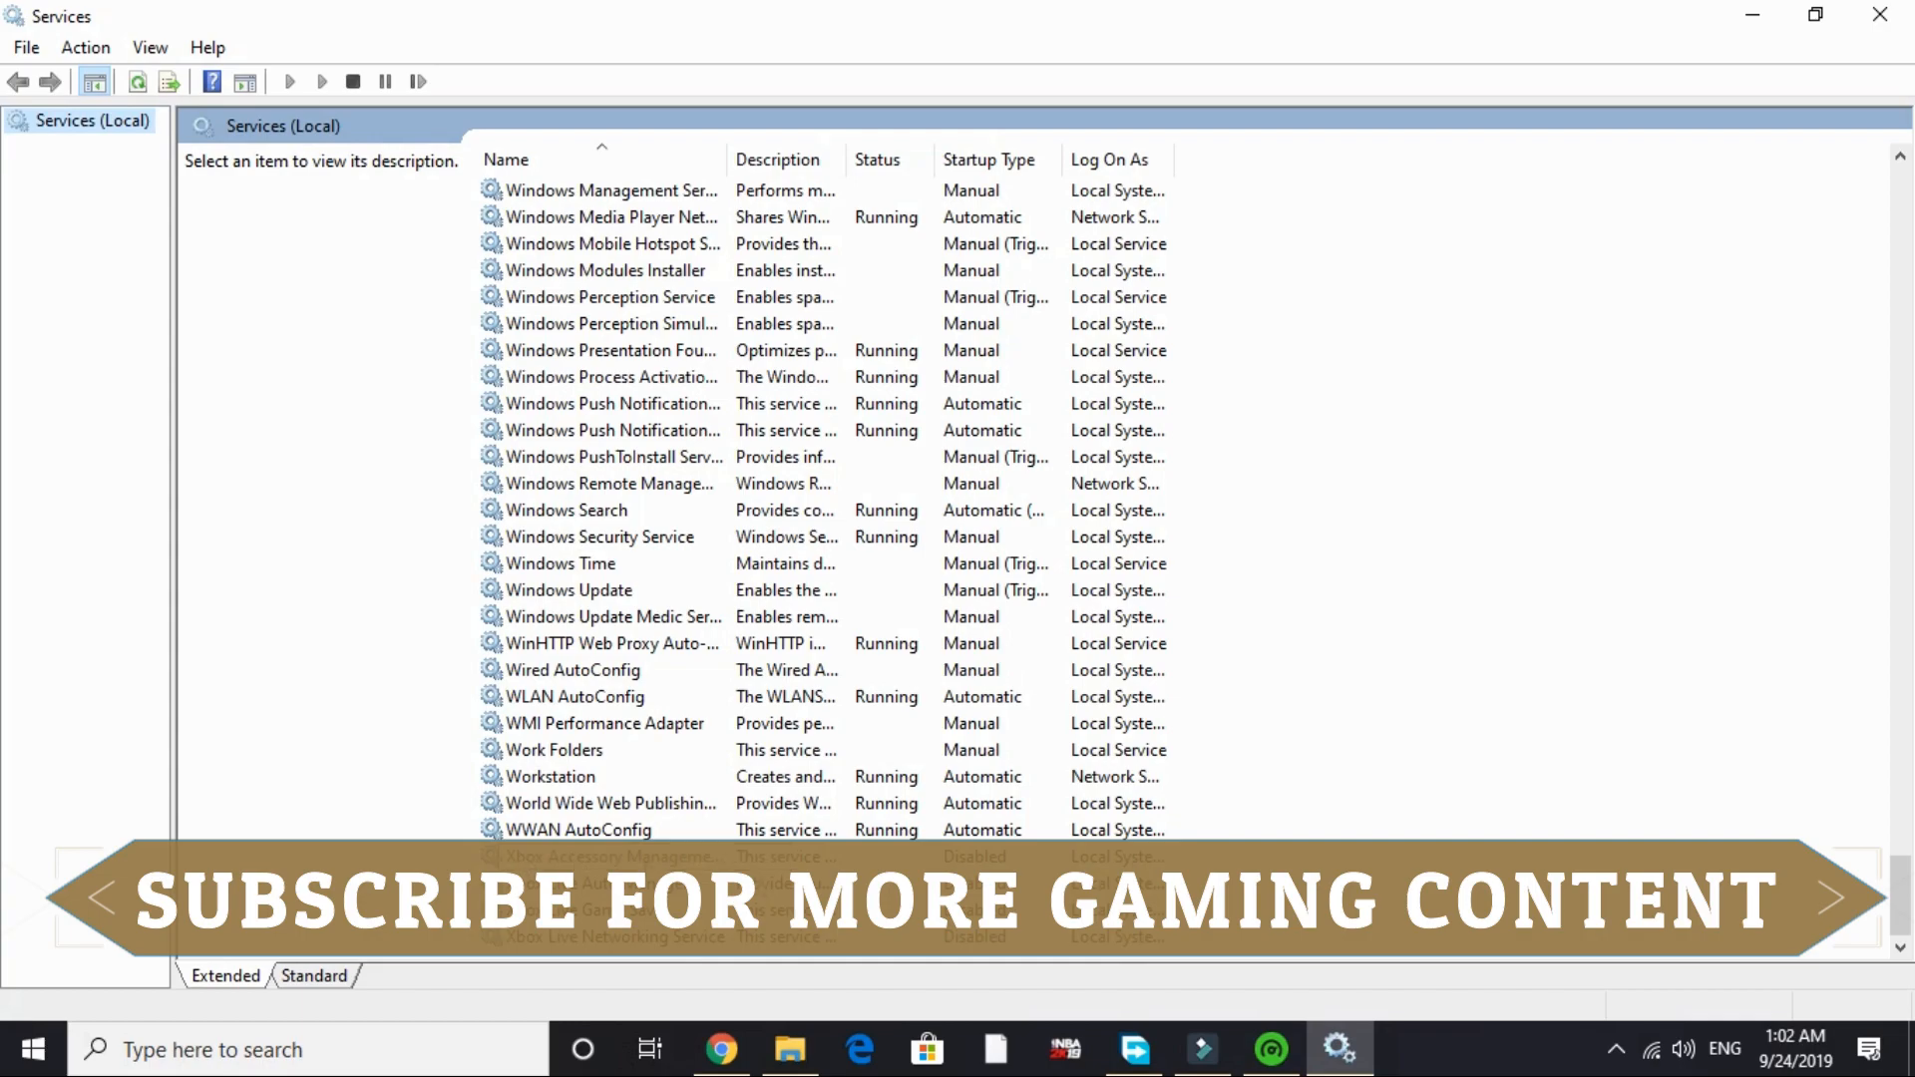
{"action": "double_click", "coordinate": [611, 858]}
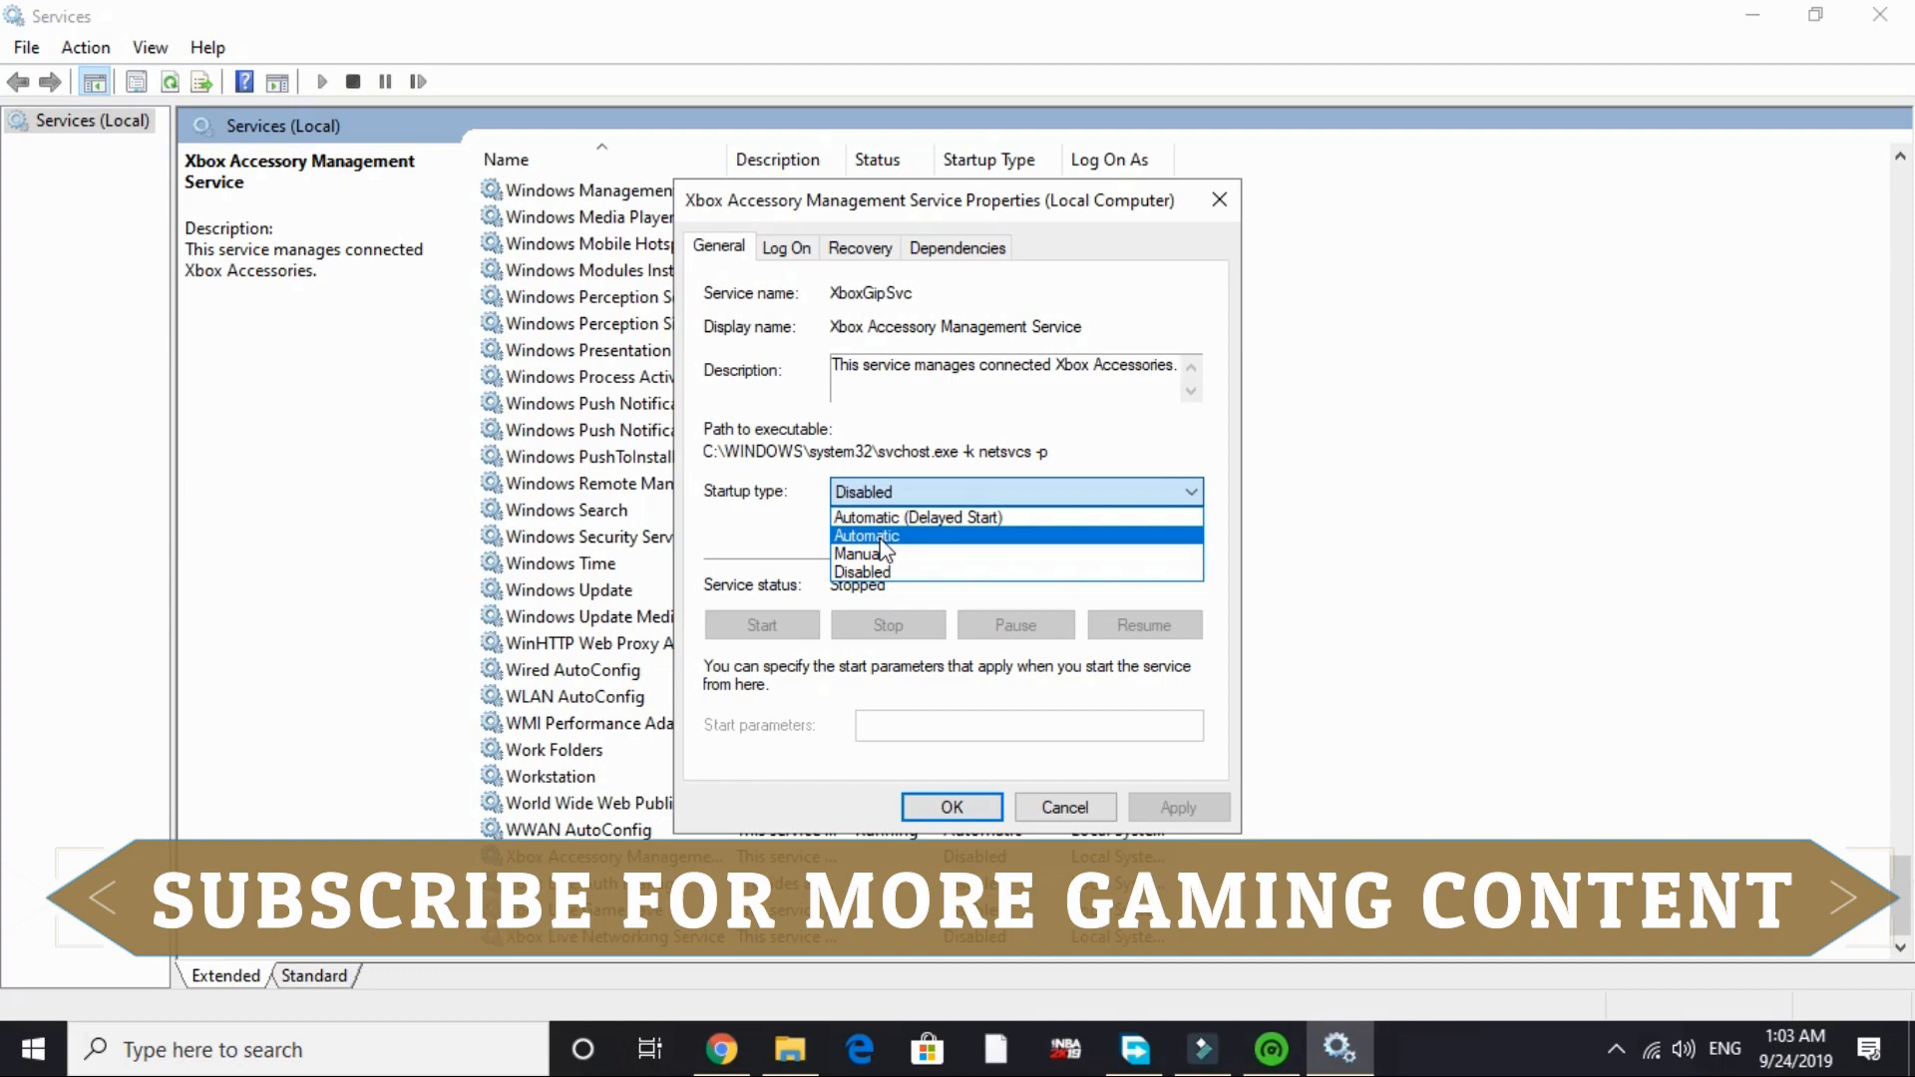
{"action": "left_click", "coordinate": [862, 571]}
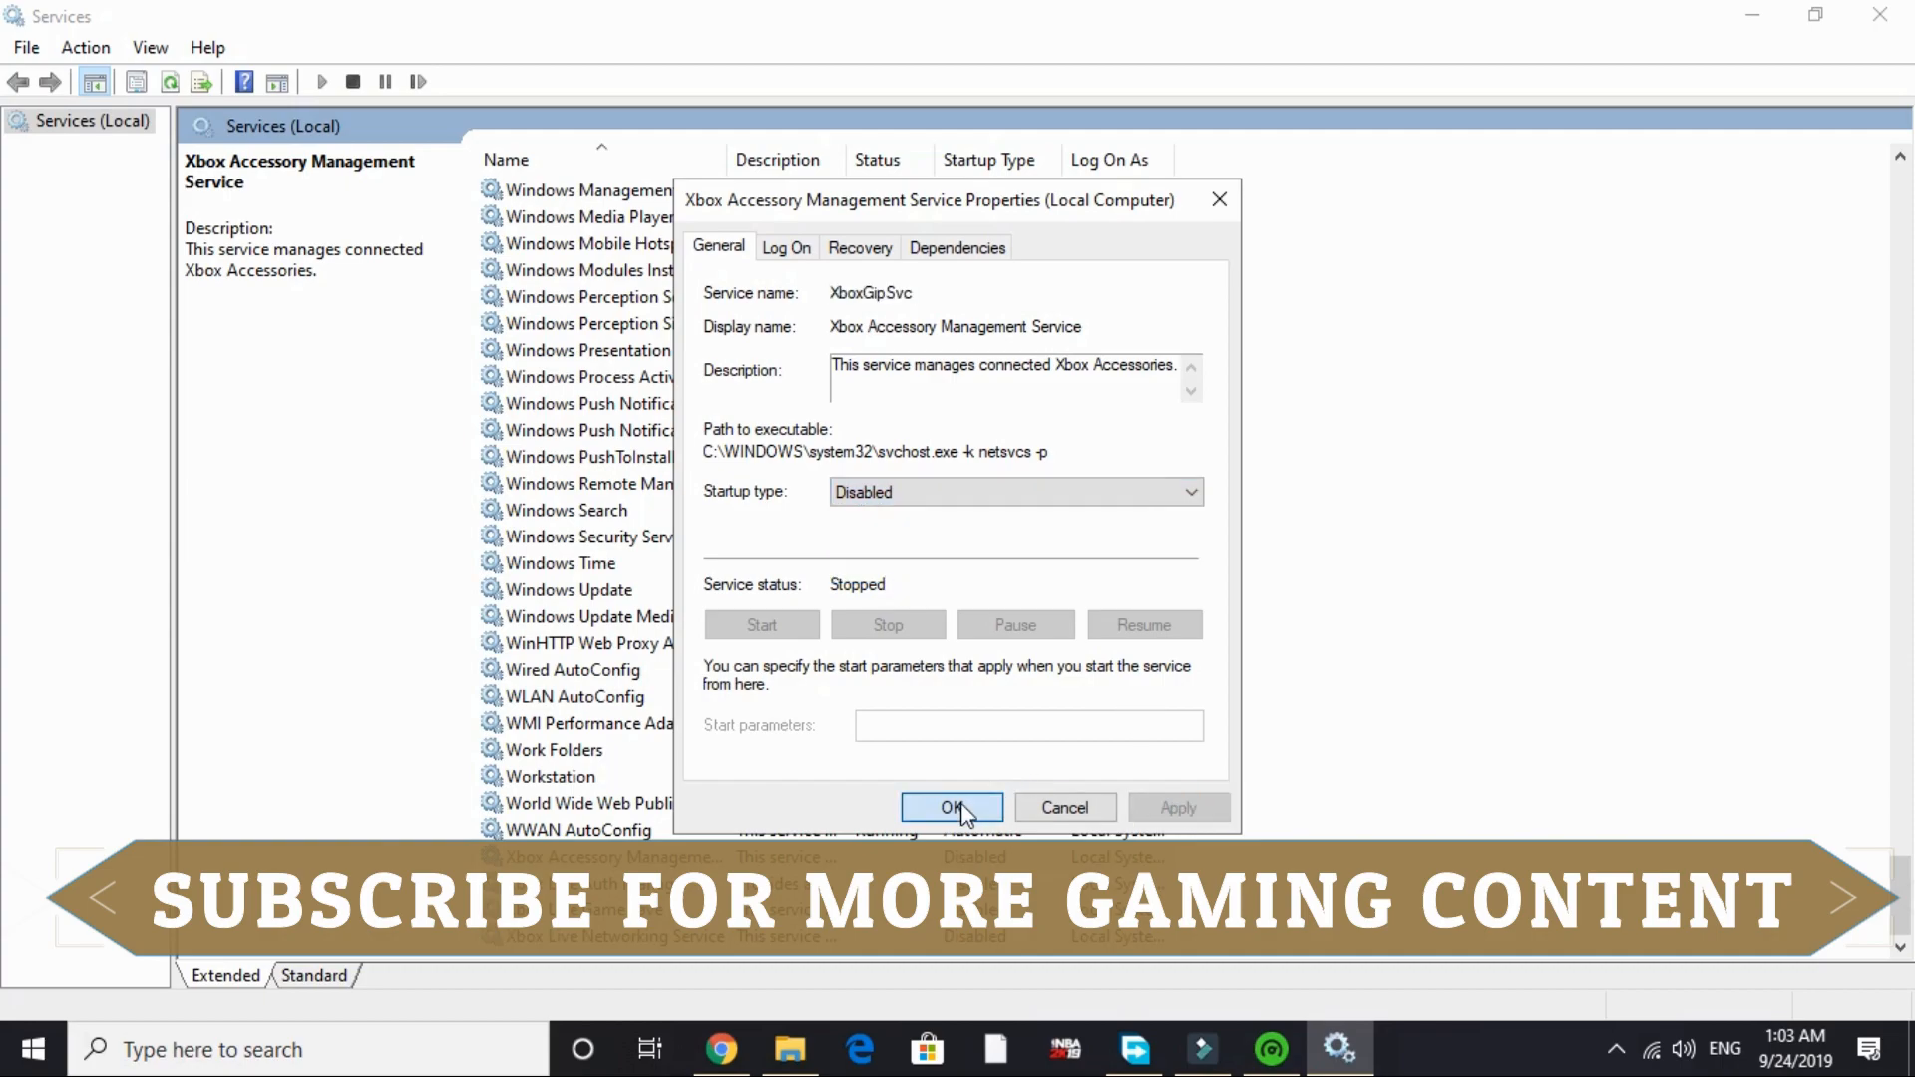
{"action": "left_click", "coordinate": [952, 808]}
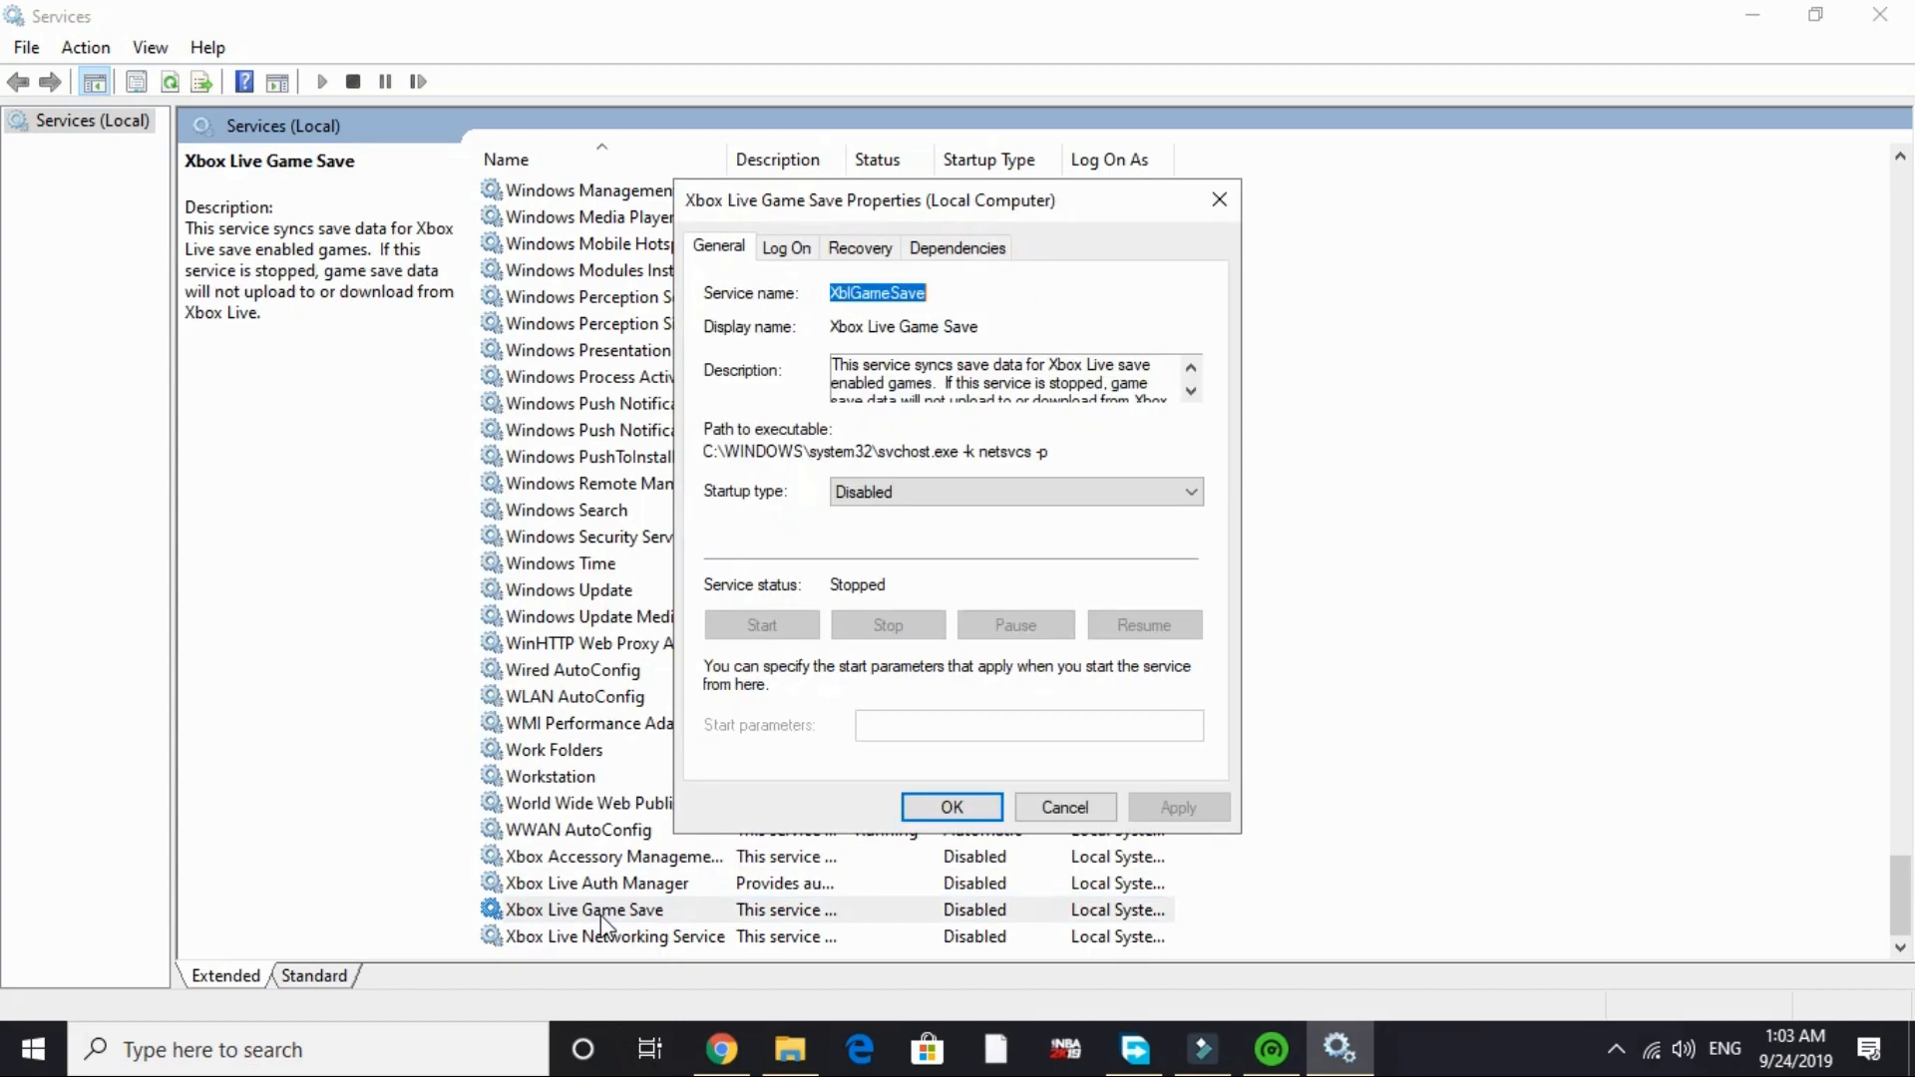
- Check that the Xbox Live services are disabled, and set the Fax service to Disabled
{"action": "left_click", "coordinate": [1065, 806]}
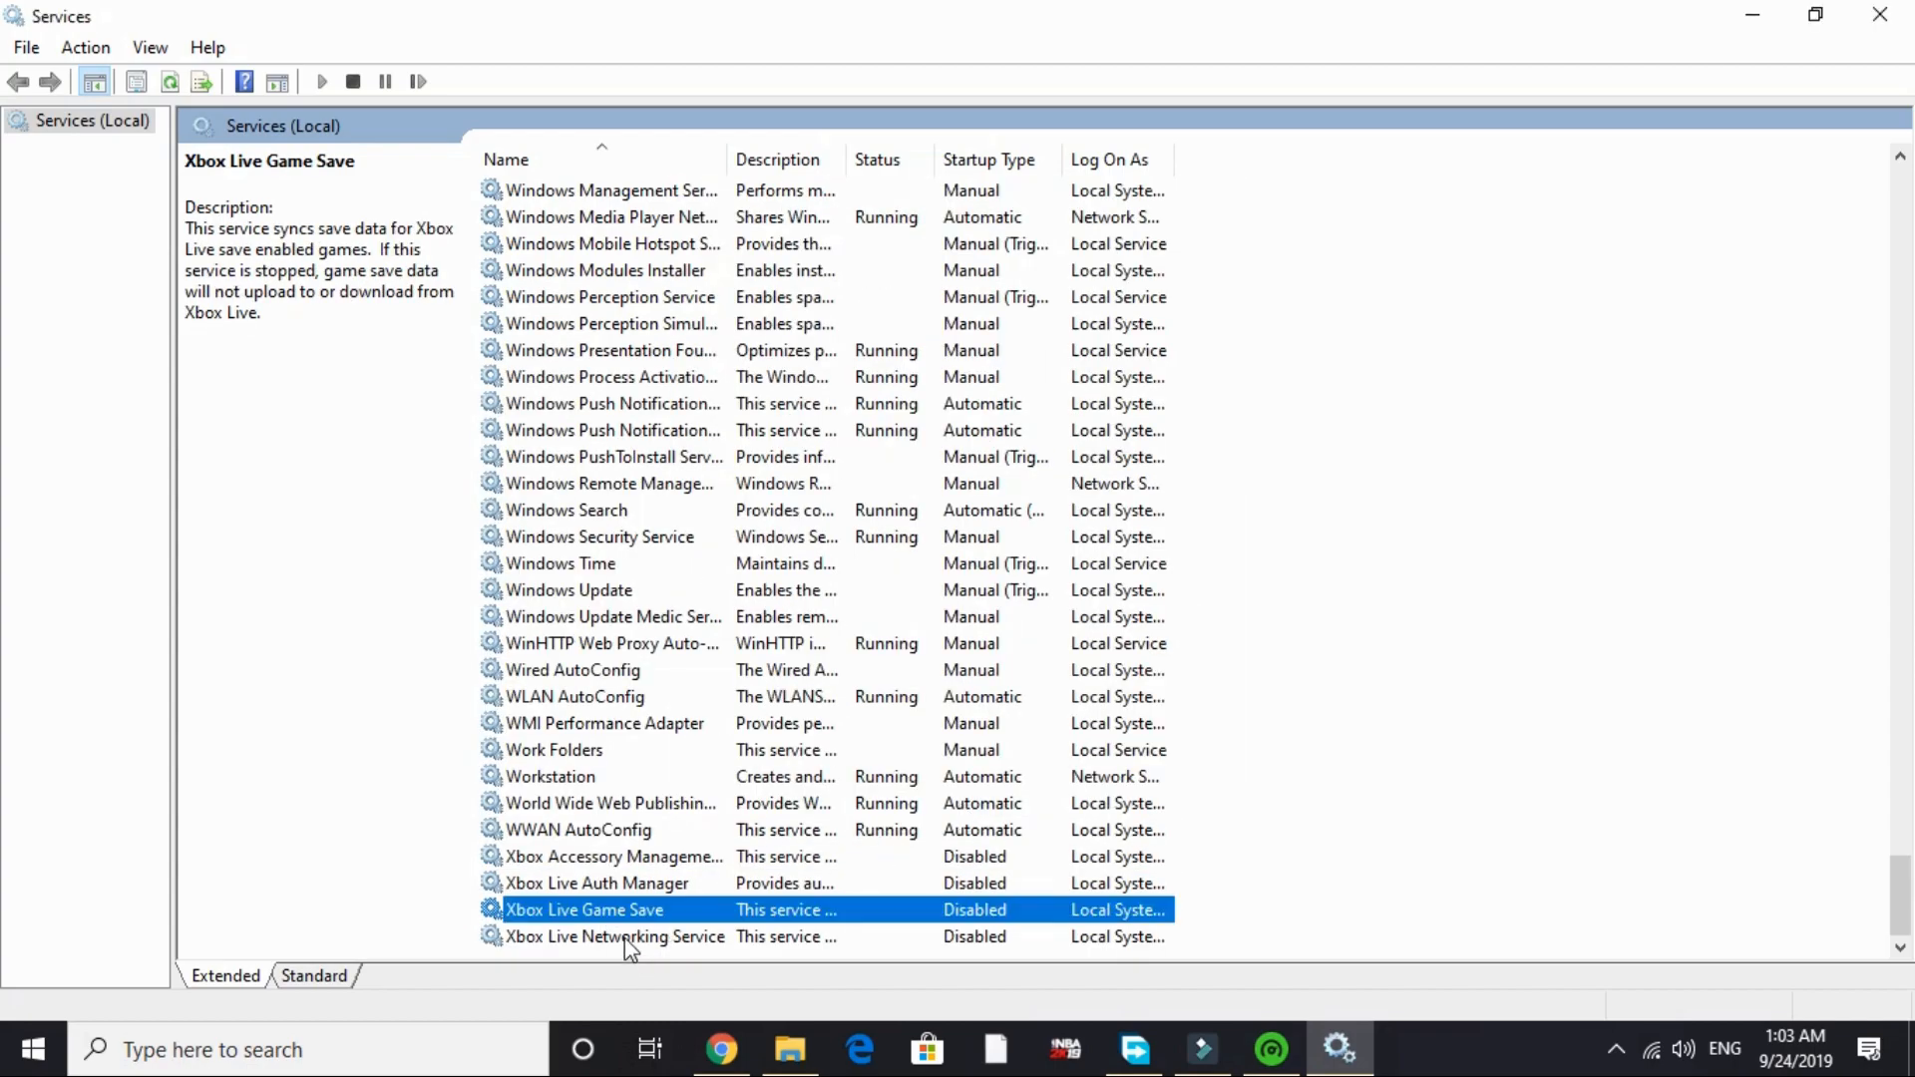
{"action": "double_click", "coordinate": [615, 936]}
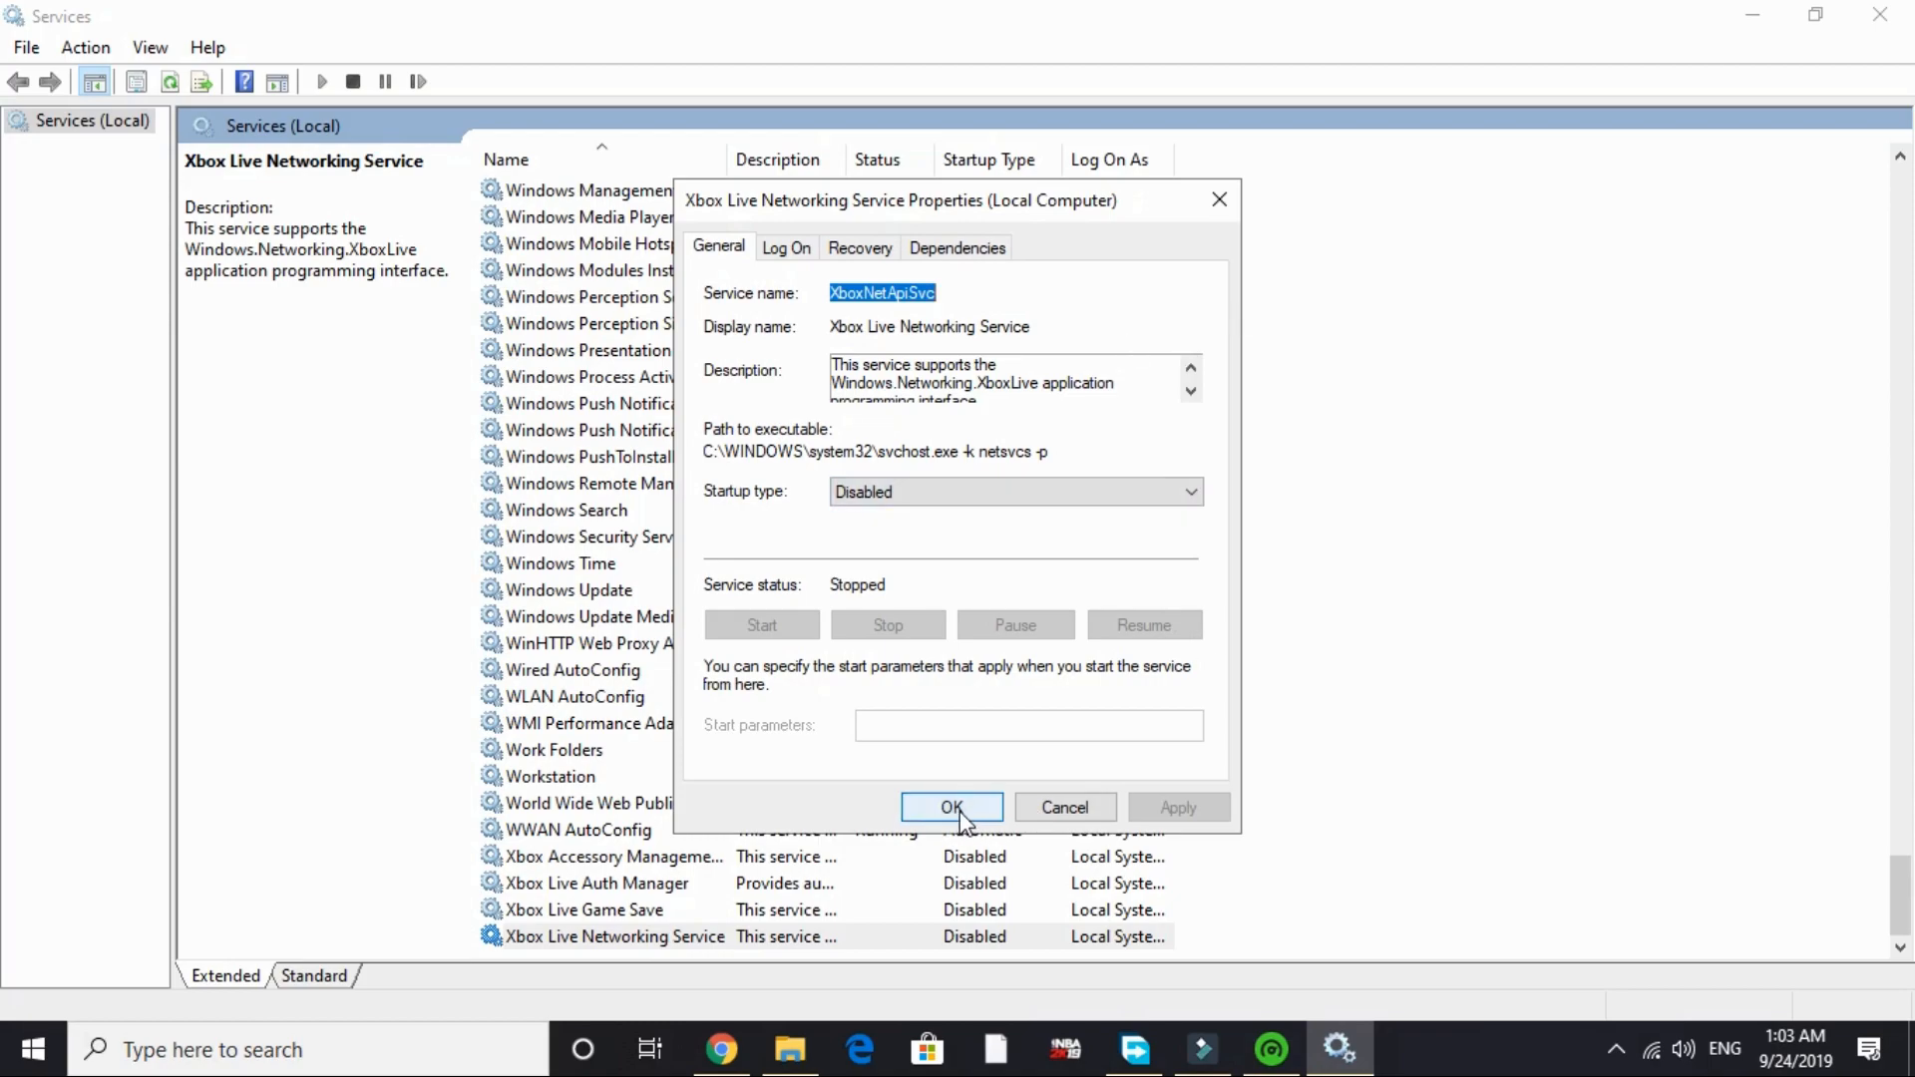
{"action": "left_click", "coordinate": [951, 806]}
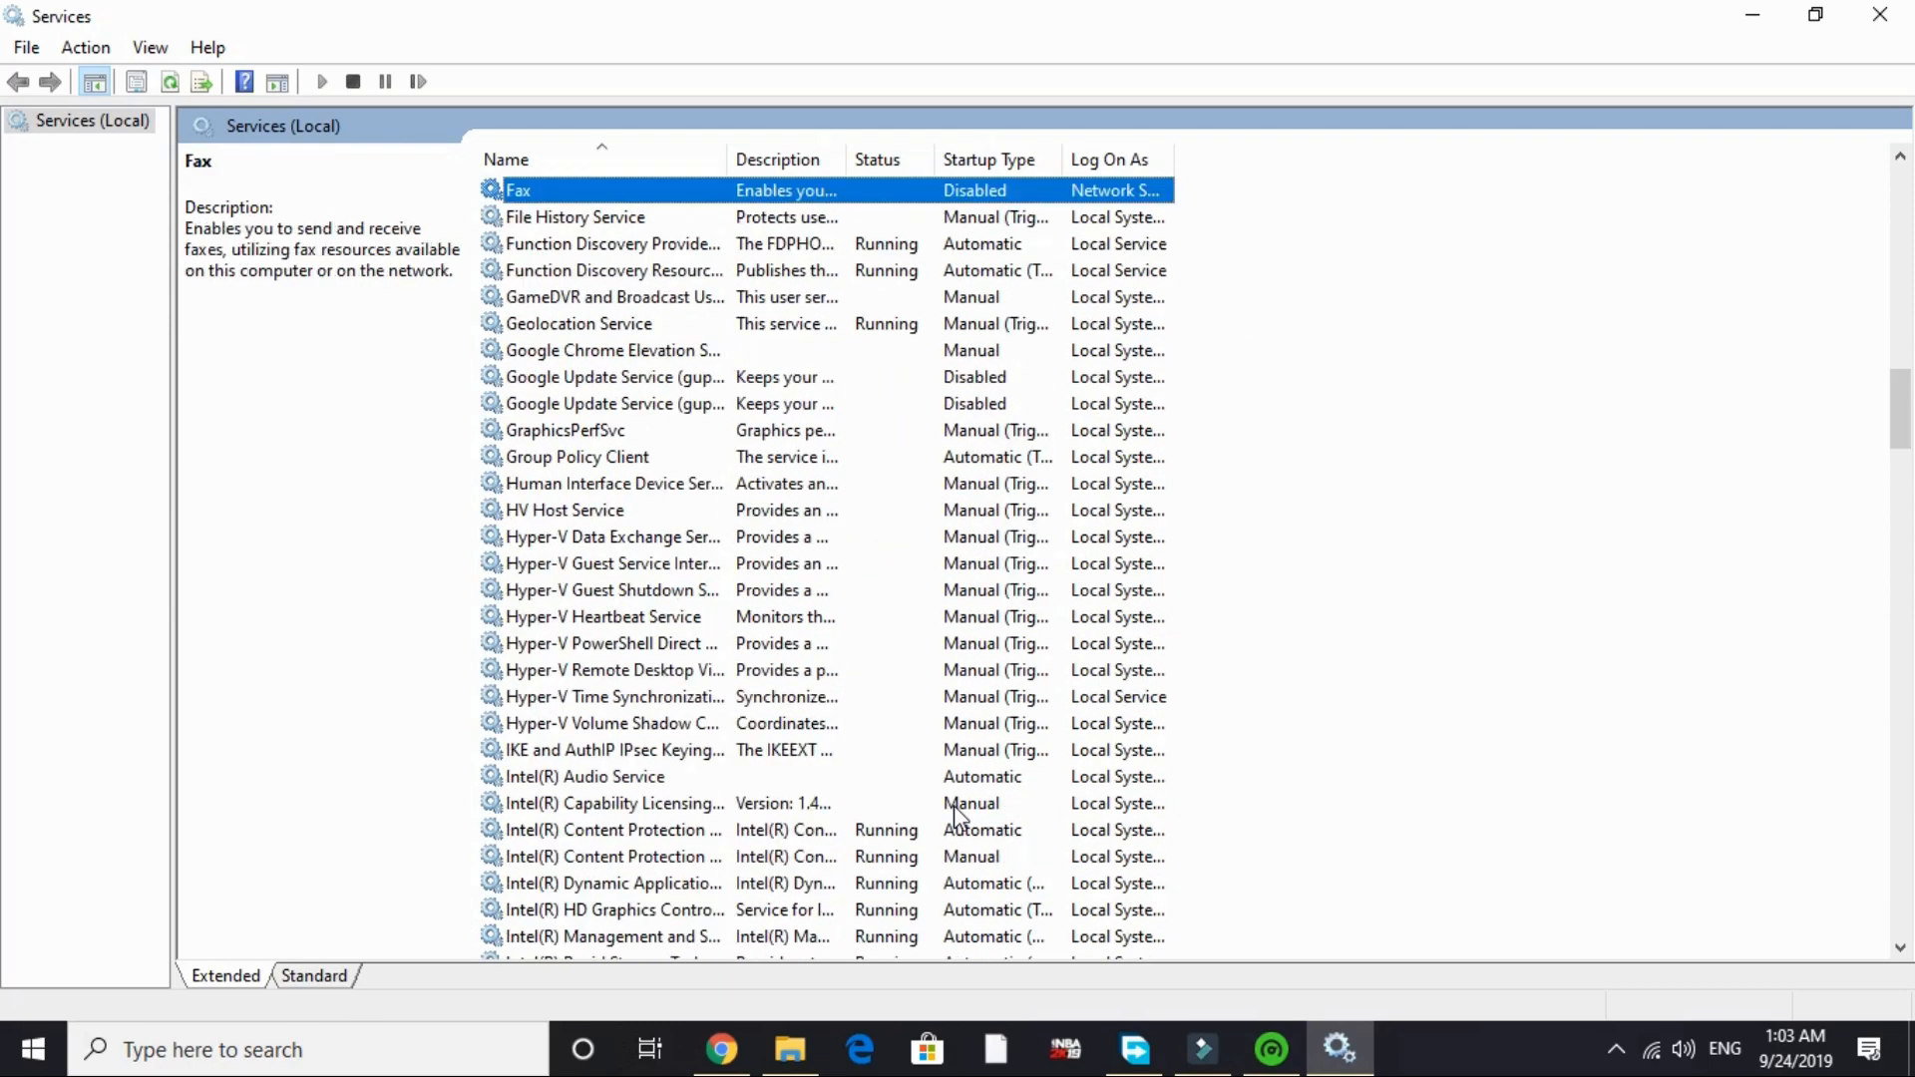
{"action": "double_click", "coordinate": [518, 190]}
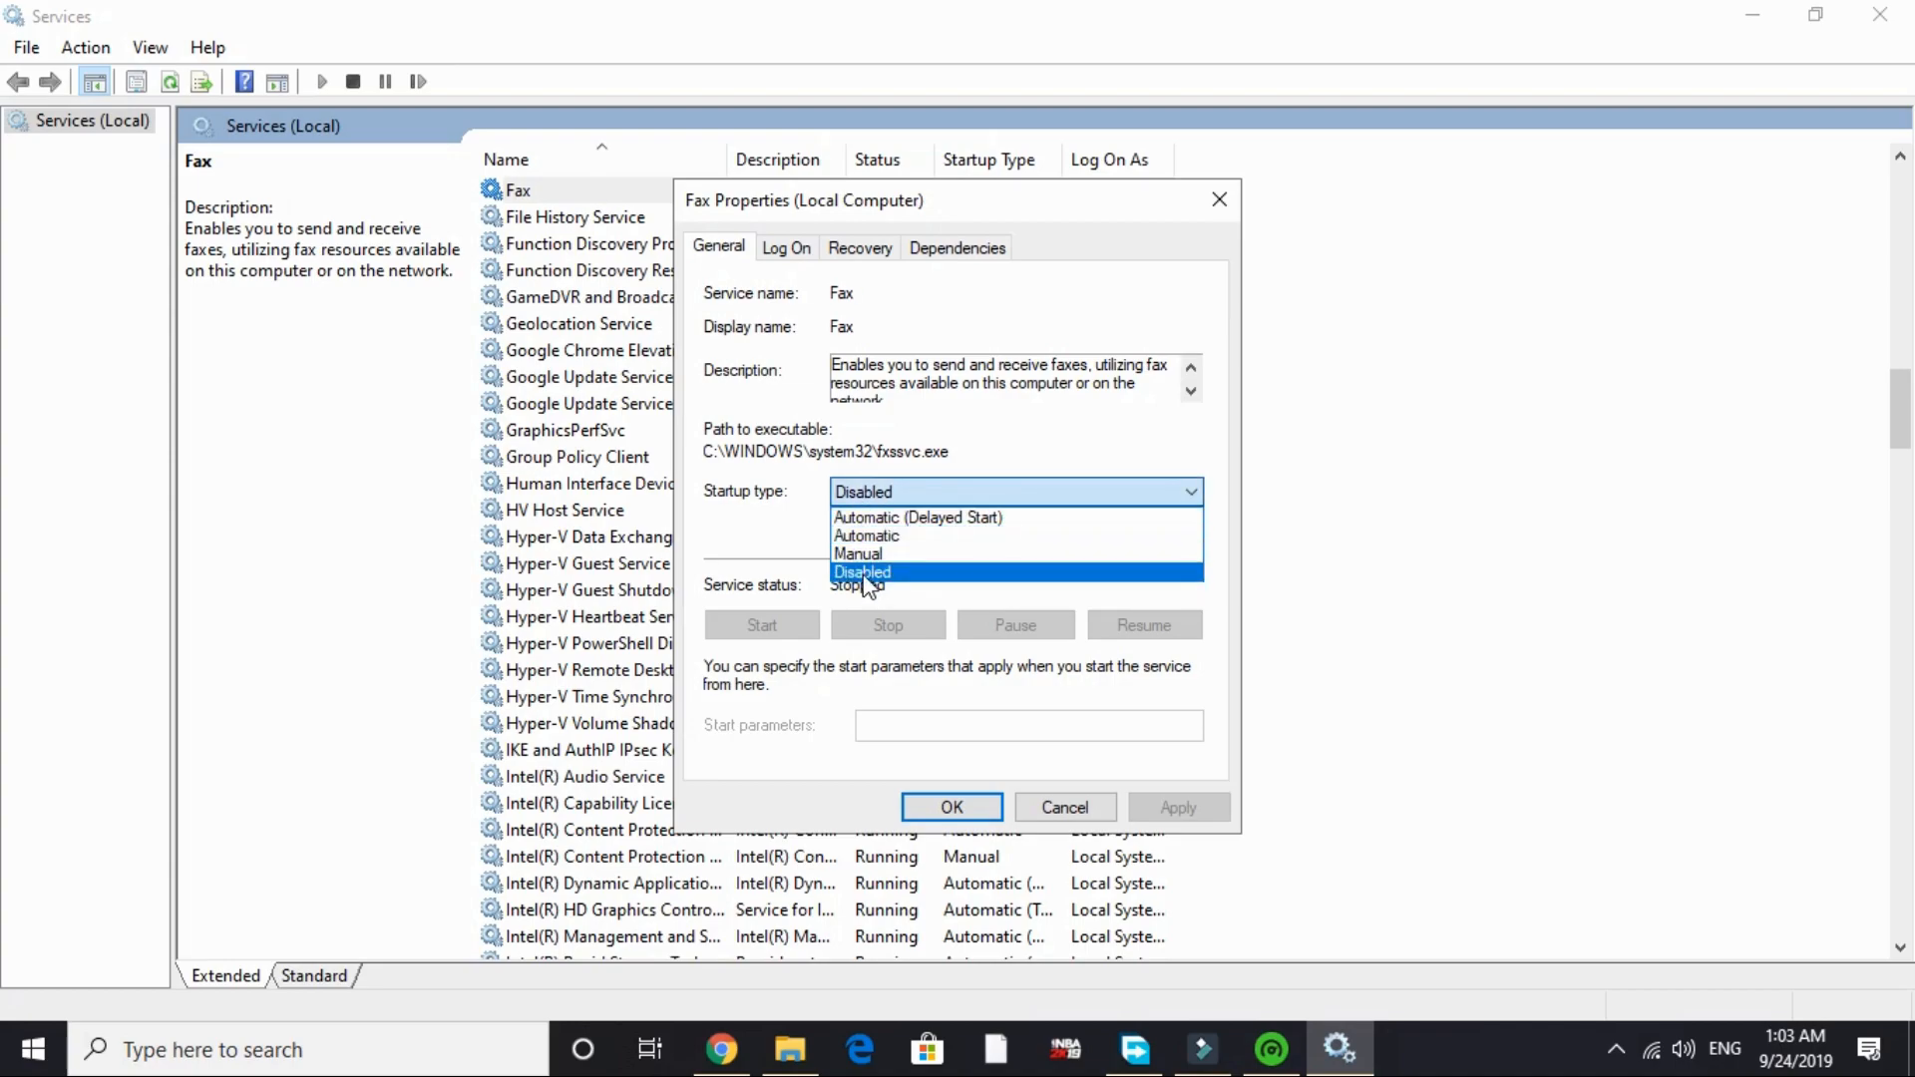
{"action": "left_click", "coordinate": [861, 572]}
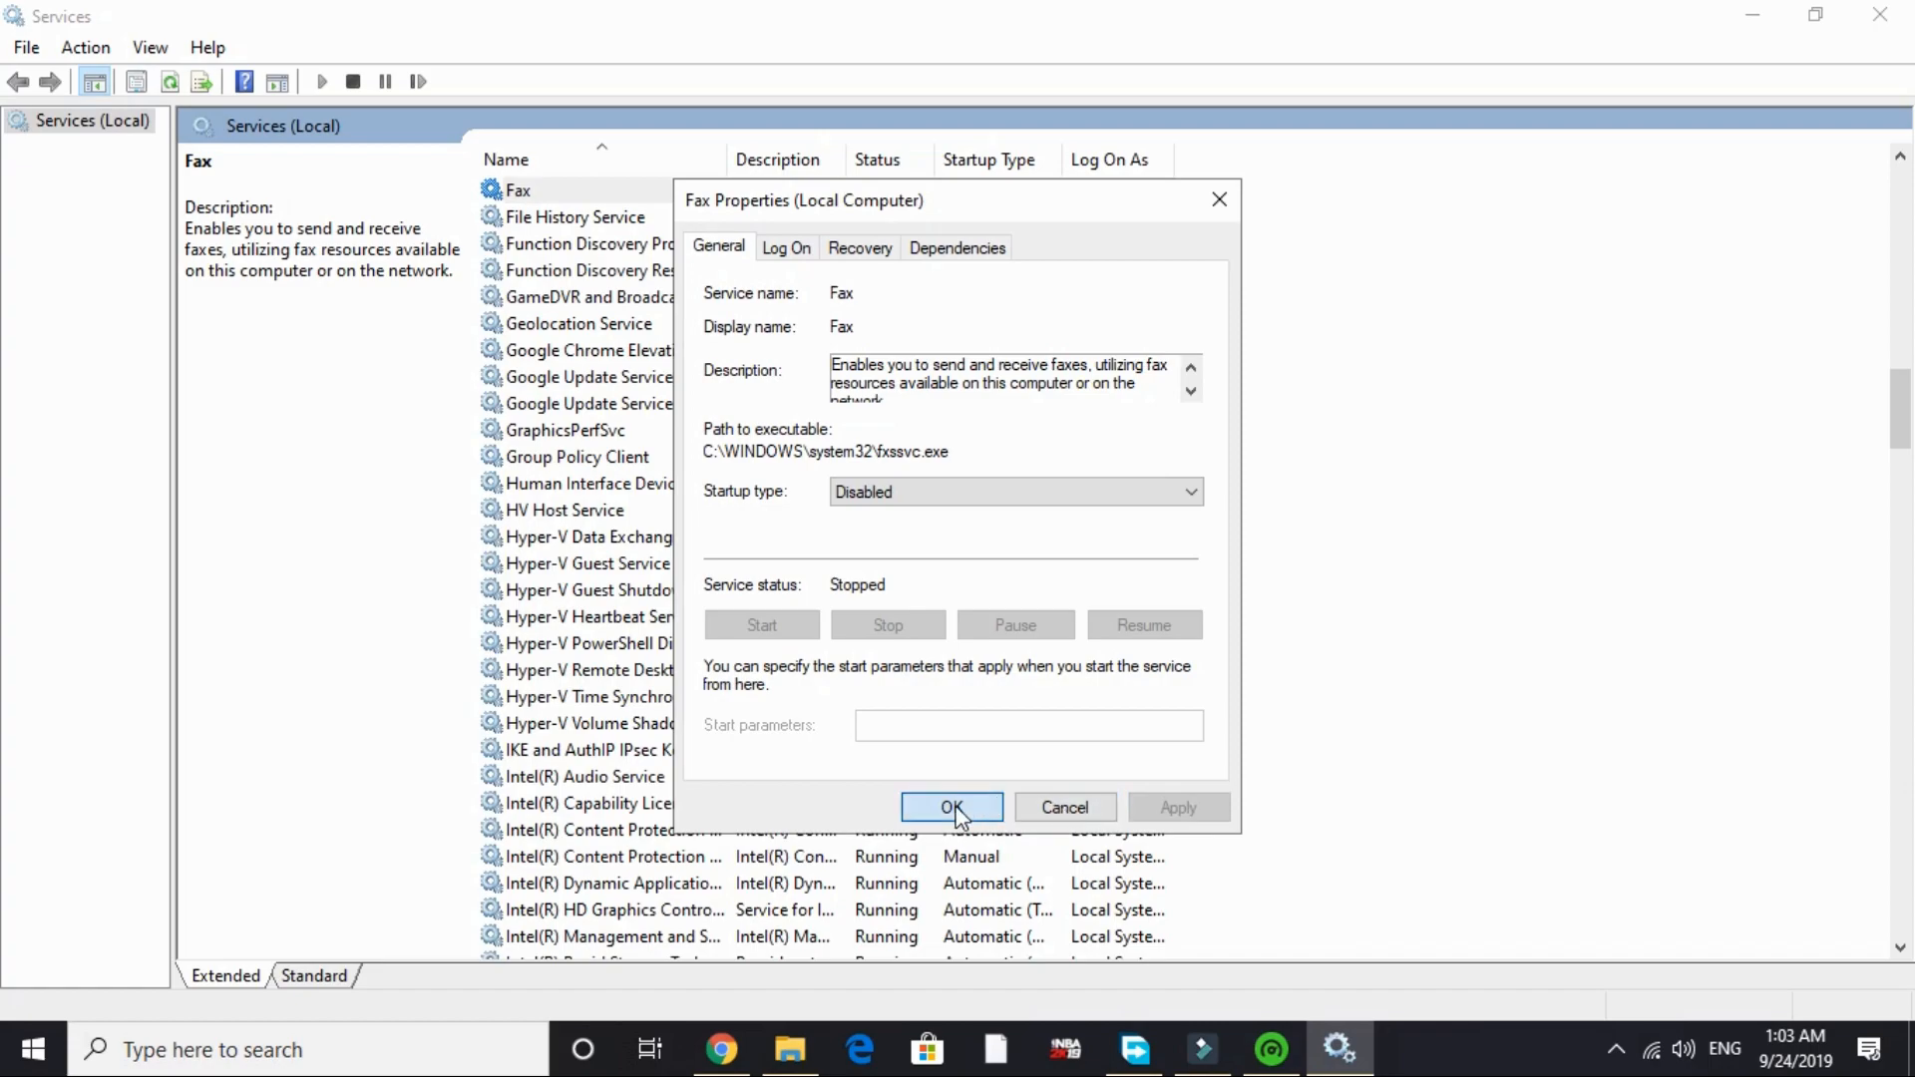
{"action": "left_click", "coordinate": [951, 807]}
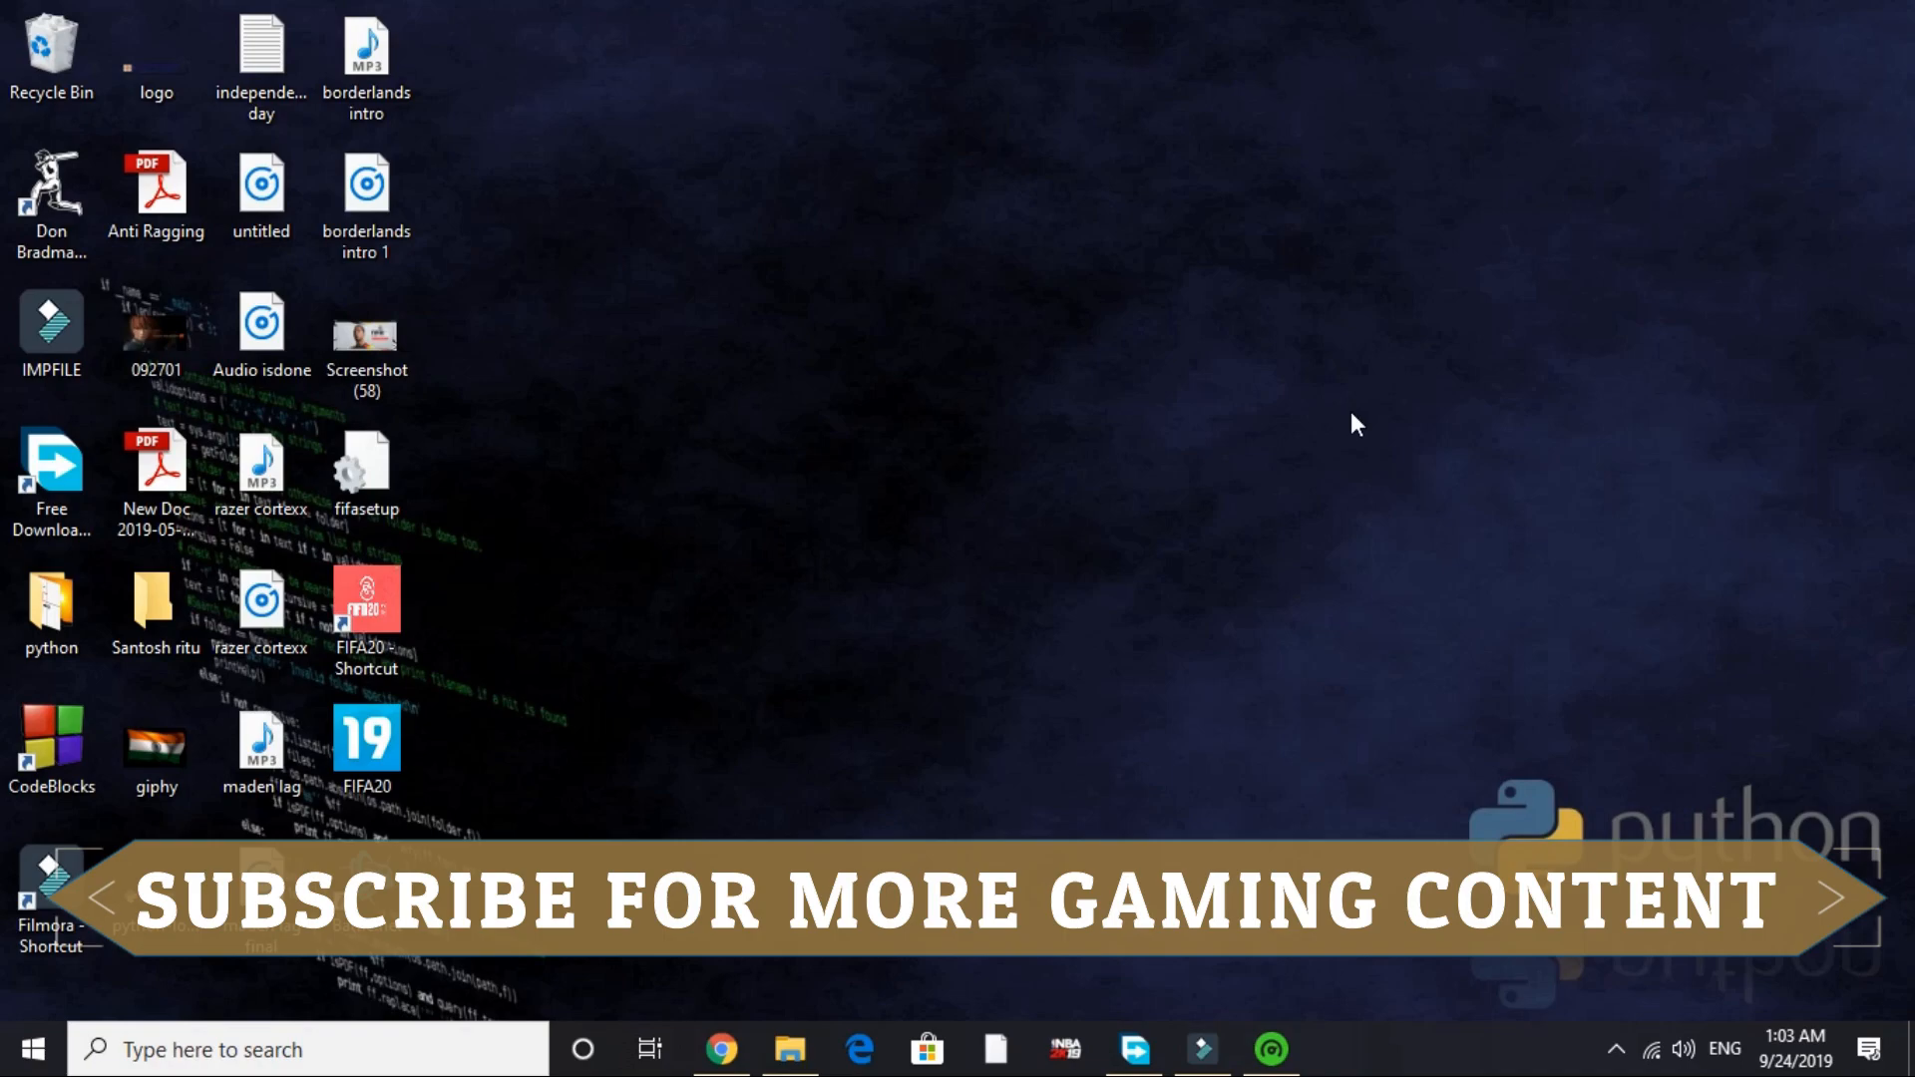
{"action": "mouse_move", "coordinate": [713, 788]}
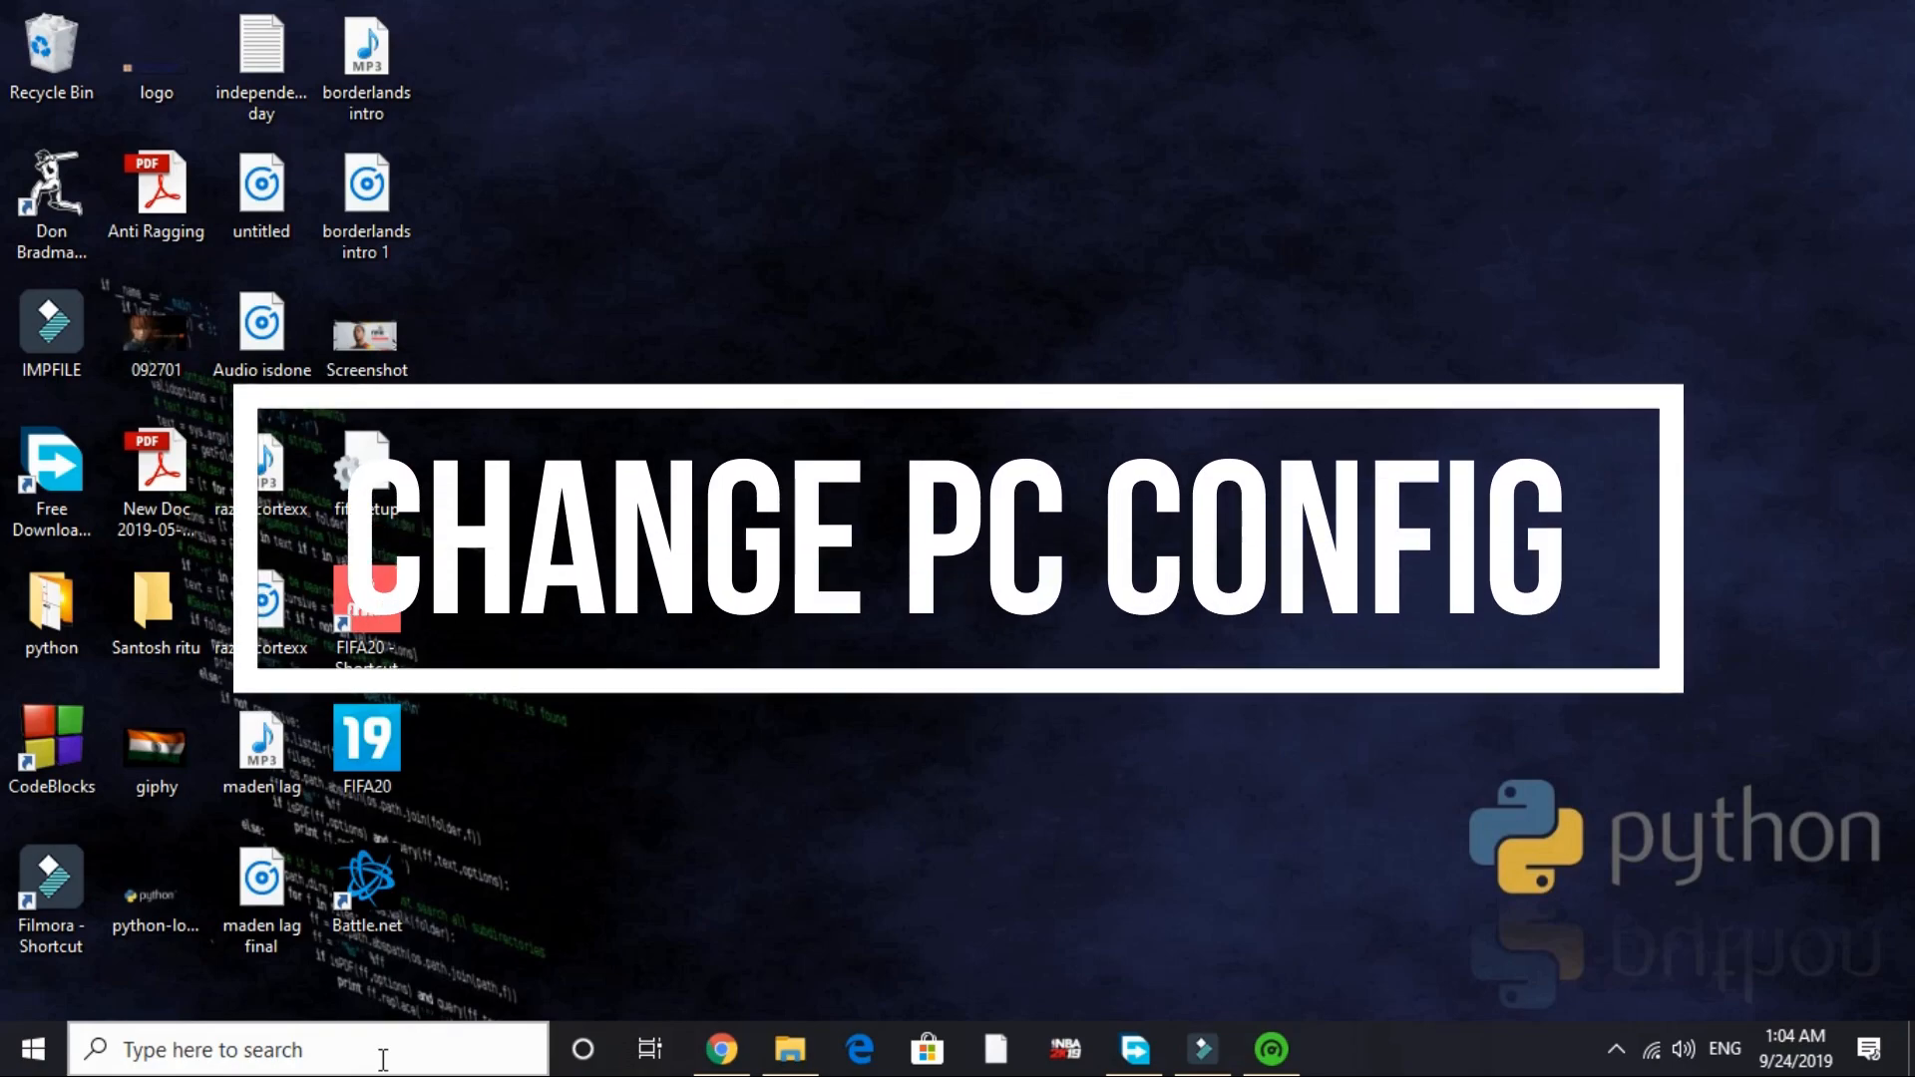
- Launch System Configuration and keep No GUI boot enabled on the Boot tab
{"action": "left_click", "coordinate": [305, 1049]}
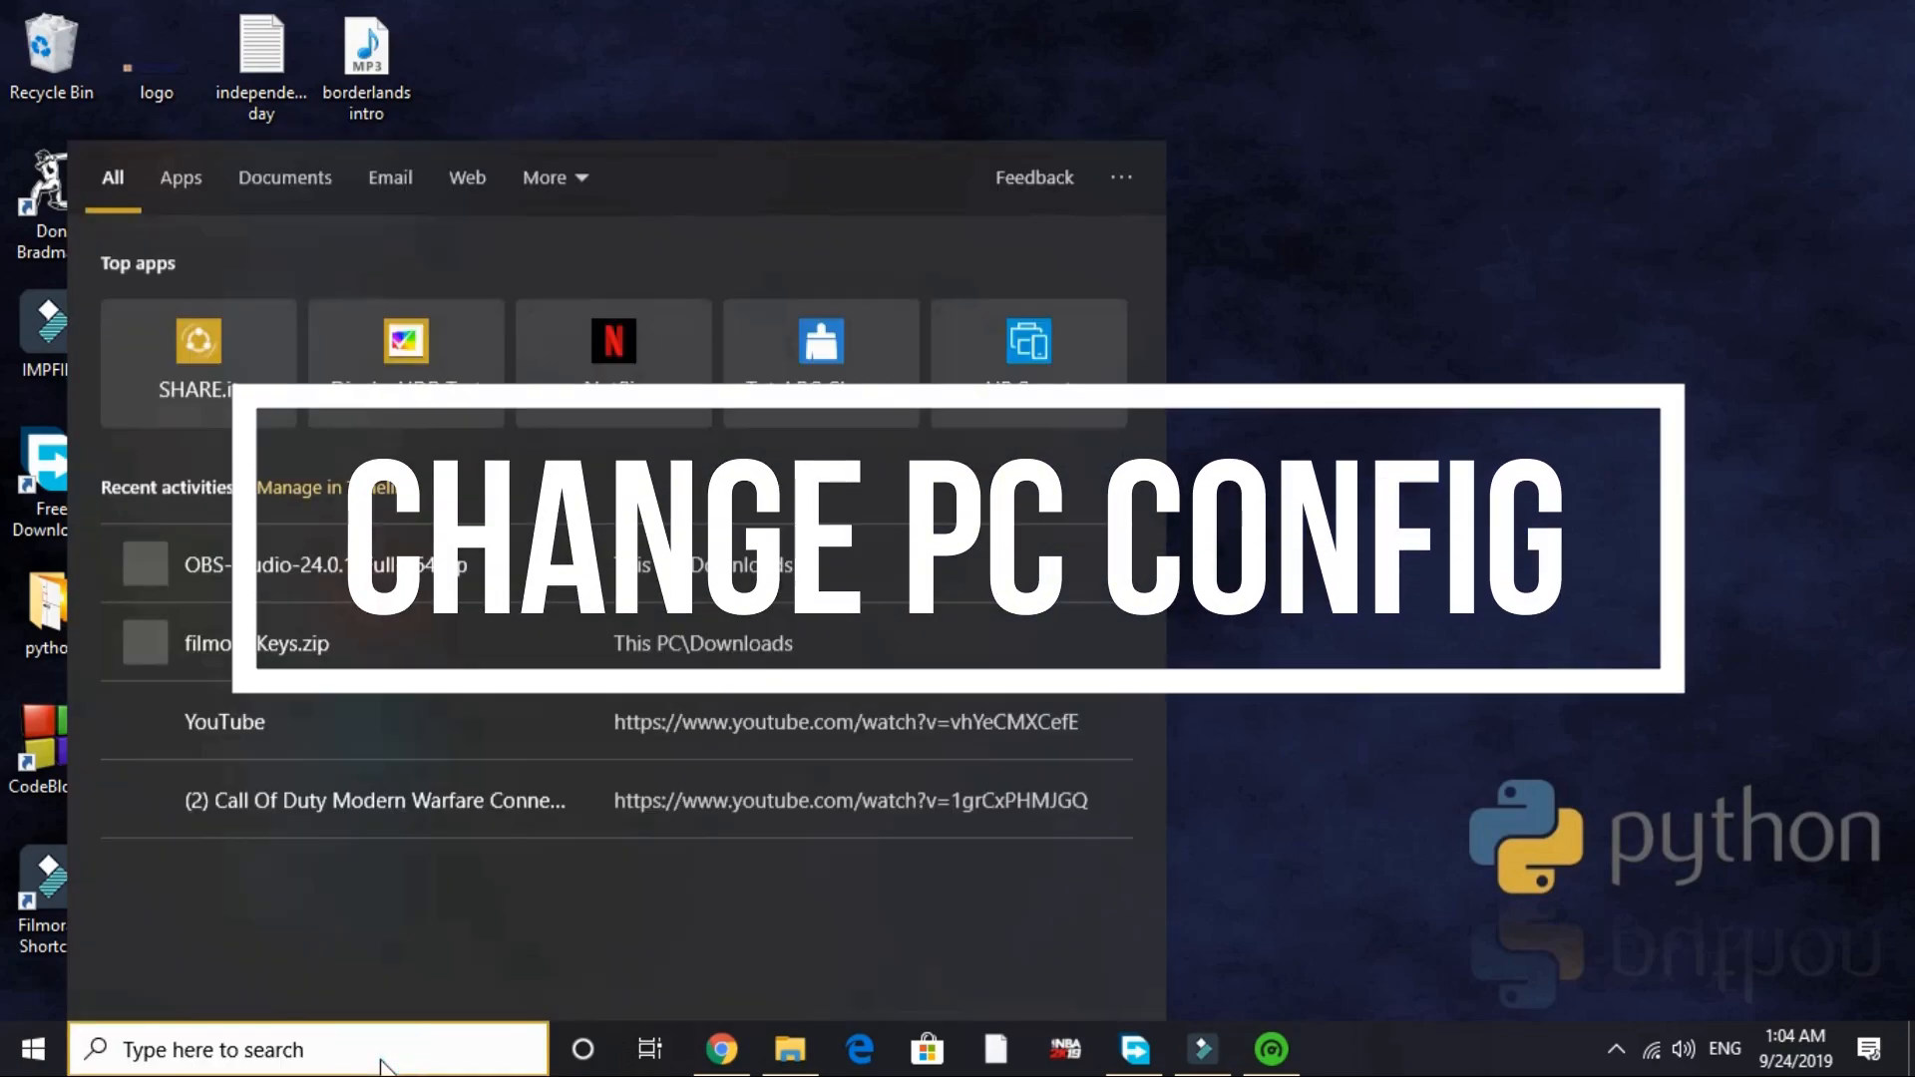
{"action": "type", "text": "run"}
{"action": "type", "text": "mscon"}
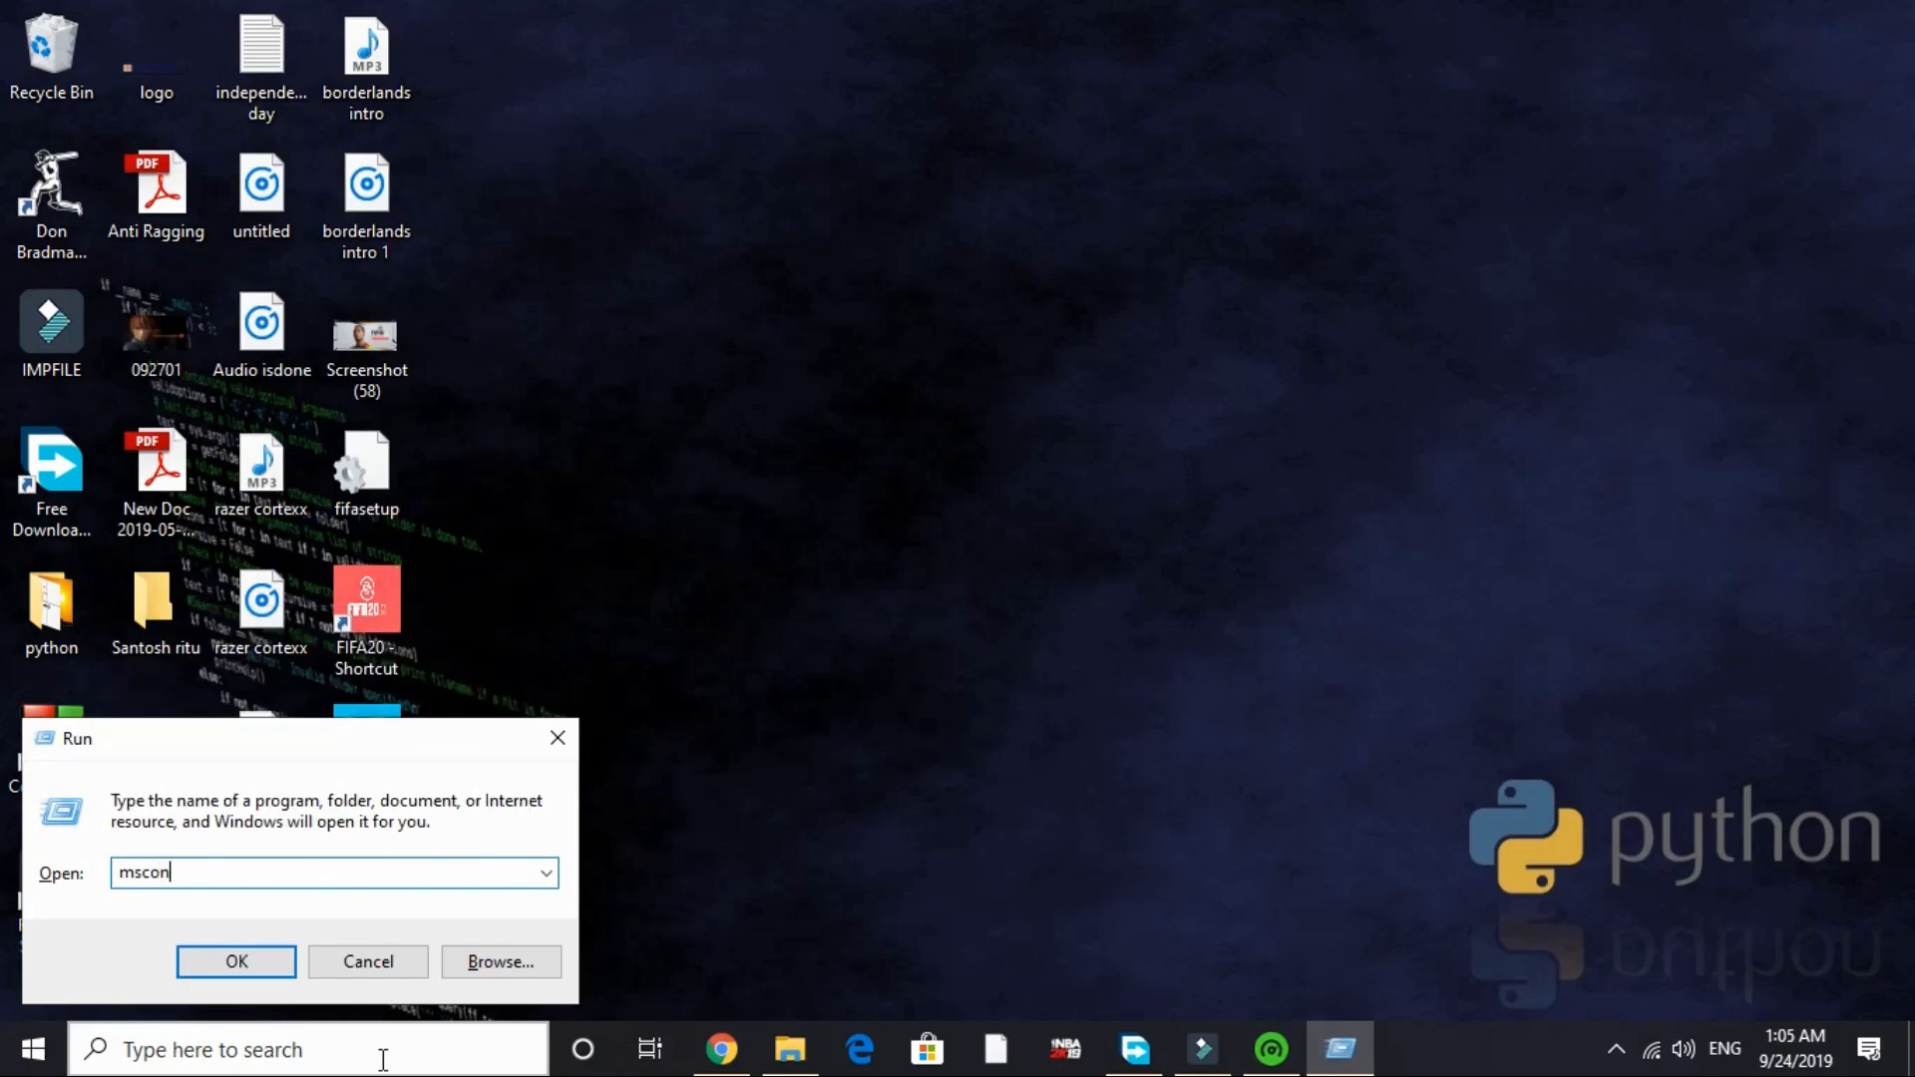
{"action": "left_click", "coordinate": [235, 962]}
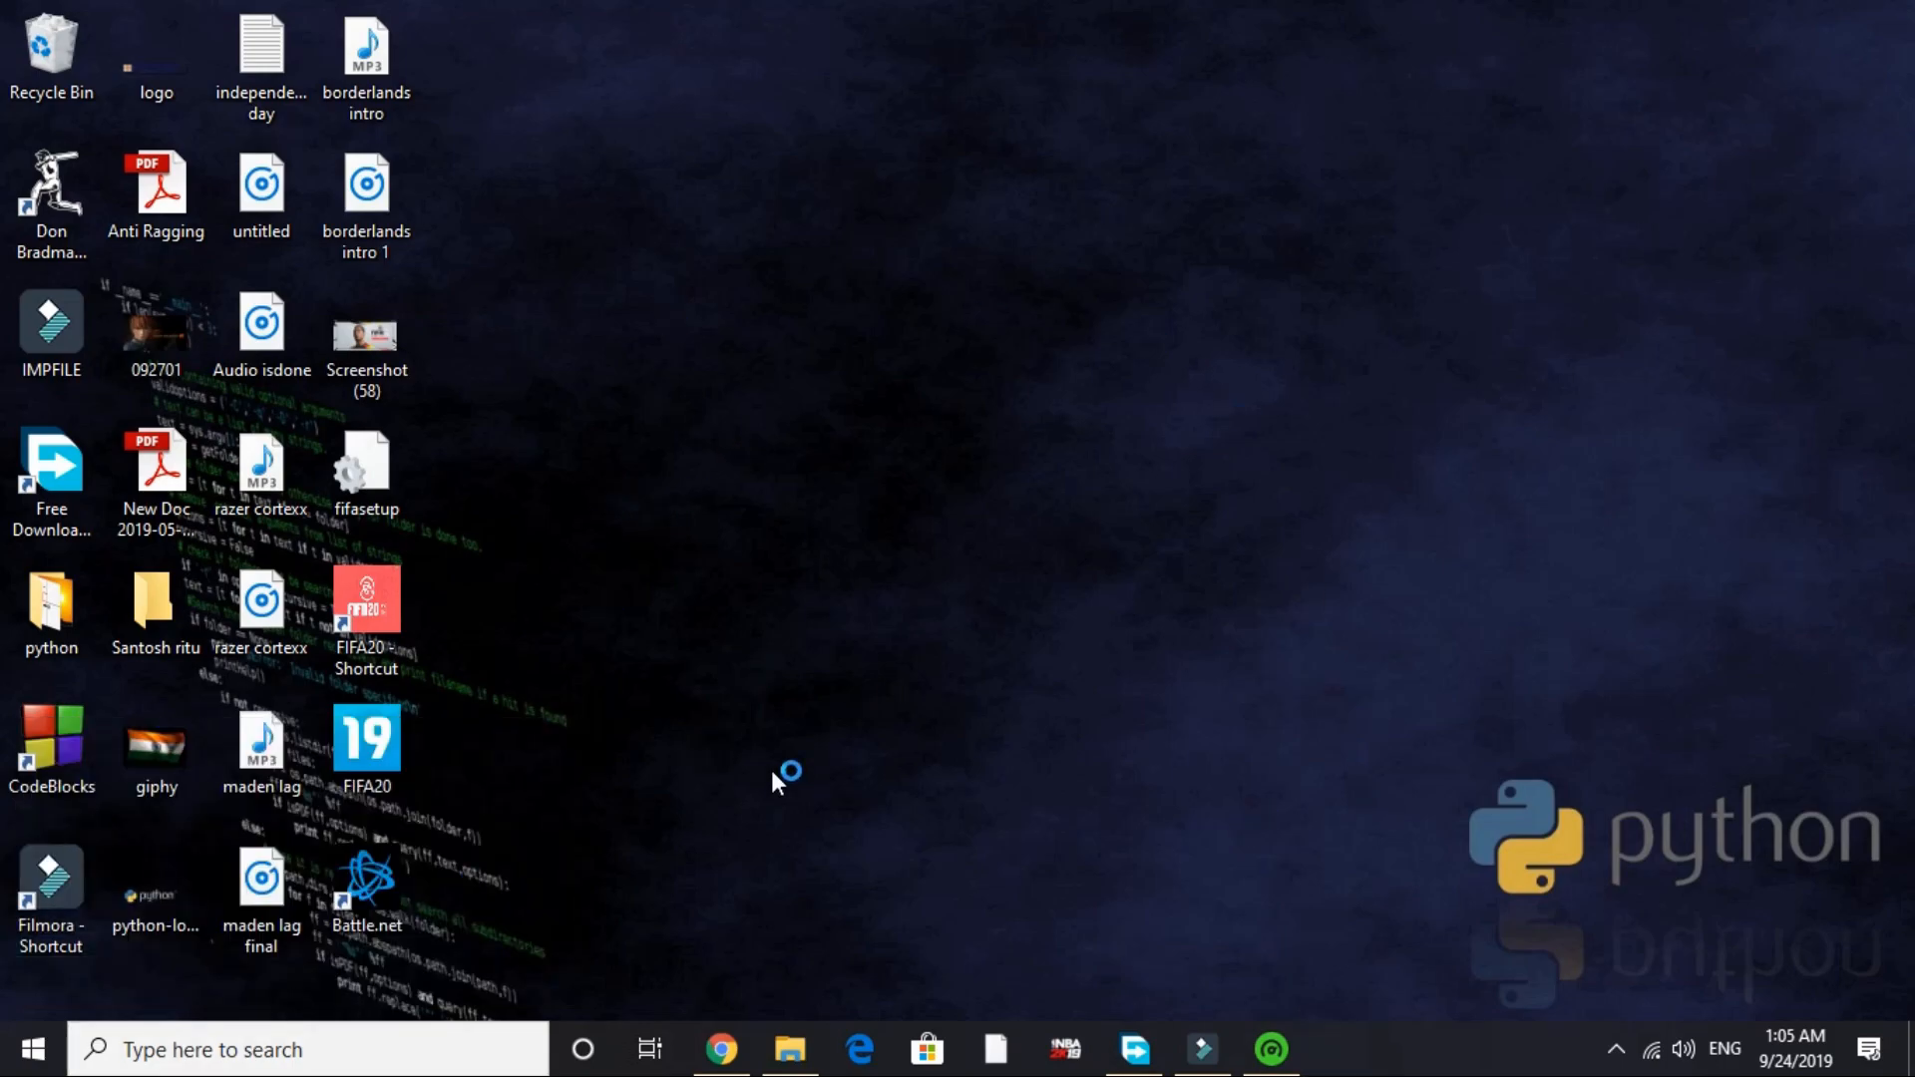
{"action": "mouse_move", "coordinate": [1436, 643]}
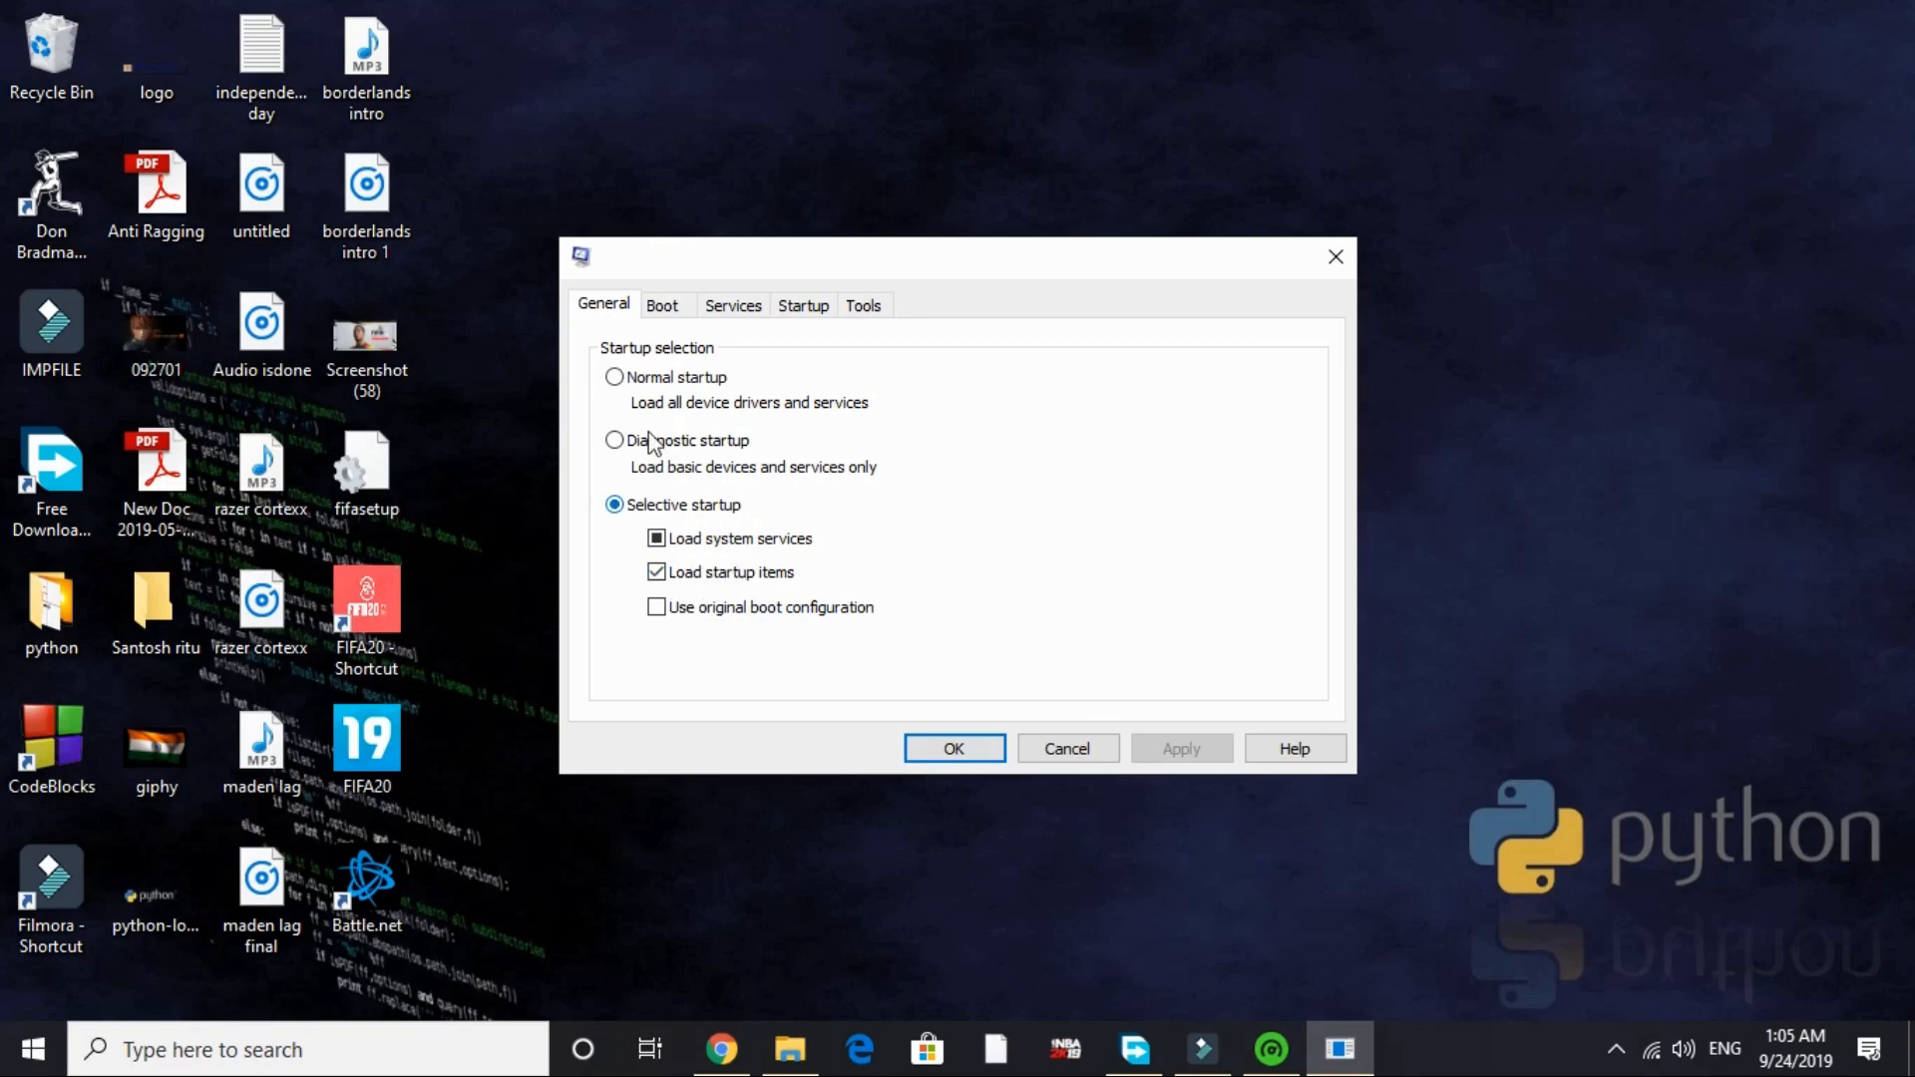
{"action": "left_click", "coordinate": [663, 305]}
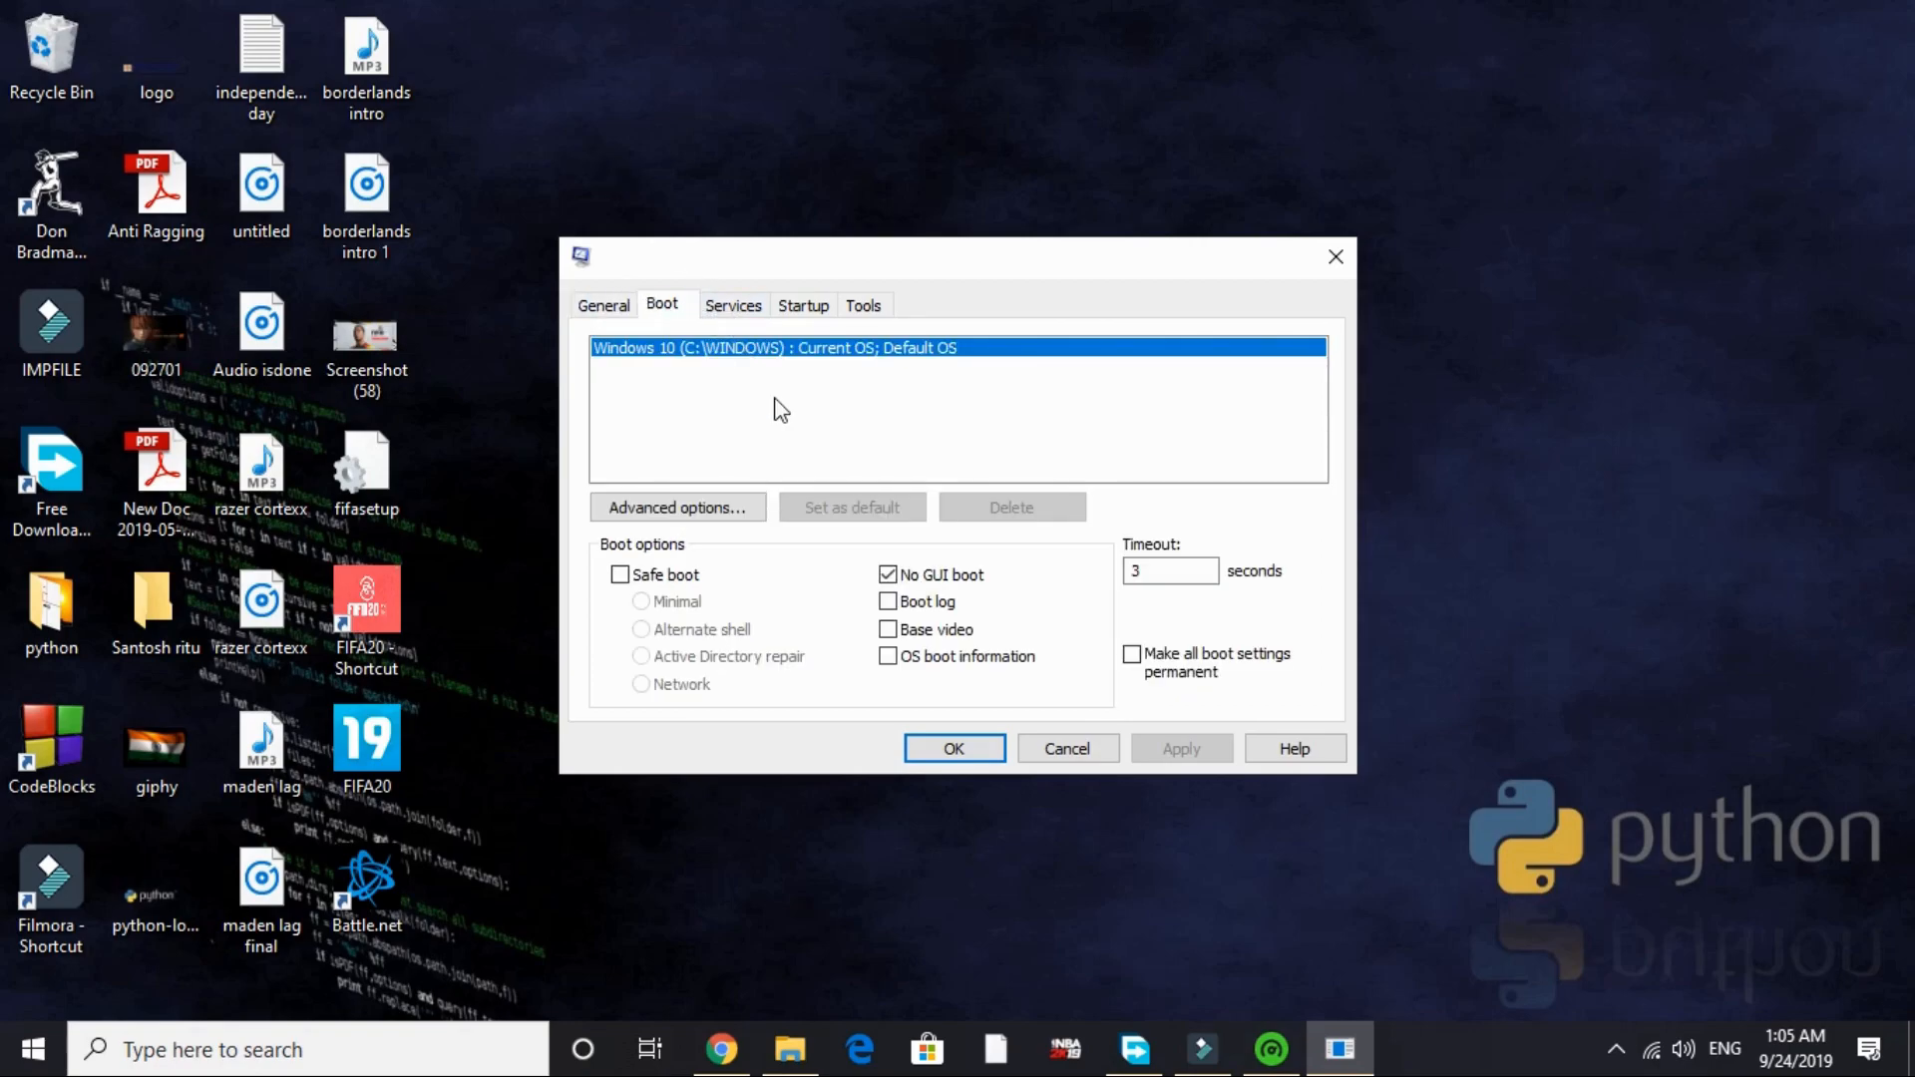
{"action": "left_click", "coordinate": [888, 575]}
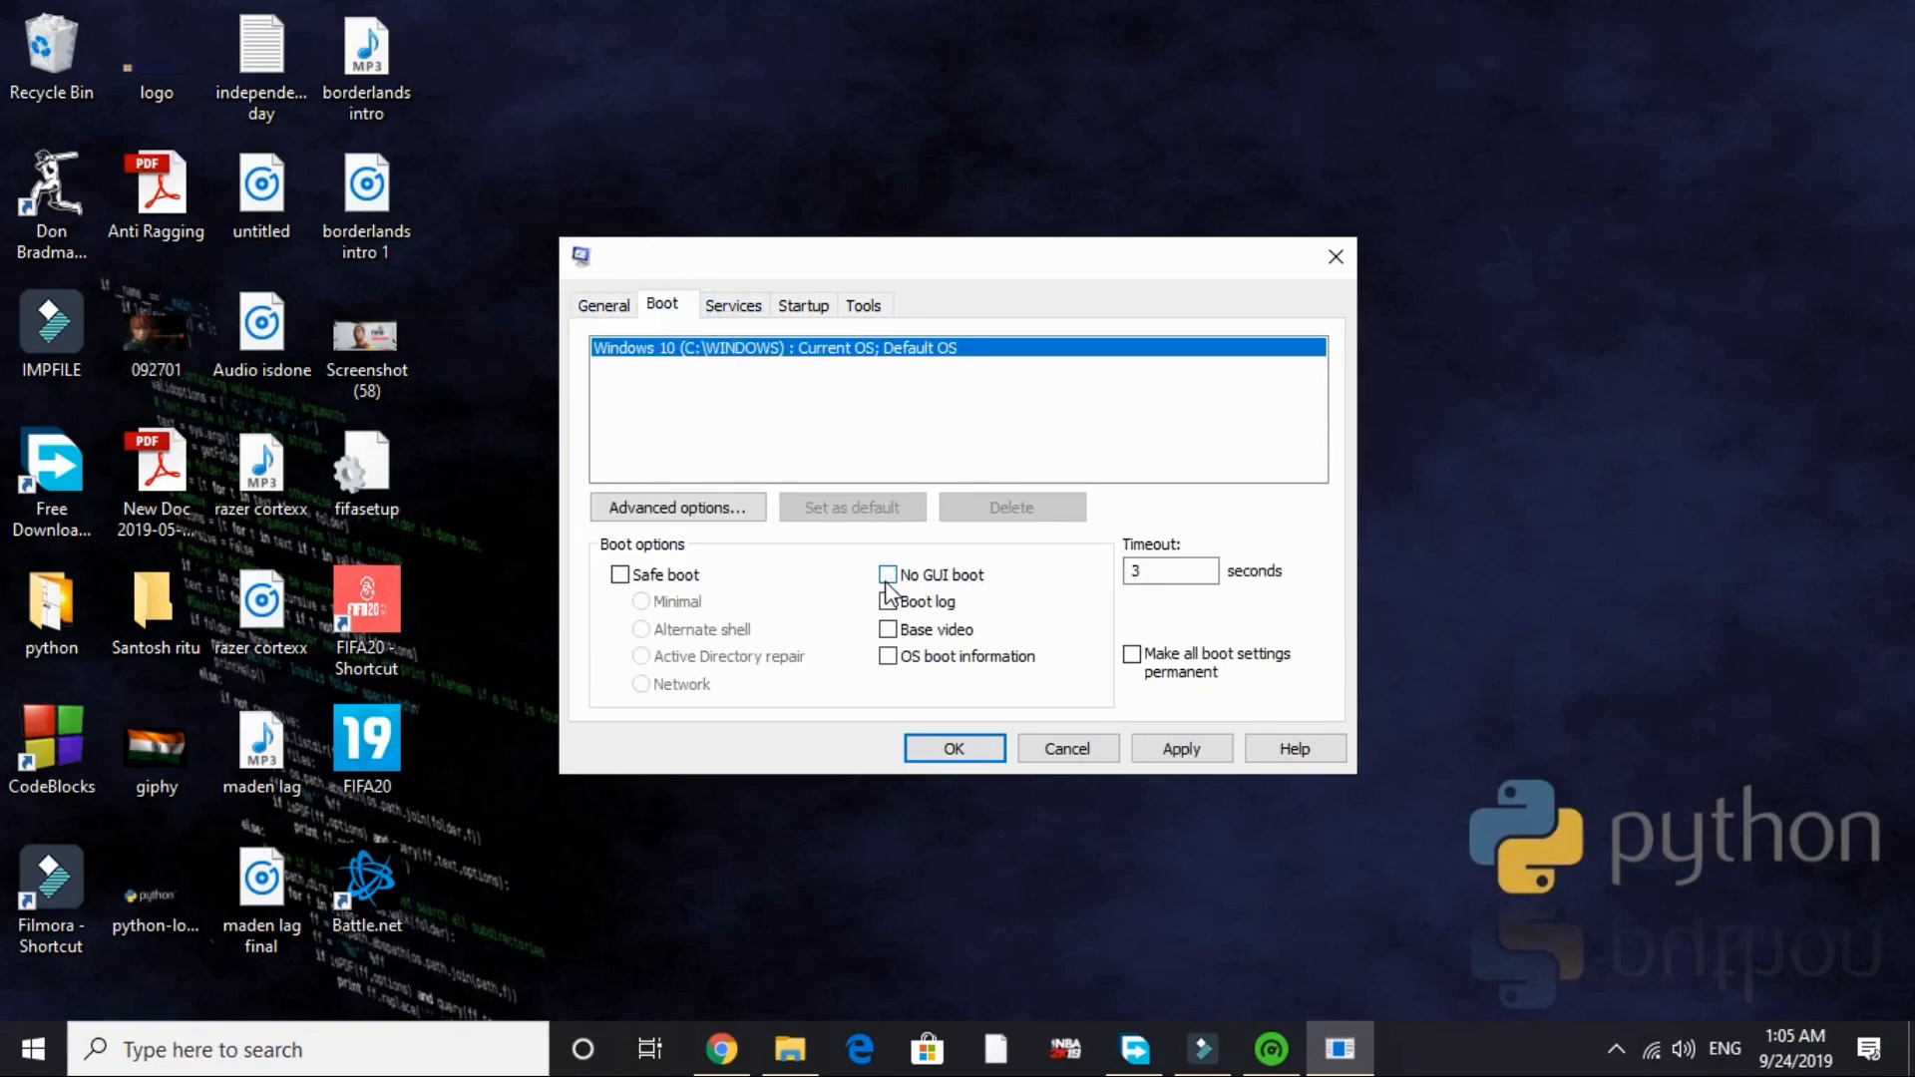
{"action": "left_click", "coordinate": [888, 575]}
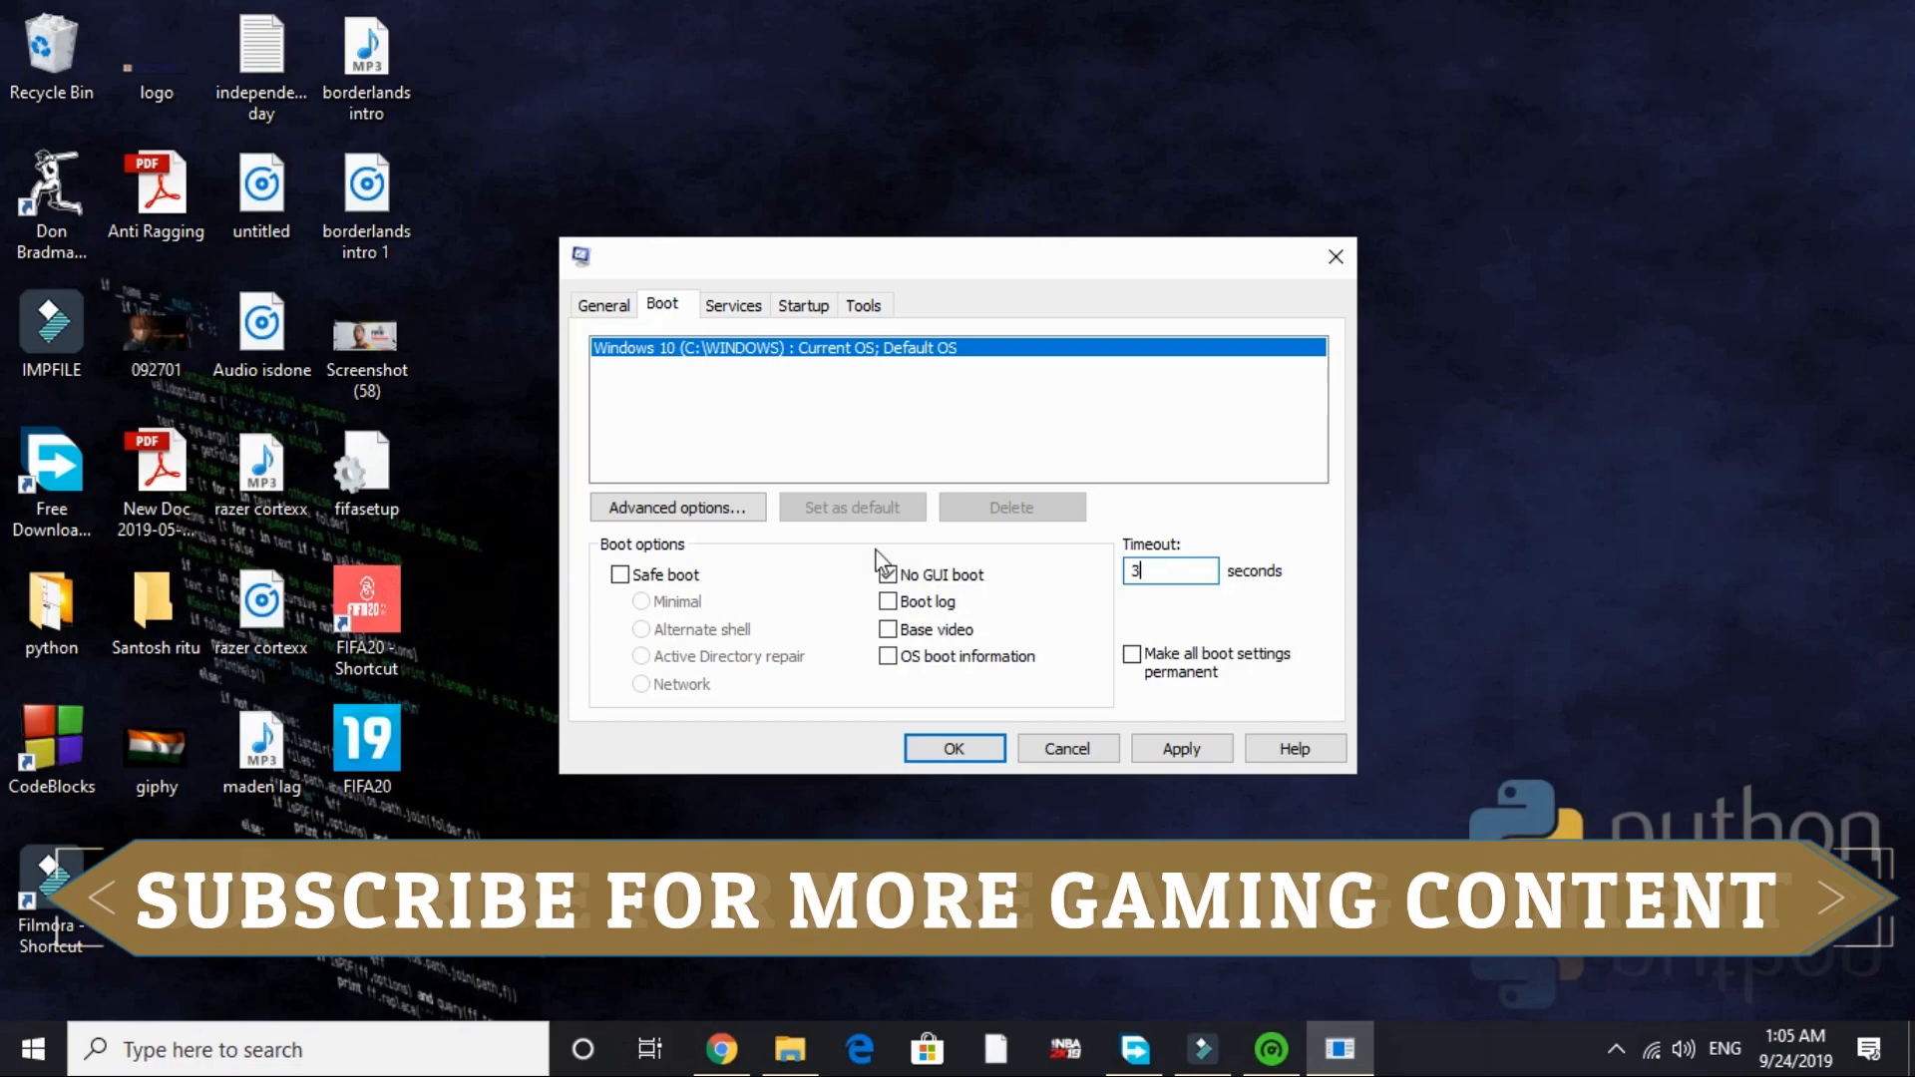
- Hide all Microsoft services, enable the Google update services, and launch Task Manager's startup section
{"action": "left_click", "coordinate": [734, 305]}
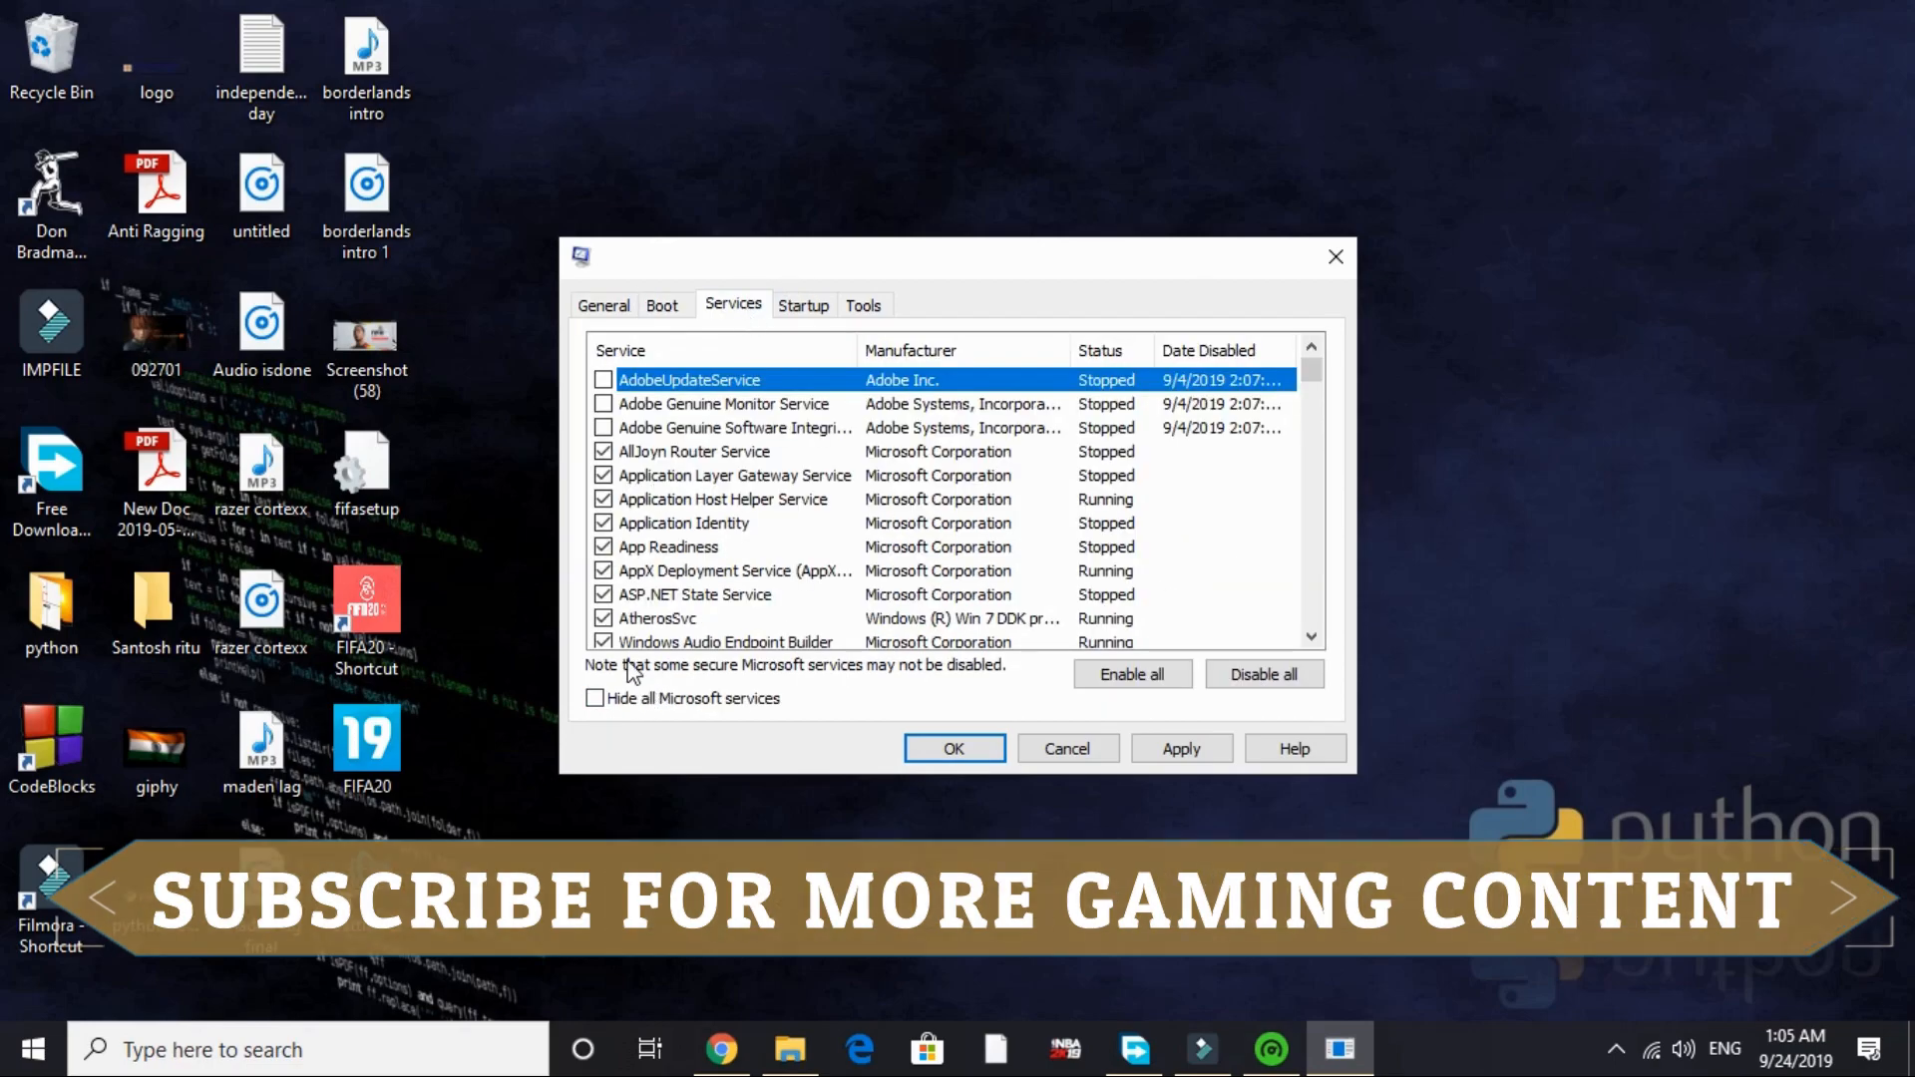
{"action": "left_click", "coordinate": [594, 698]}
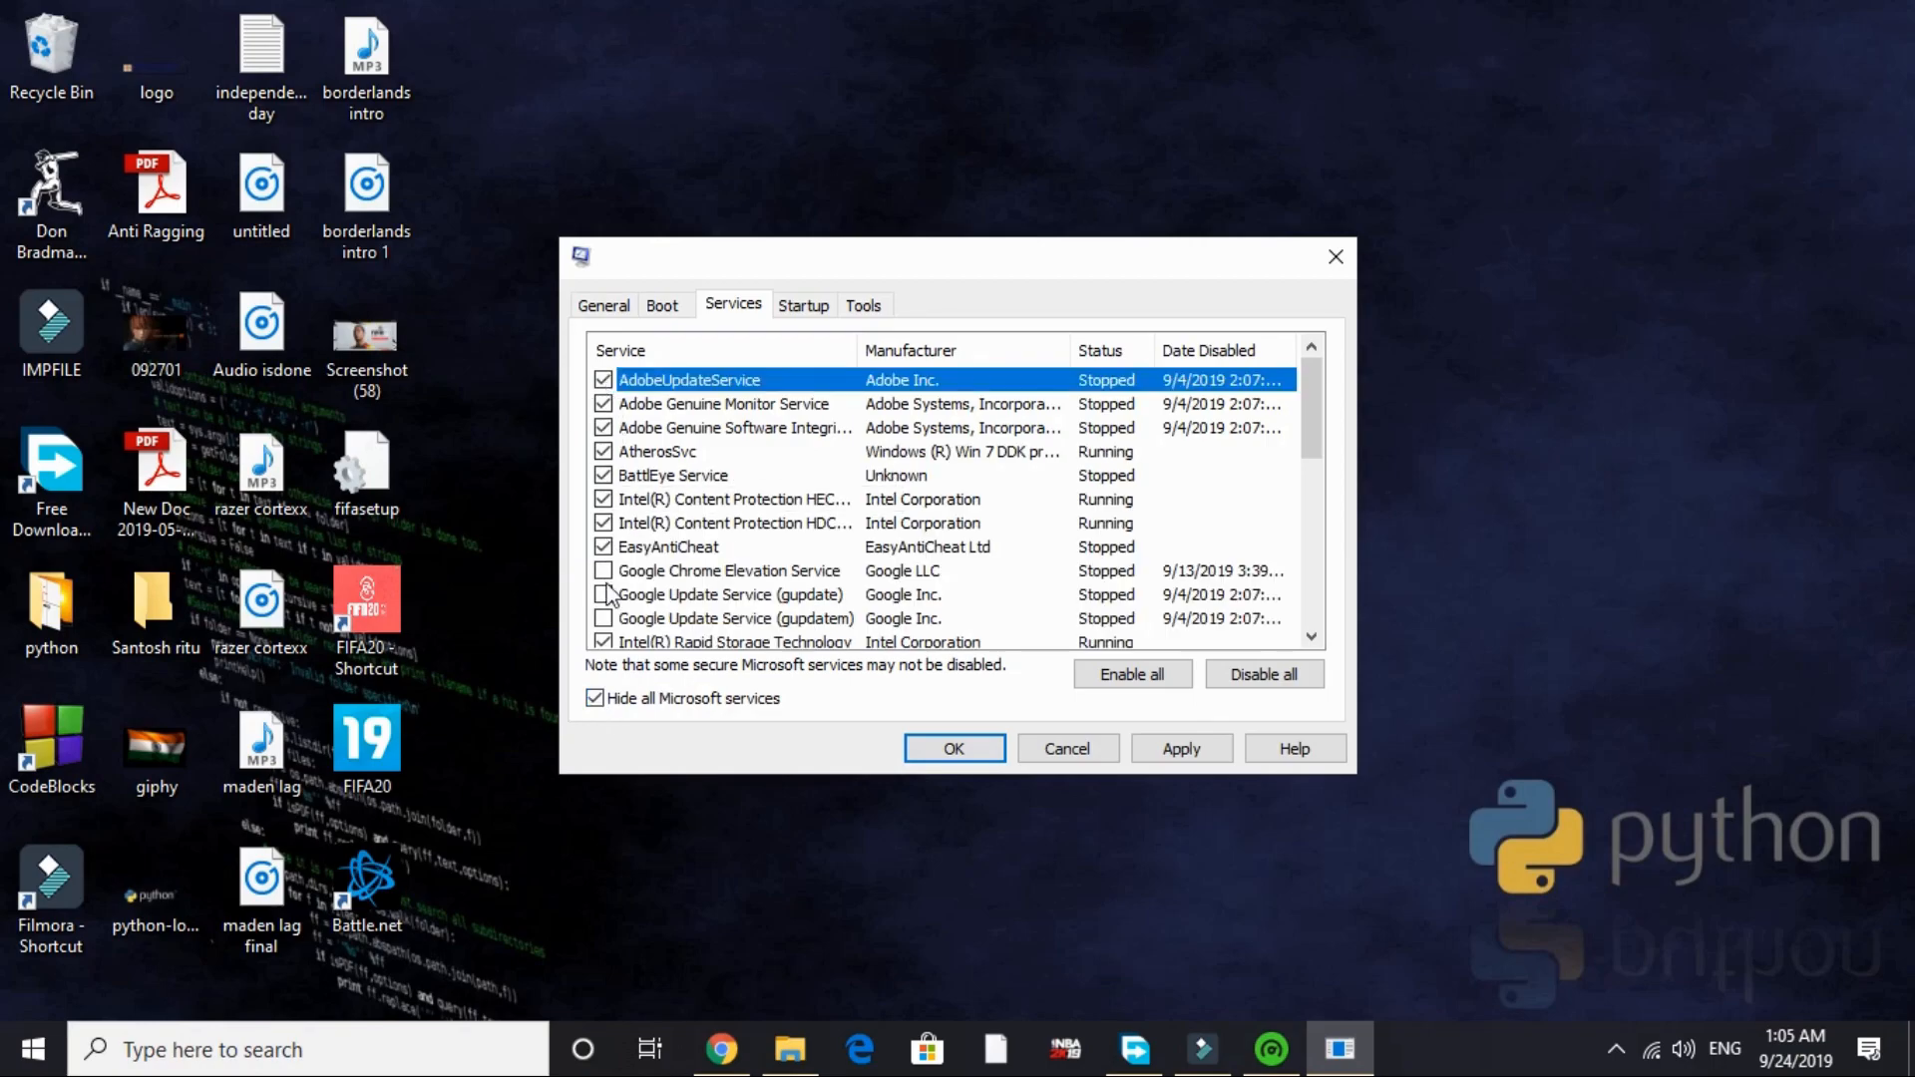
{"action": "scroll", "scroll_direction": "down", "scroll_amount": 3}
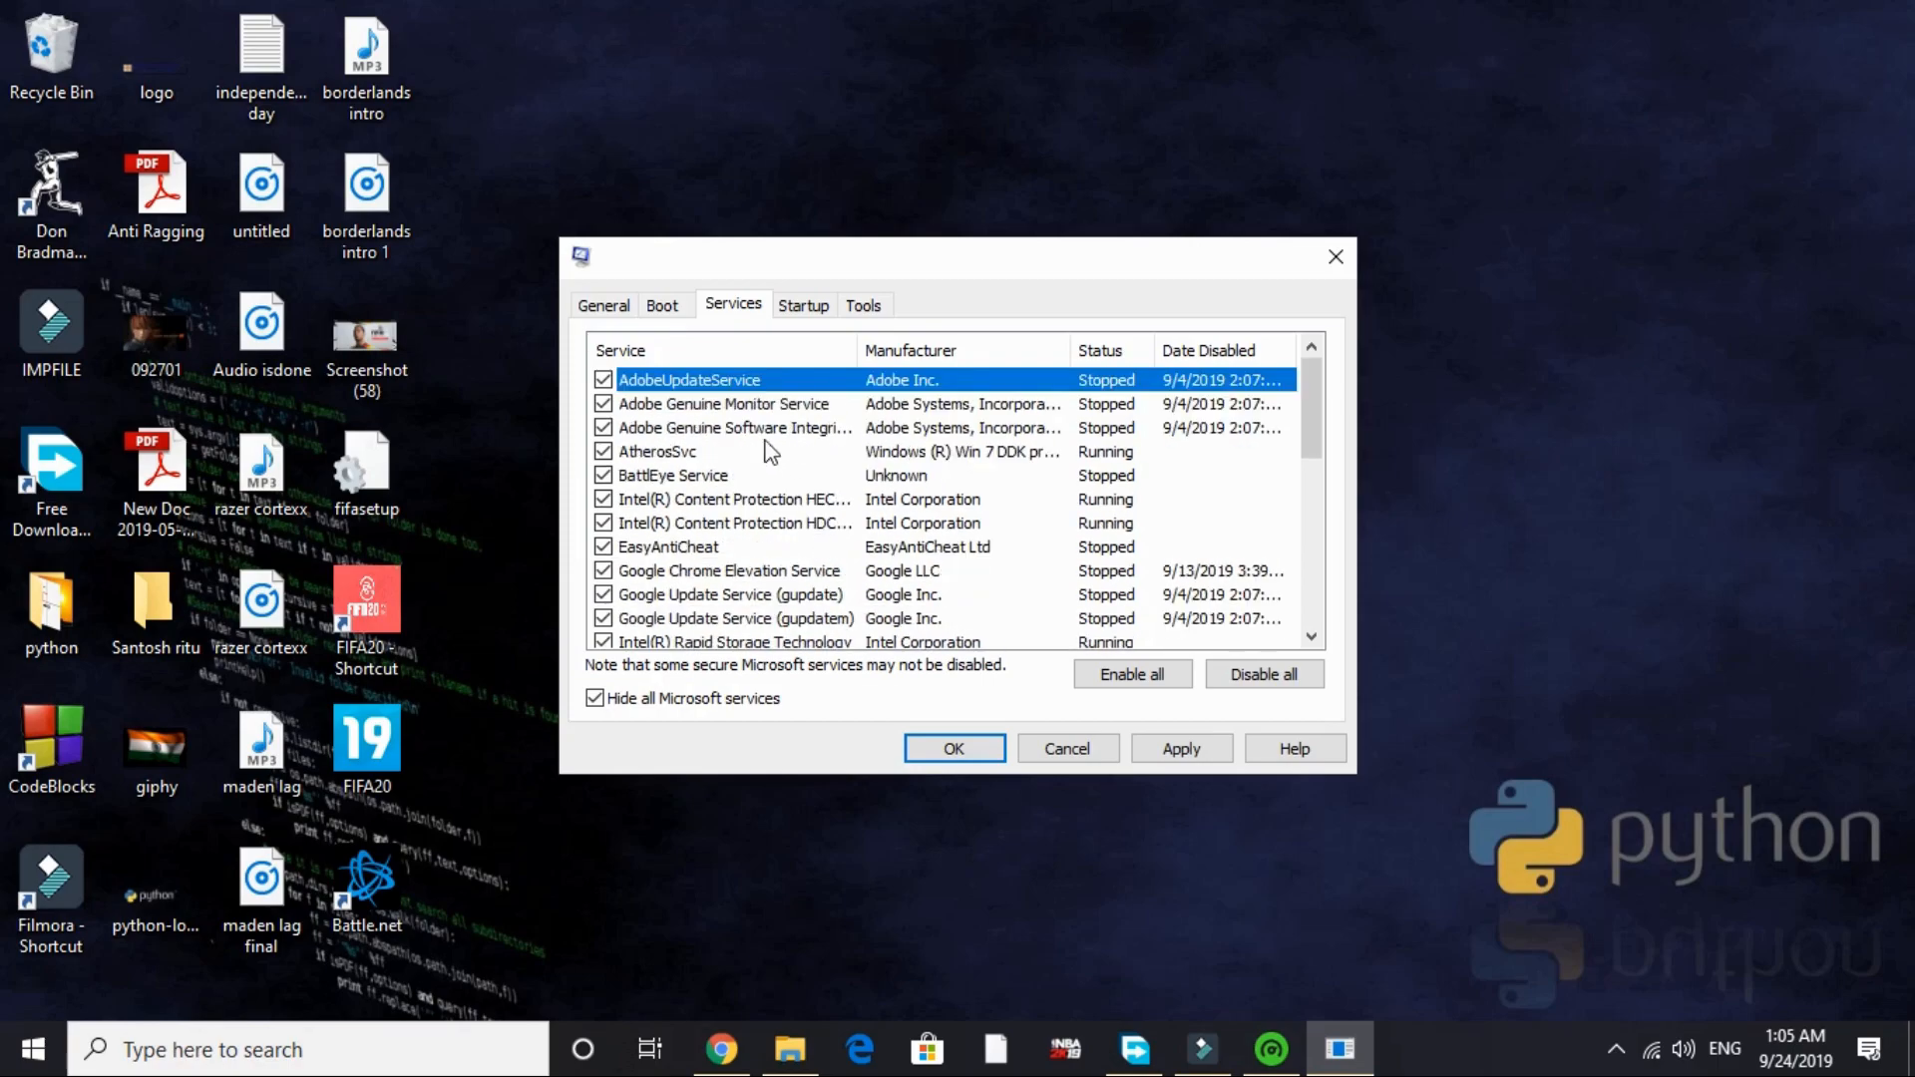
{"action": "left_click", "coordinate": [602, 380]}
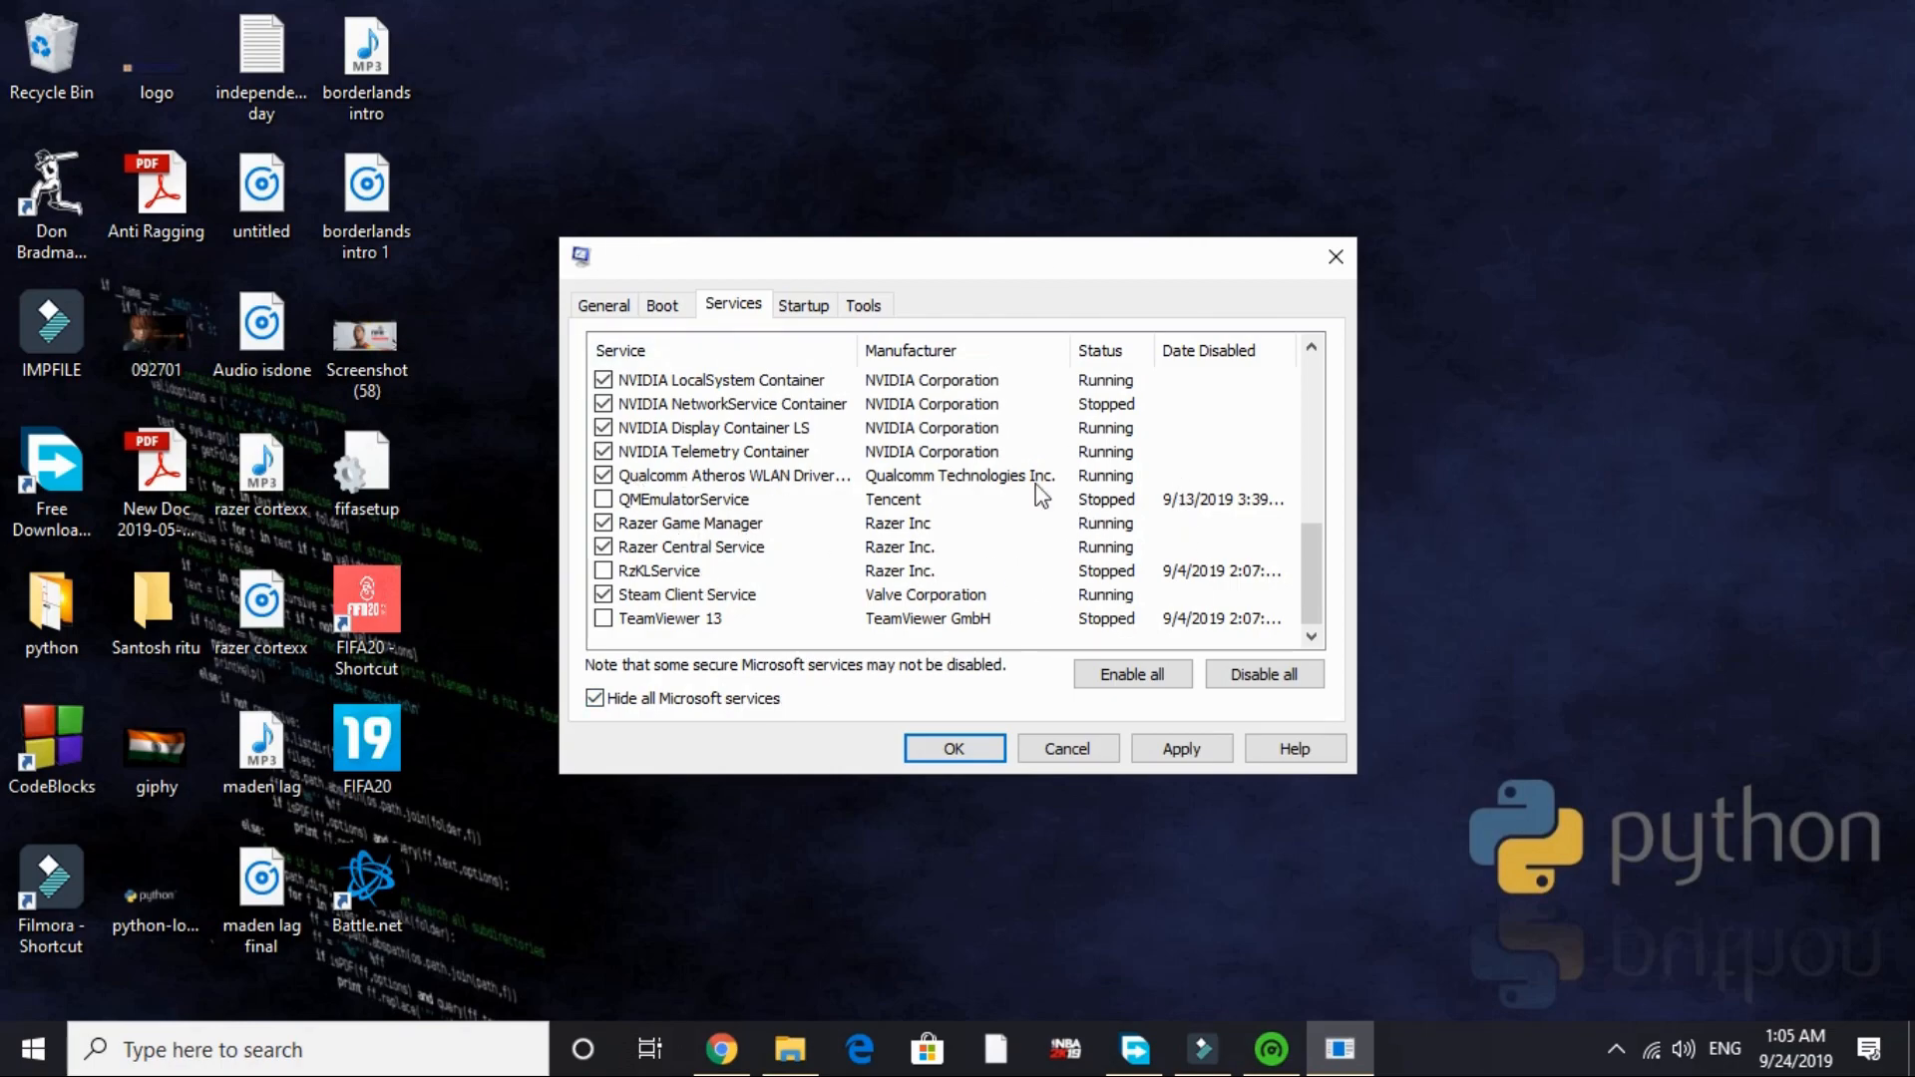
{"action": "left_click", "coordinate": [802, 306]}
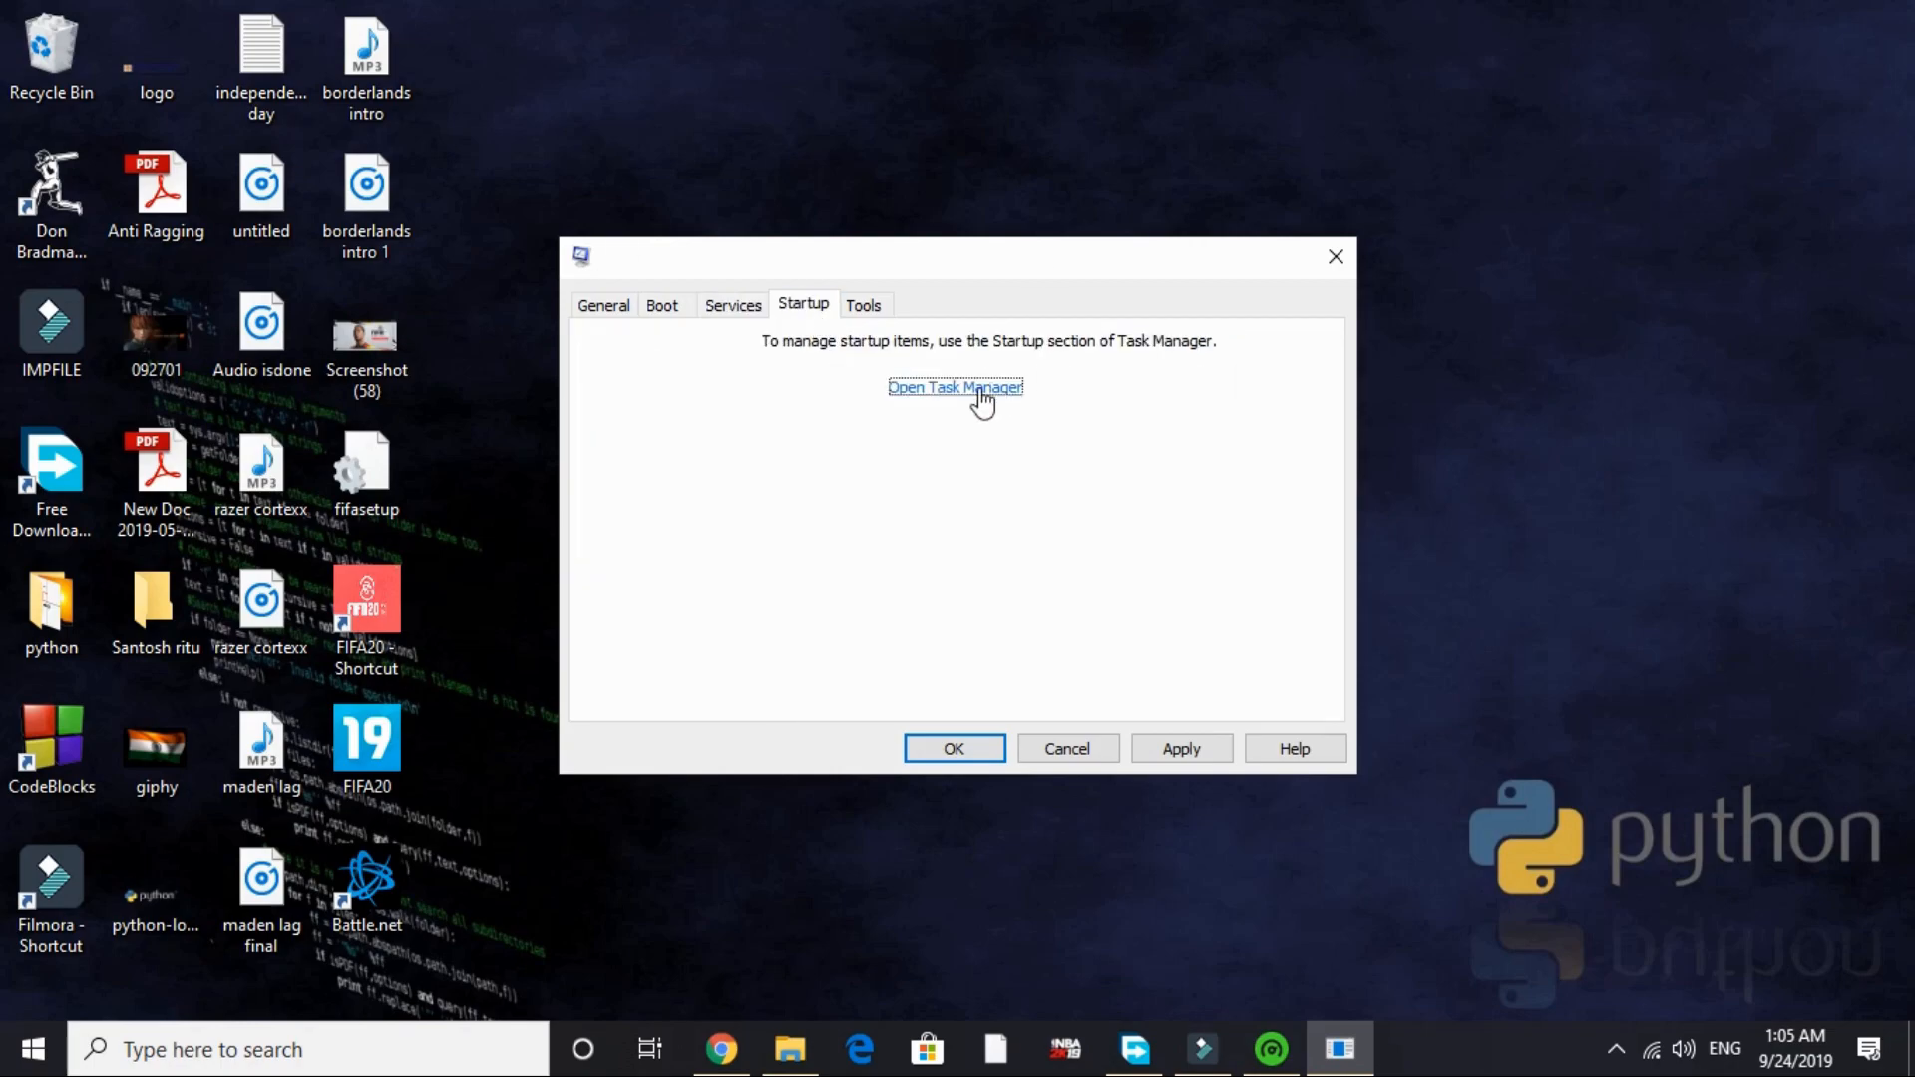
{"action": "left_click", "coordinate": [954, 387]}
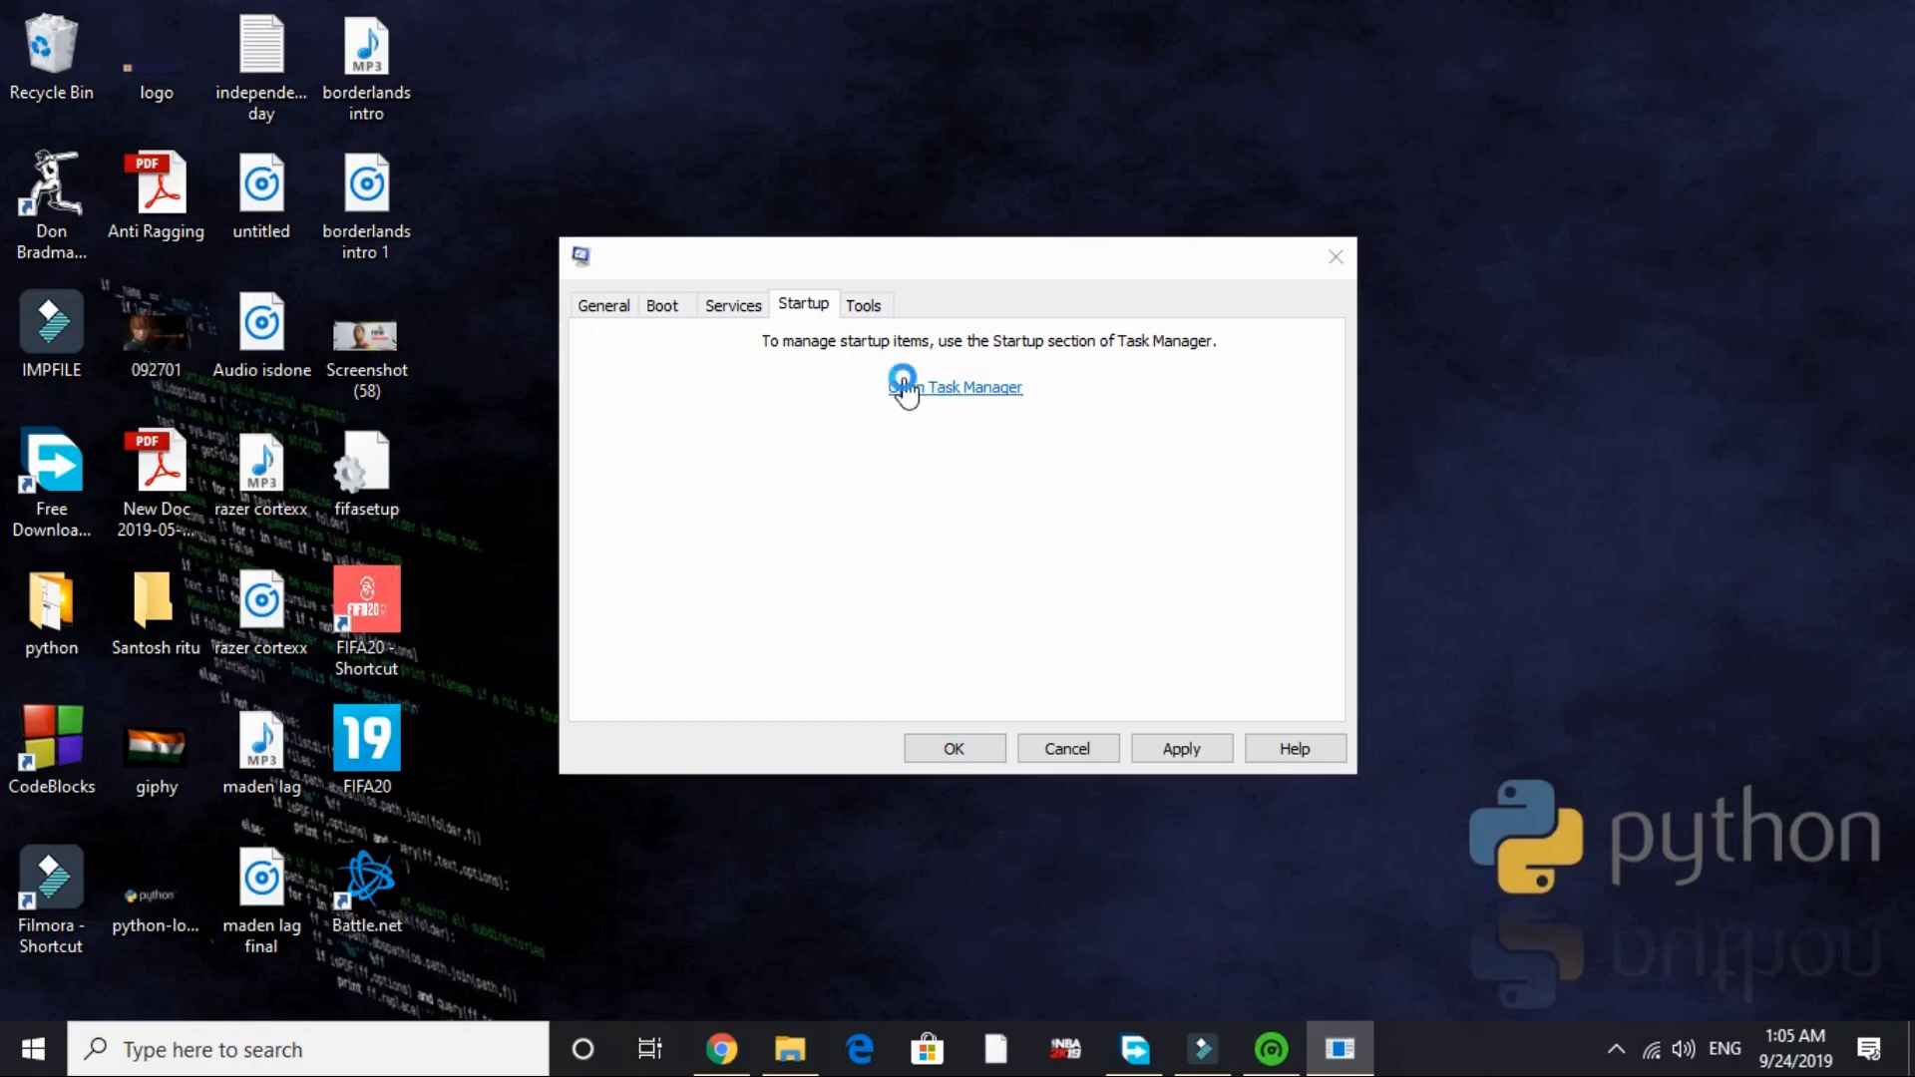
{"action": "left_click", "coordinate": [965, 387]}
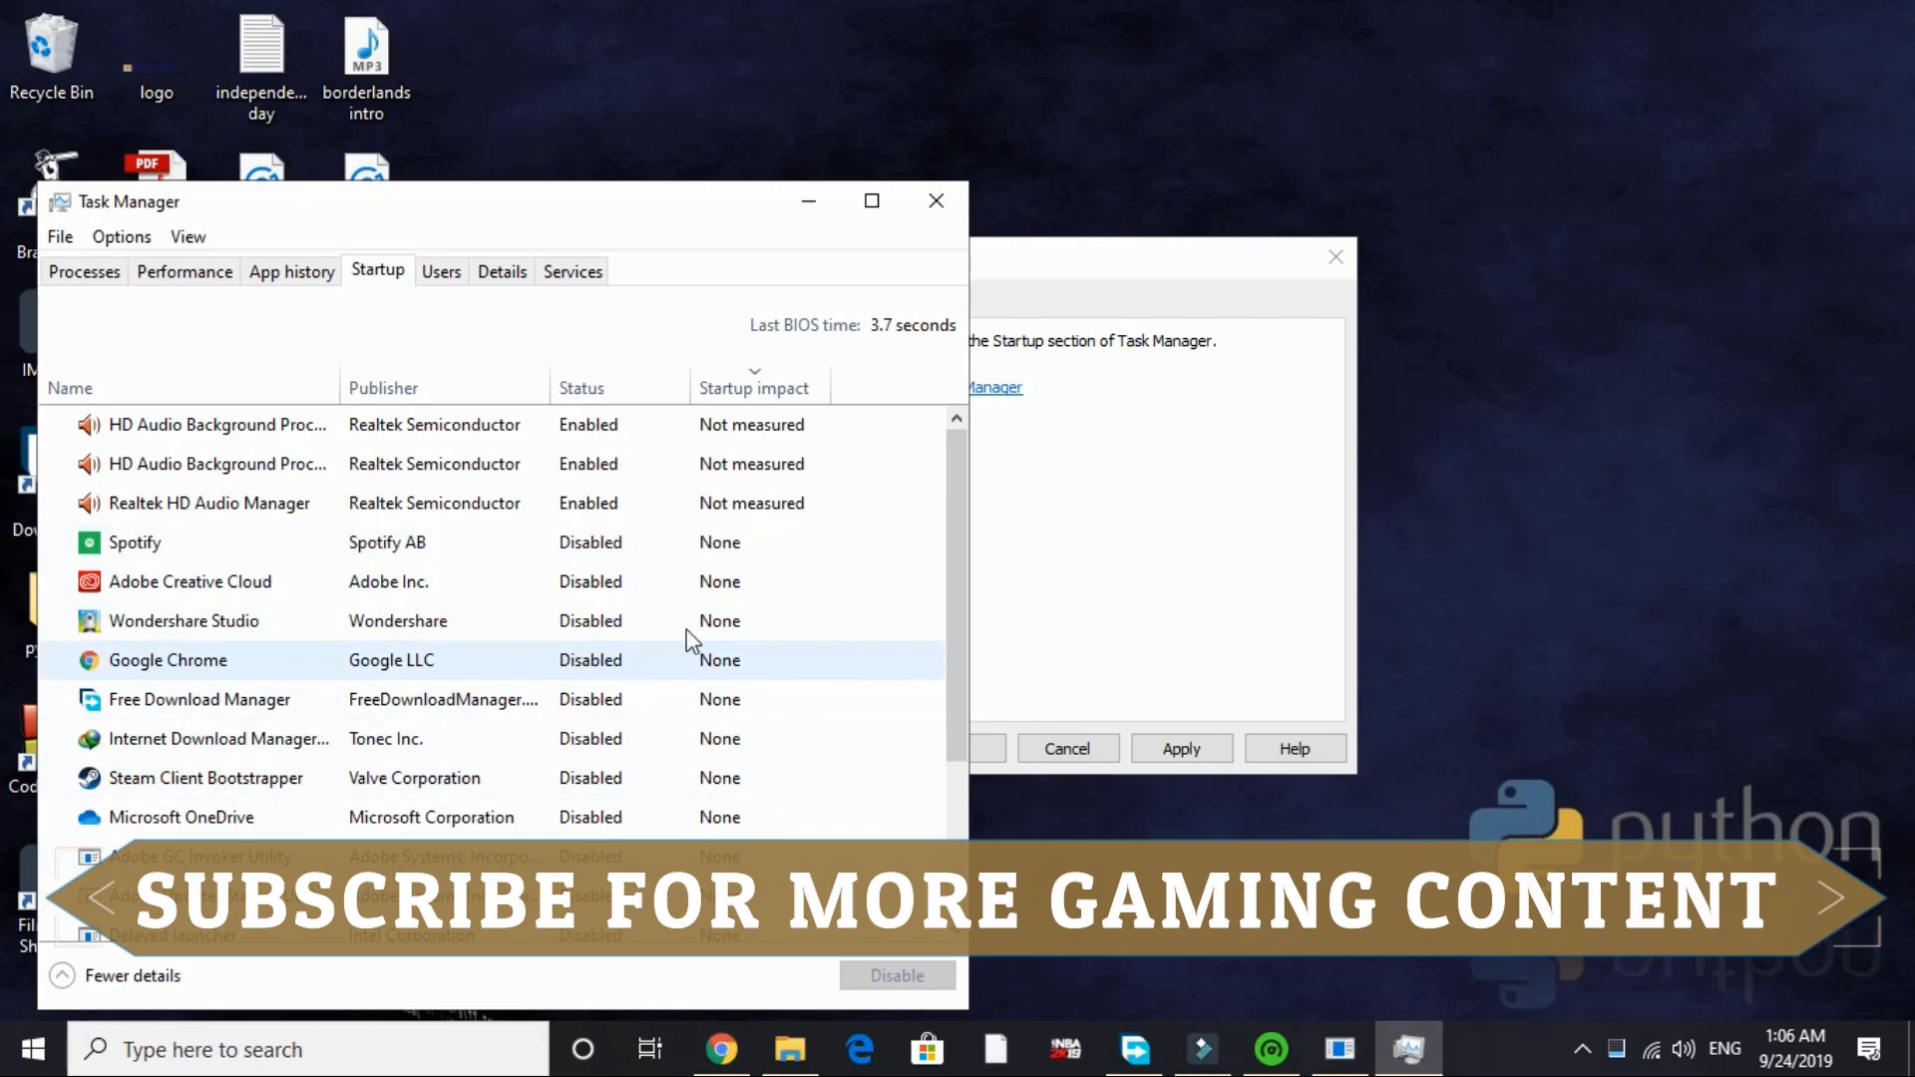
{"action": "left_click", "coordinate": [135, 542]}
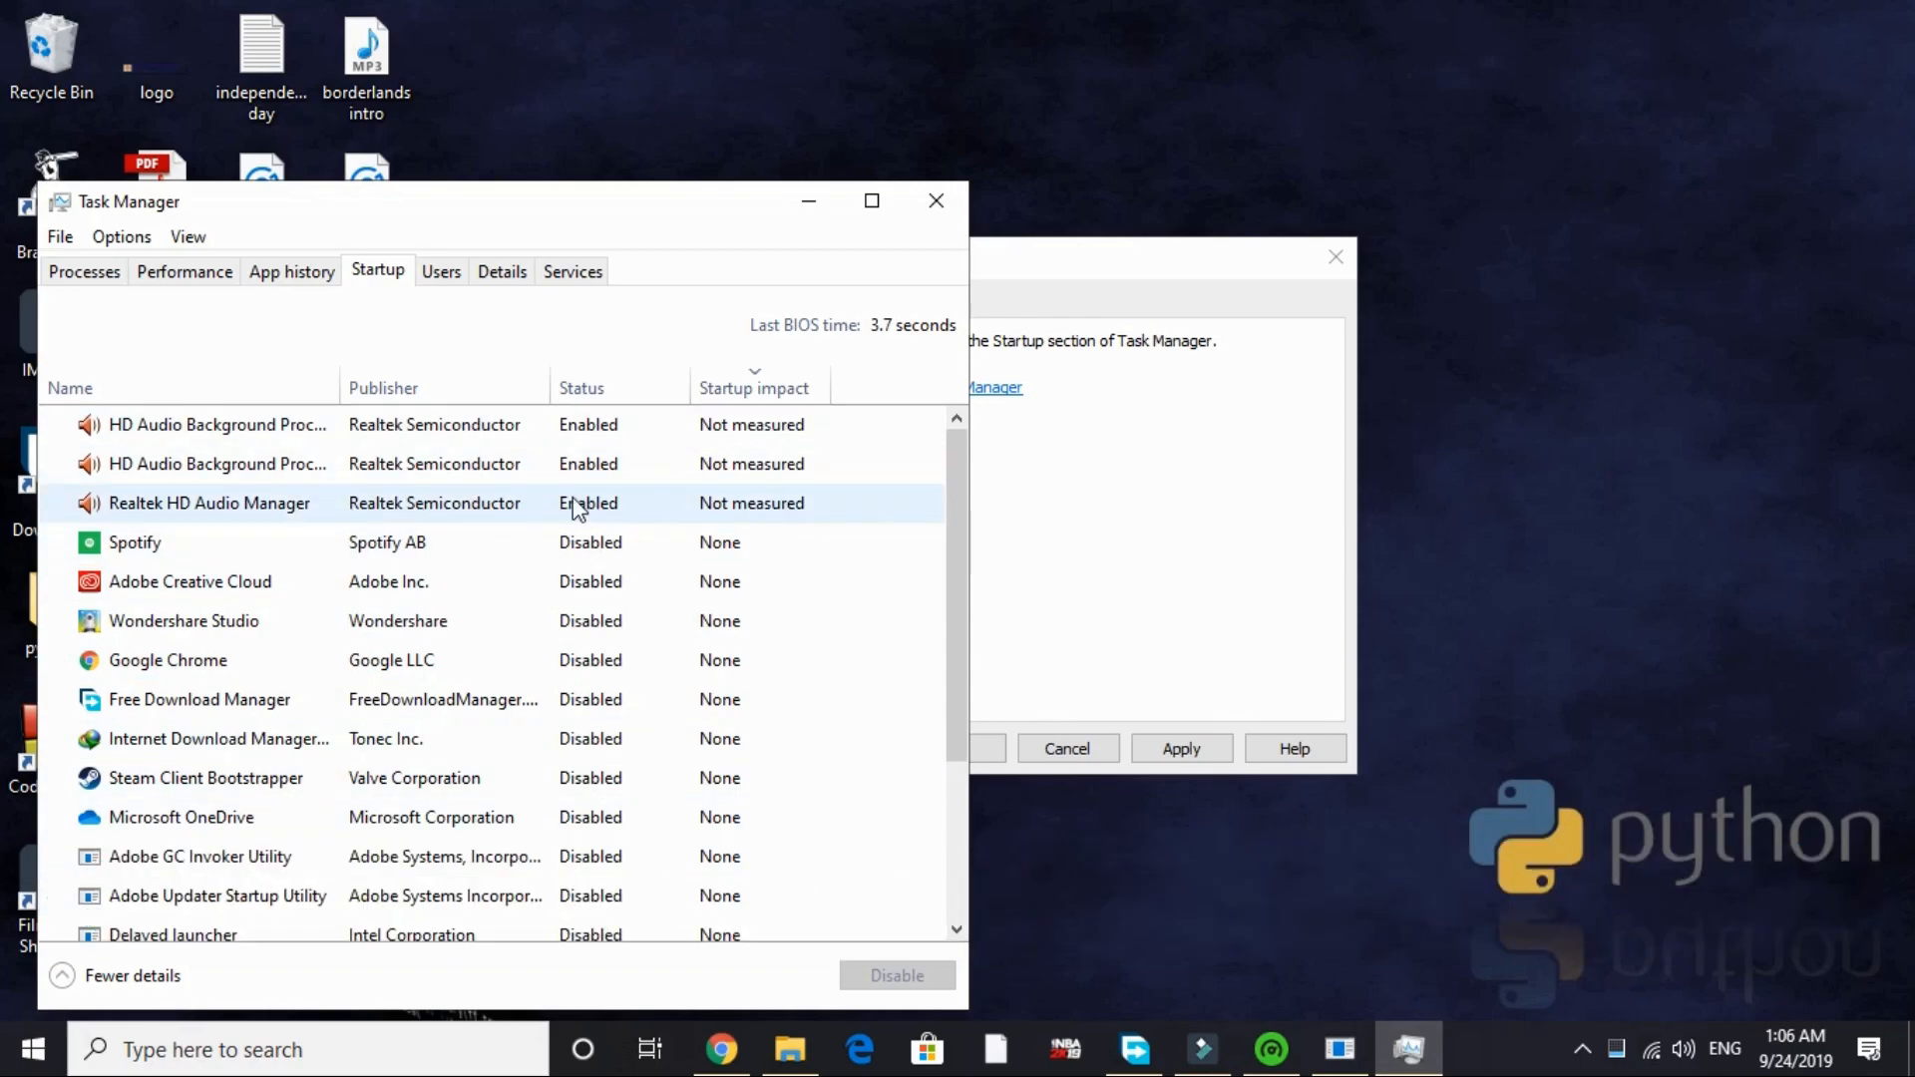
{"action": "mouse_move", "coordinate": [670, 513]}
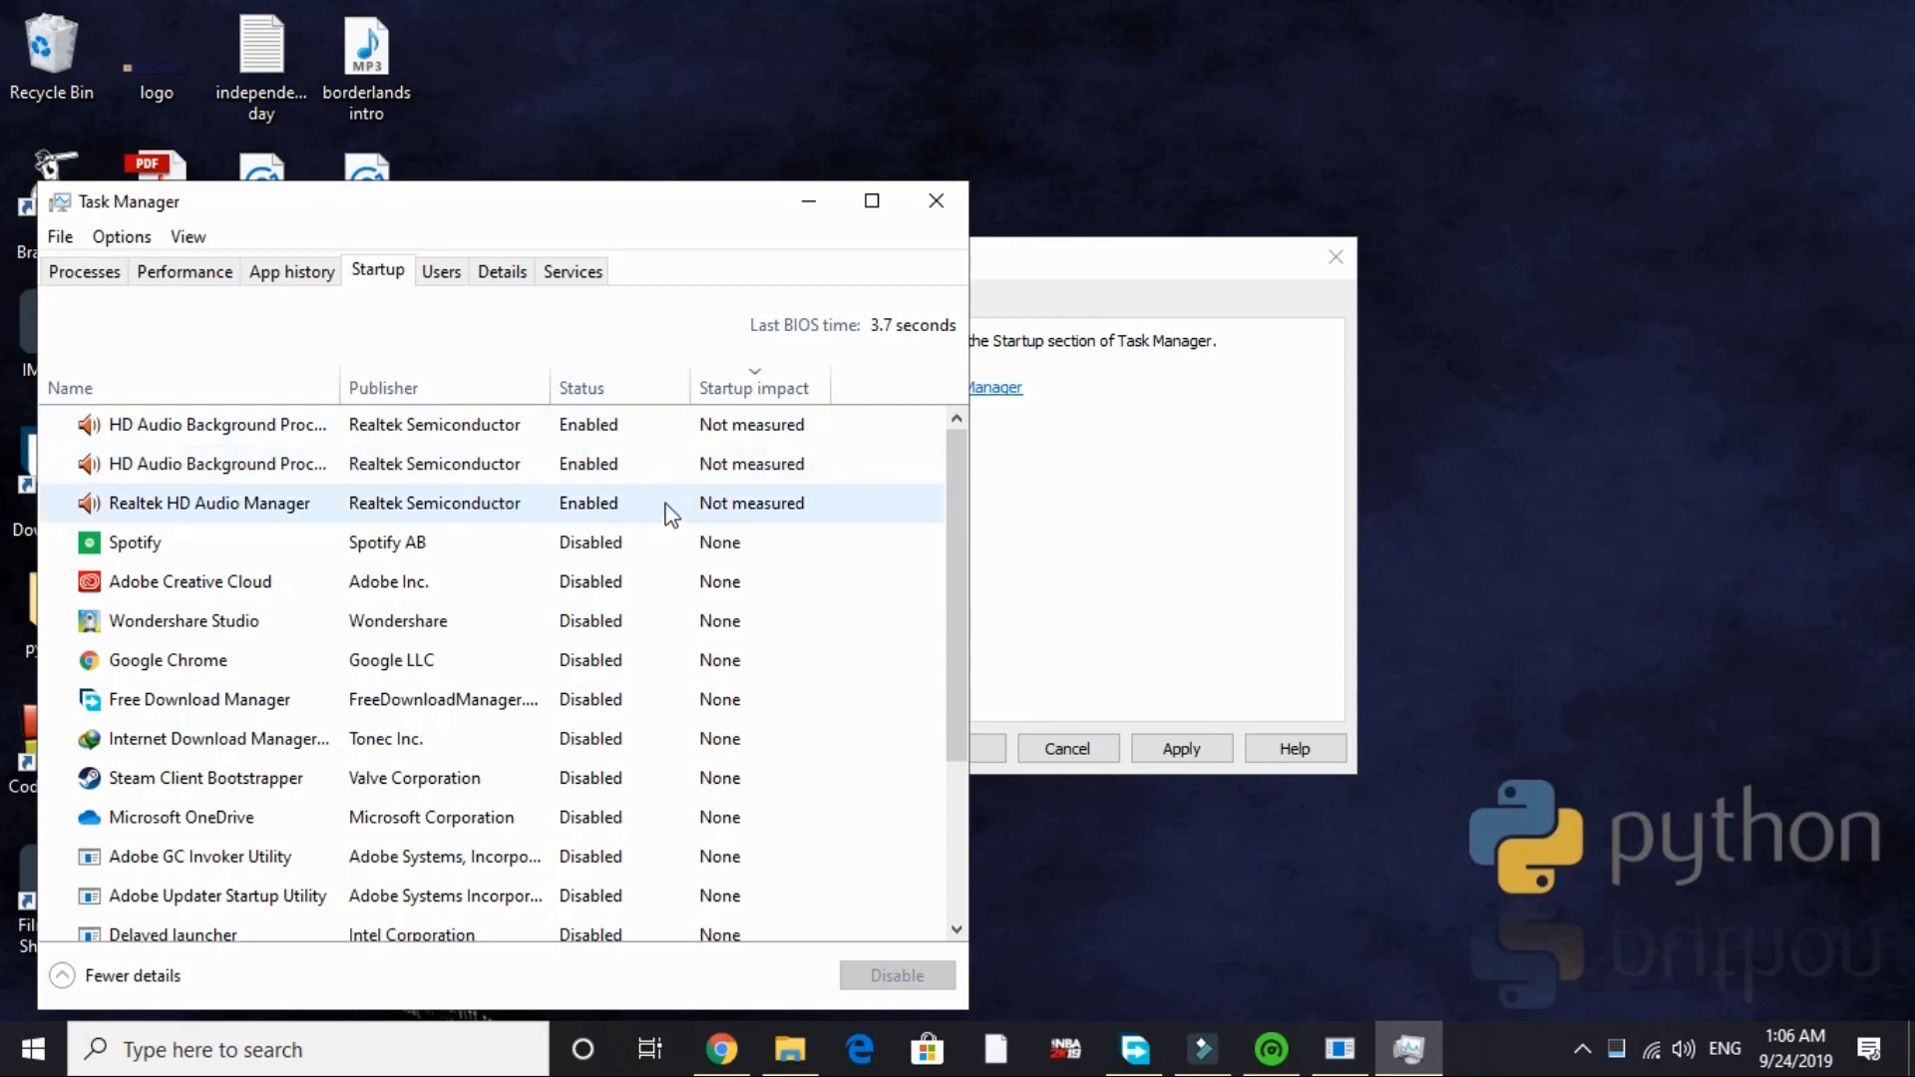
{"action": "scroll", "scroll_direction": "down", "scroll_amount": 3}
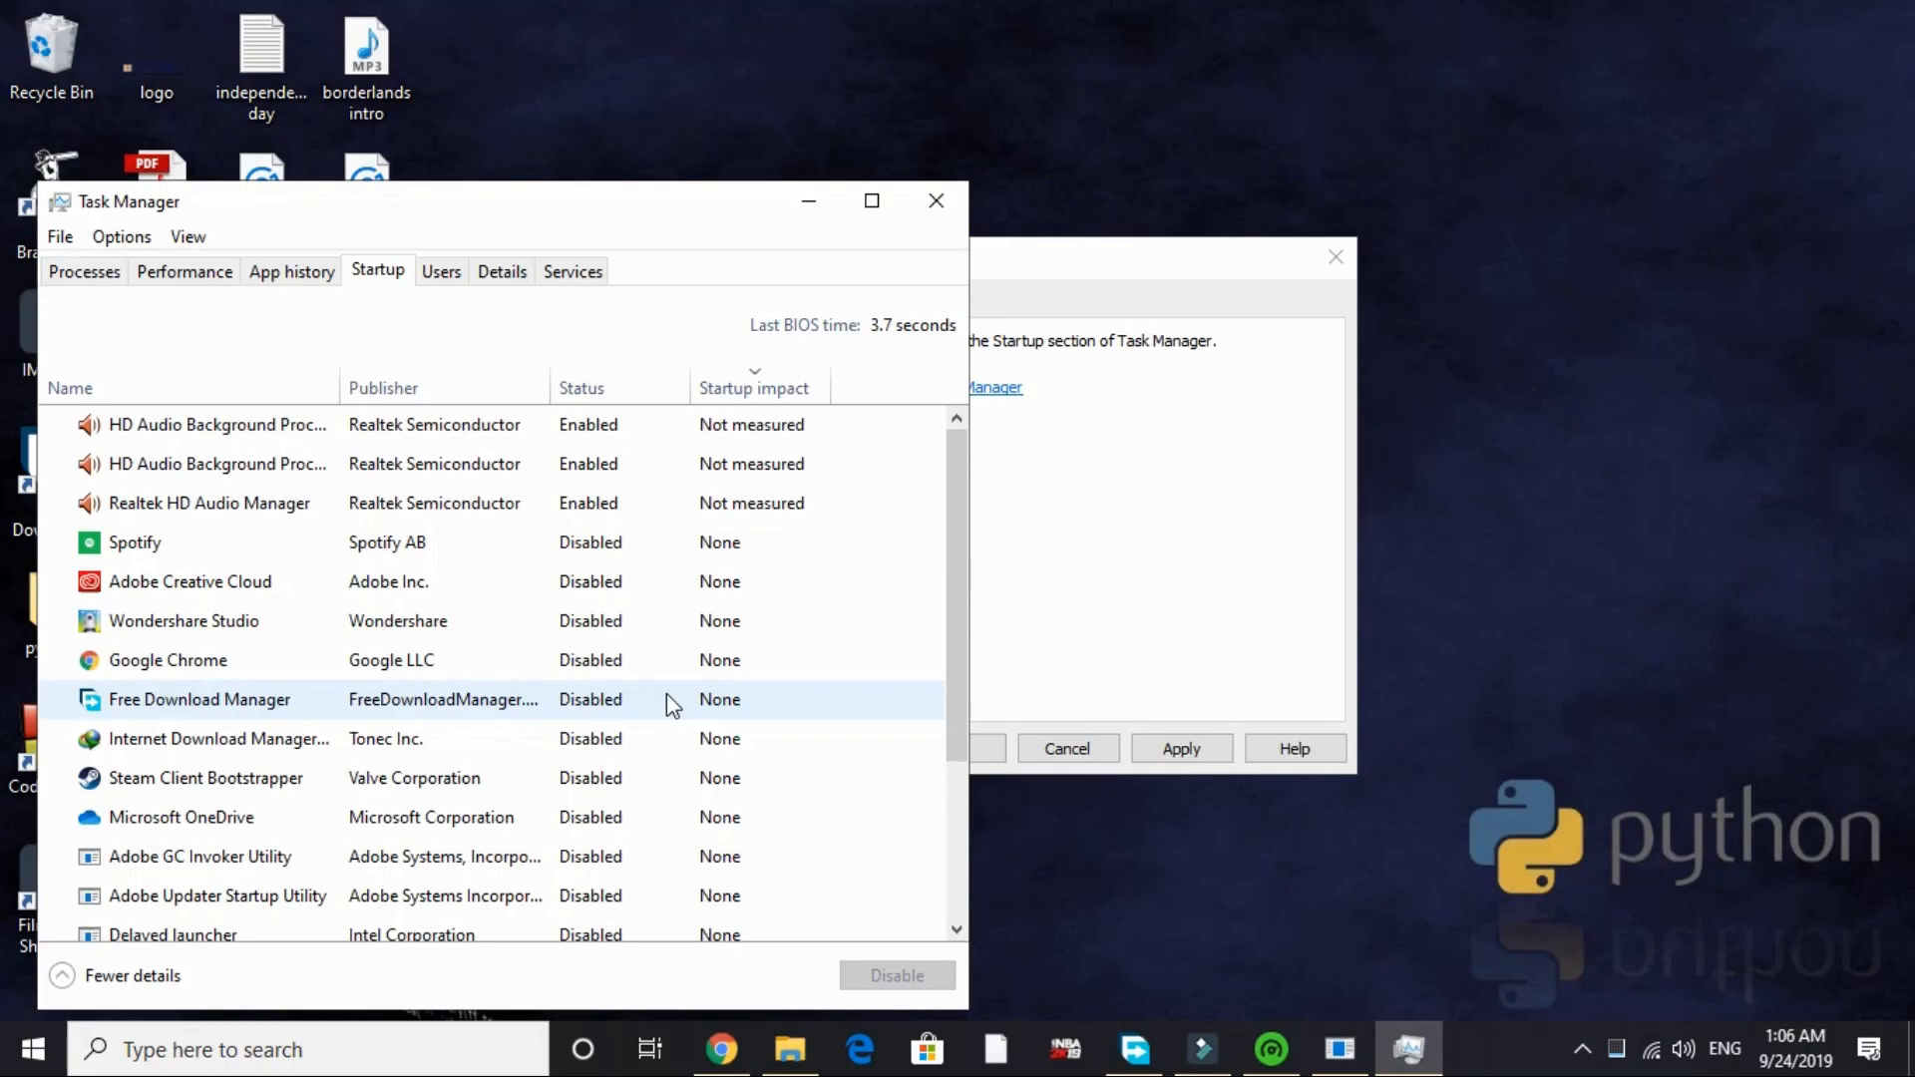
{"action": "left_click", "coordinate": [167, 659]}
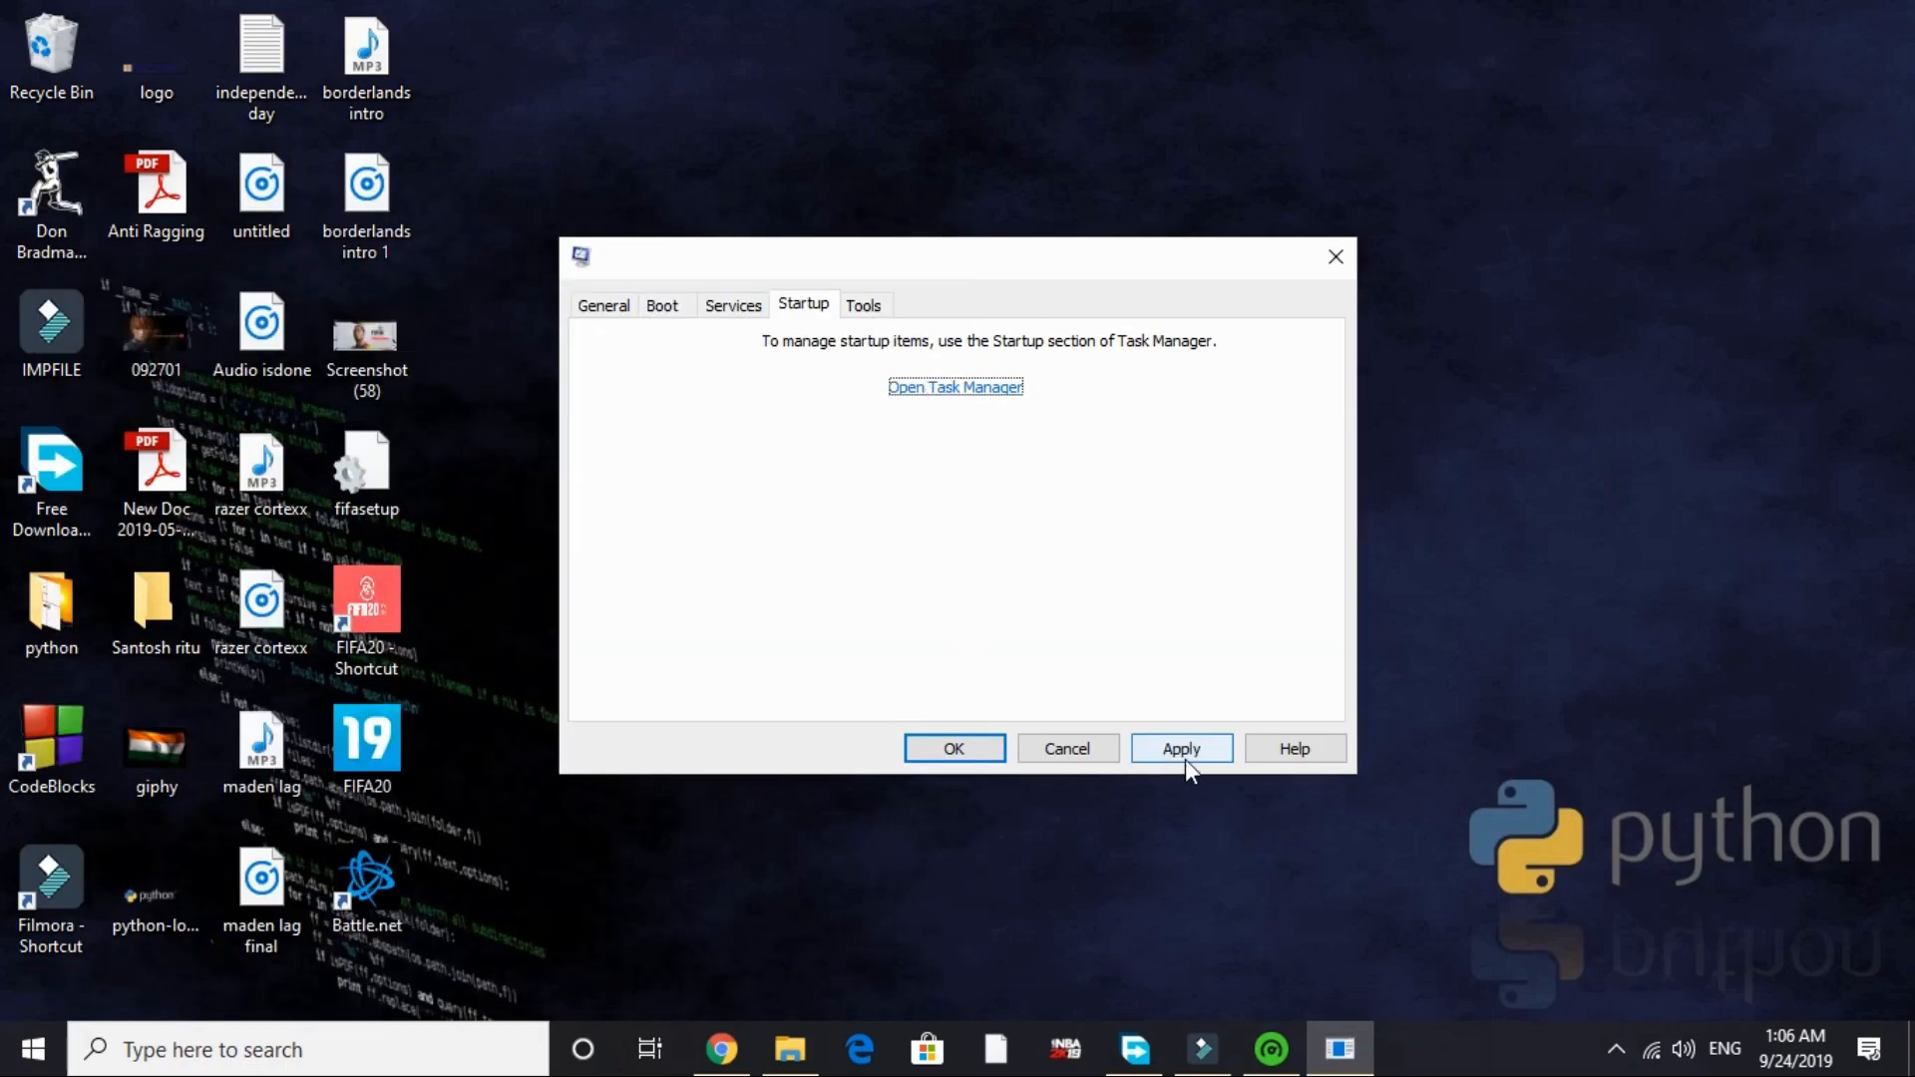
- Apply and confirm the System Configuration changes, choosing Exit without restart
{"action": "left_click", "coordinate": [1180, 747]}
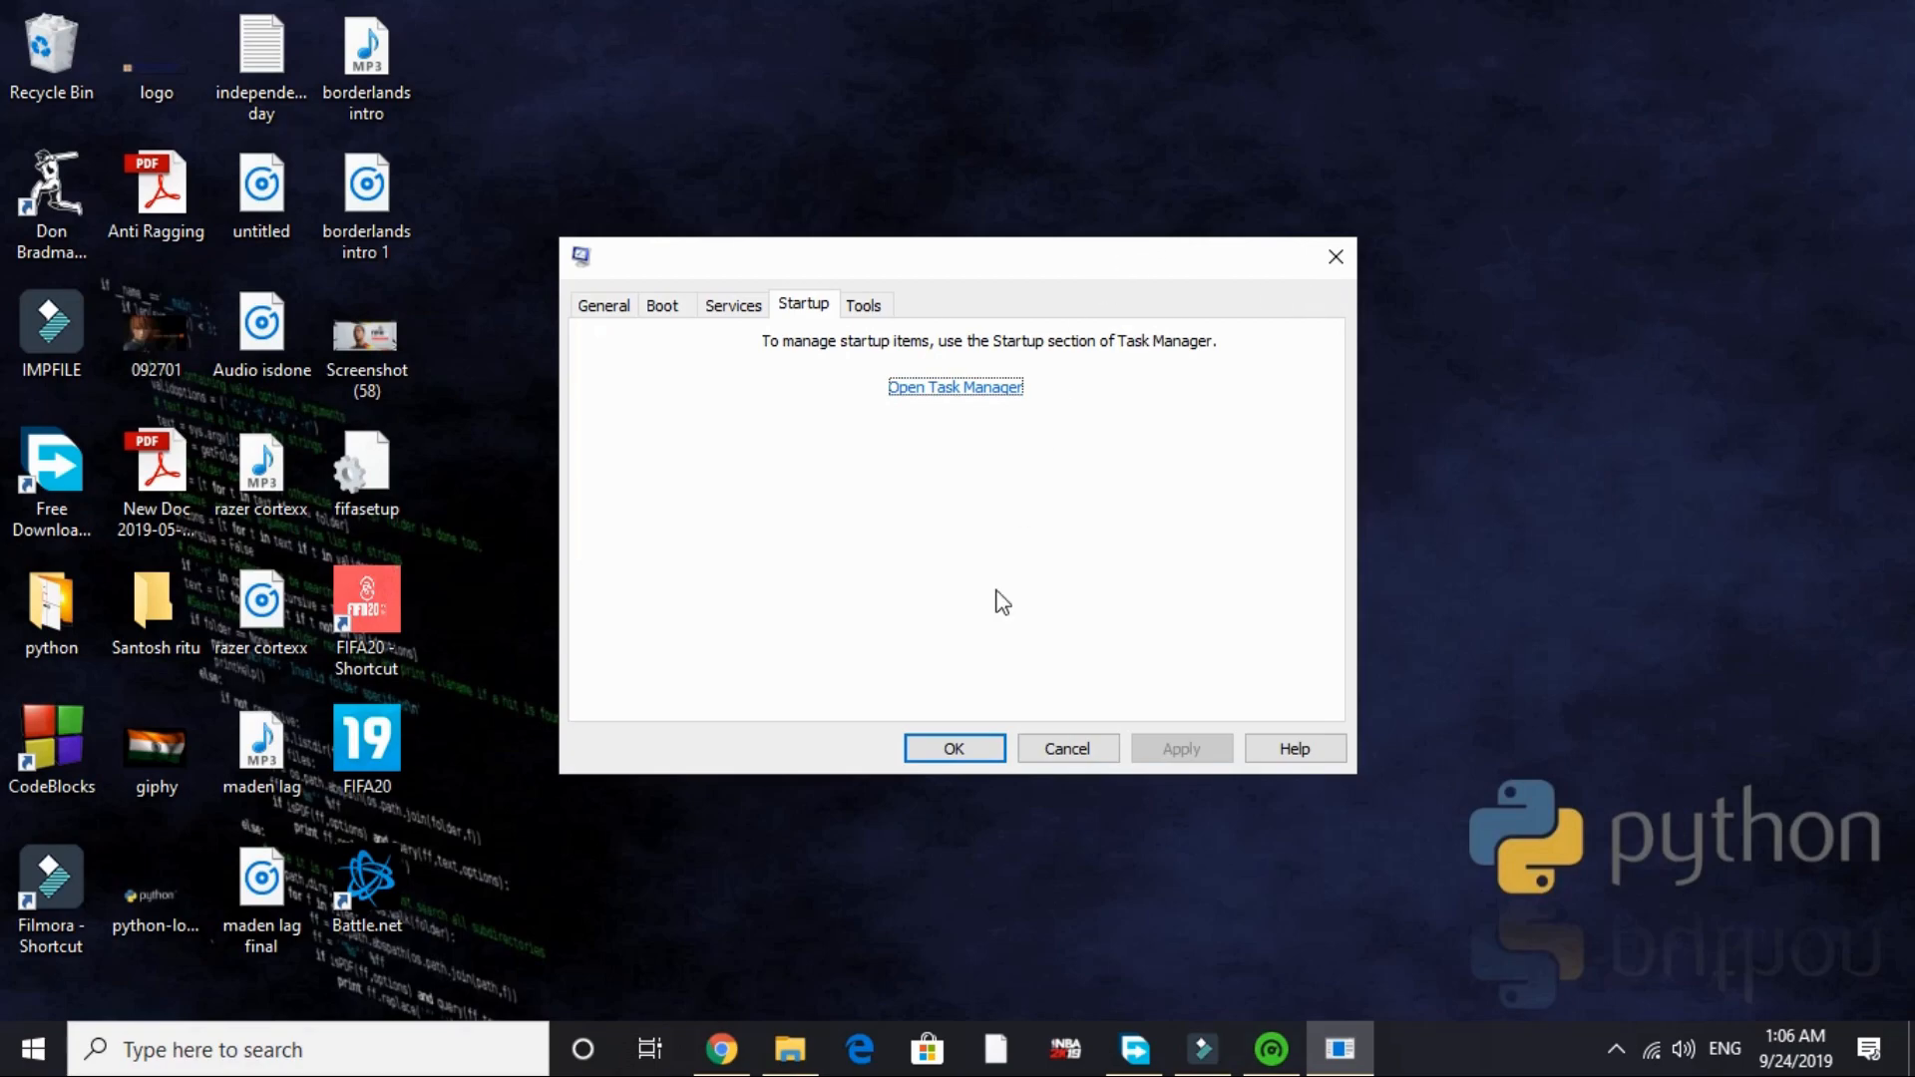
{"action": "left_click", "coordinate": [954, 747]}
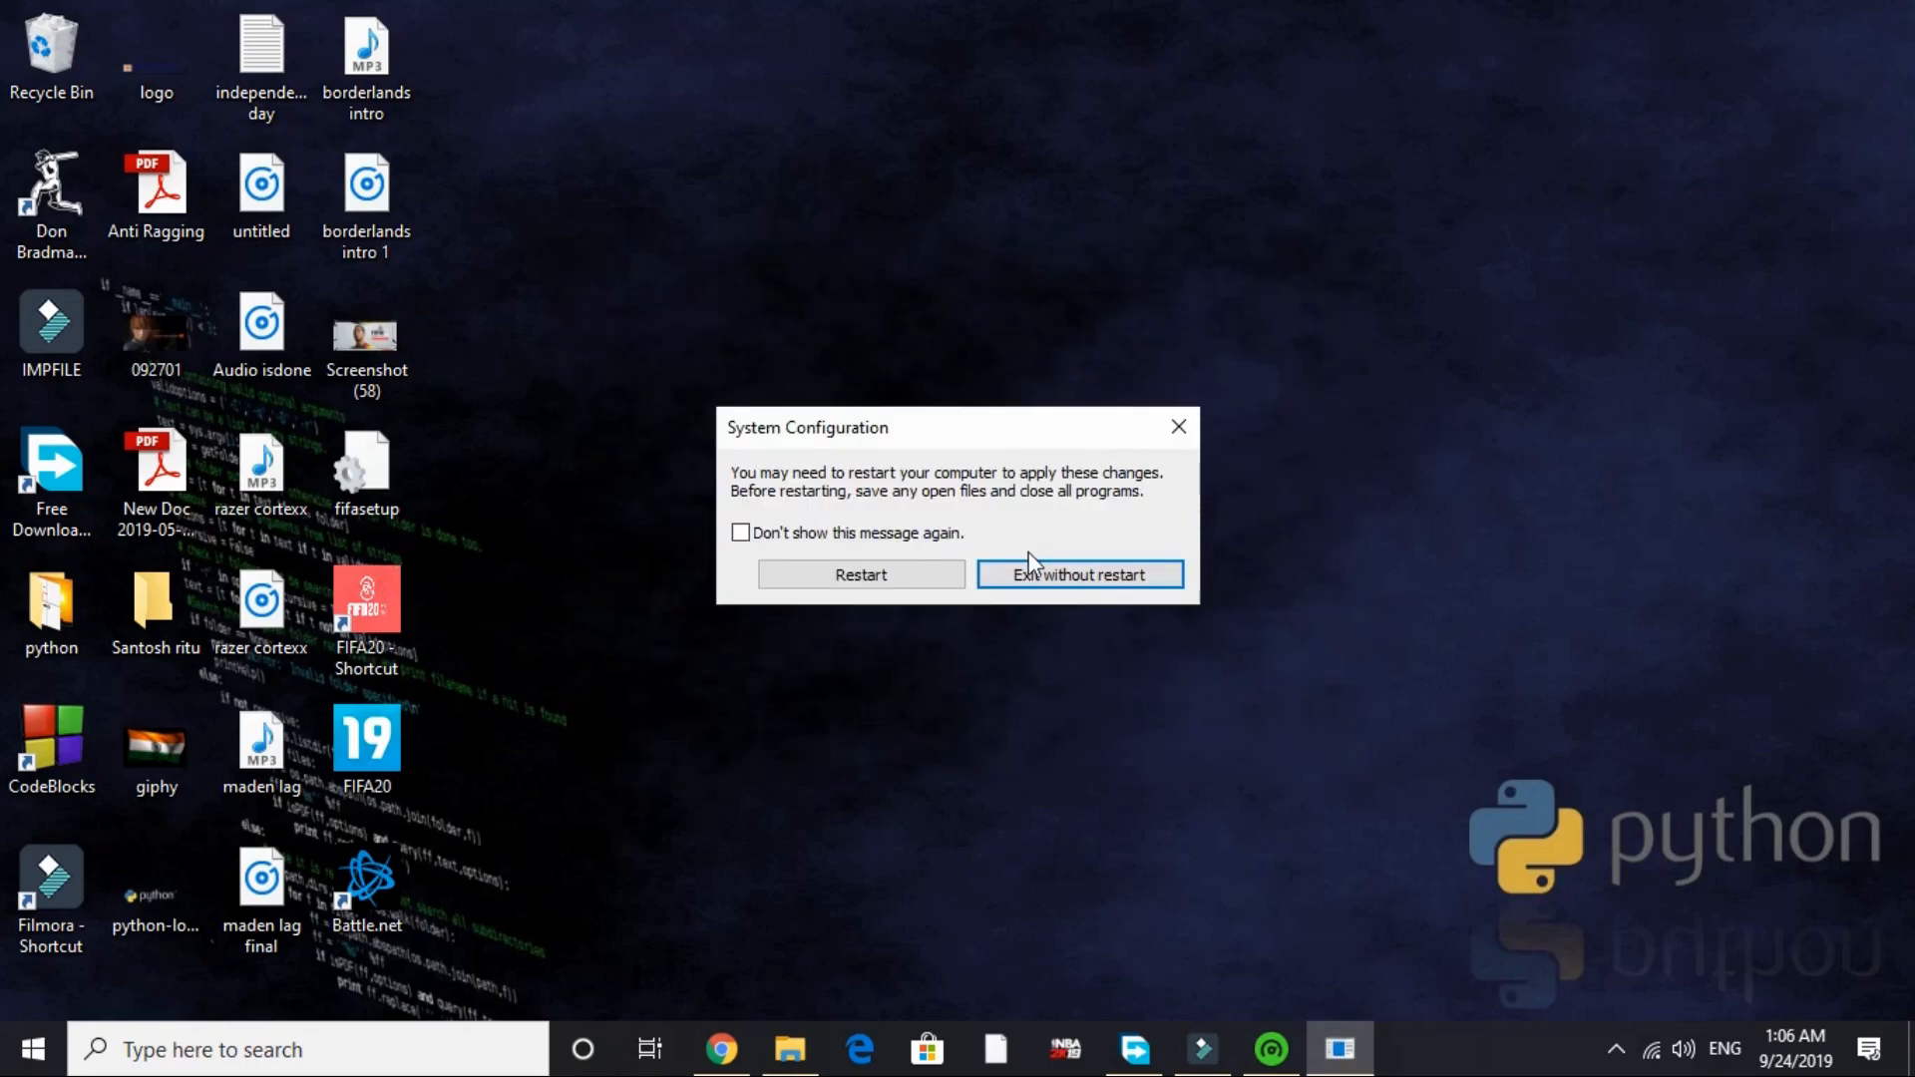
{"action": "left_click", "coordinate": [1079, 575]}
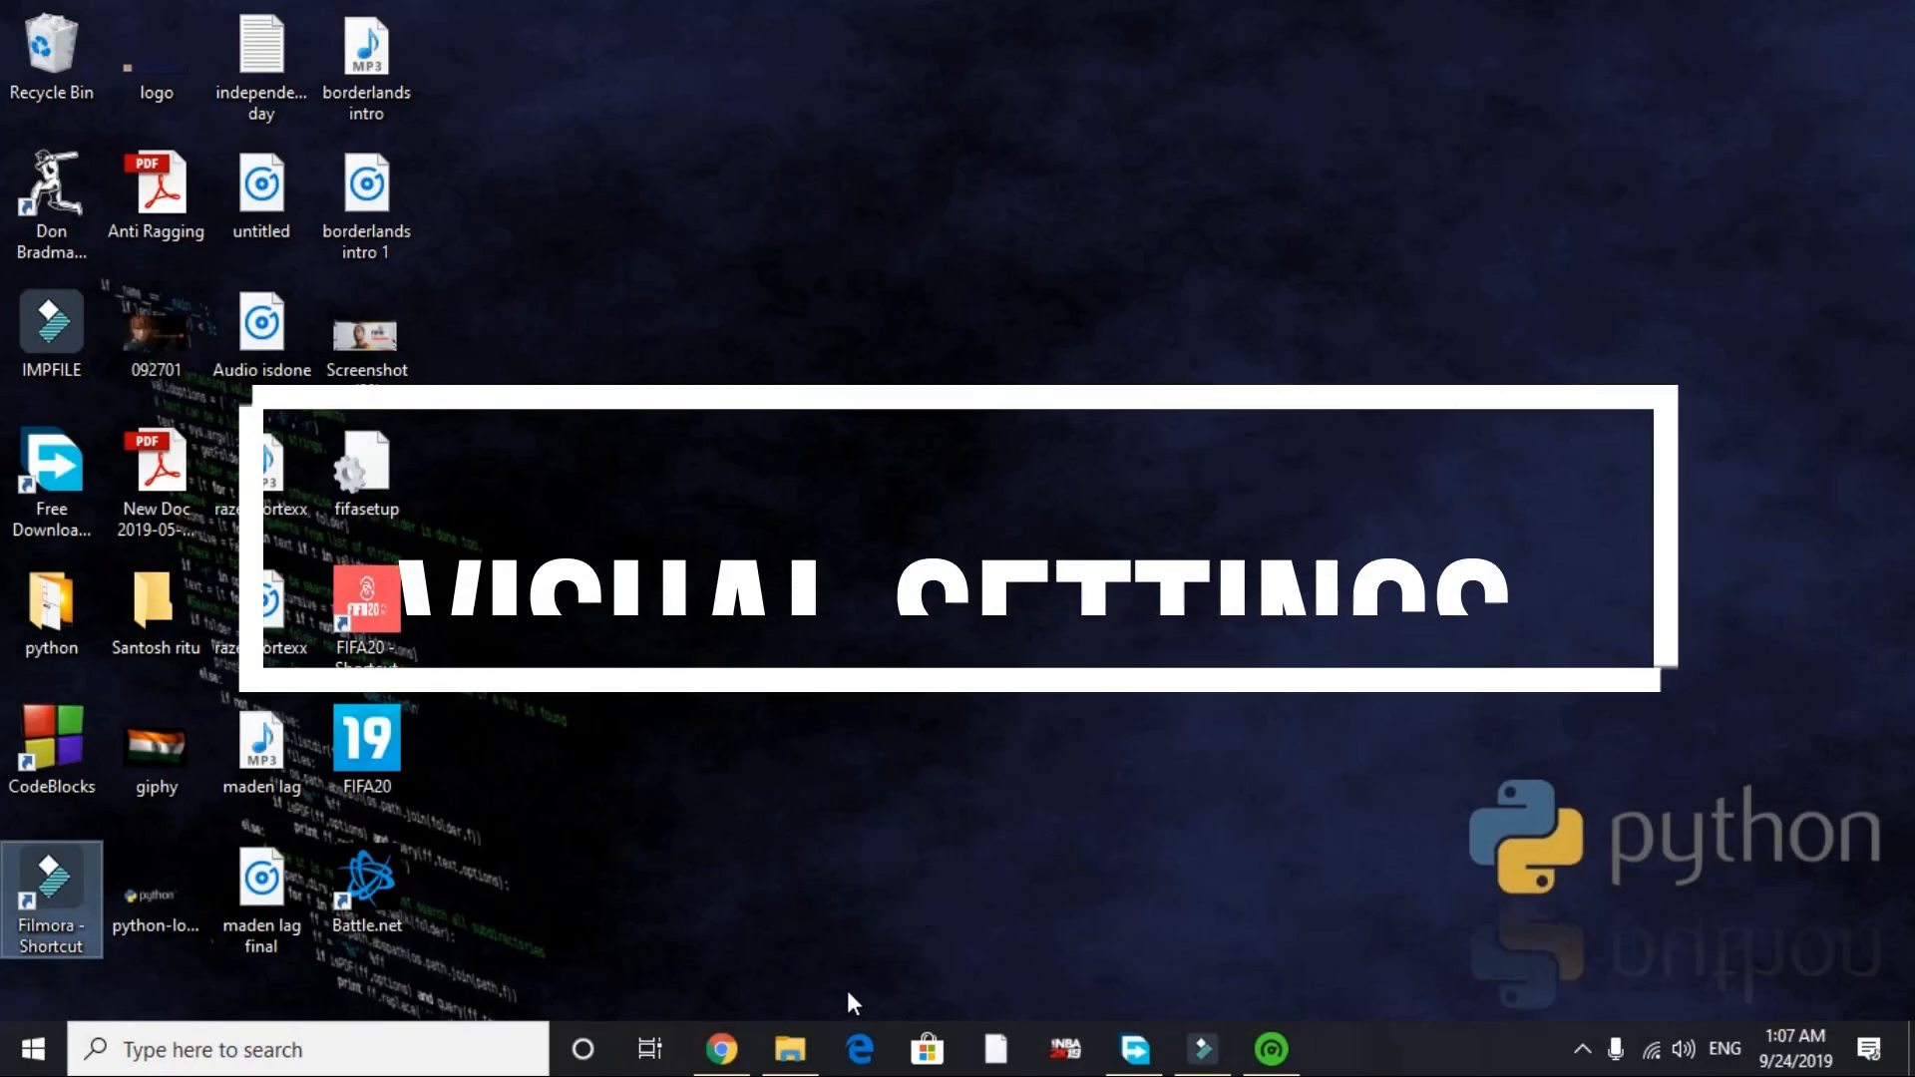
- Open This PC's Properties from a maximized File Explorer to view basic system information
{"action": "left_click", "coordinate": [788, 1050]}
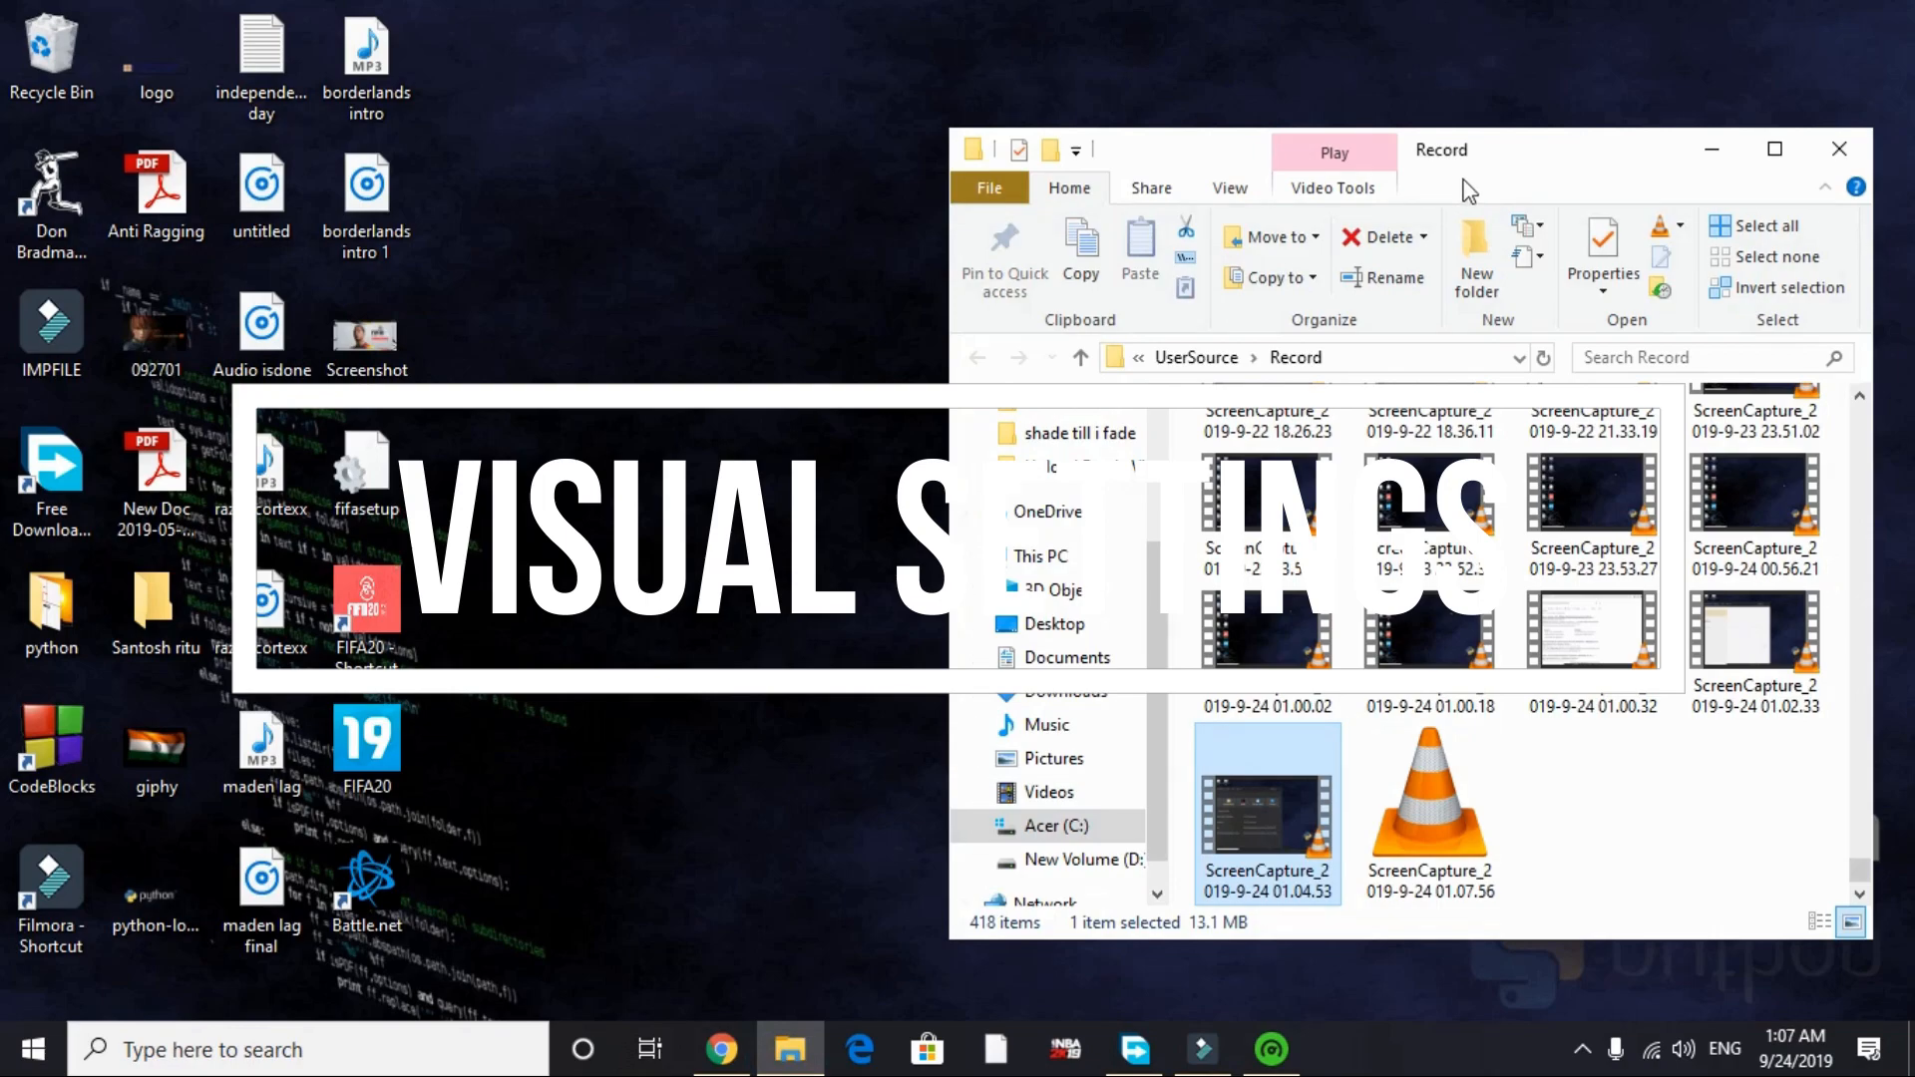
{"action": "left_click", "coordinate": [1774, 148]}
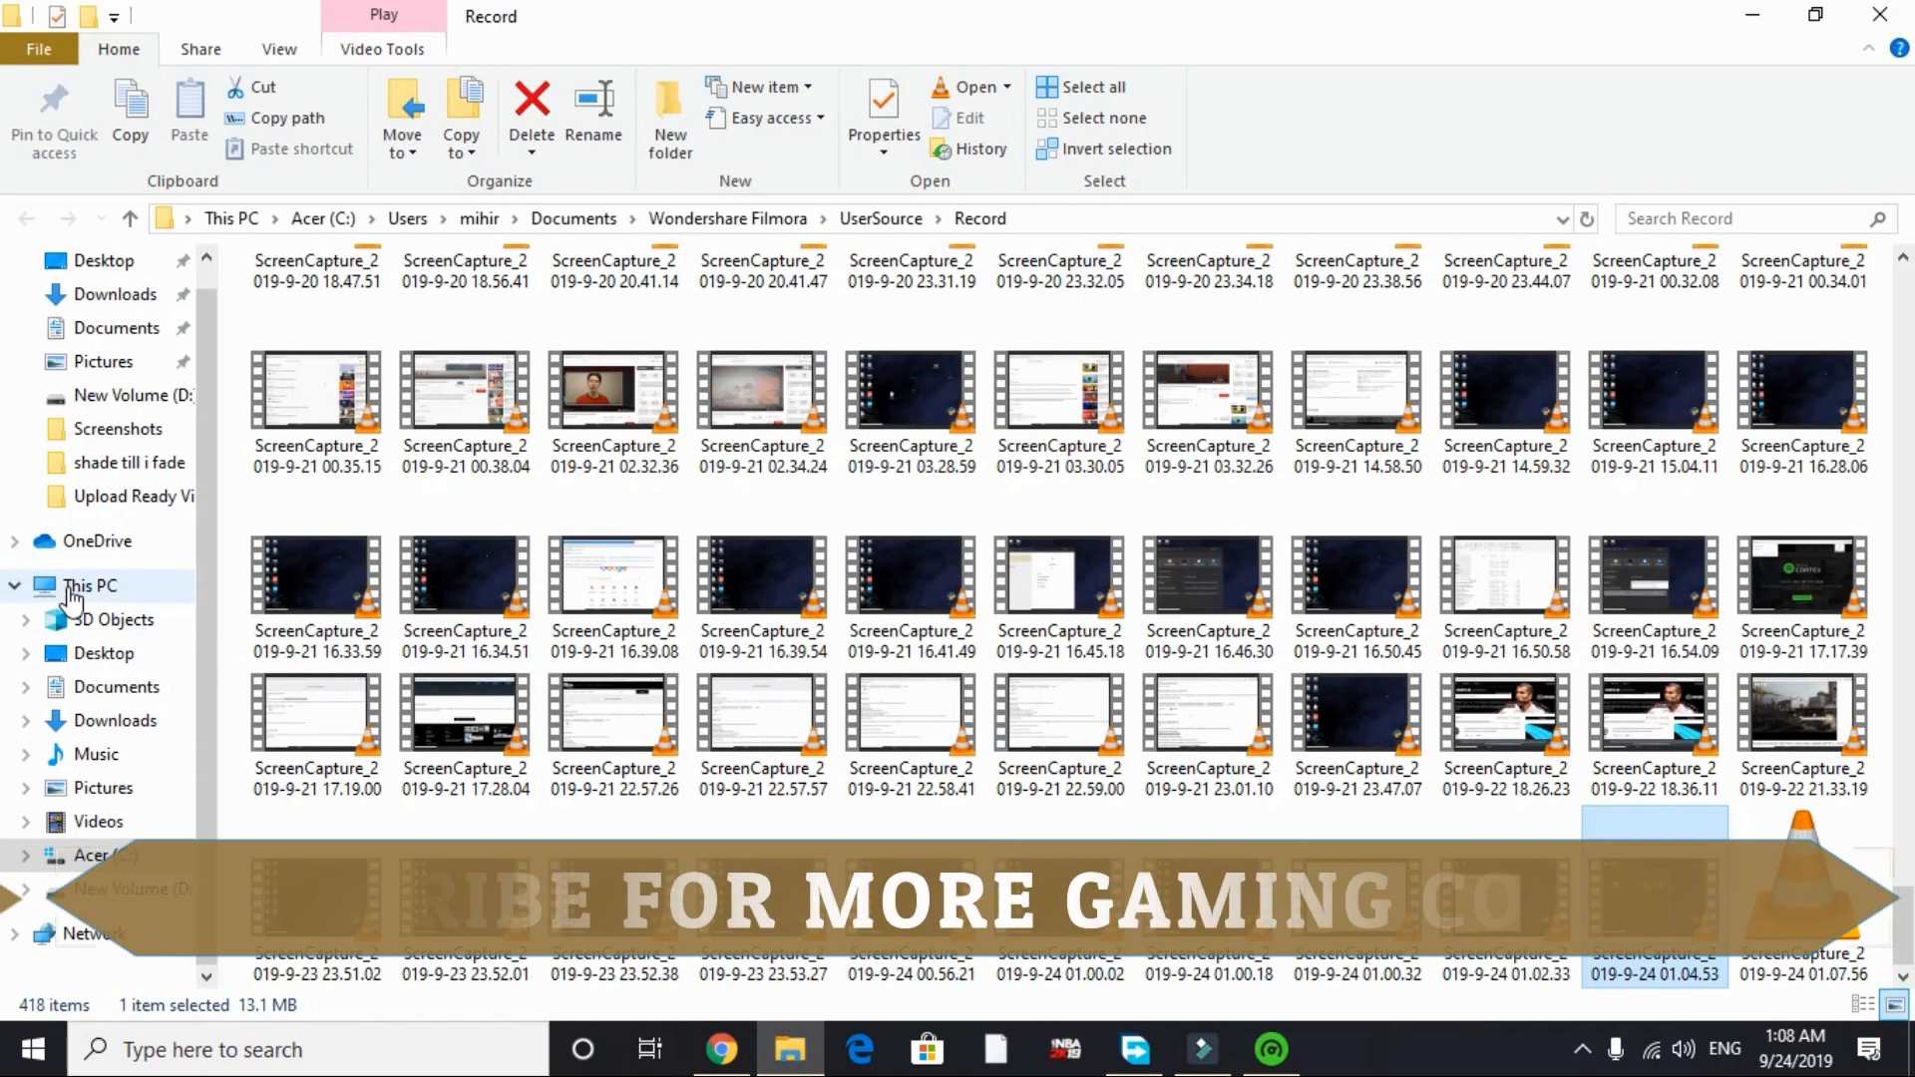
{"action": "left_click", "coordinate": [88, 586]}
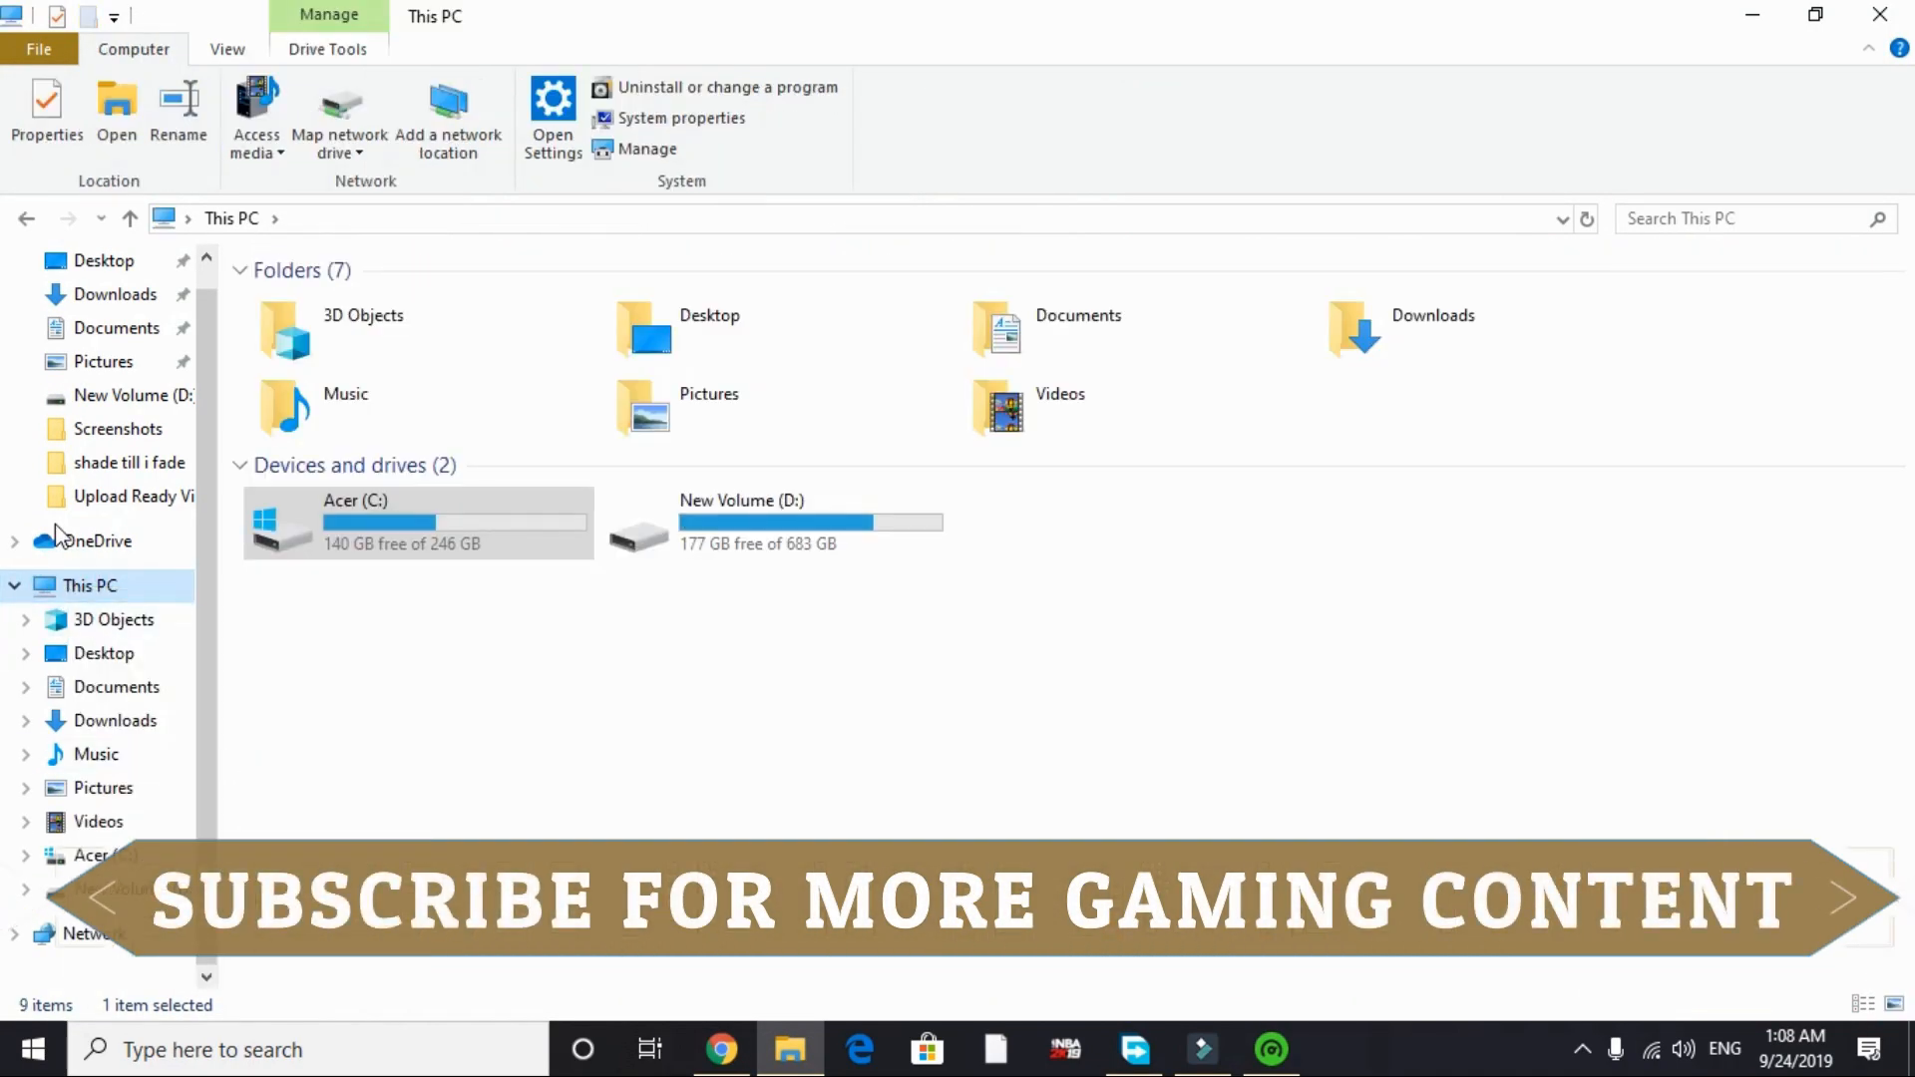
{"action": "right_click", "coordinate": [89, 586]}
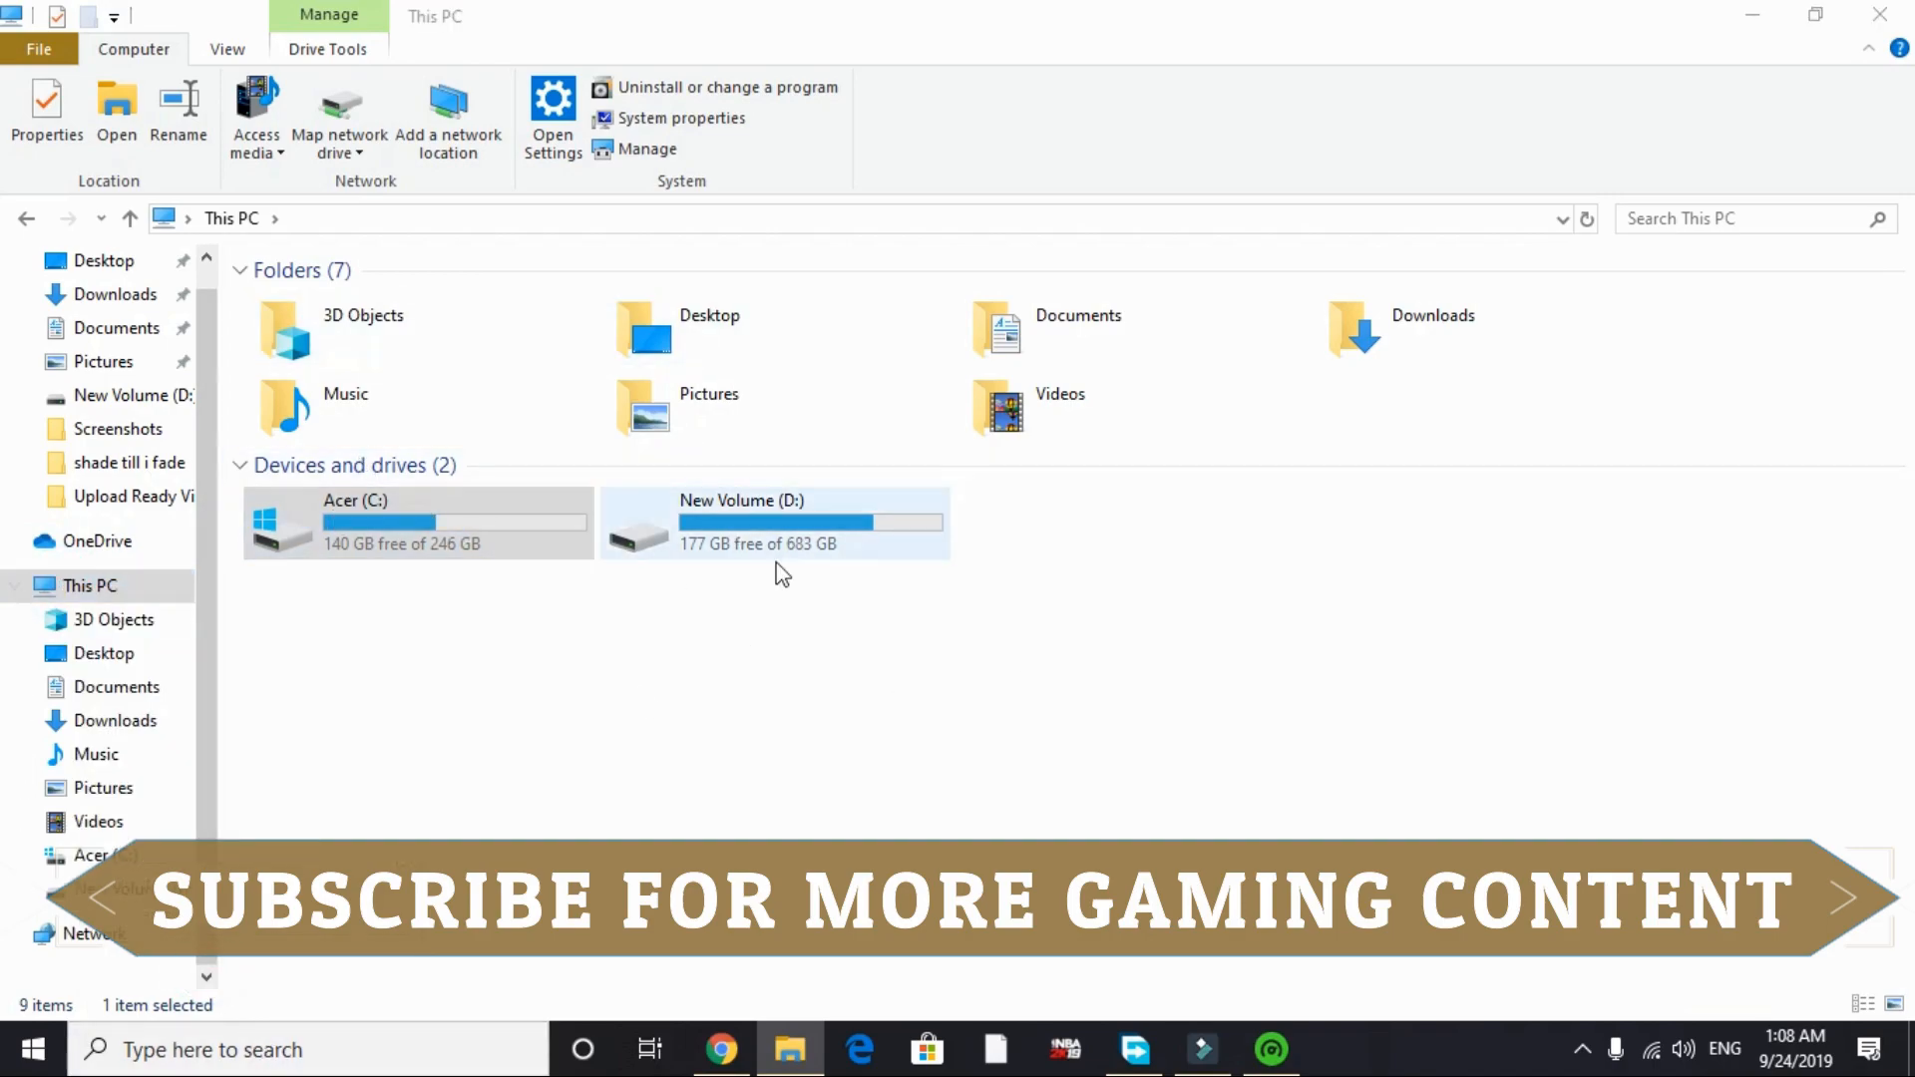
{"action": "left_click", "coordinate": [681, 118]}
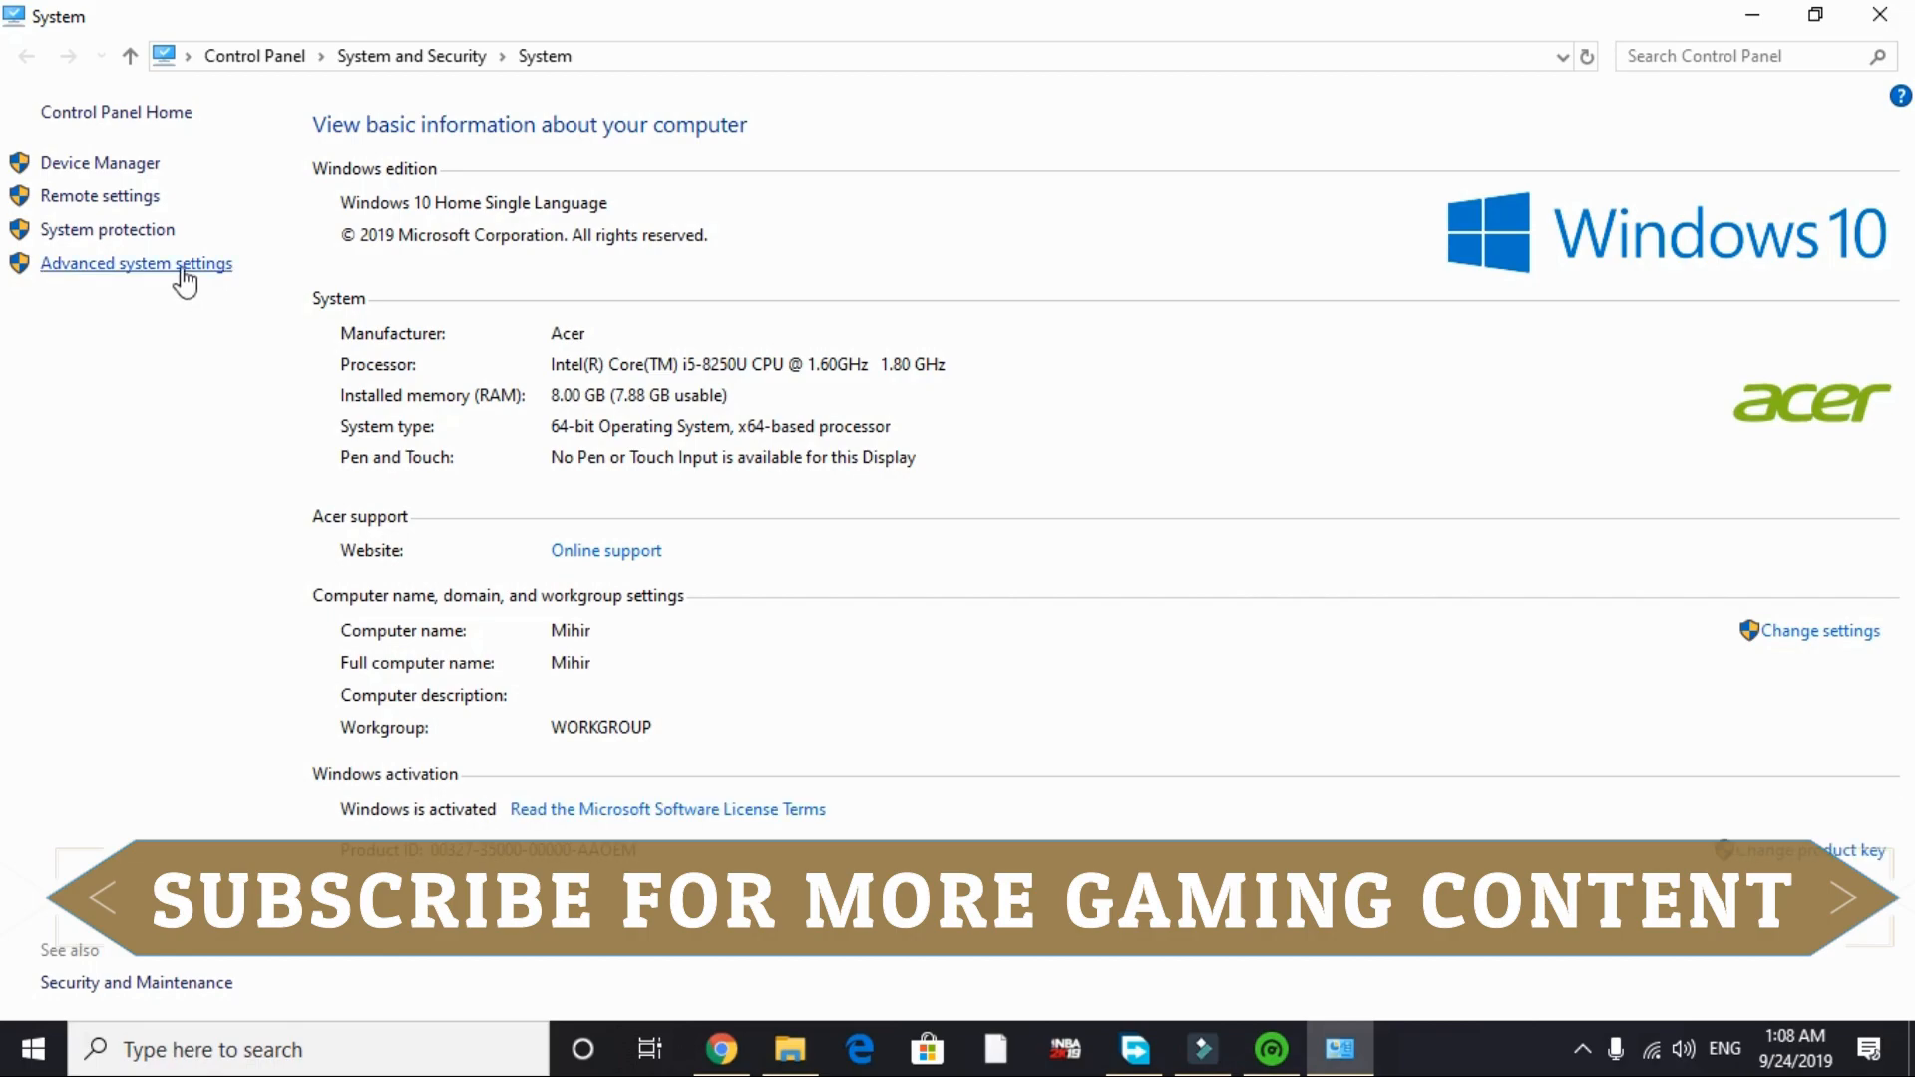
- Set Visual Effects to best performance, keeping smooth screen font edges and thumbnails enabled
{"action": "left_click", "coordinate": [136, 263]}
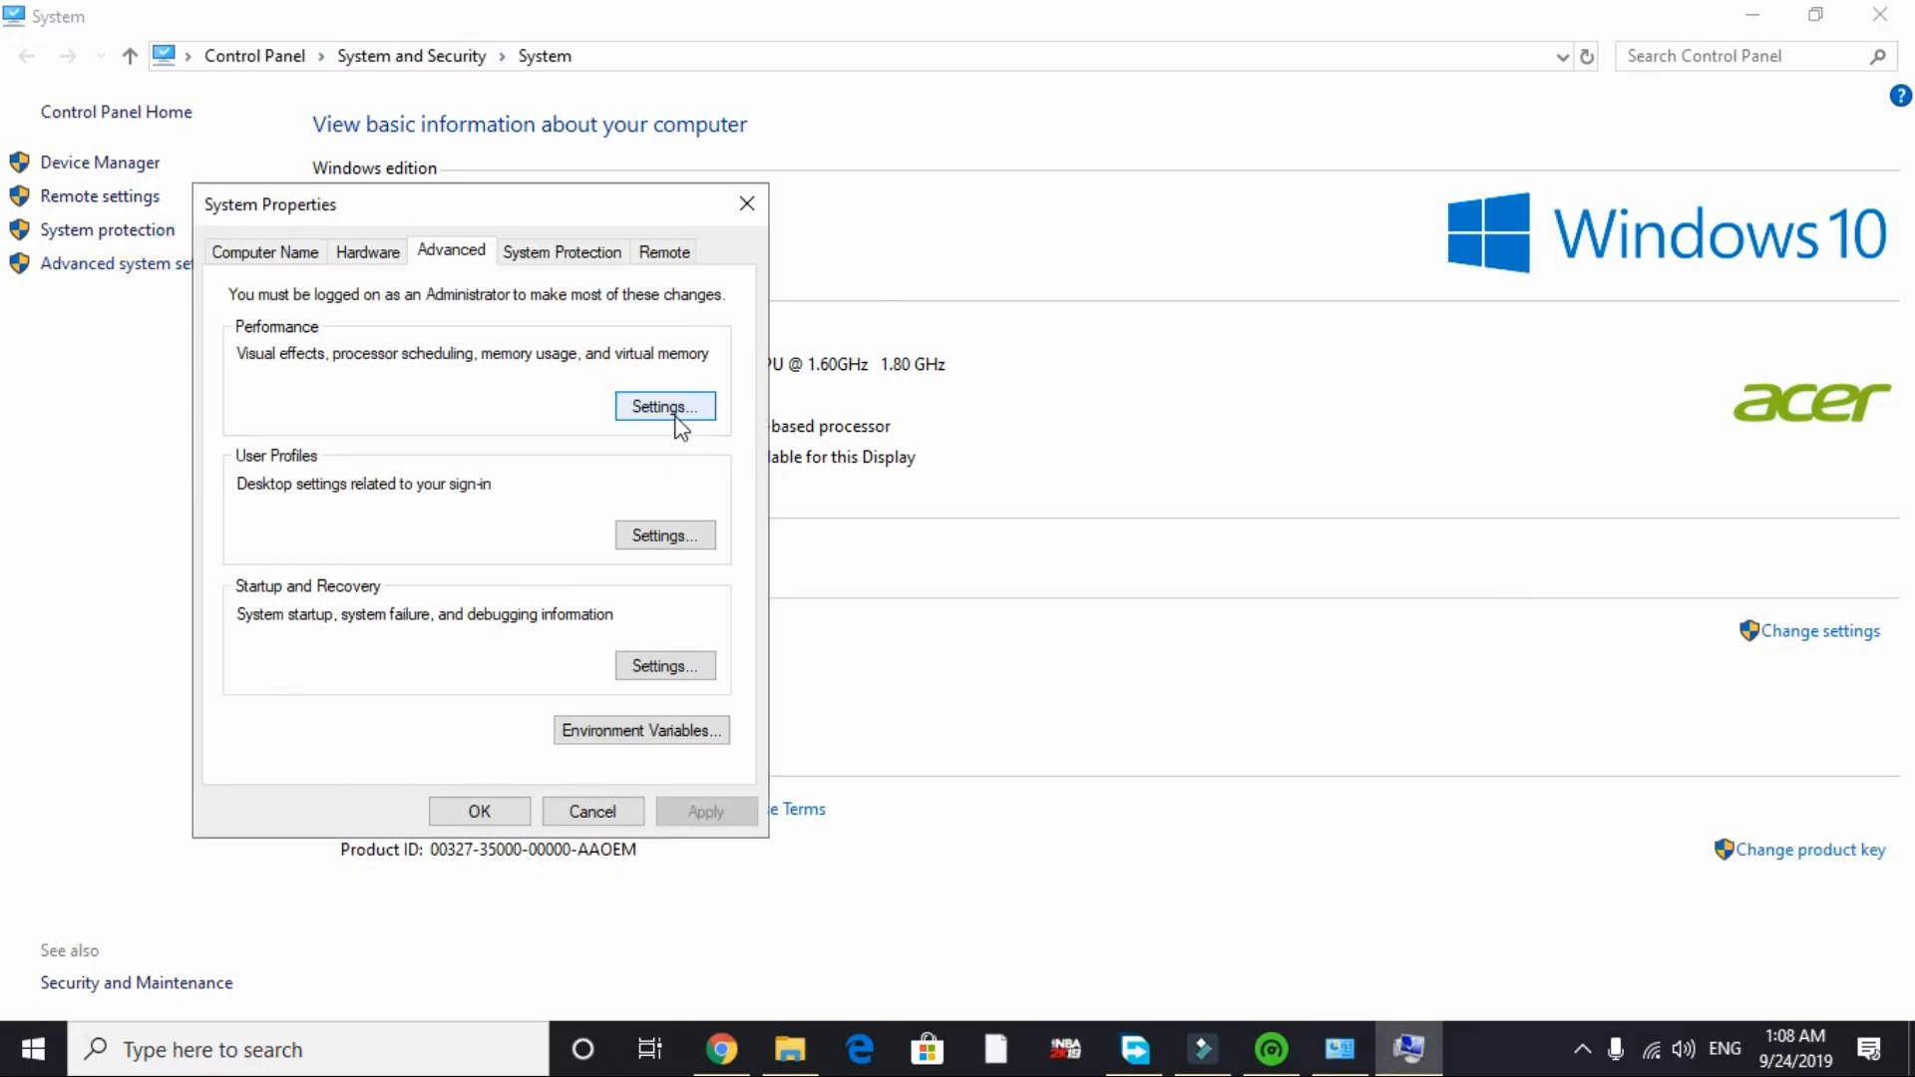
{"action": "left_click", "coordinate": [664, 407]}
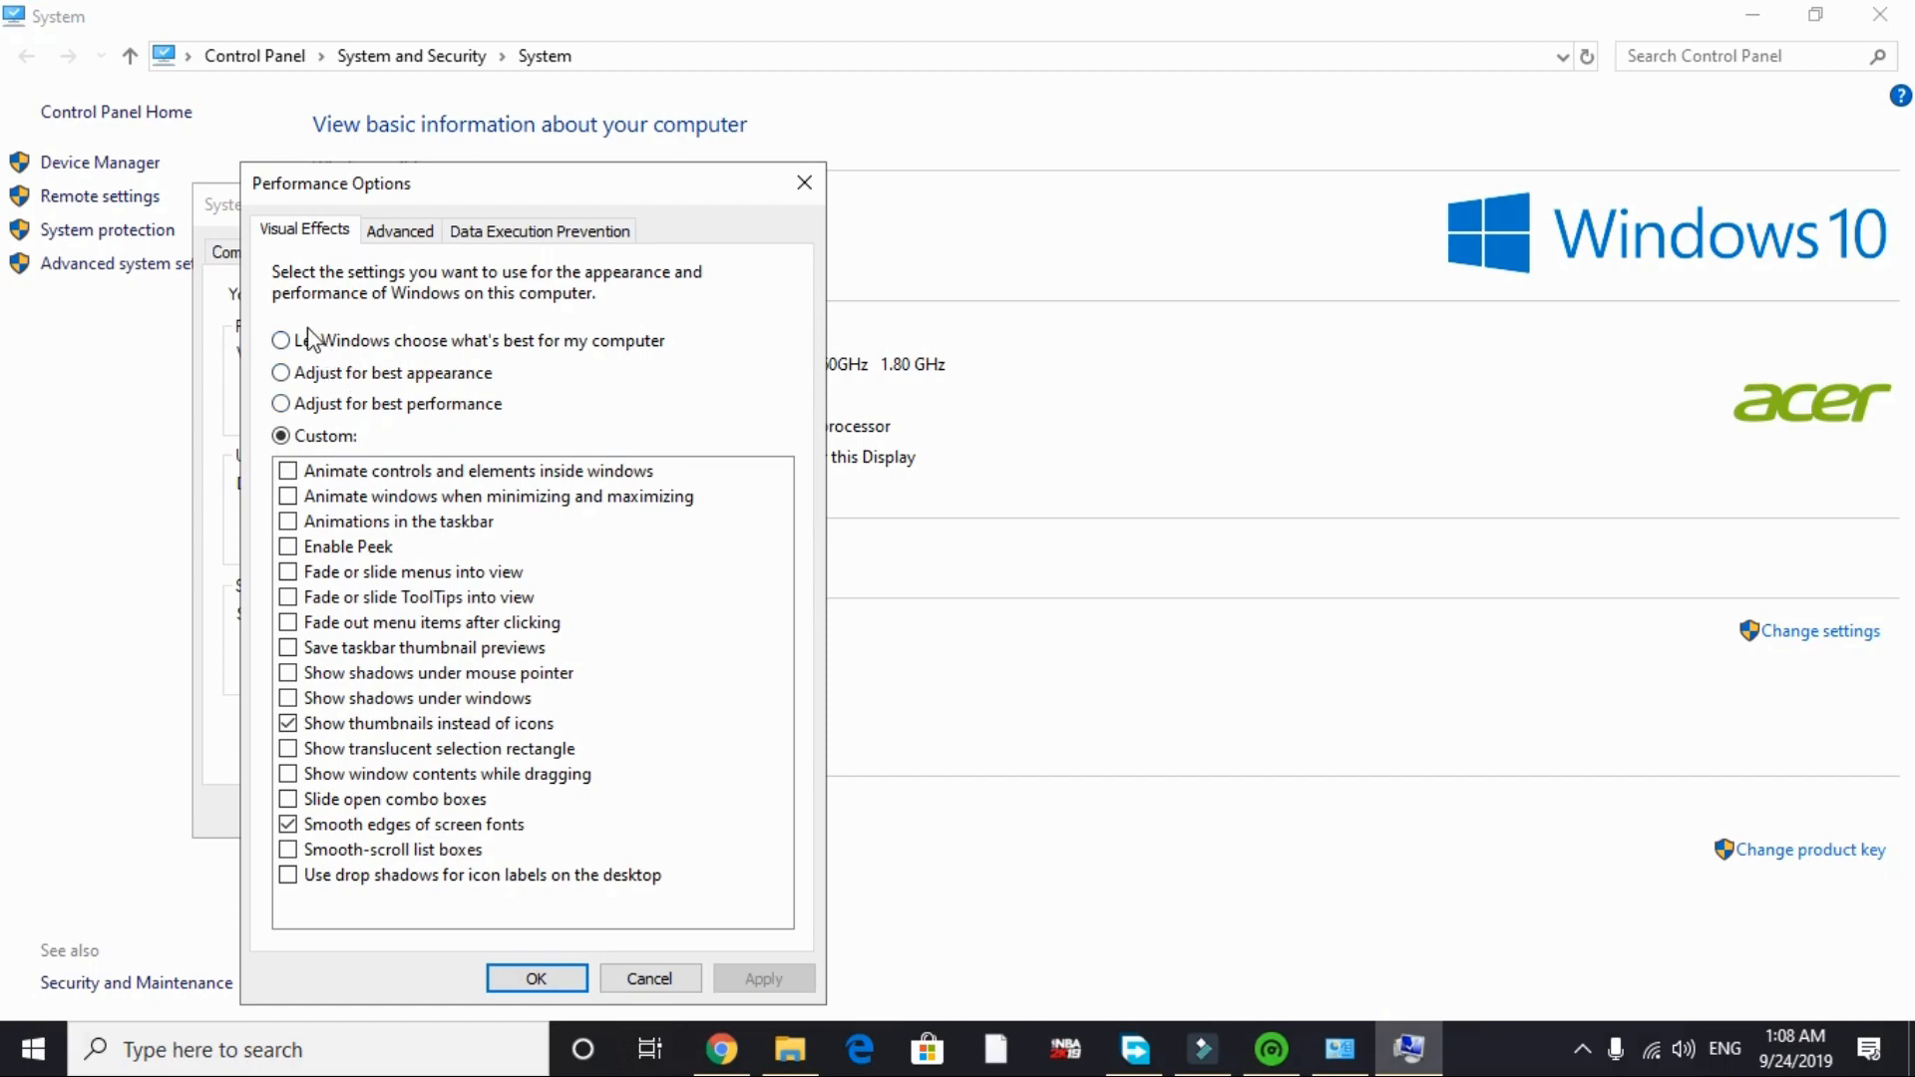
{"action": "left_click", "coordinate": [281, 341]}
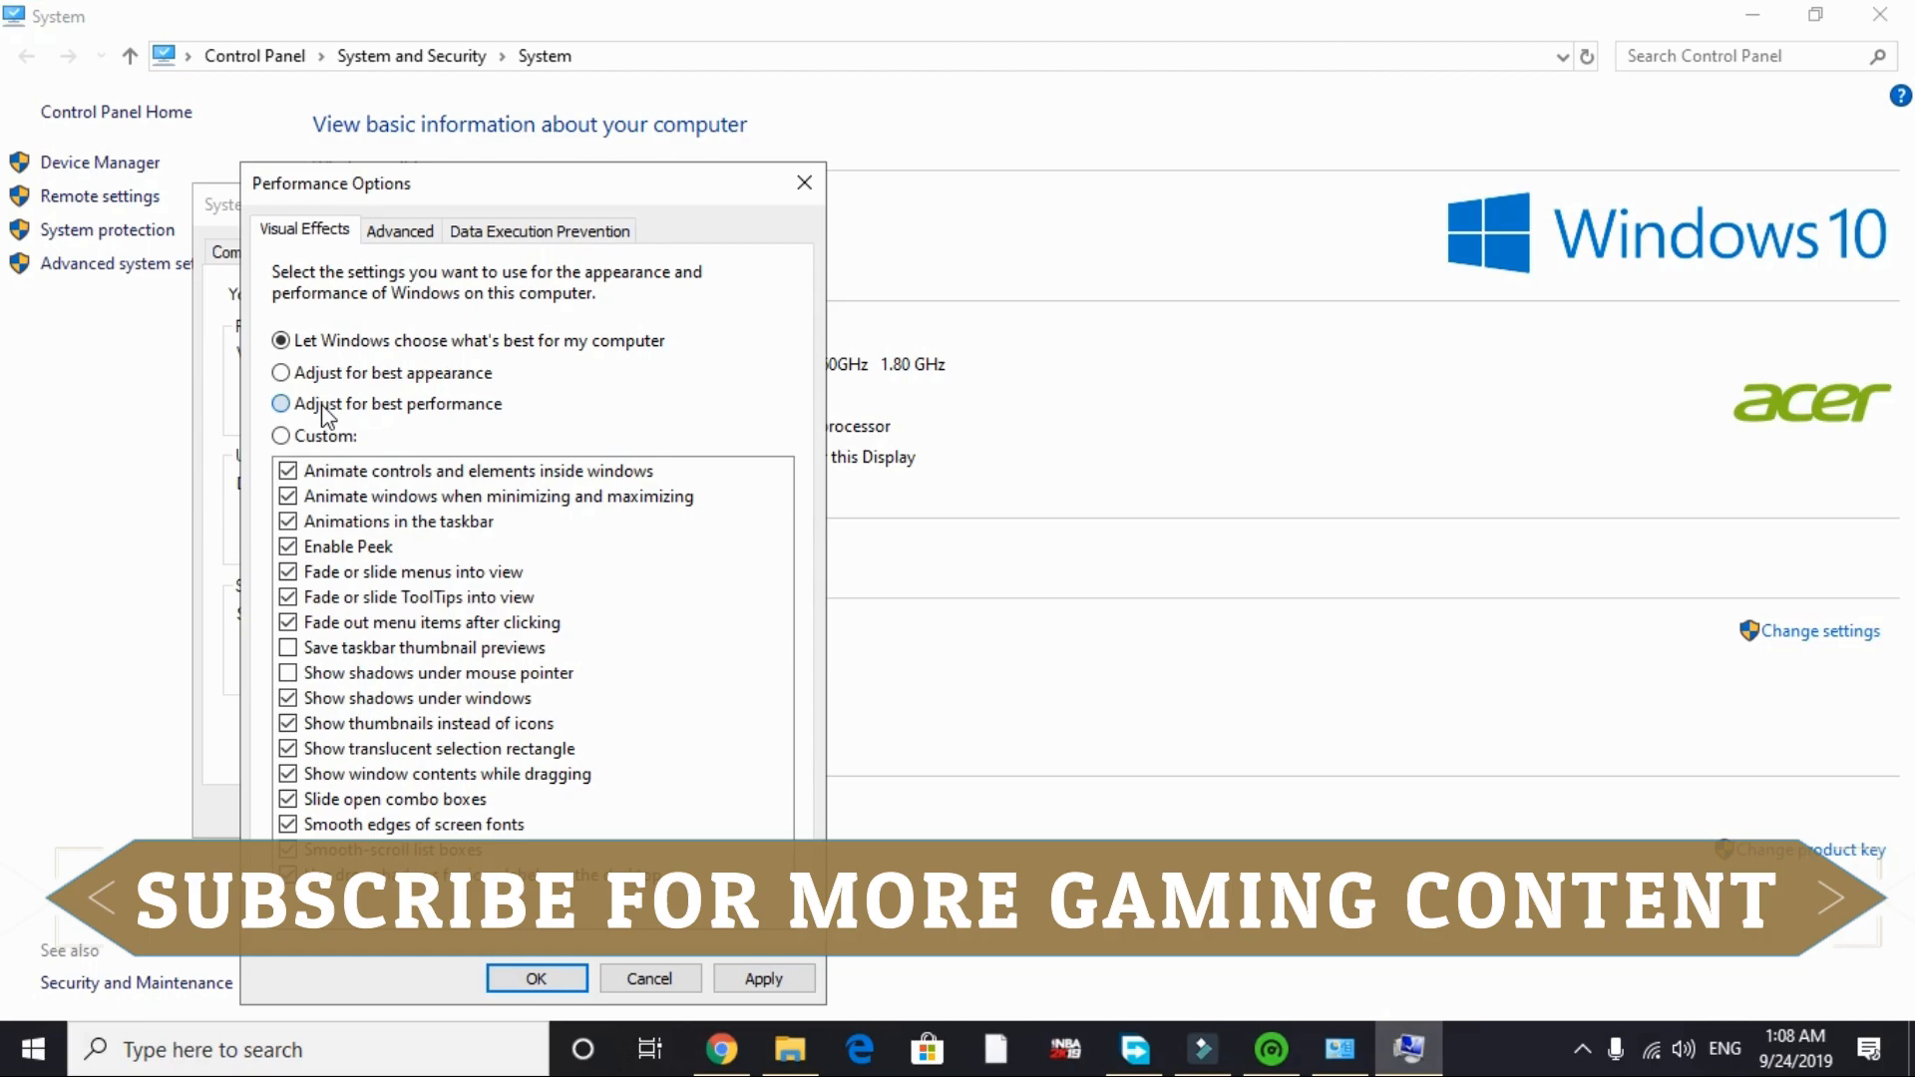
{"action": "left_click", "coordinate": [283, 404]}
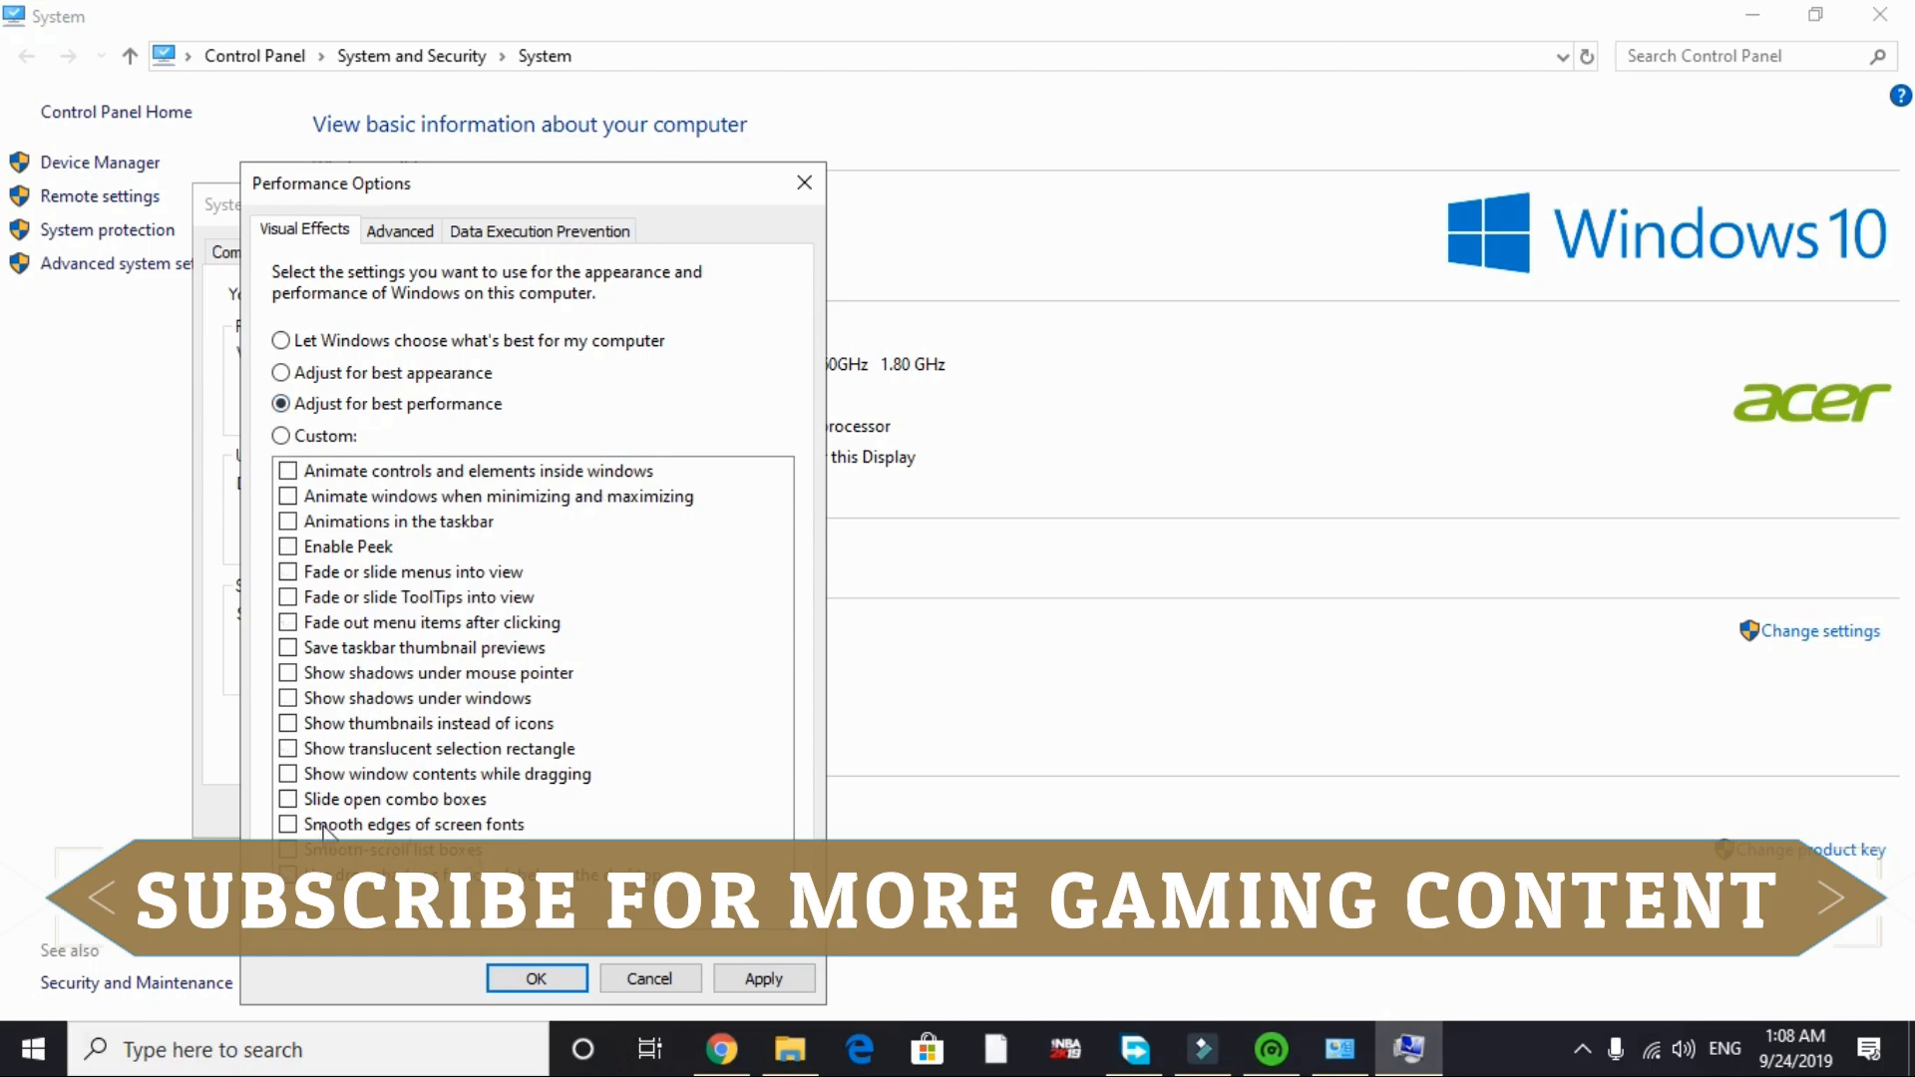
{"action": "left_click", "coordinate": [288, 825]}
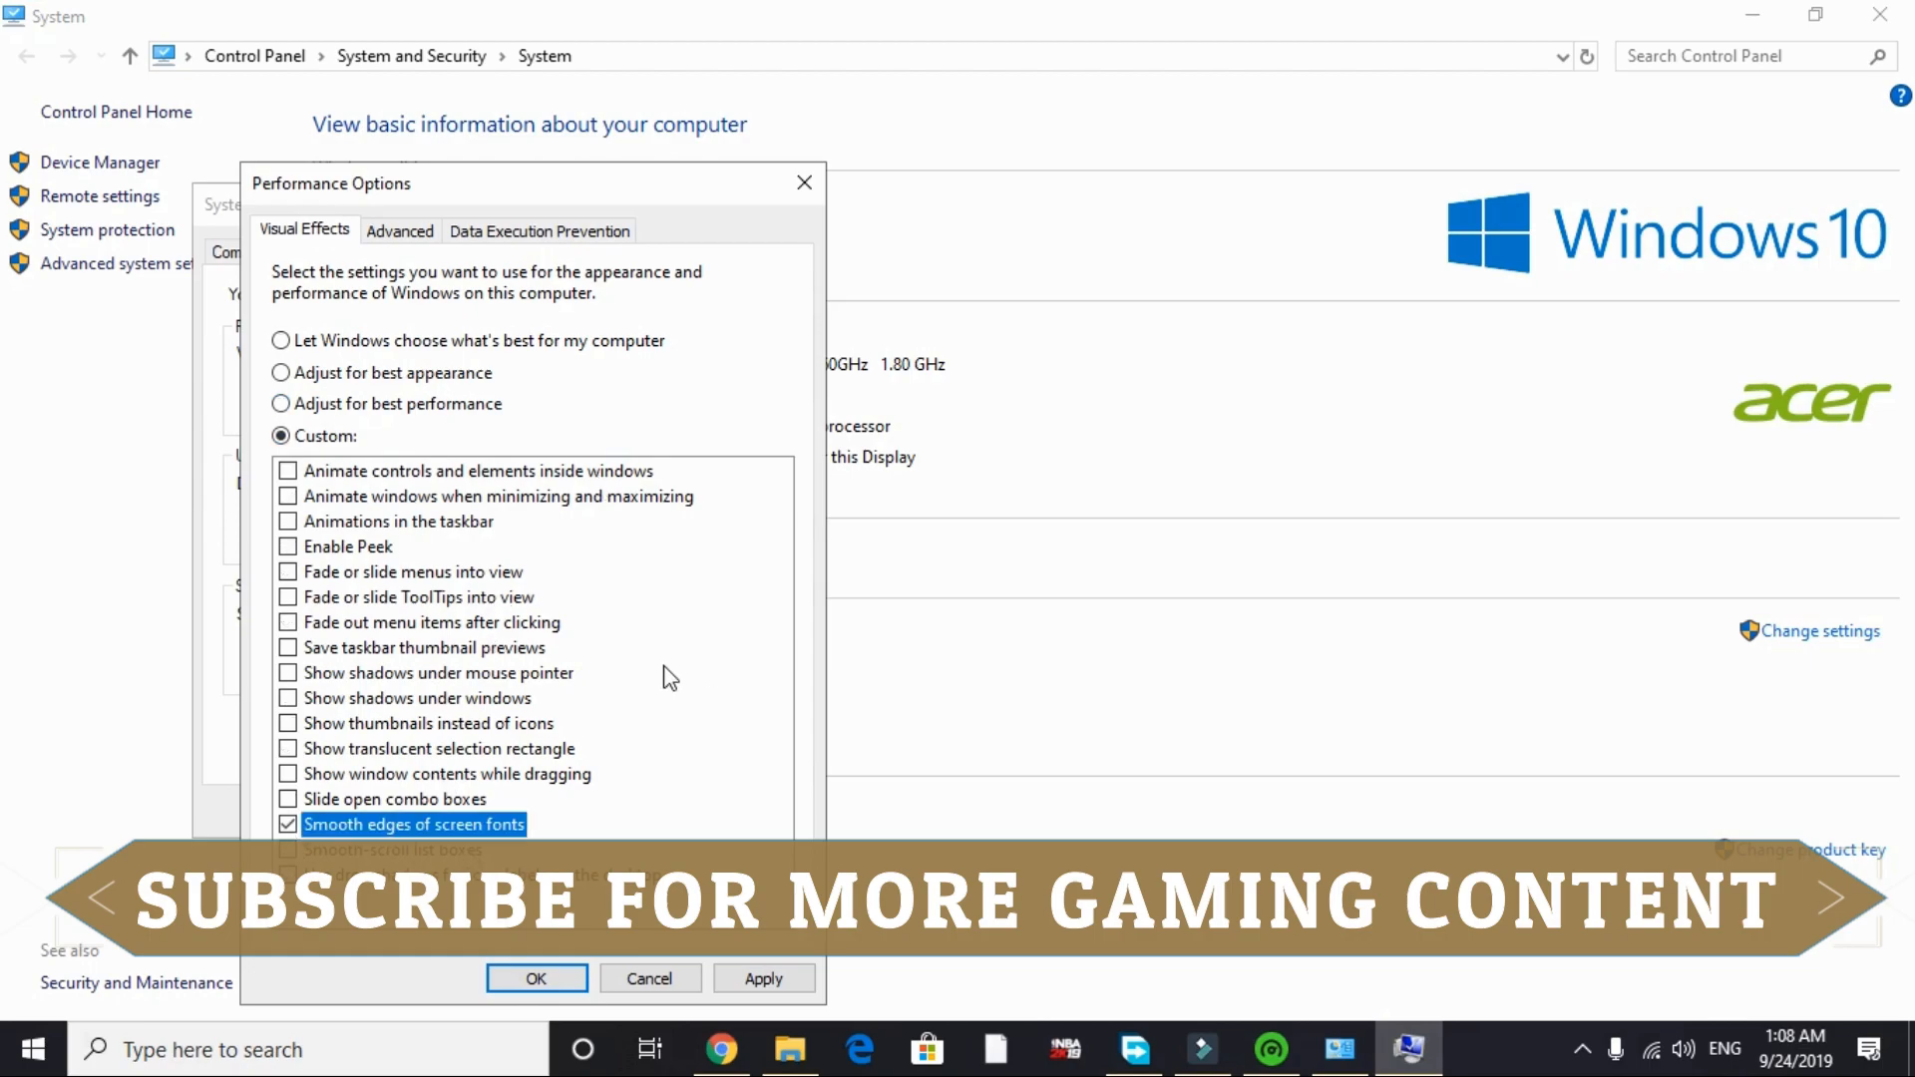
{"action": "left_click", "coordinate": [289, 722]}
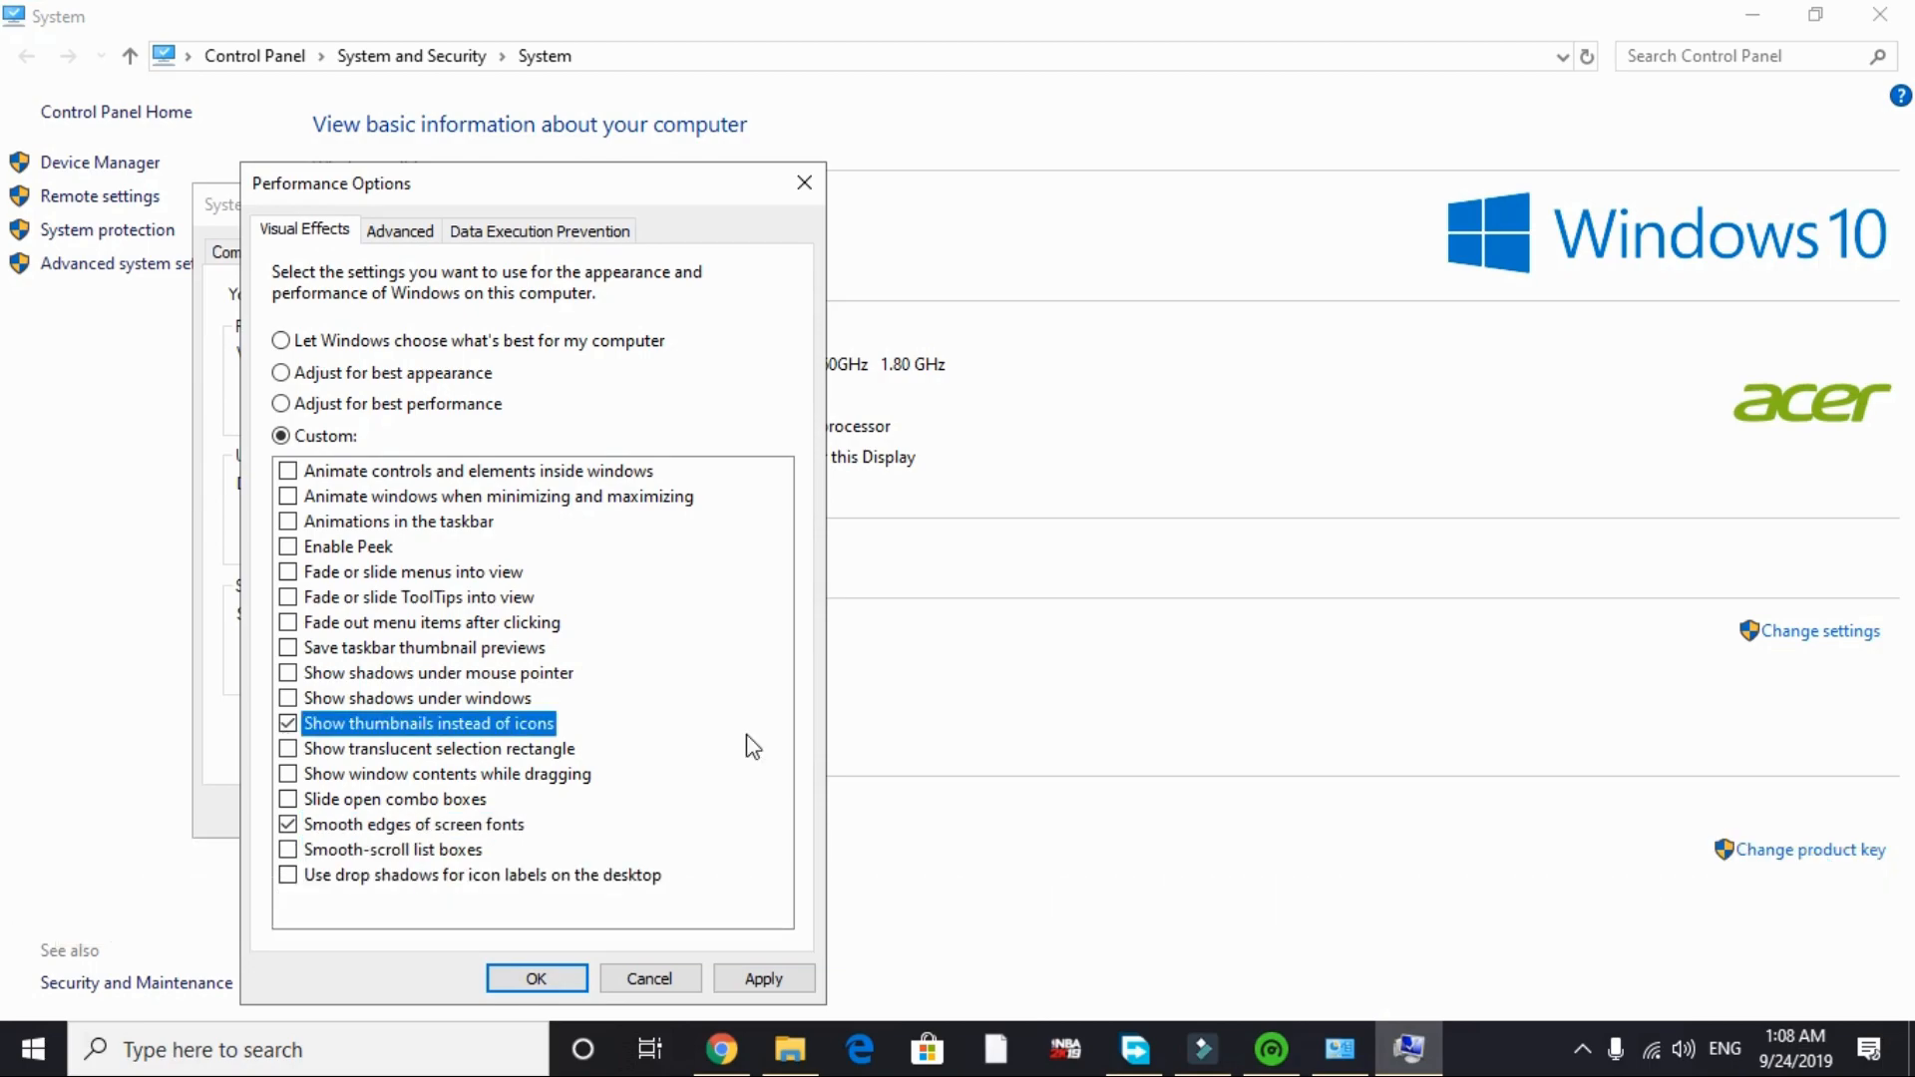
{"action": "mouse_move", "coordinate": [728, 700]}
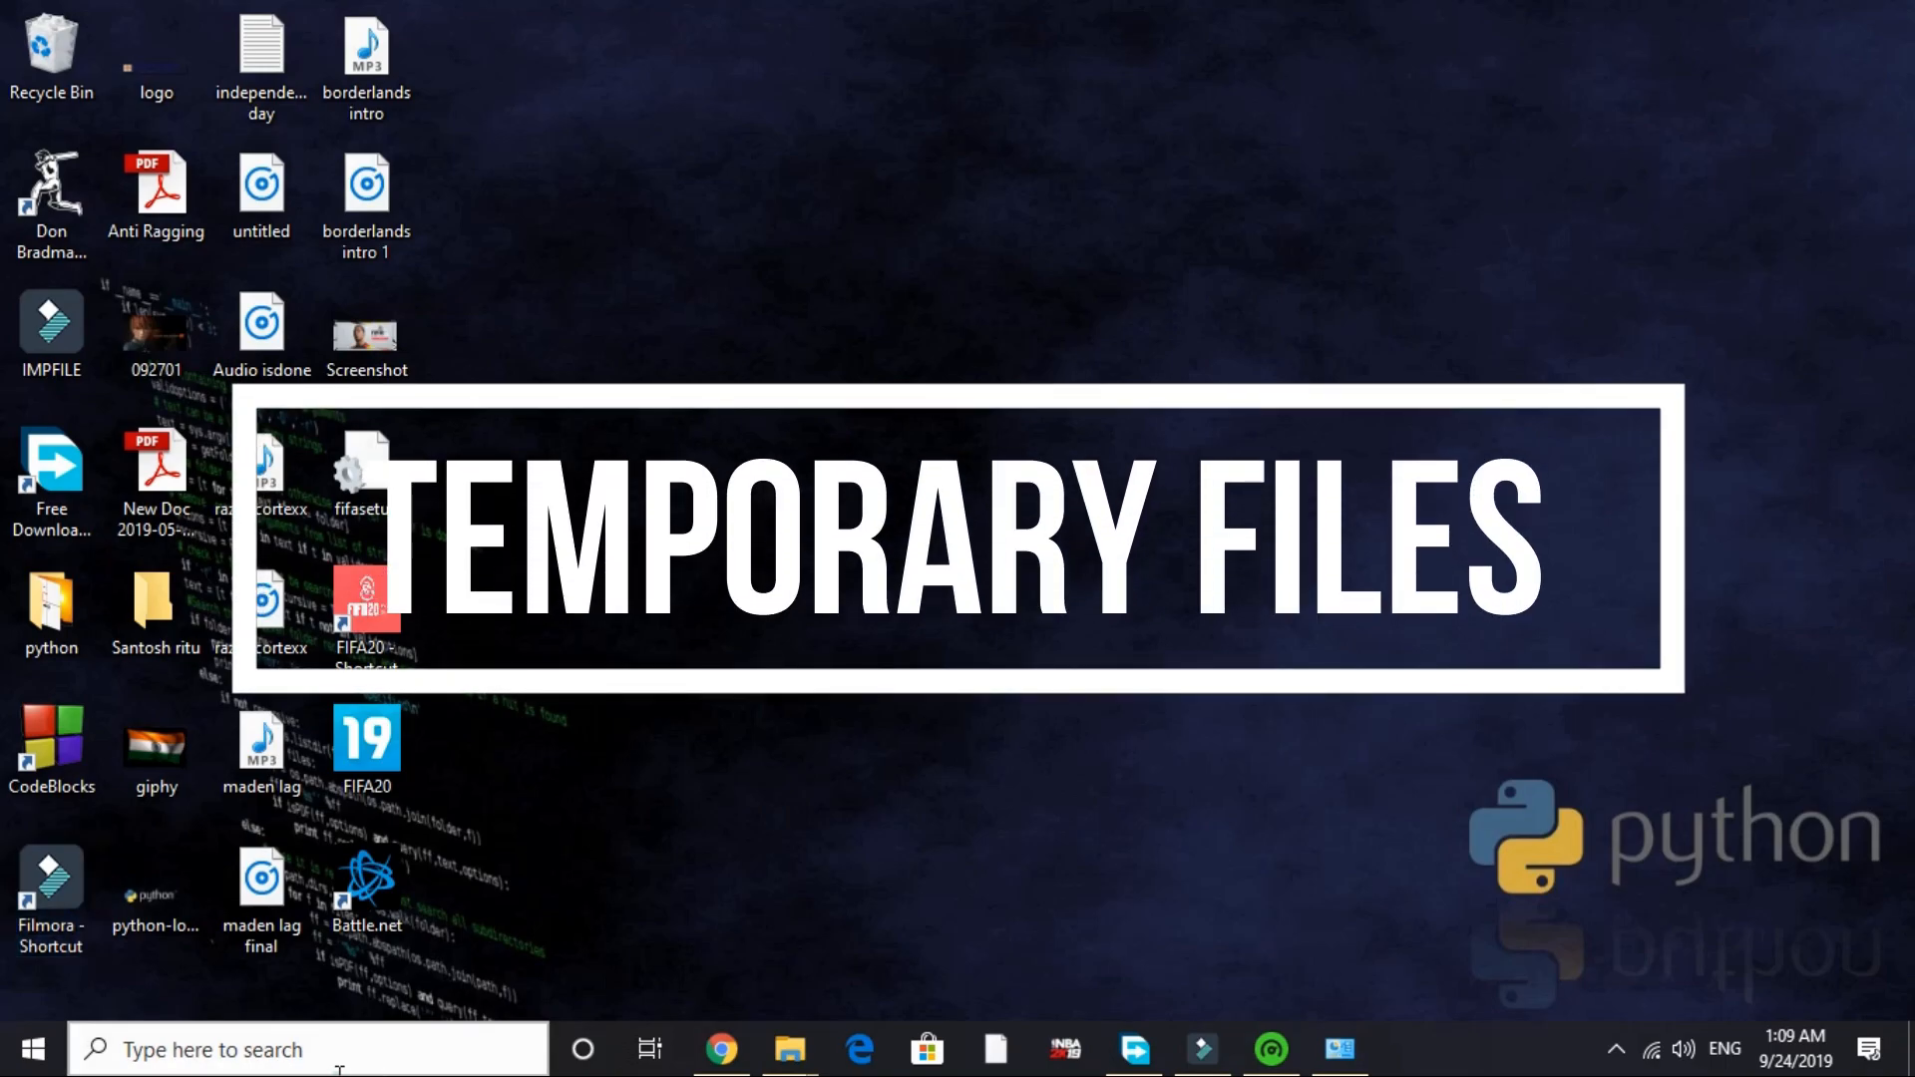
- Open the temp folder through Run and maximize its empty Explorer window
{"action": "left_click", "coordinate": [305, 1050]}
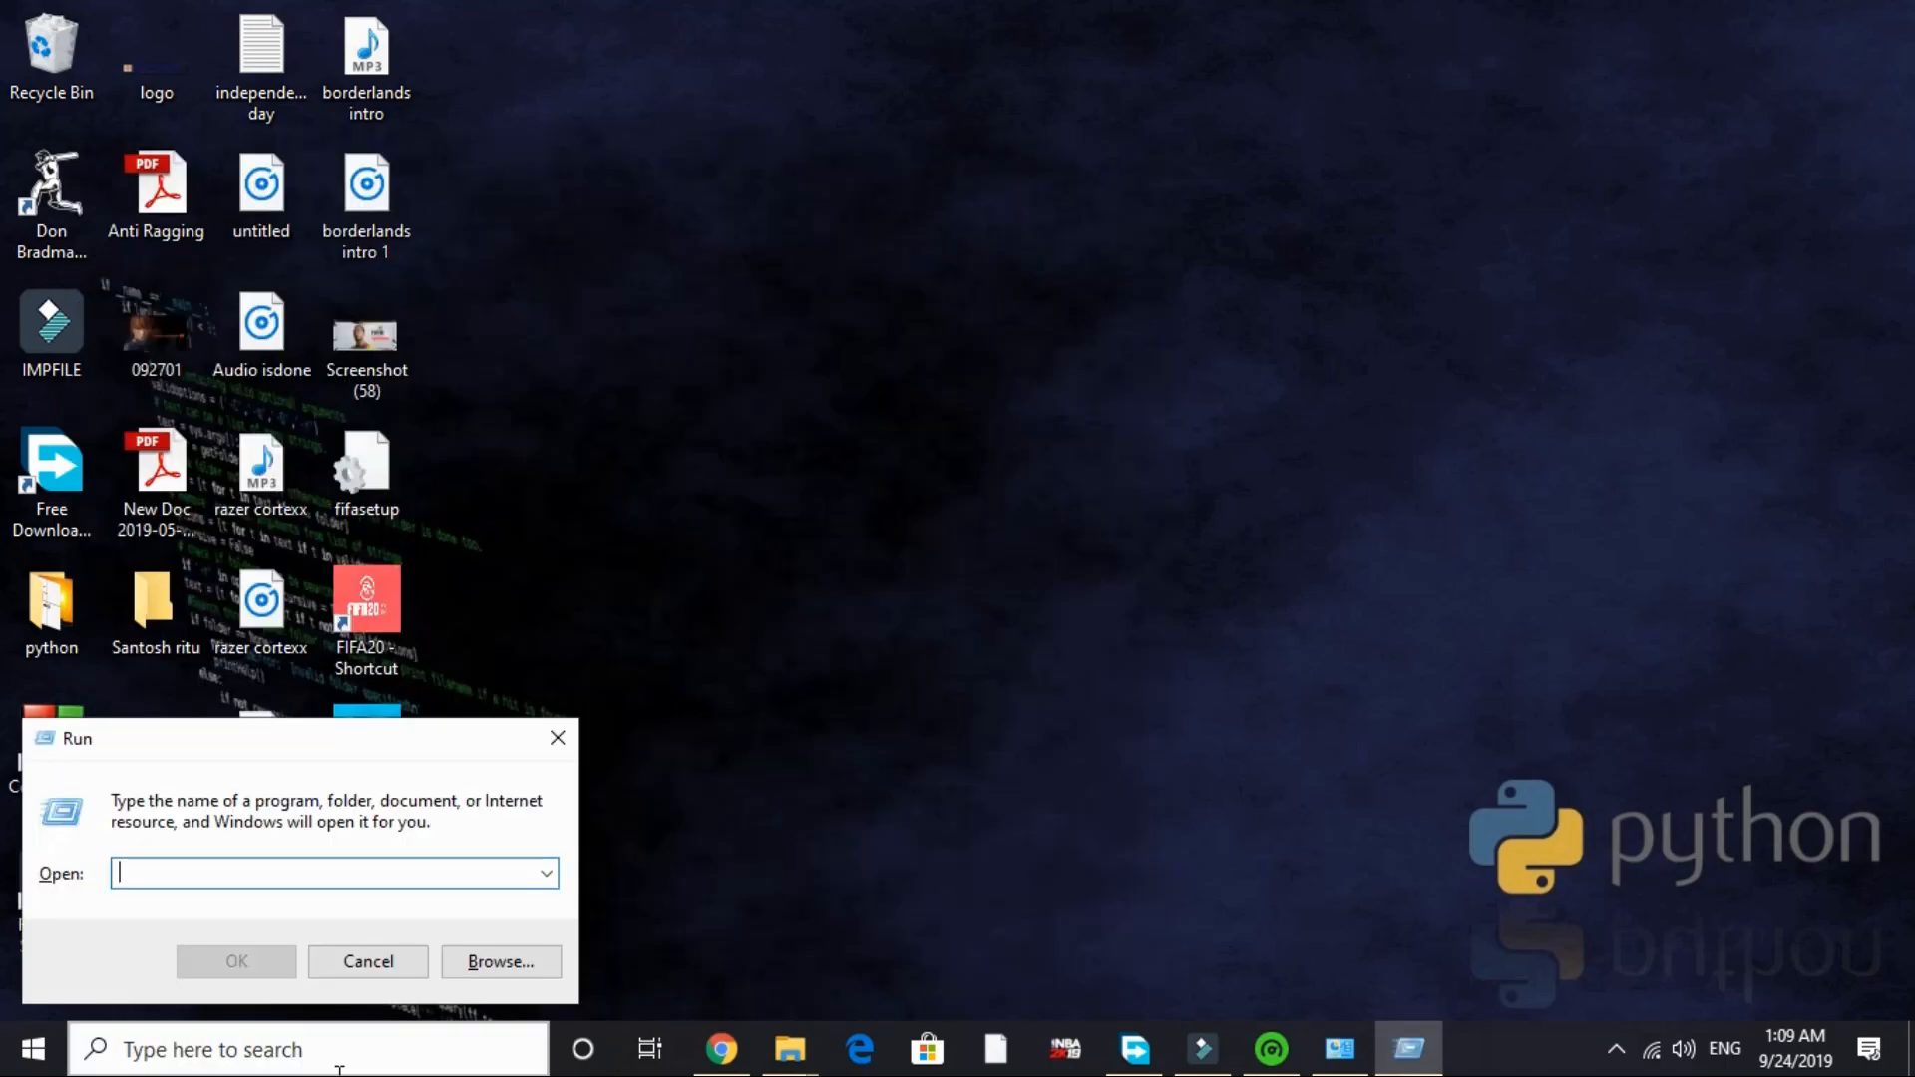
{"action": "type", "text": "temp"}
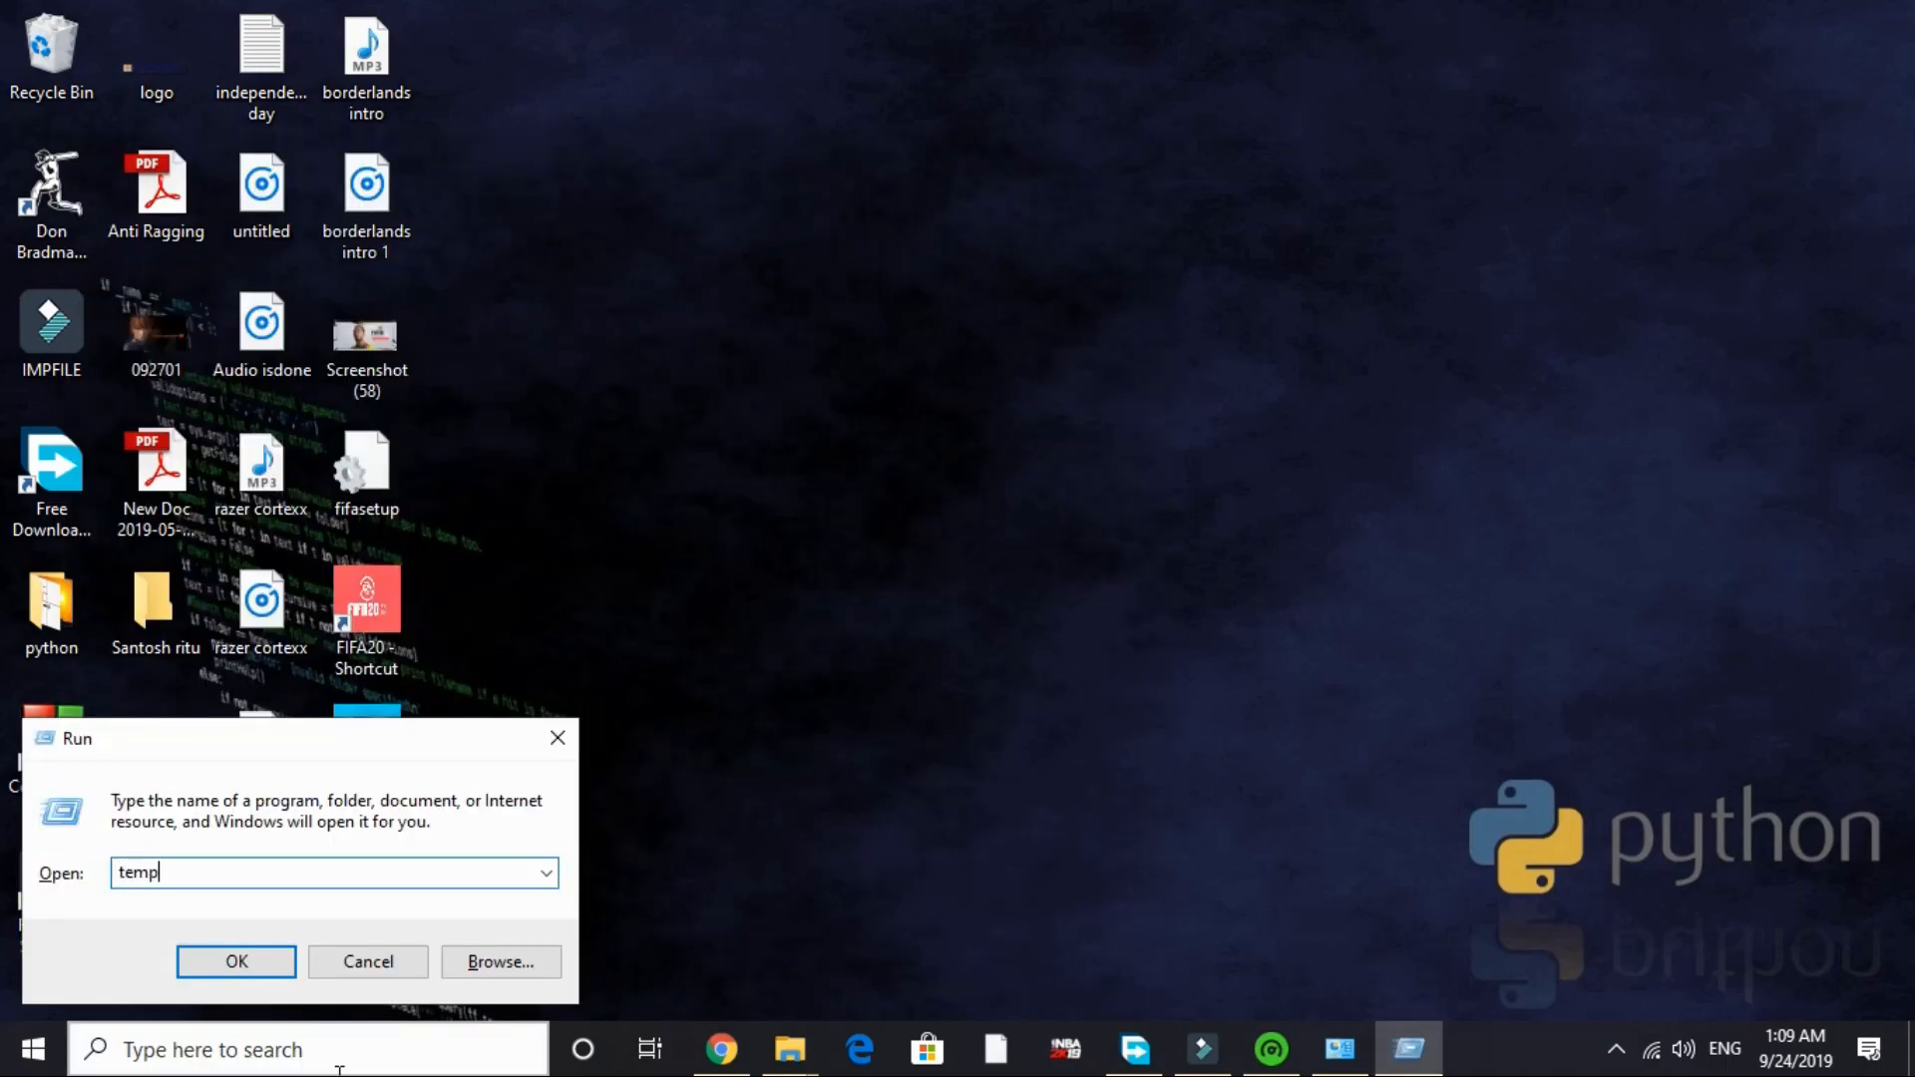
{"action": "left_click", "coordinate": [235, 962]}
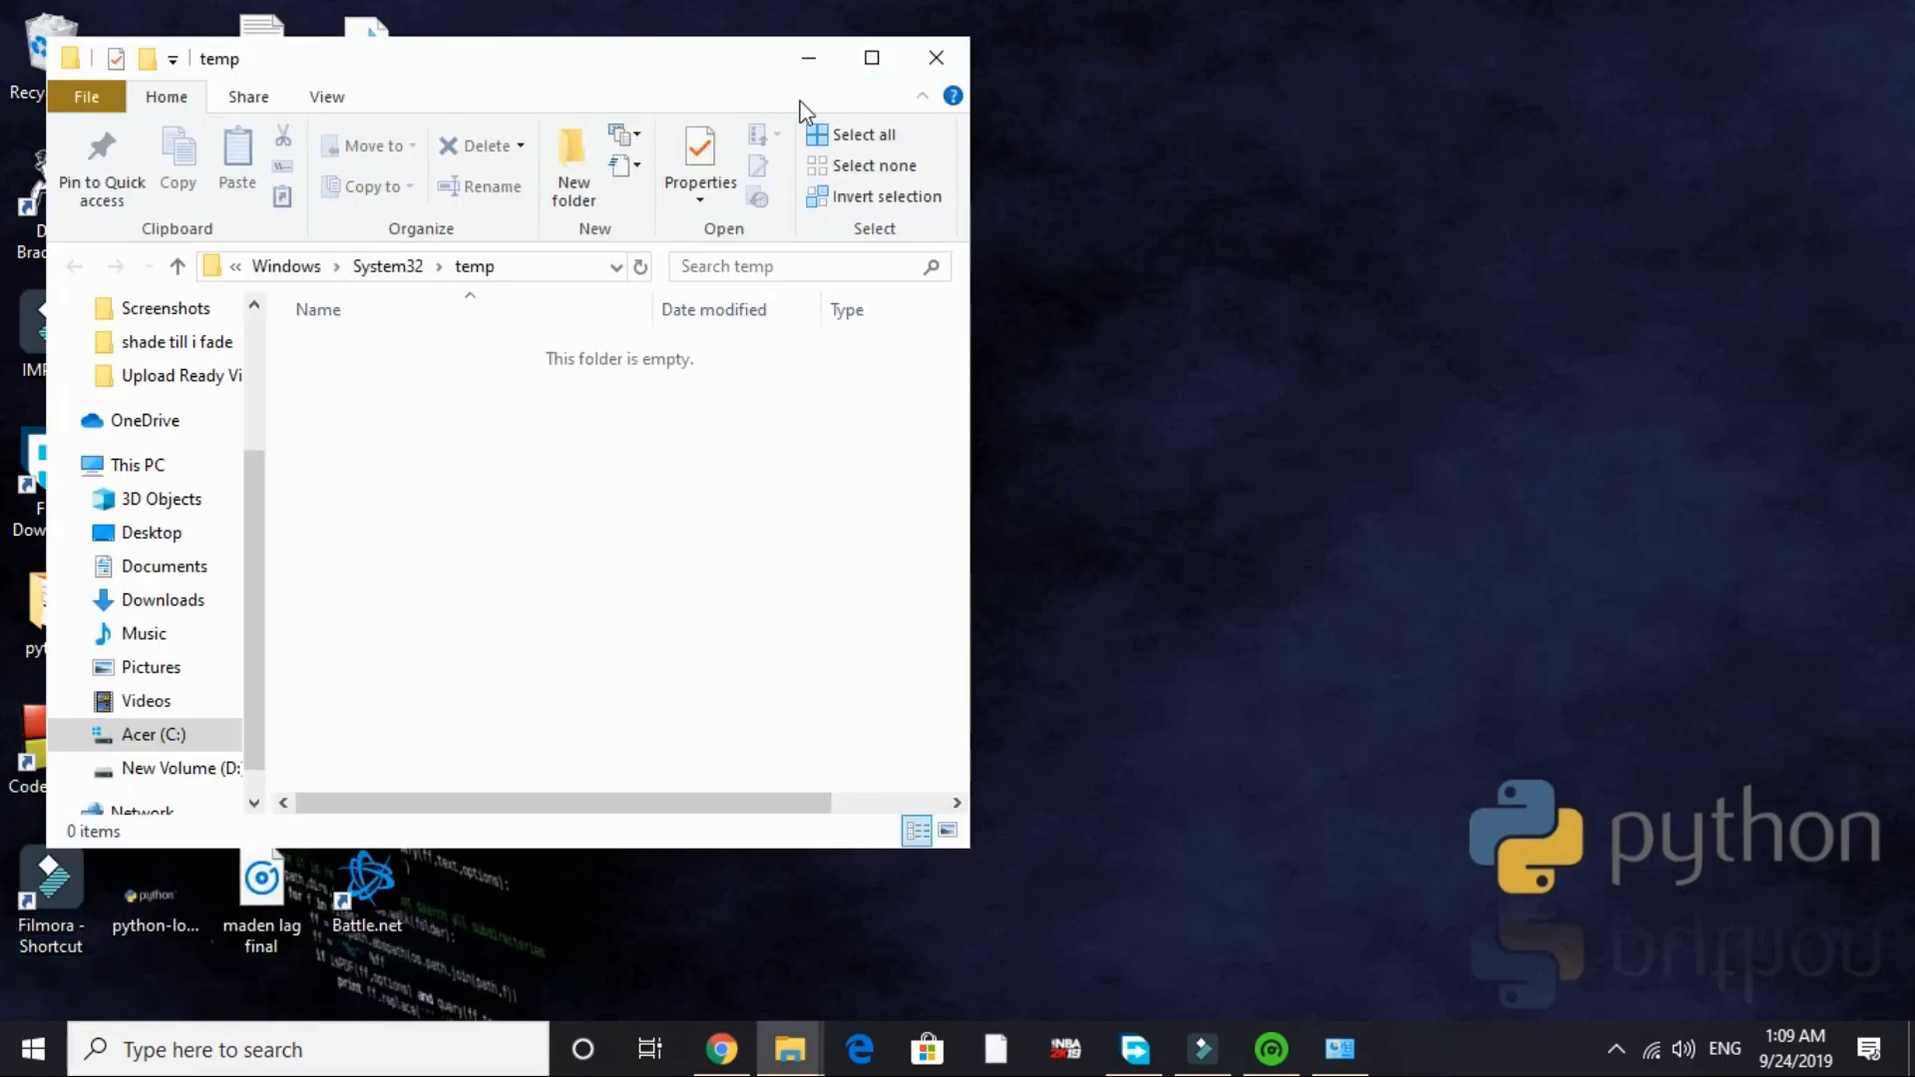
{"action": "left_click", "coordinate": [872, 58]}
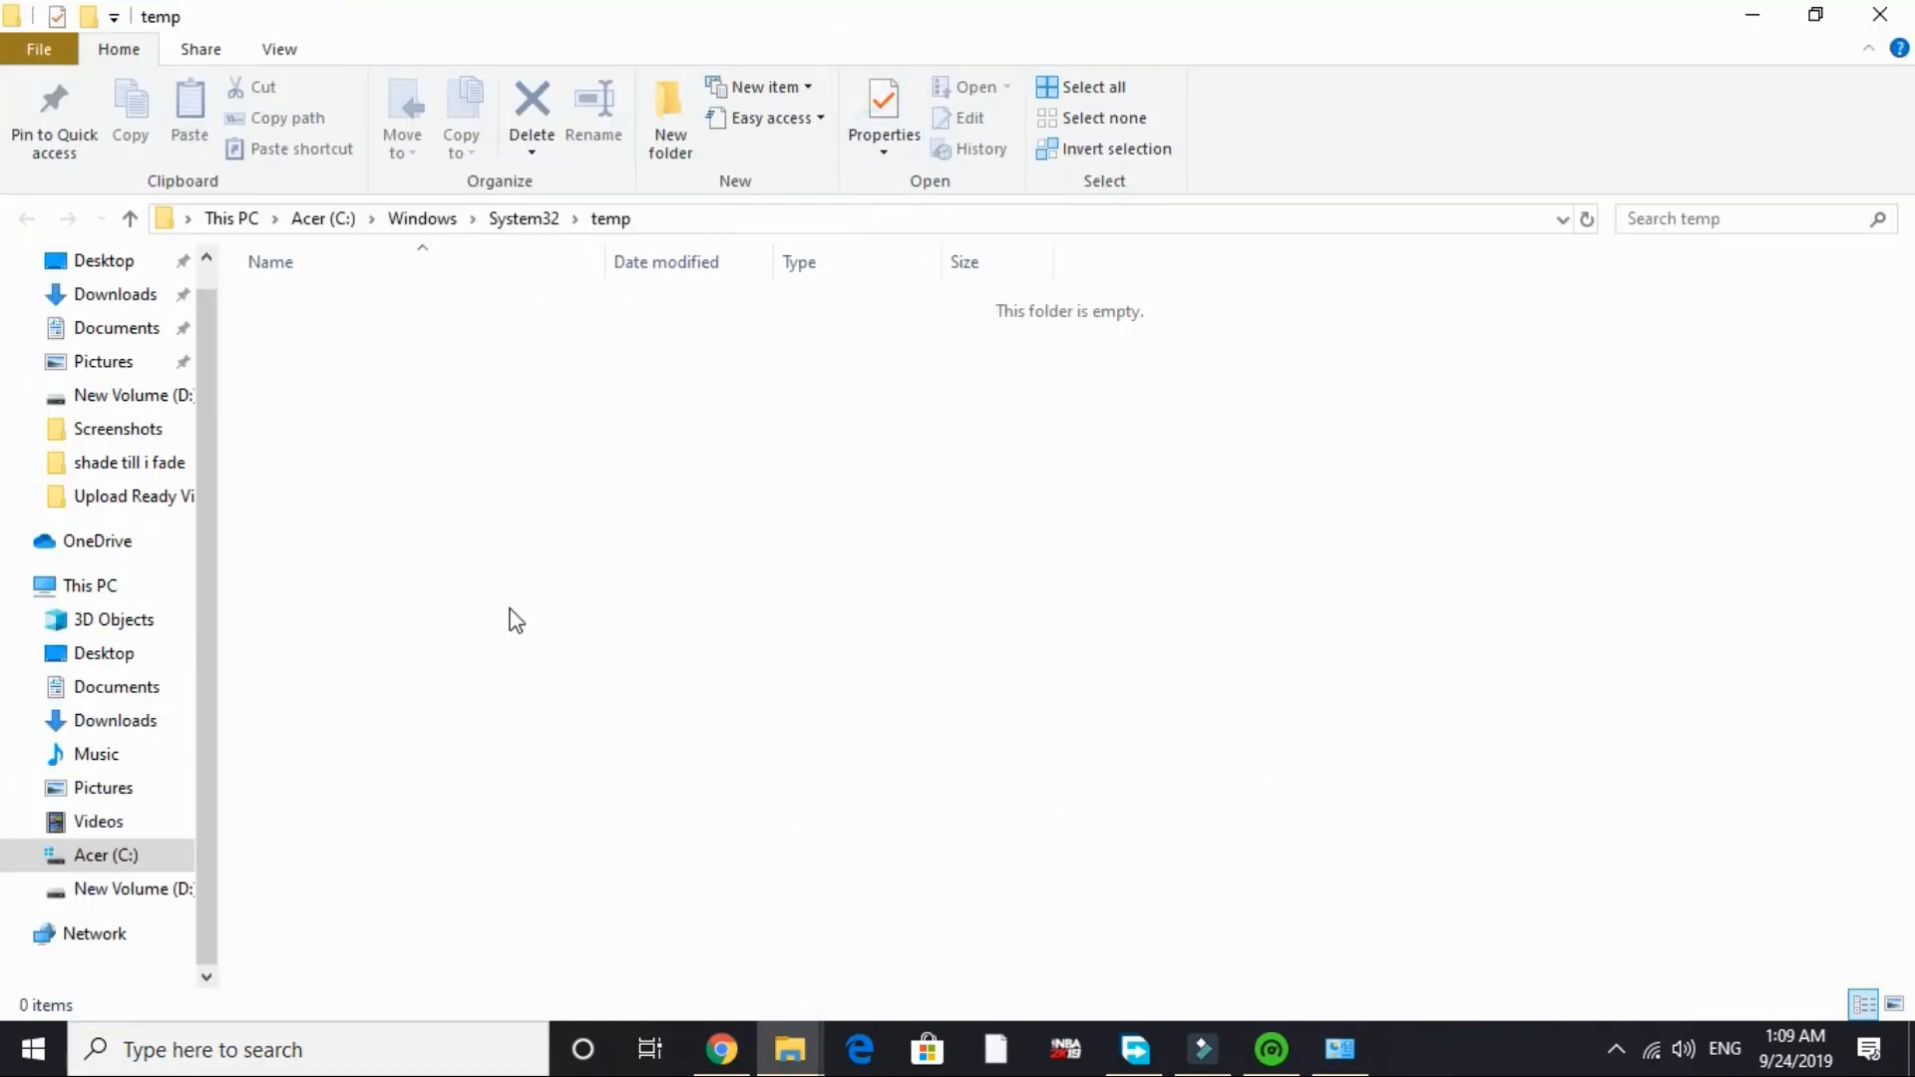
{"action": "mouse_move", "coordinate": [1056, 499]}
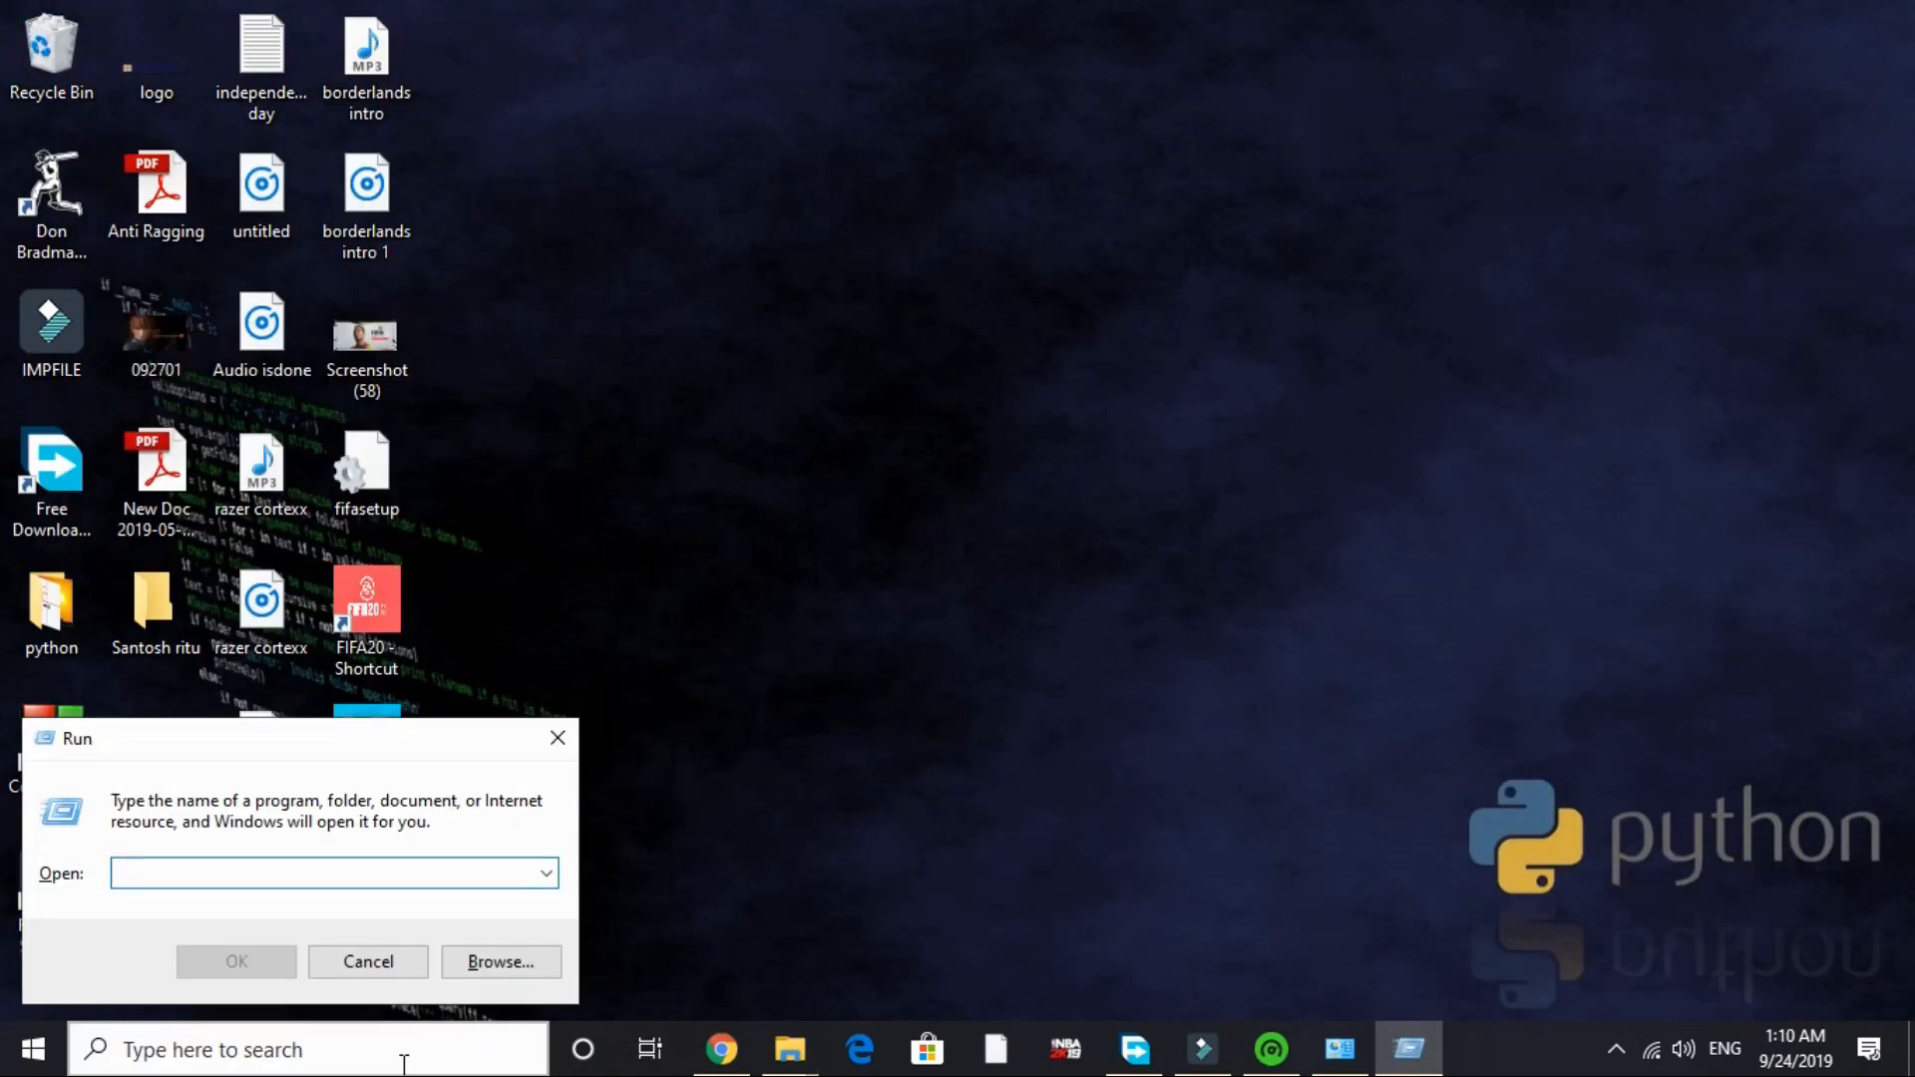
- Open the %temp% folder and delete all its temporary files
{"action": "type", "text": "%temp%"}
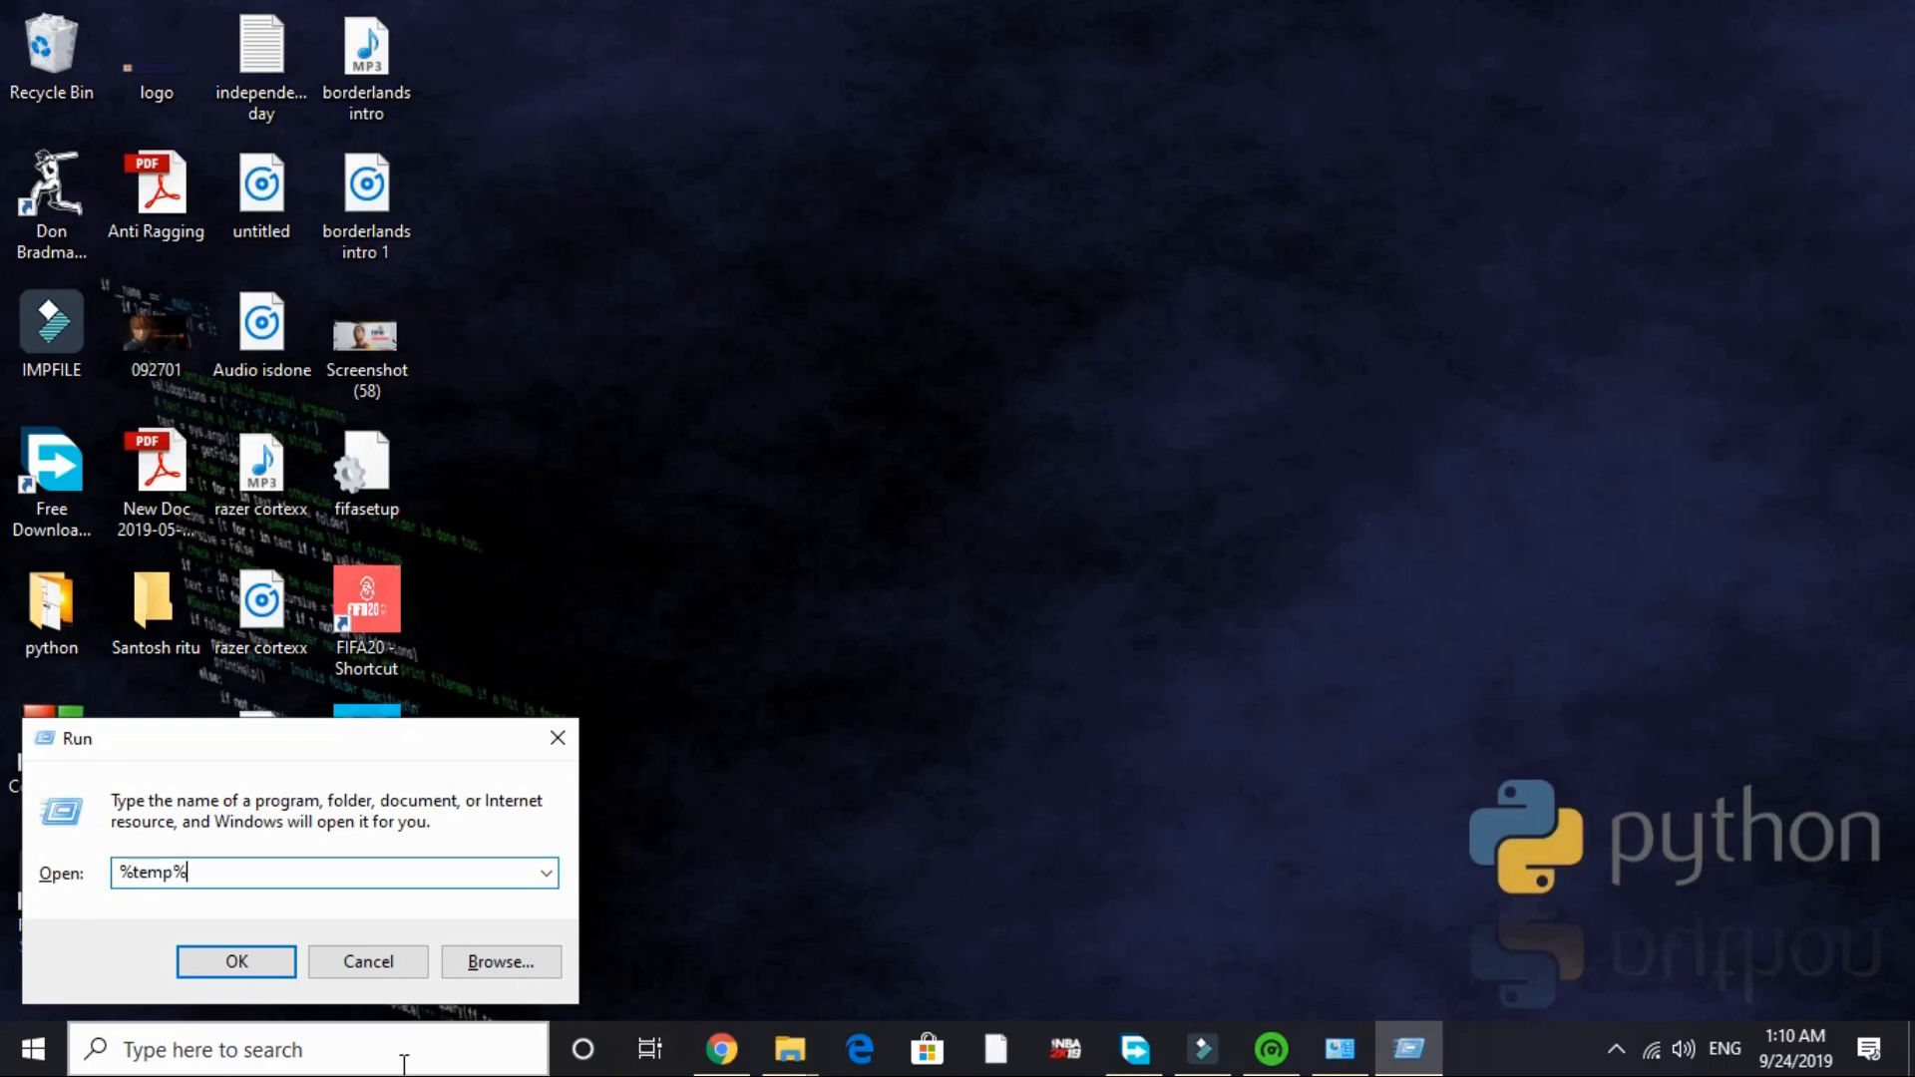
{"action": "left_click", "coordinate": [235, 962]}
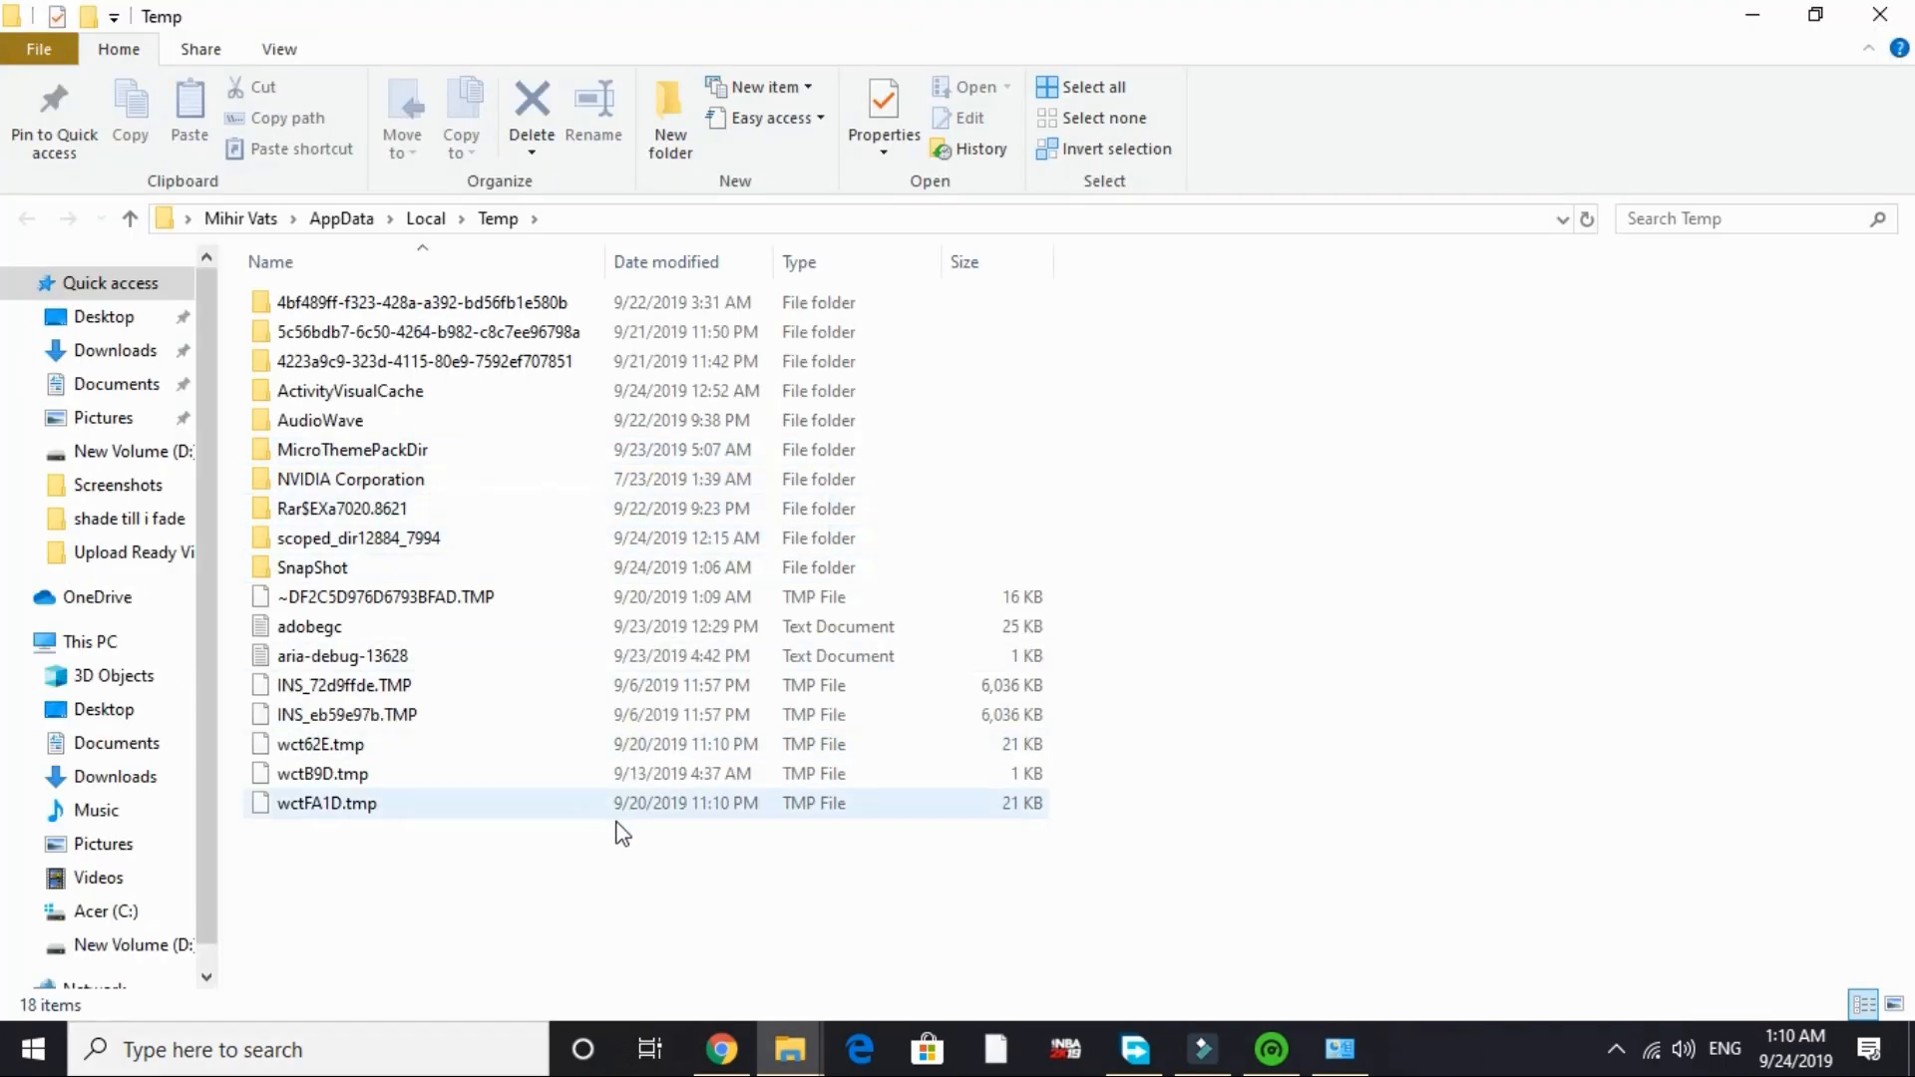
{"action": "left_click", "coordinate": [518, 920]}
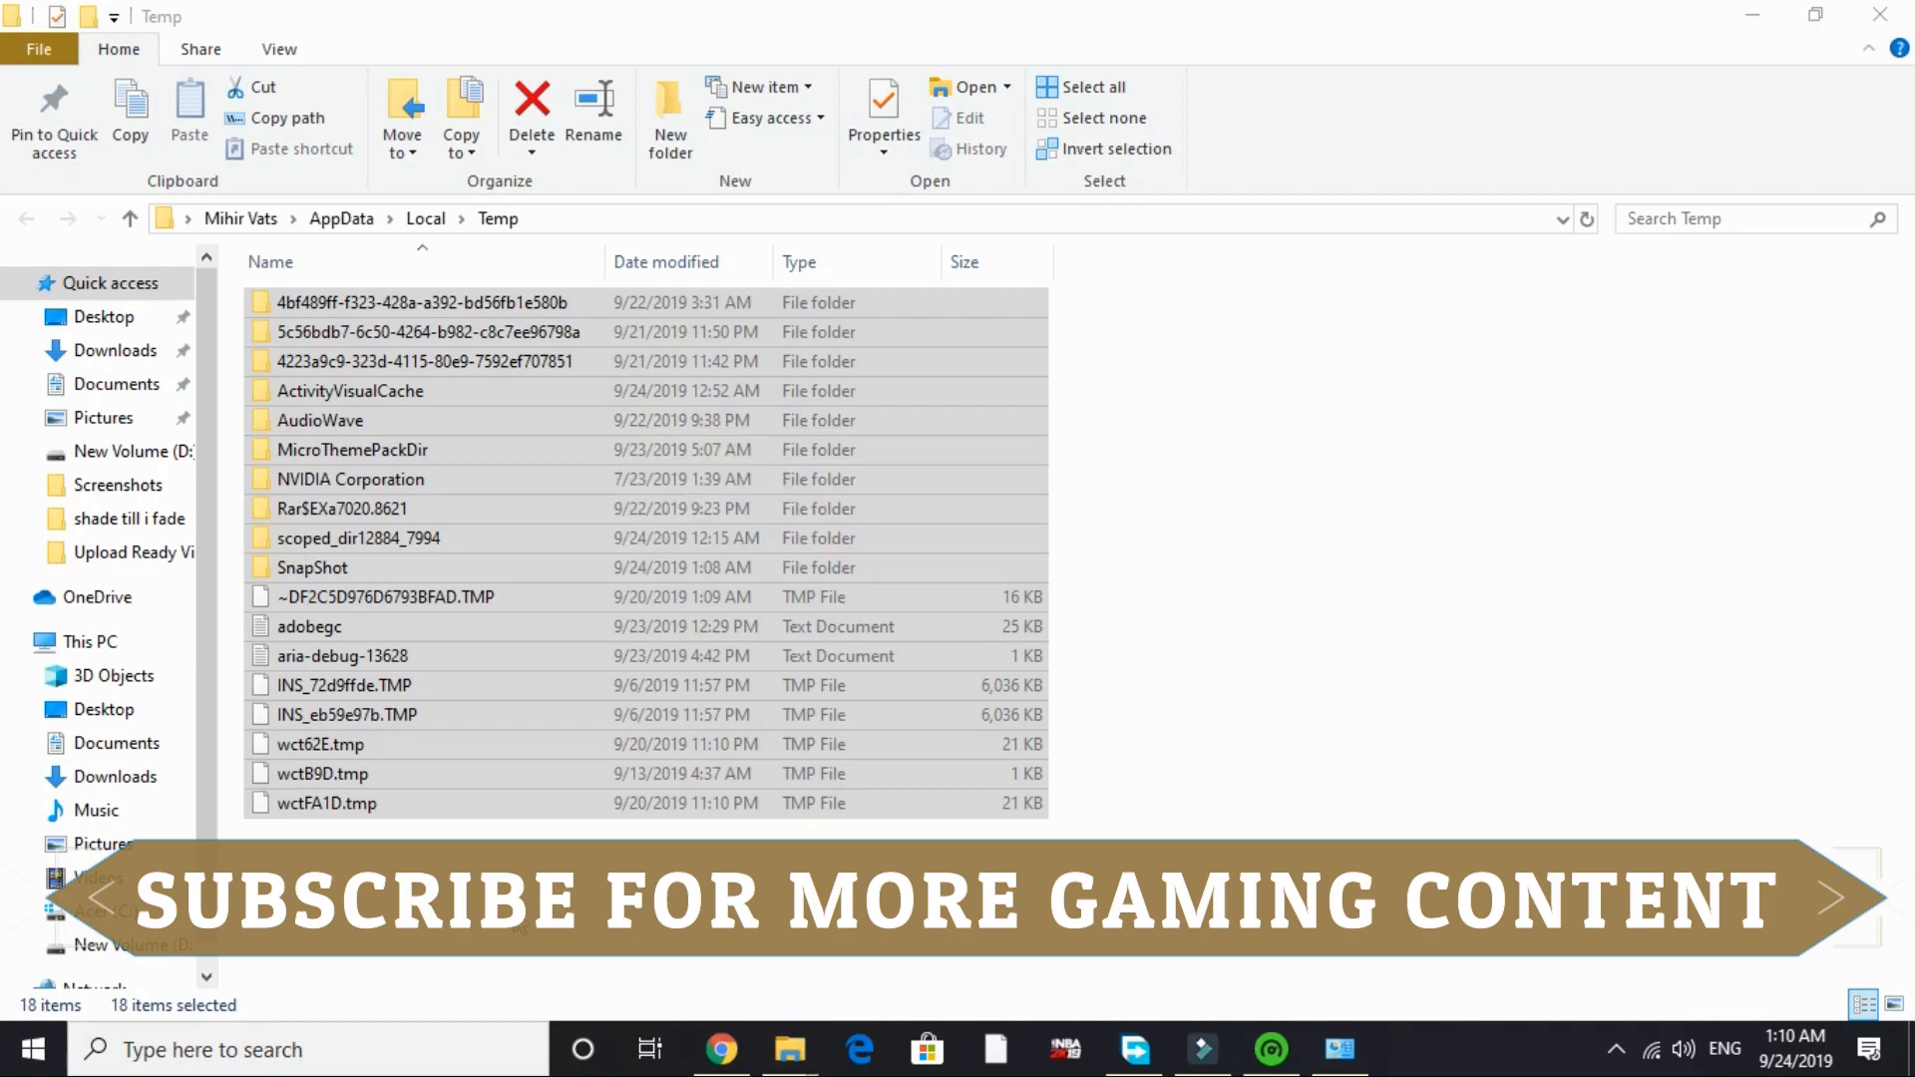
{"action": "left_click", "coordinate": [532, 116]}
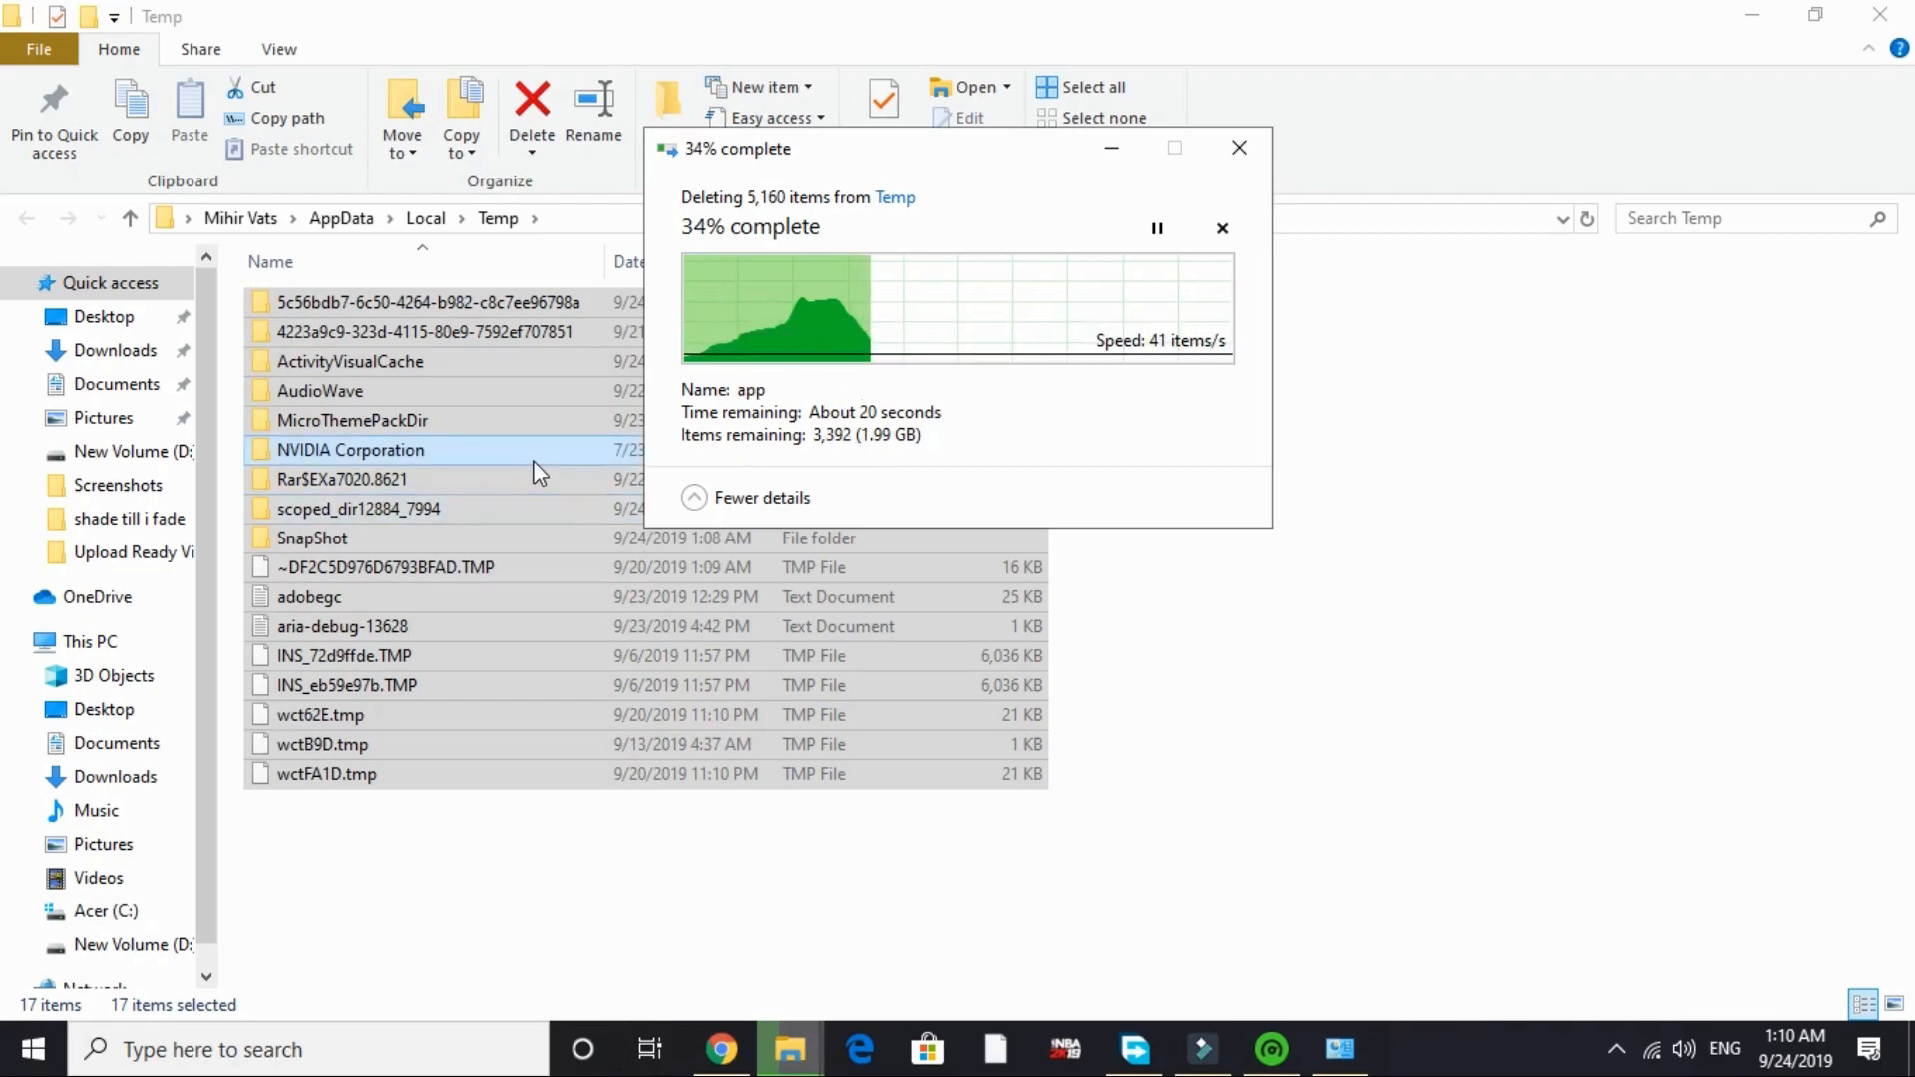
{"action": "mouse_move", "coordinate": [330, 523]}
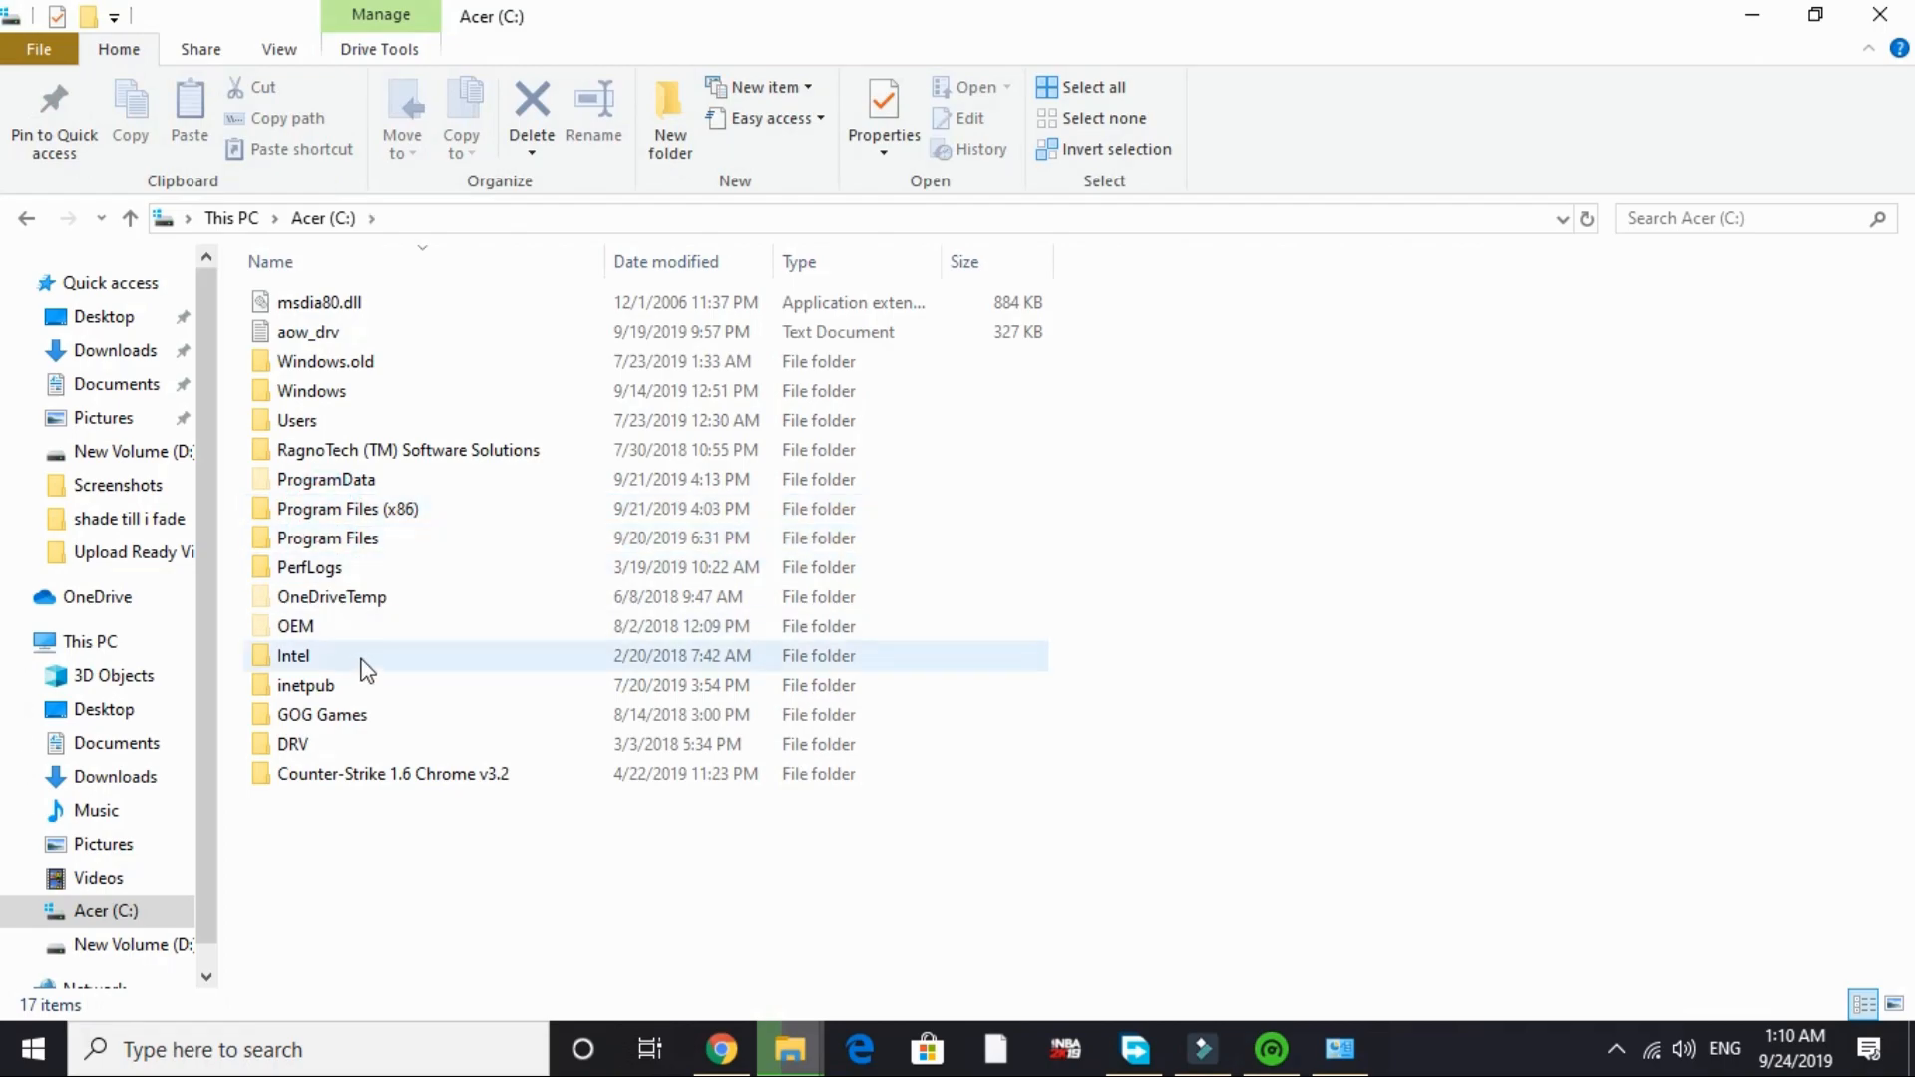
- Open C:\Windows\Prefetch and permanently delete its 14 items, skipping the in-use file
{"action": "double_click", "coordinate": [311, 390]}
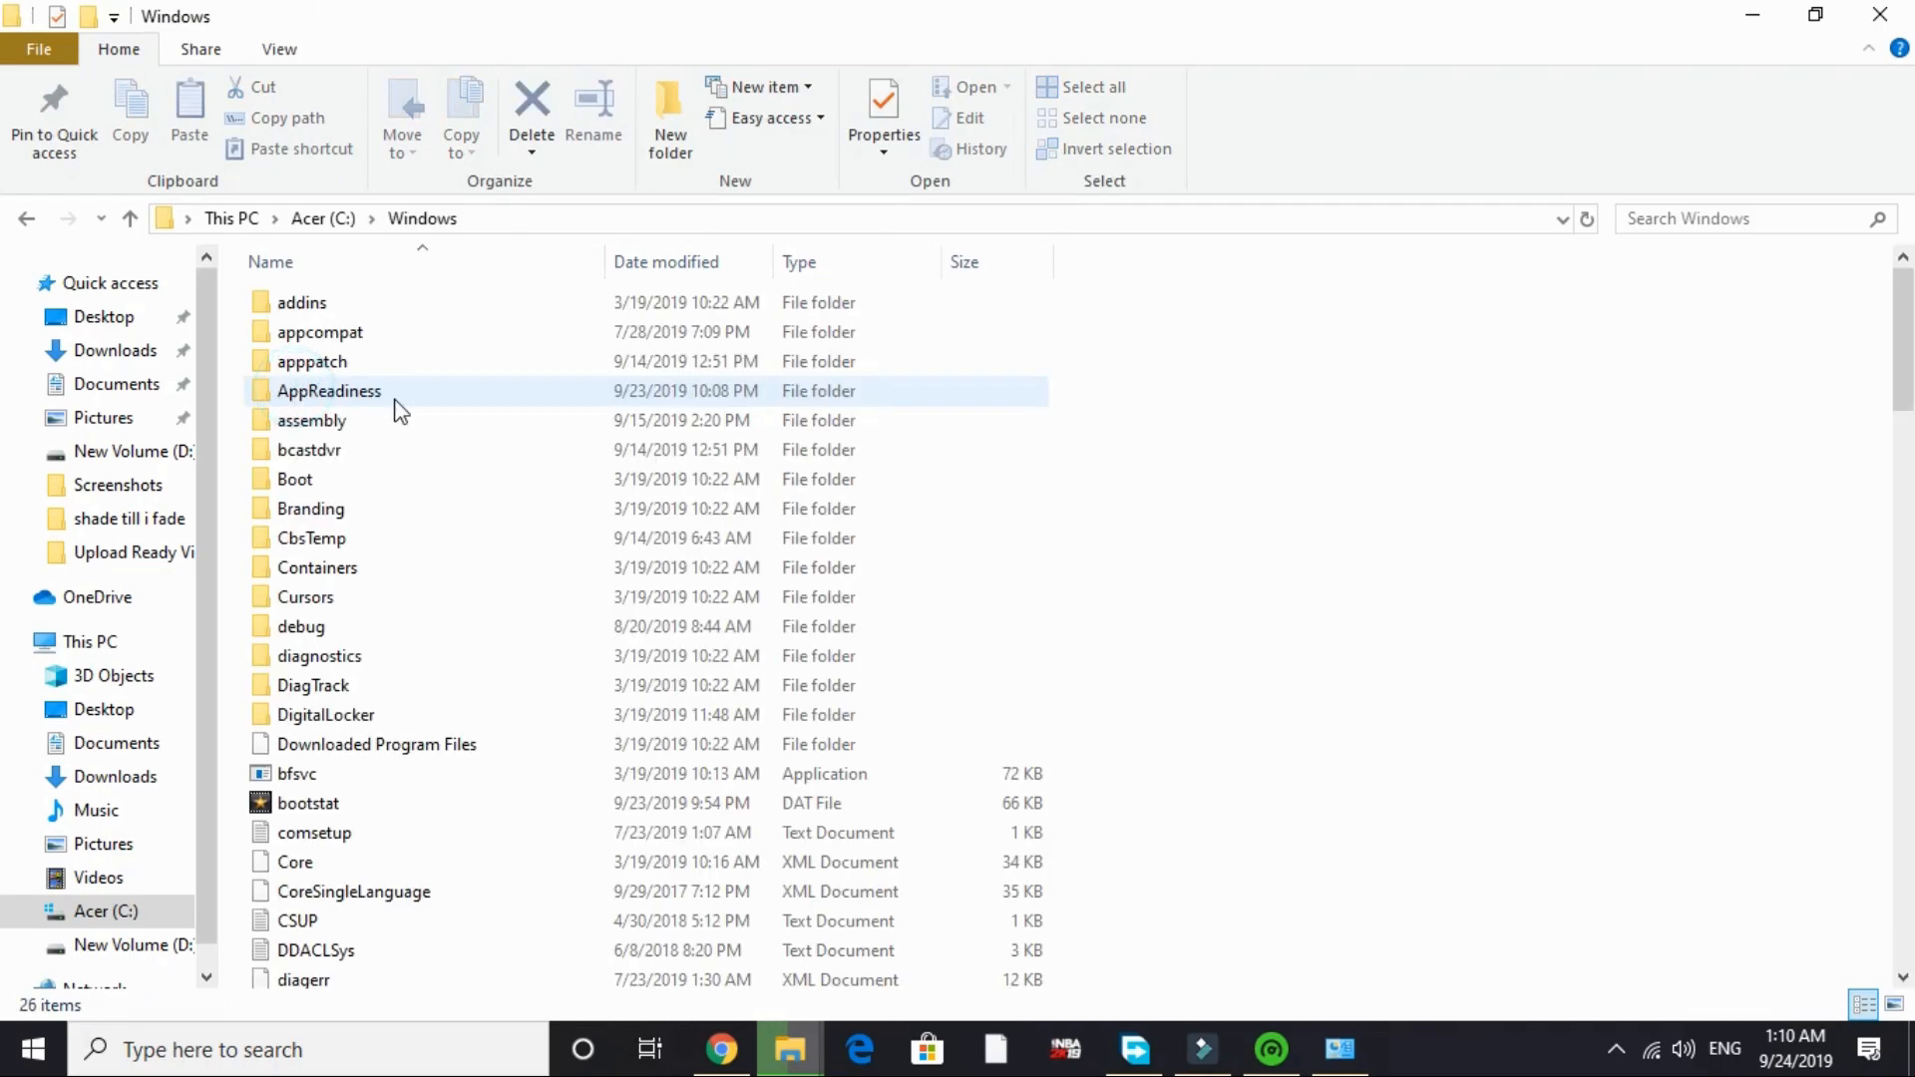
{"action": "scroll", "scroll_direction": "down", "scroll_amount": 3}
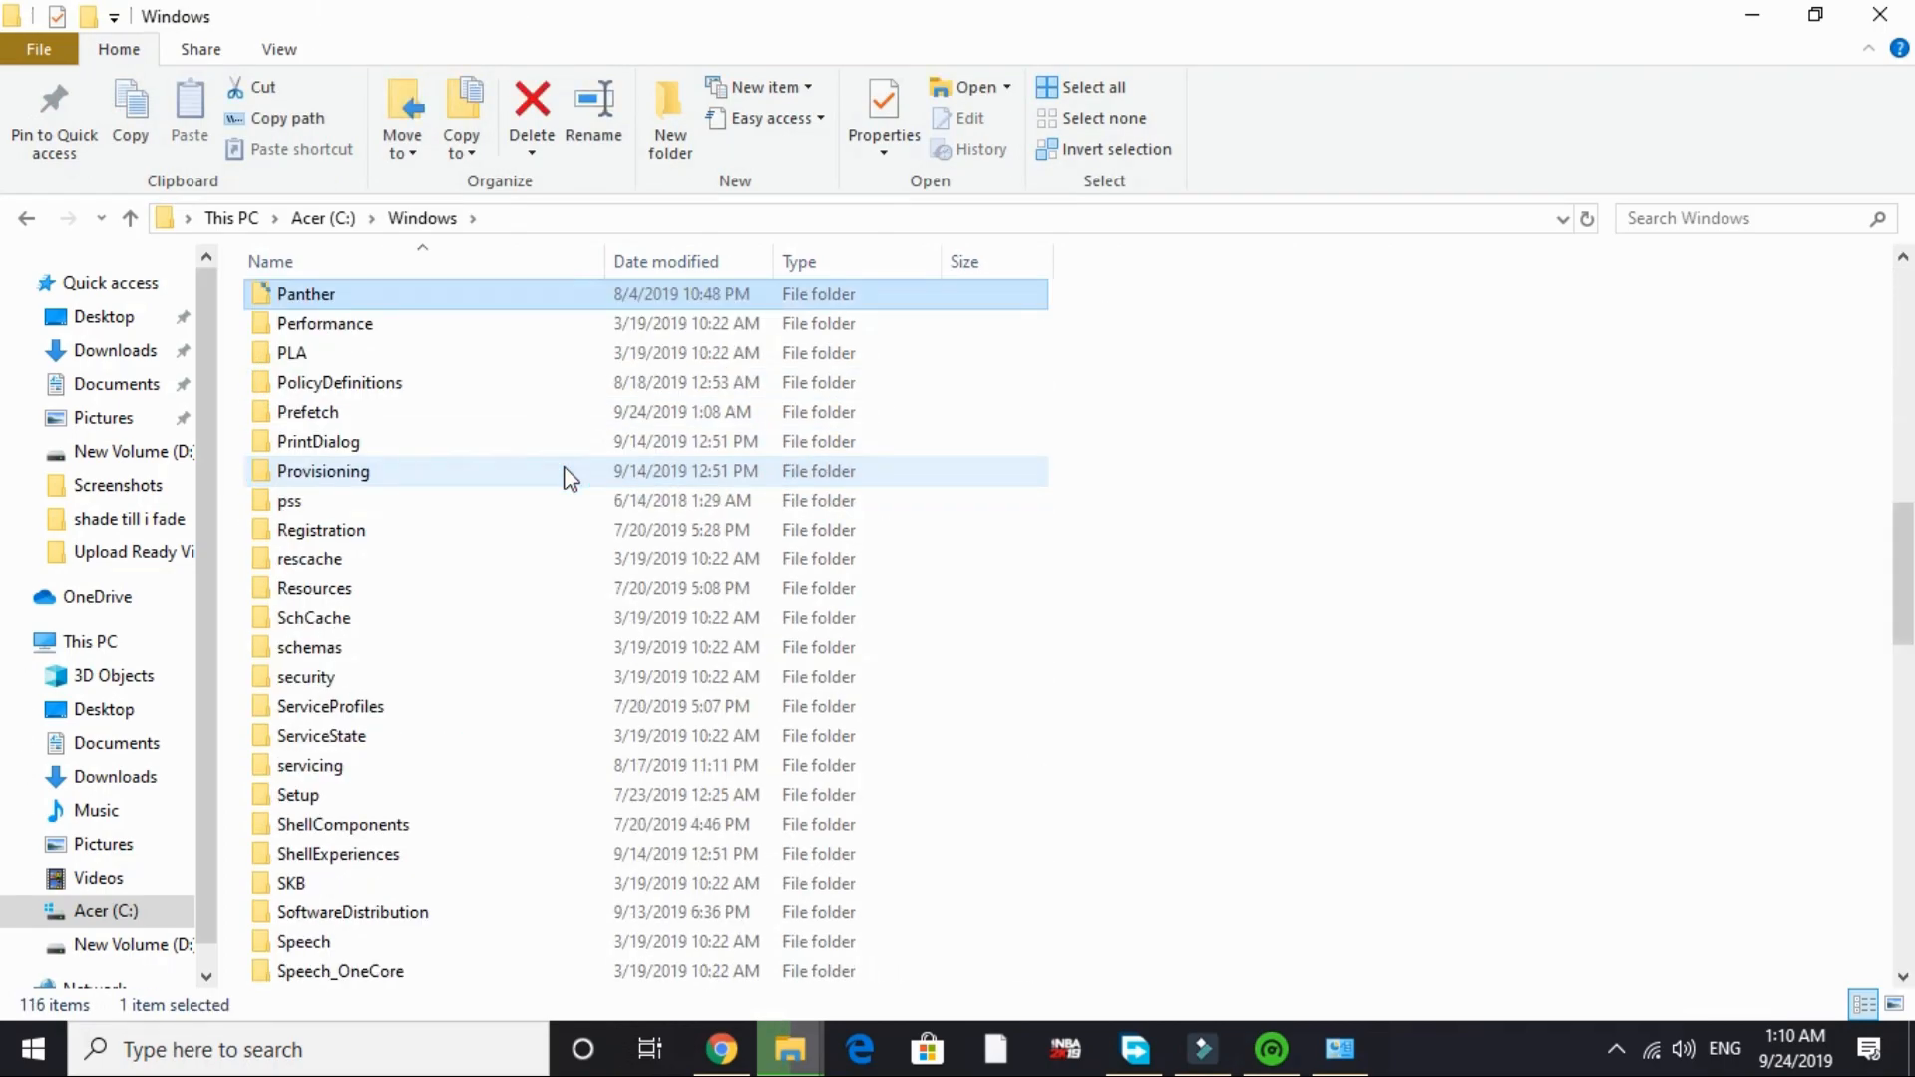
{"action": "double_click", "coordinate": [309, 412]}
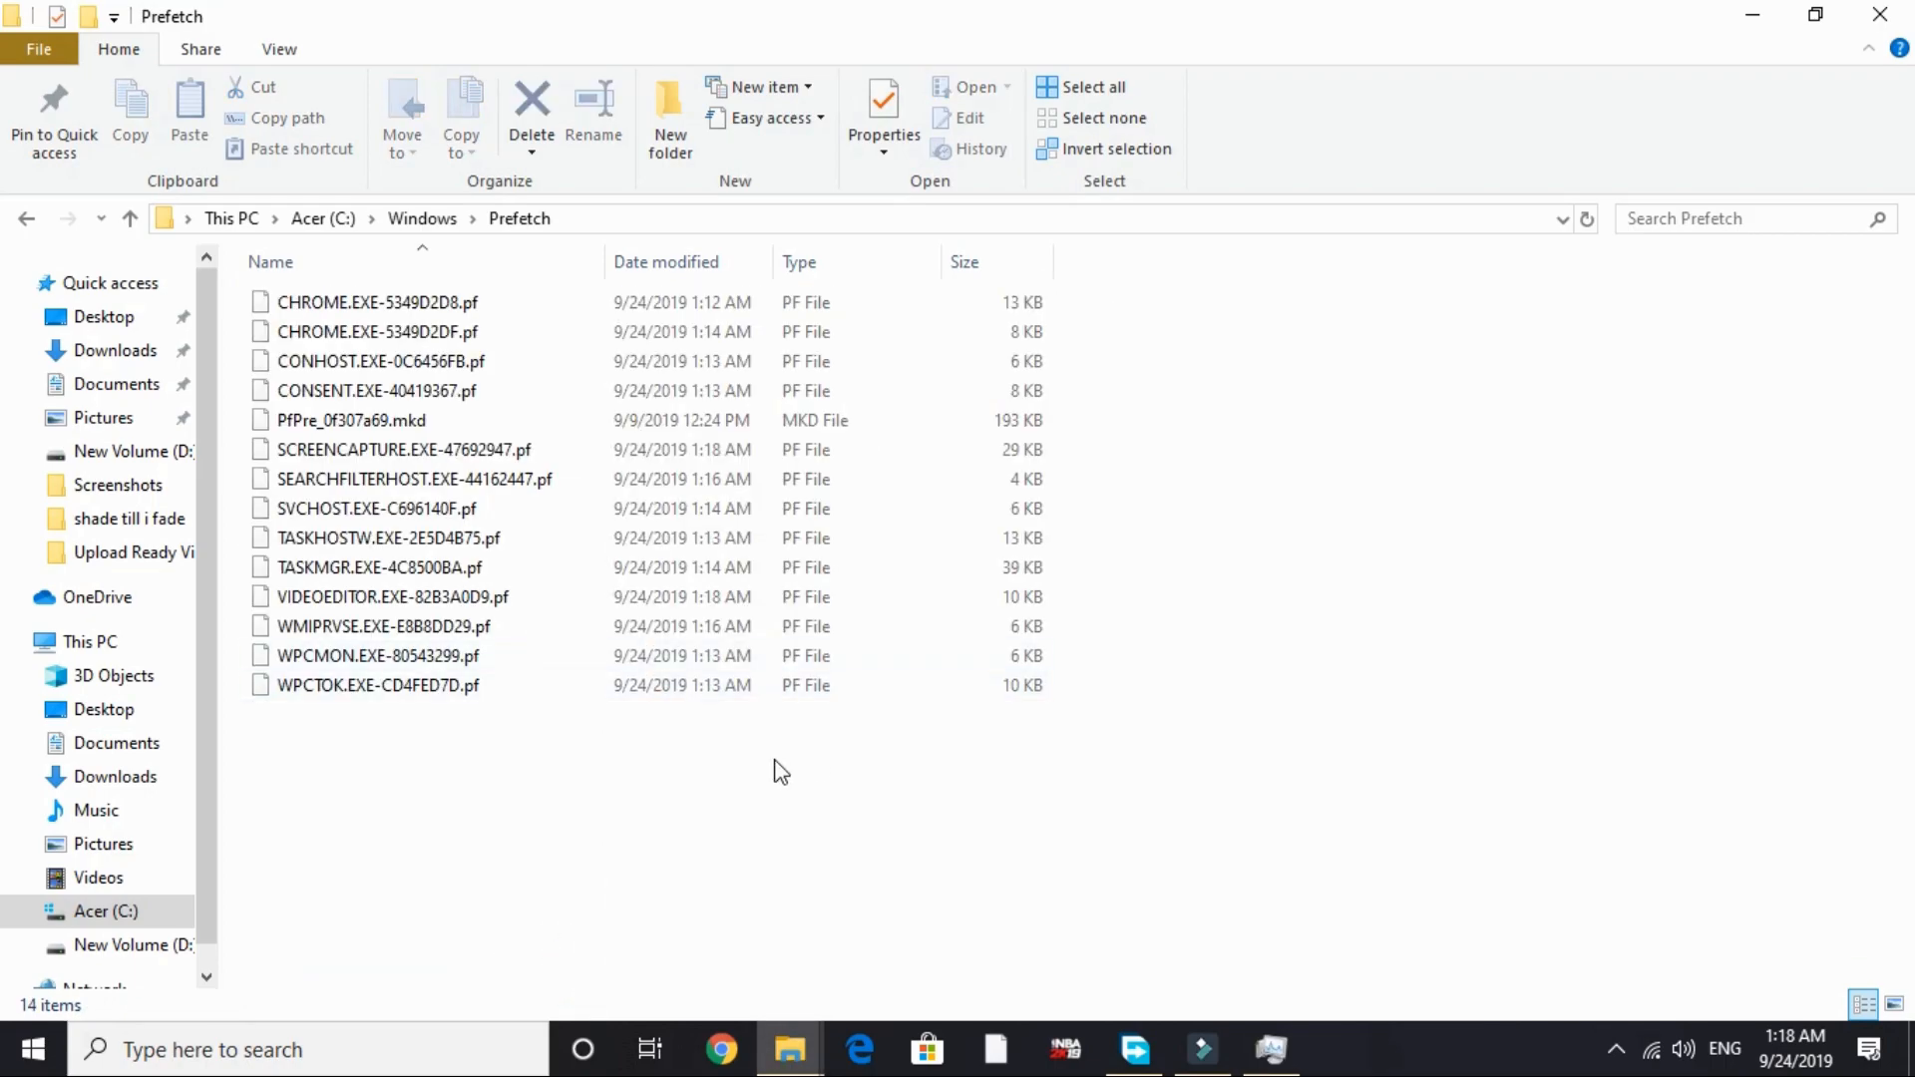
{"action": "mouse_move", "coordinate": [782, 788]}
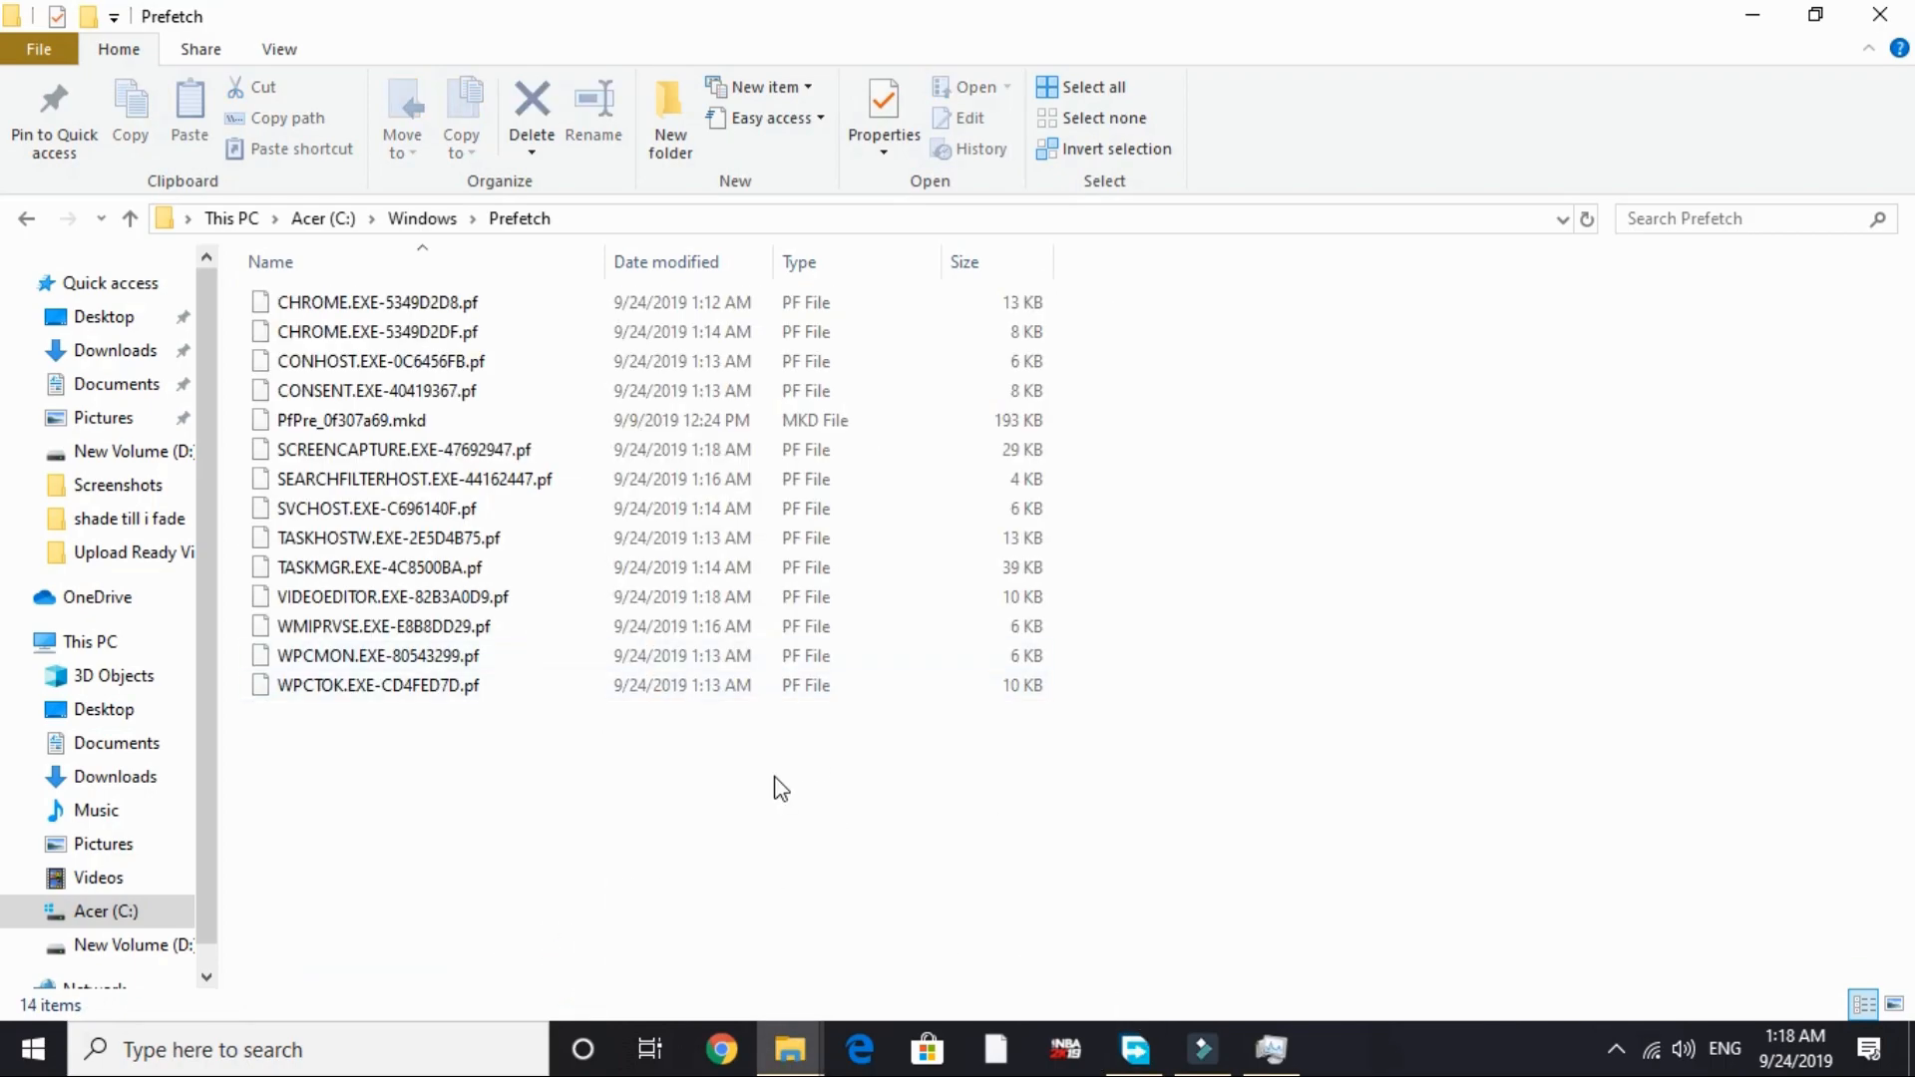
{"action": "left_click", "coordinate": [1091, 87]}
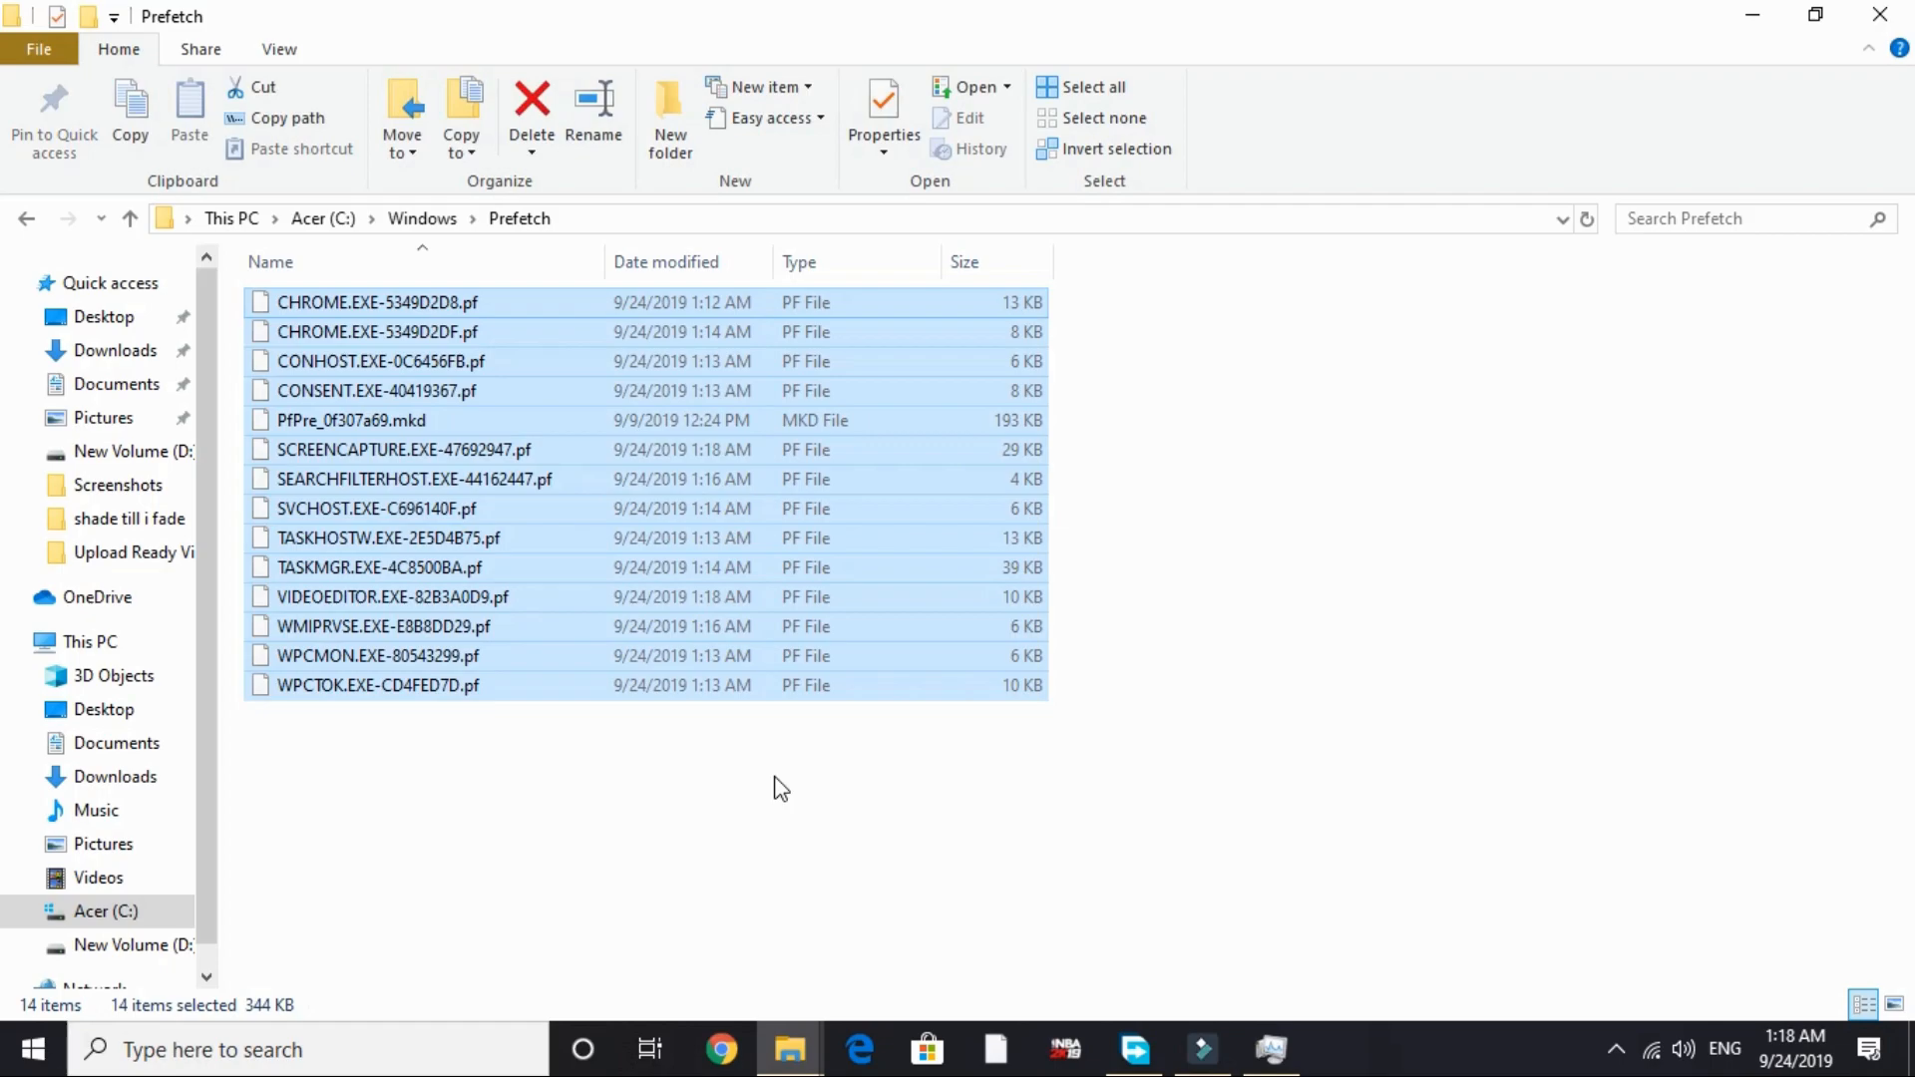
{"action": "left_click", "coordinate": [532, 110]}
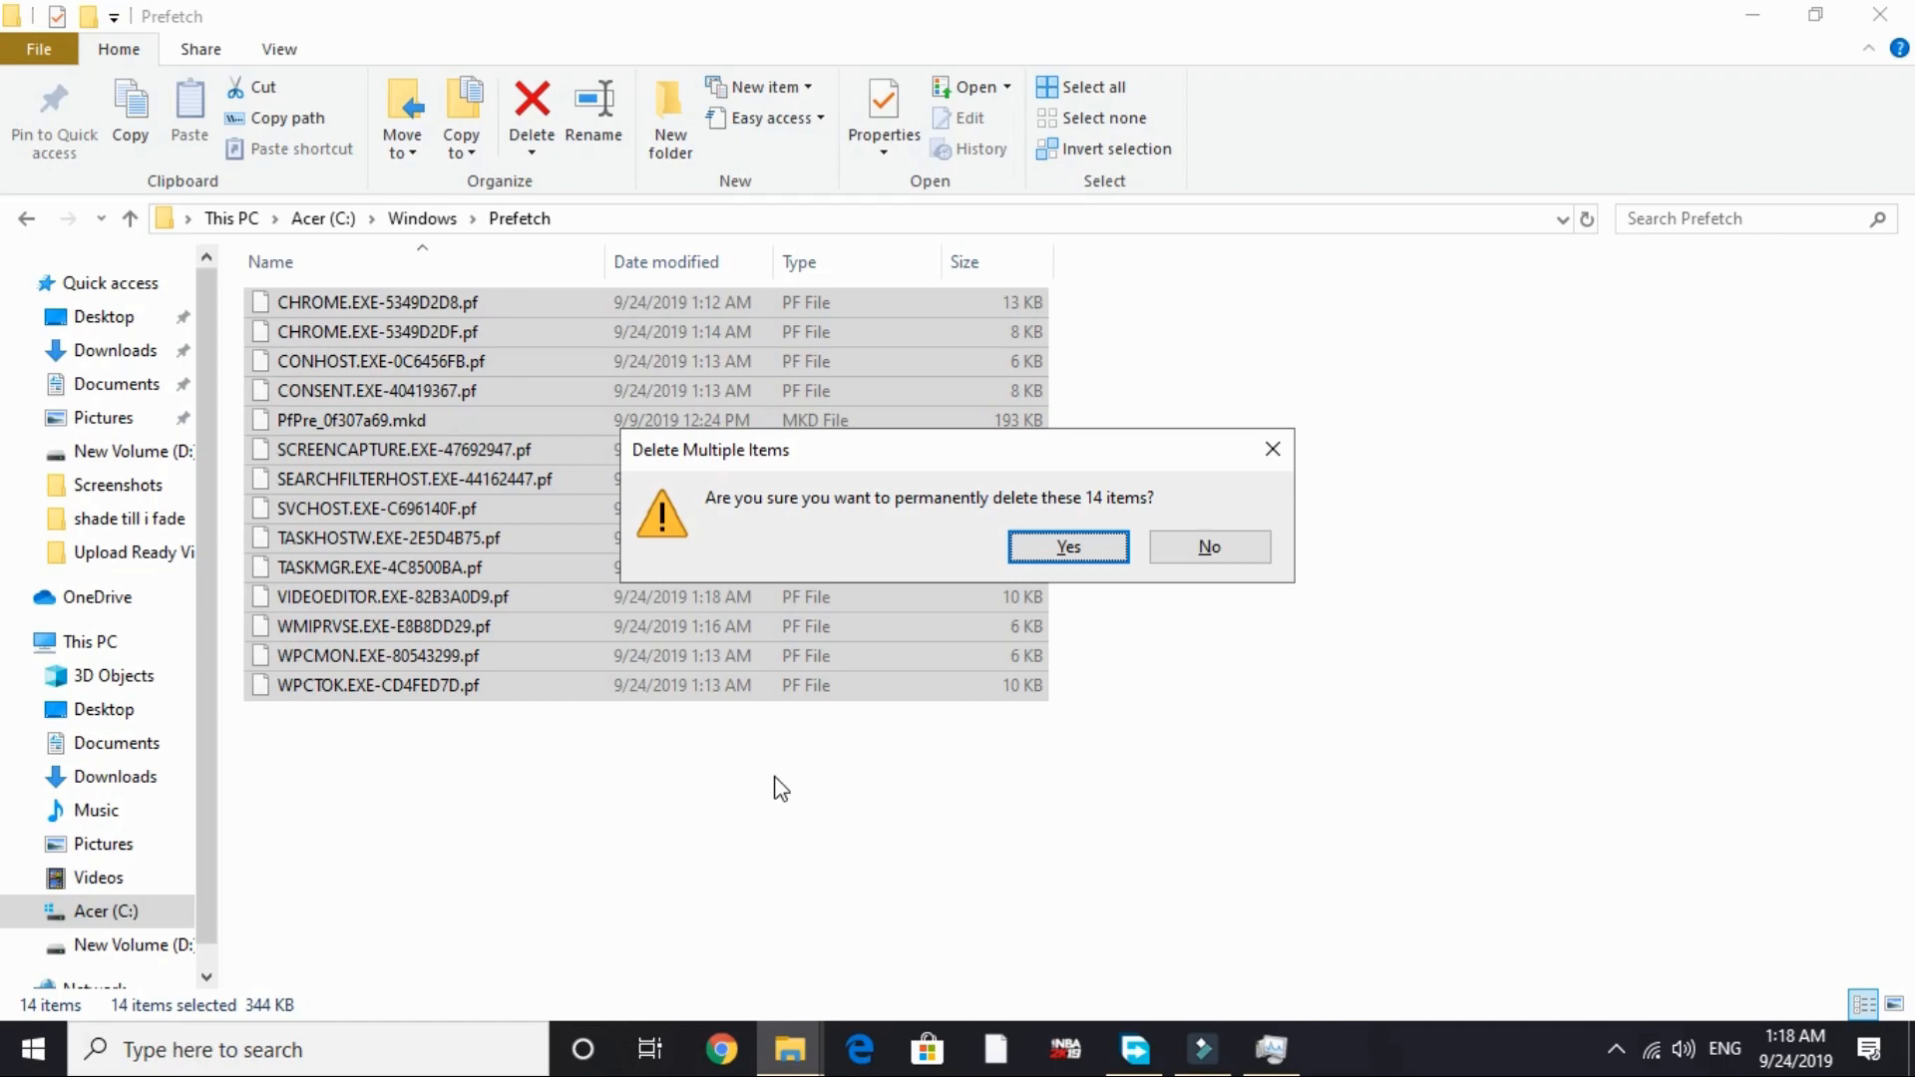
{"action": "left_click", "coordinate": [1066, 545]}
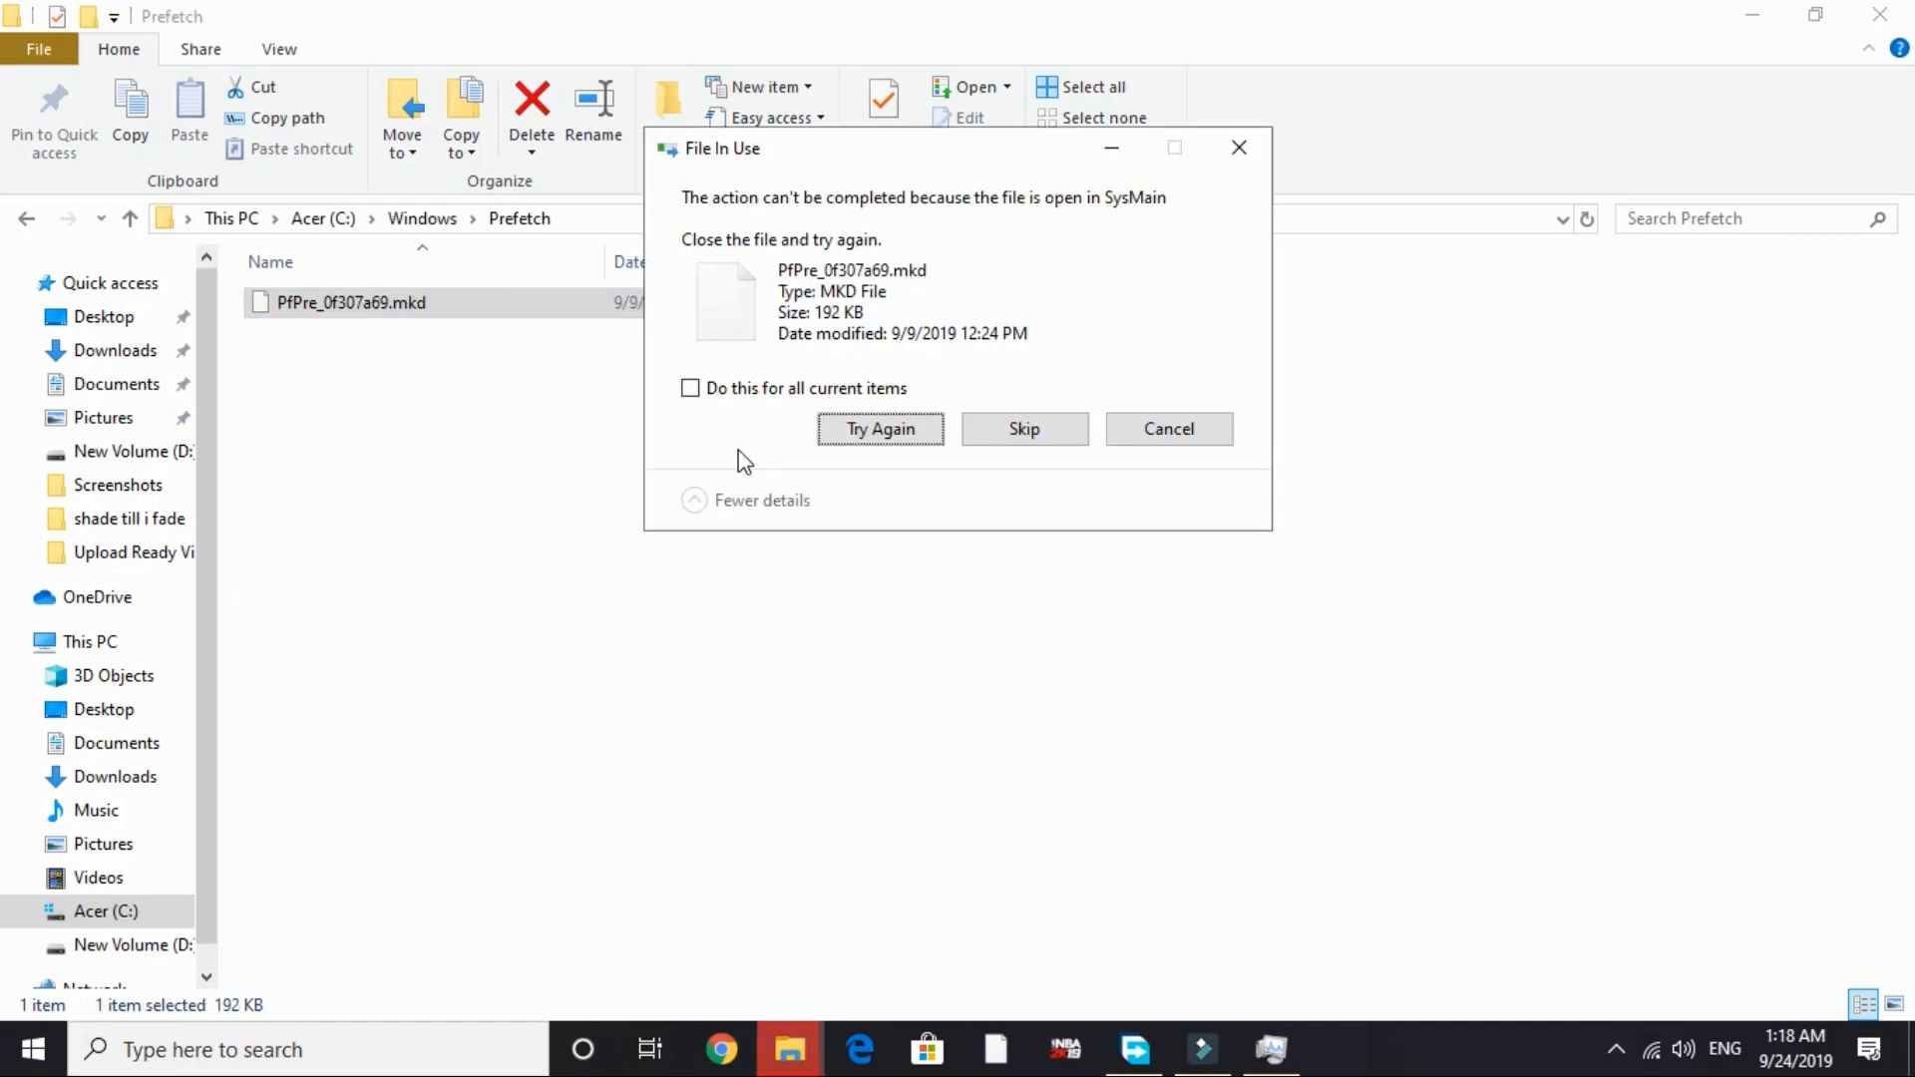
{"action": "left_click", "coordinate": [880, 428]}
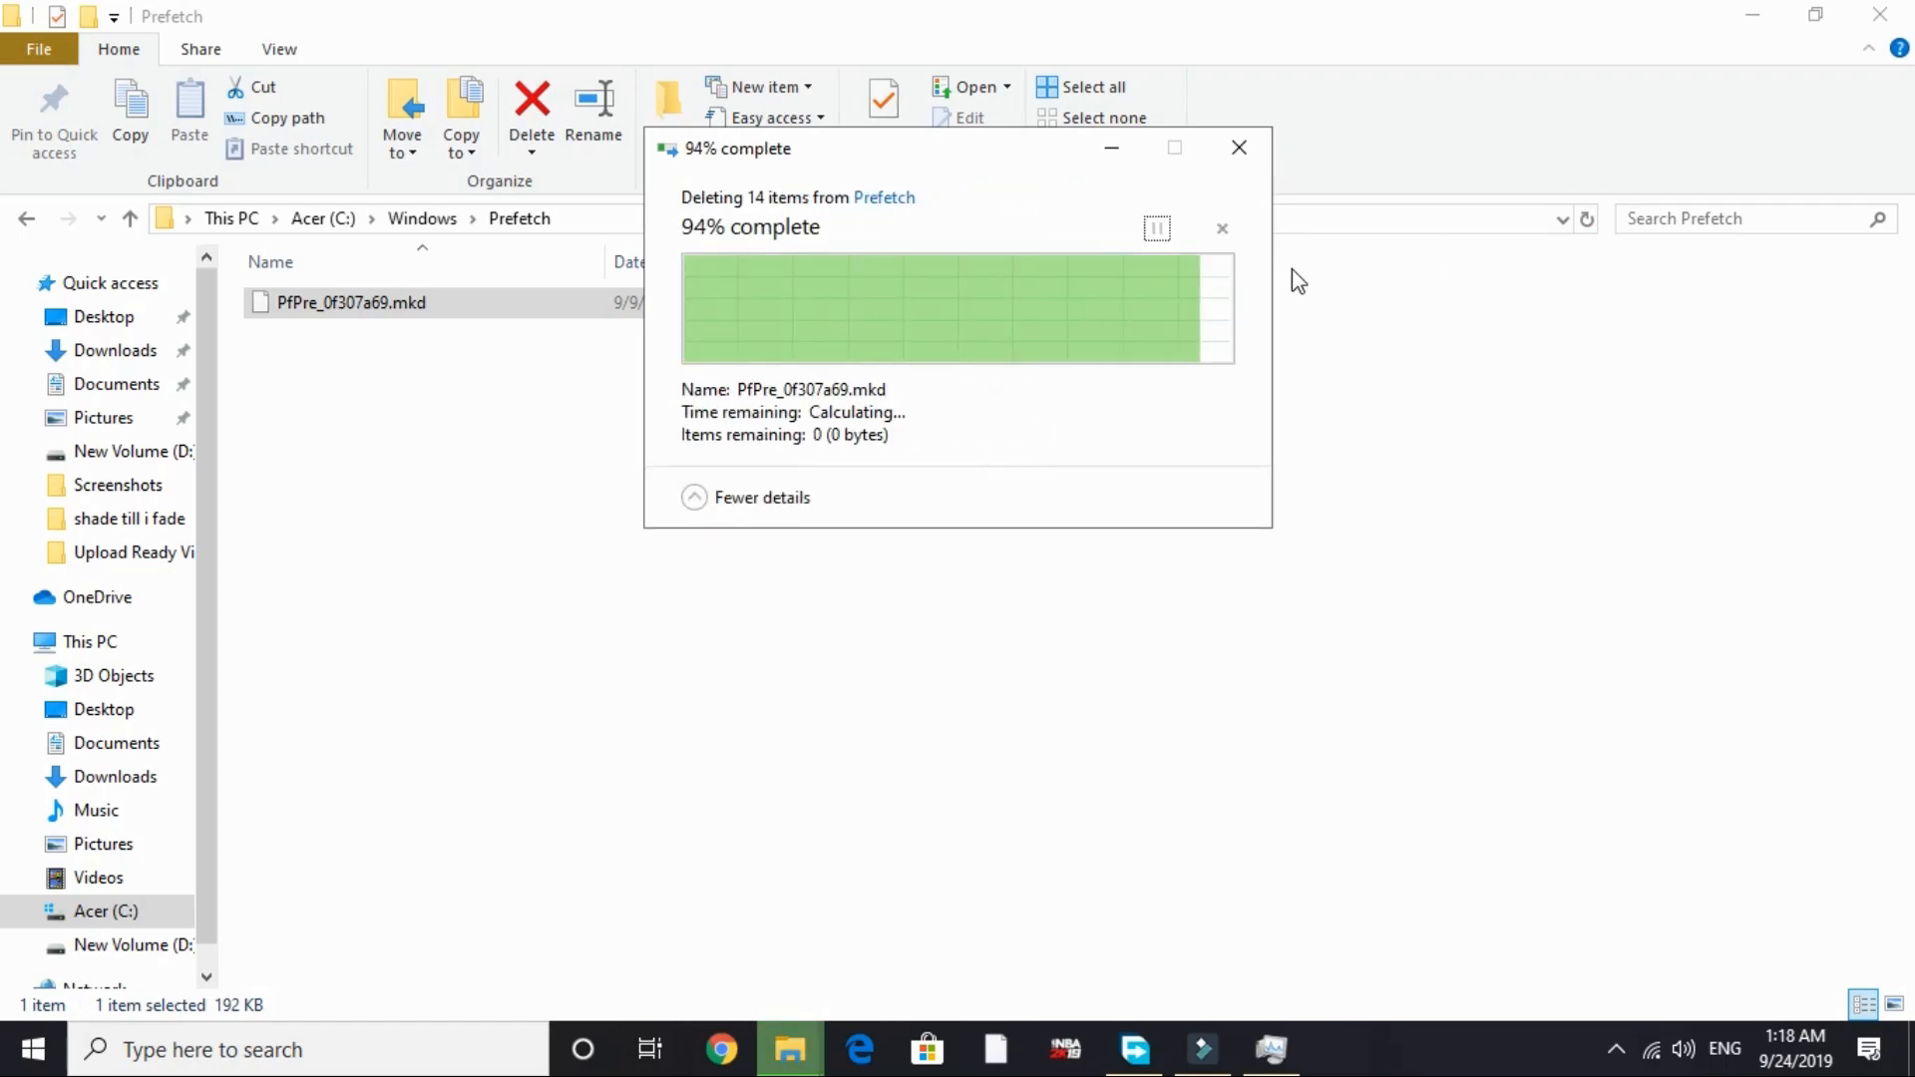